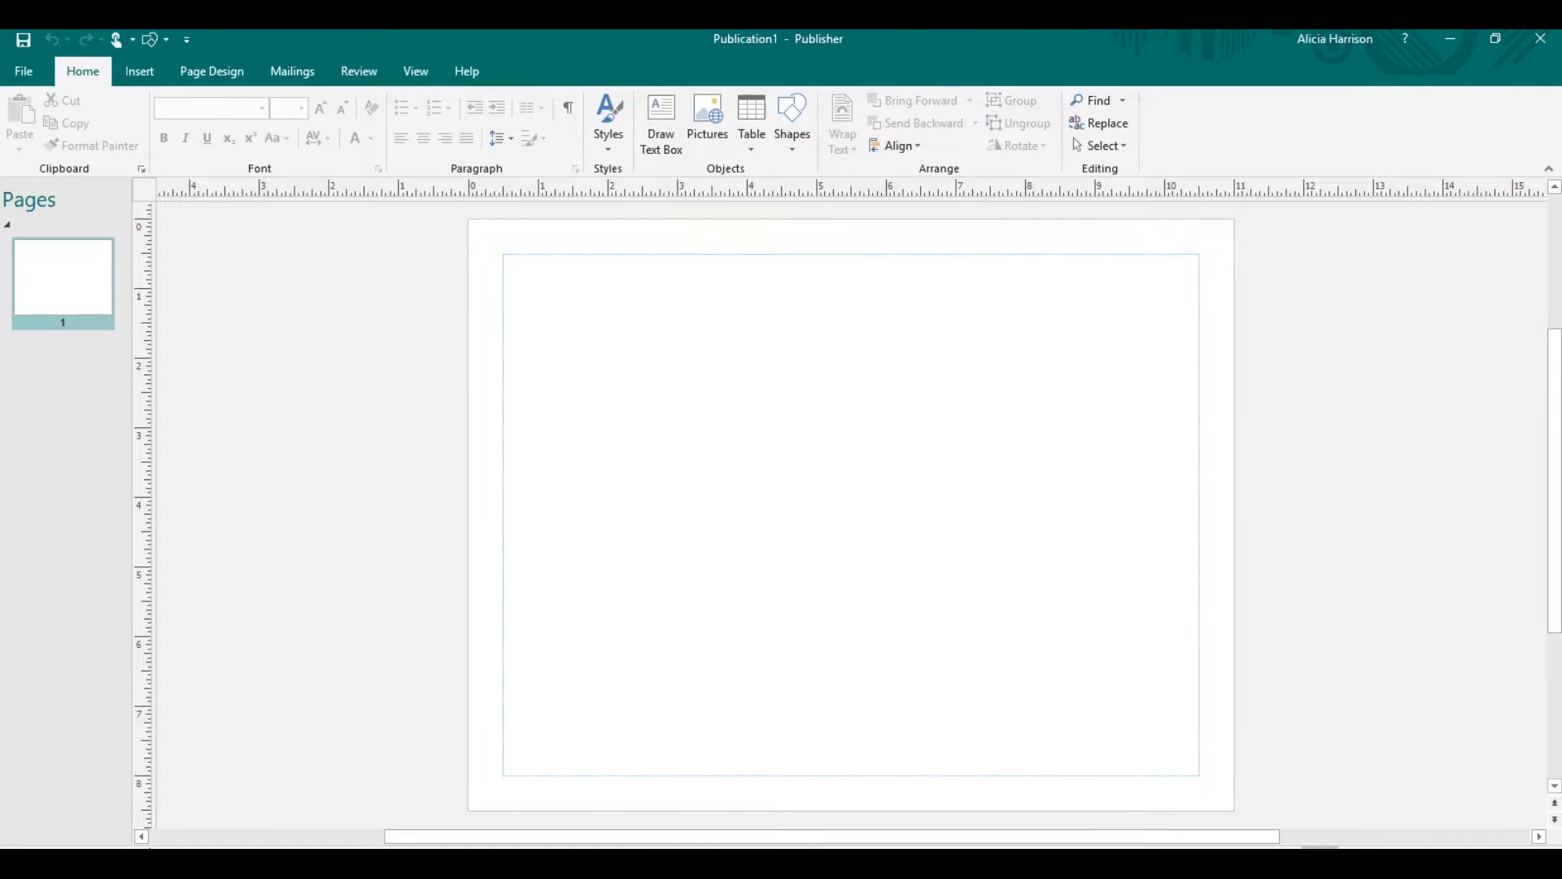
pyautogui.moveTo(222, 653)
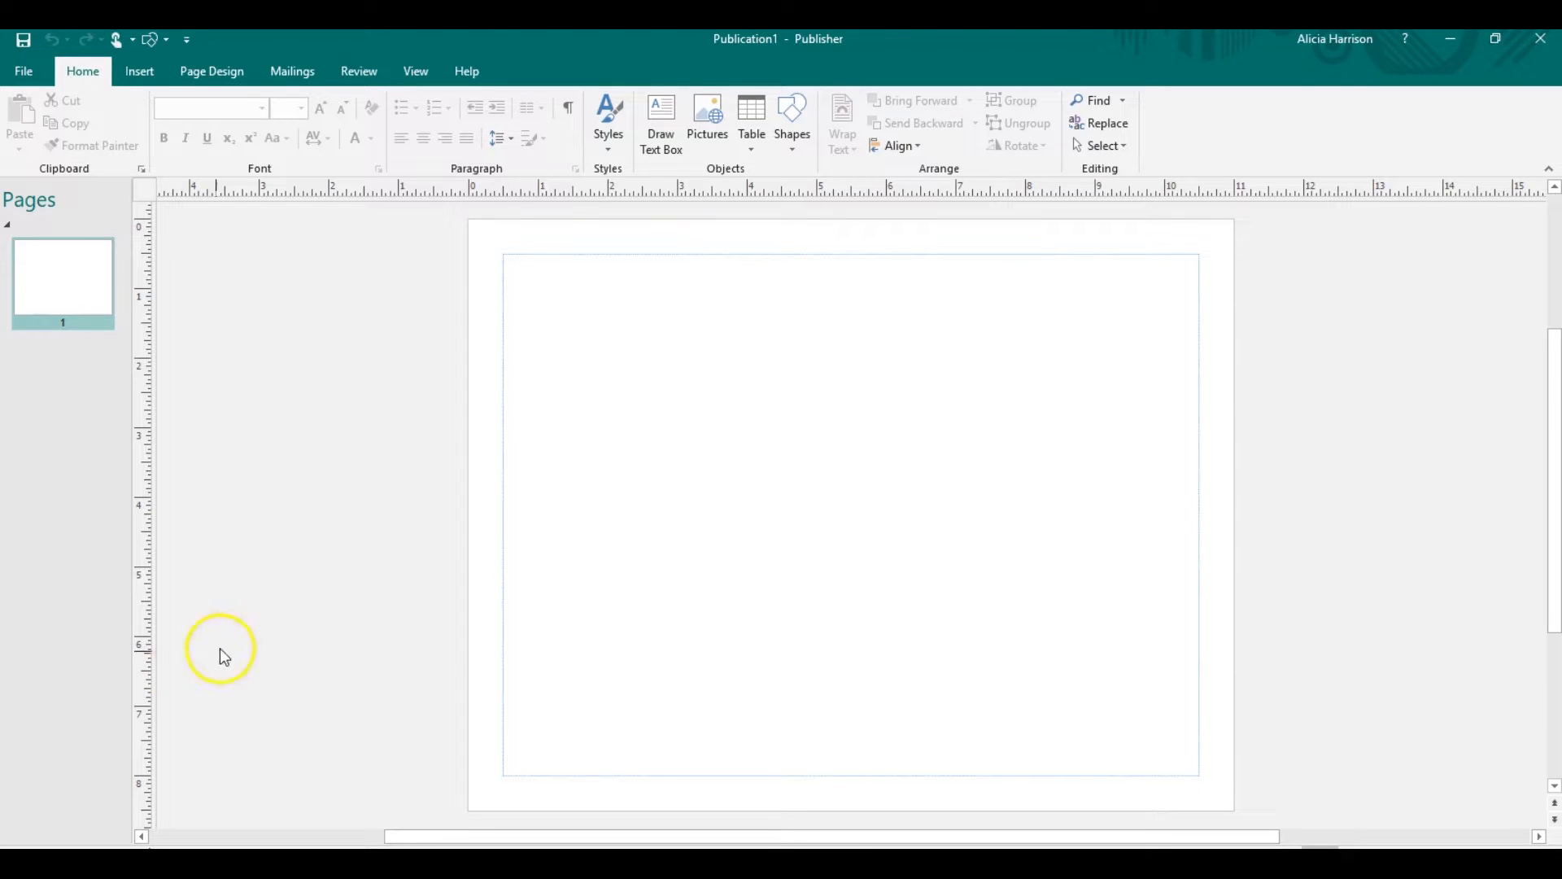
pyautogui.moveTo(139, 71)
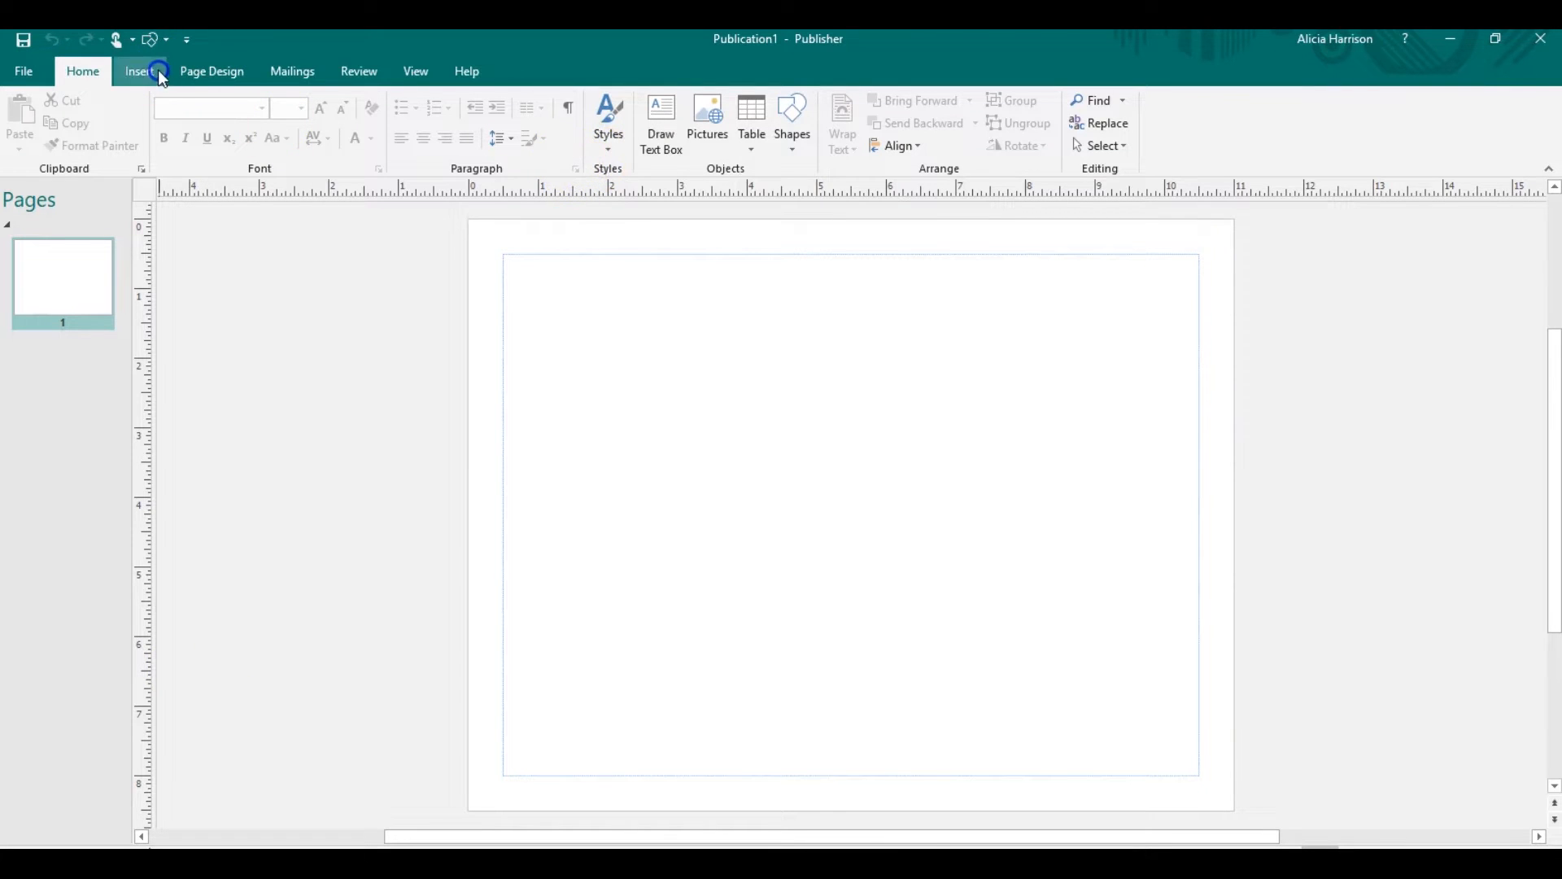
# - Insert 'Alicia' as WordArt in the Author script font
pyautogui.click(138, 71)
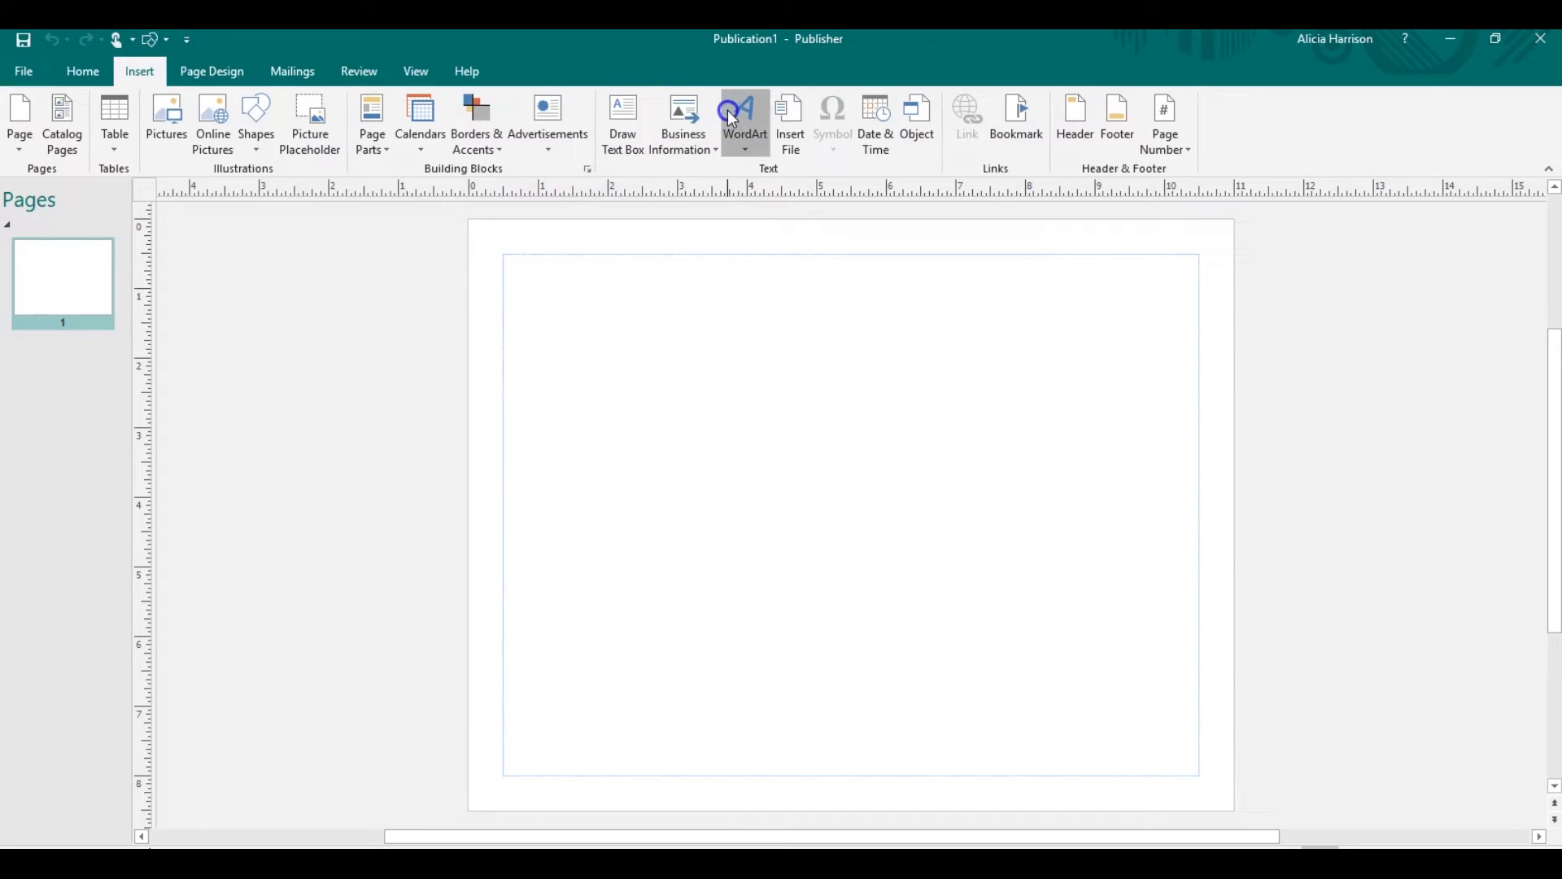
pyautogui.moveTo(760, 436)
pyautogui.write('Alicia')
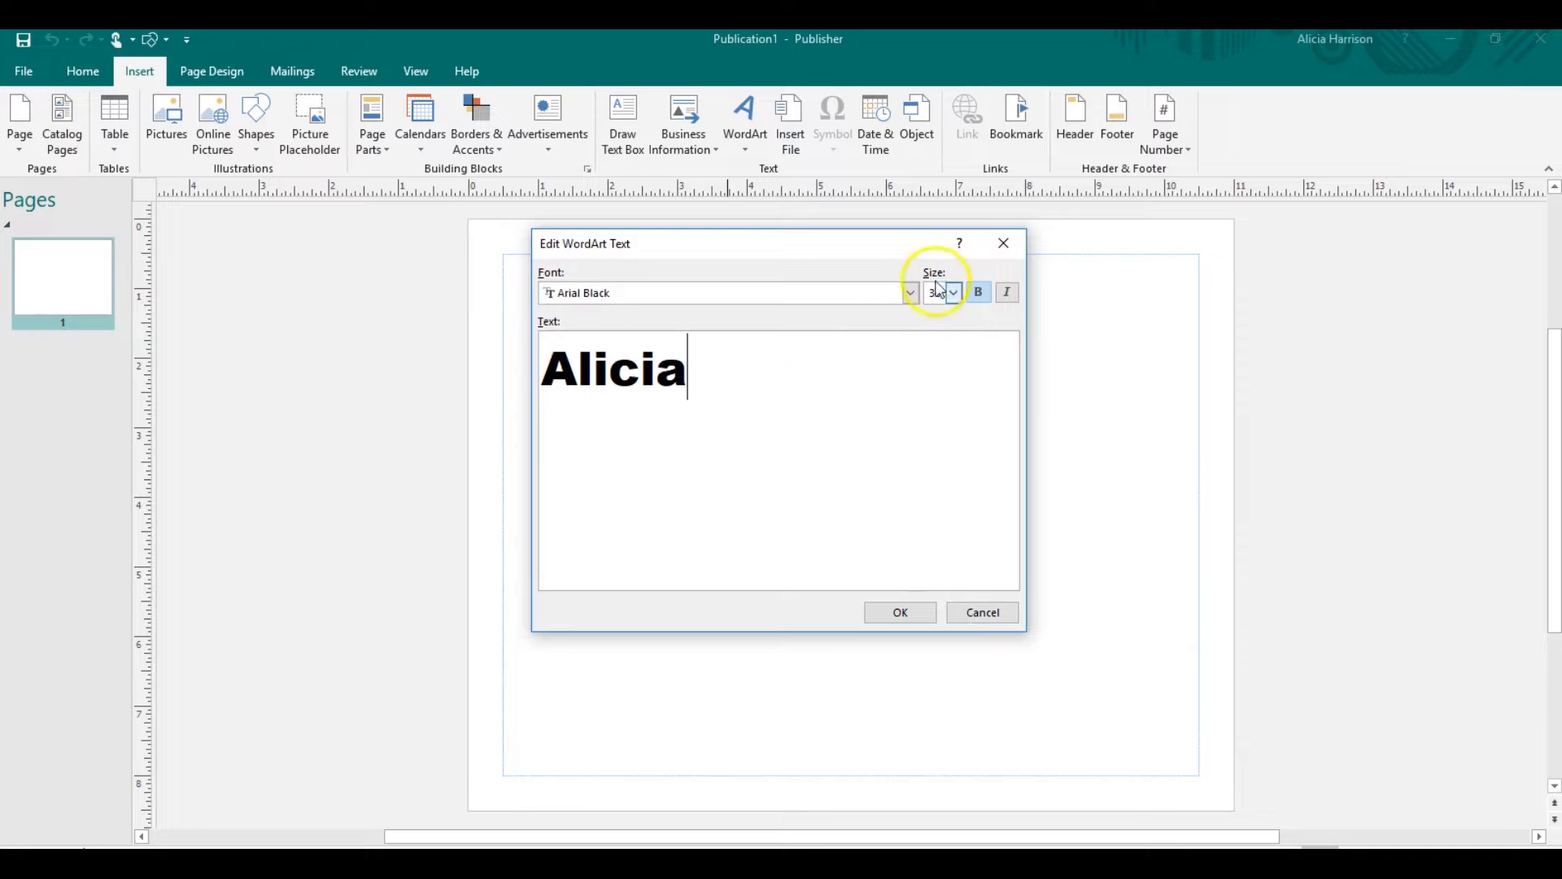
pyautogui.click(908, 292)
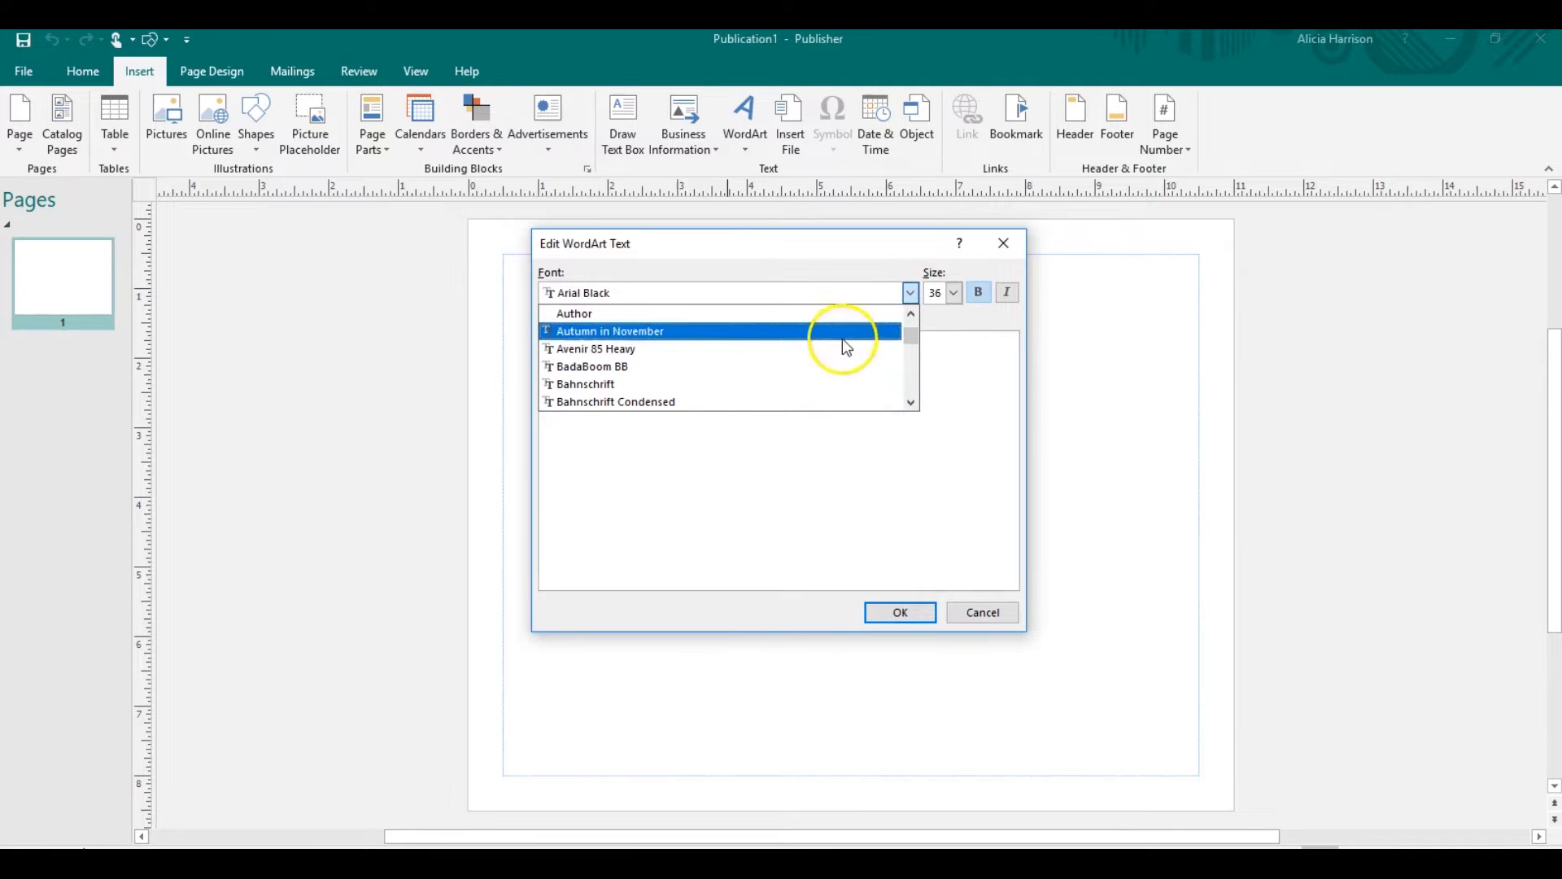
pyautogui.click(575, 313)
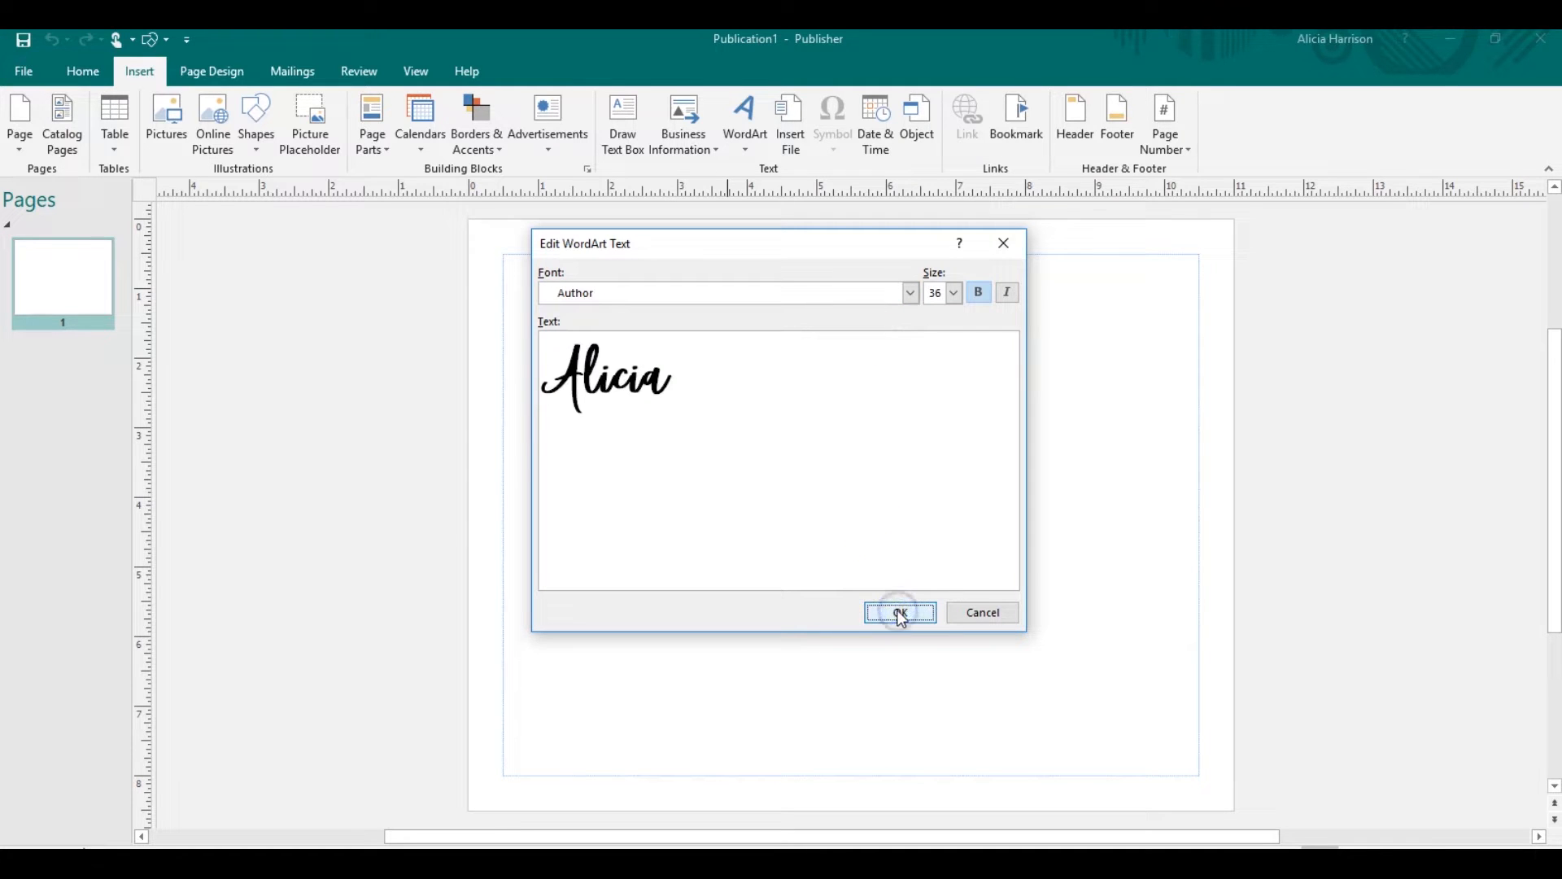
pyautogui.click(897, 612)
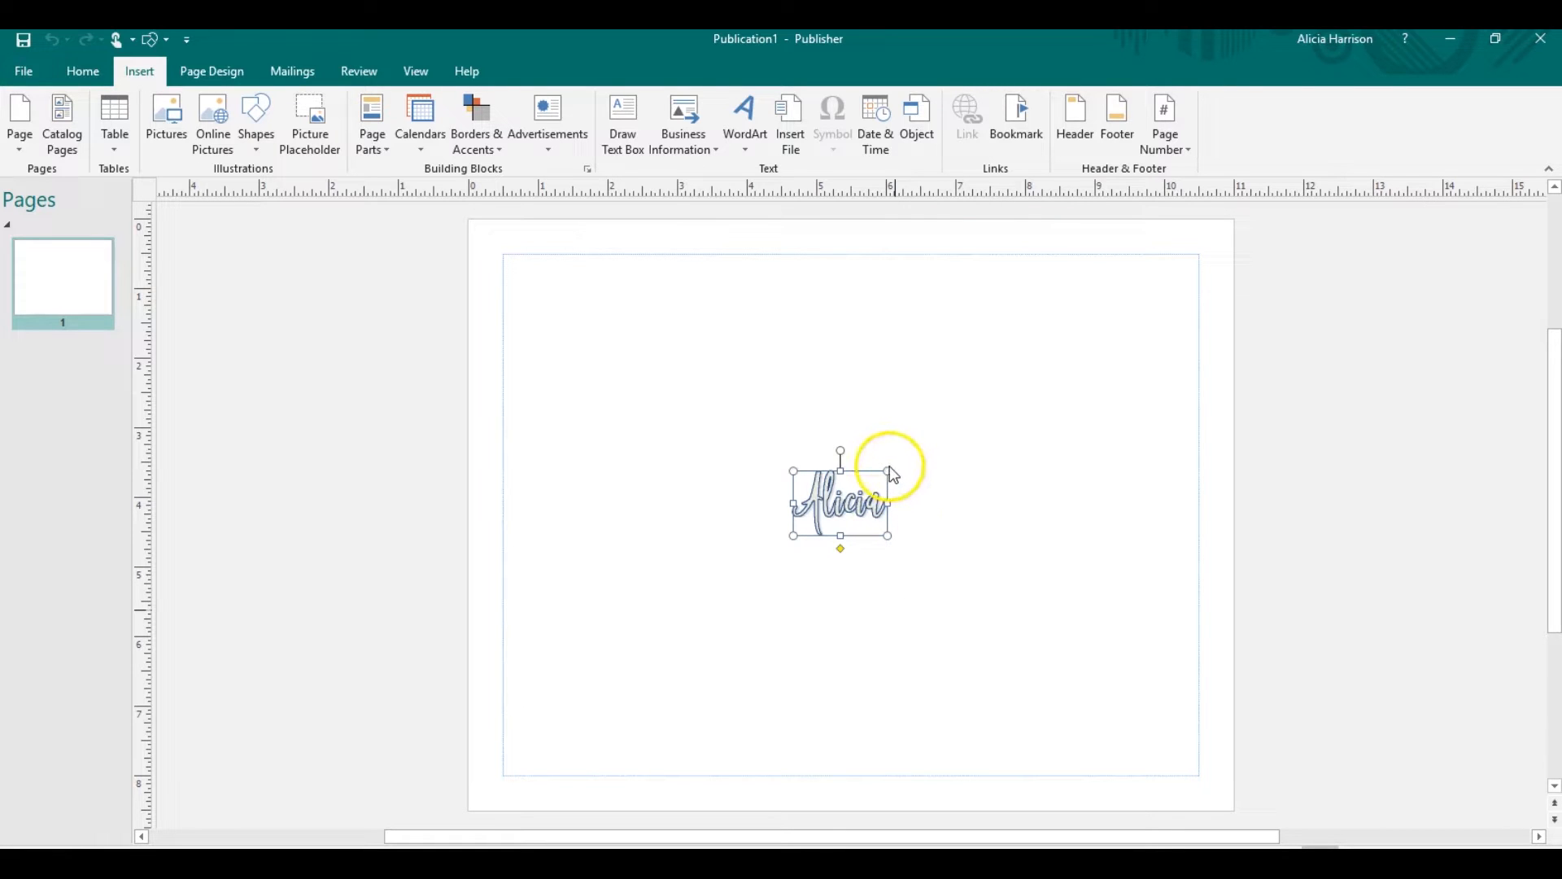
# - Enlarge the Alicia WordArt to about 4.9 by 7.21 inches and reopen its text
pyautogui.click(839, 503)
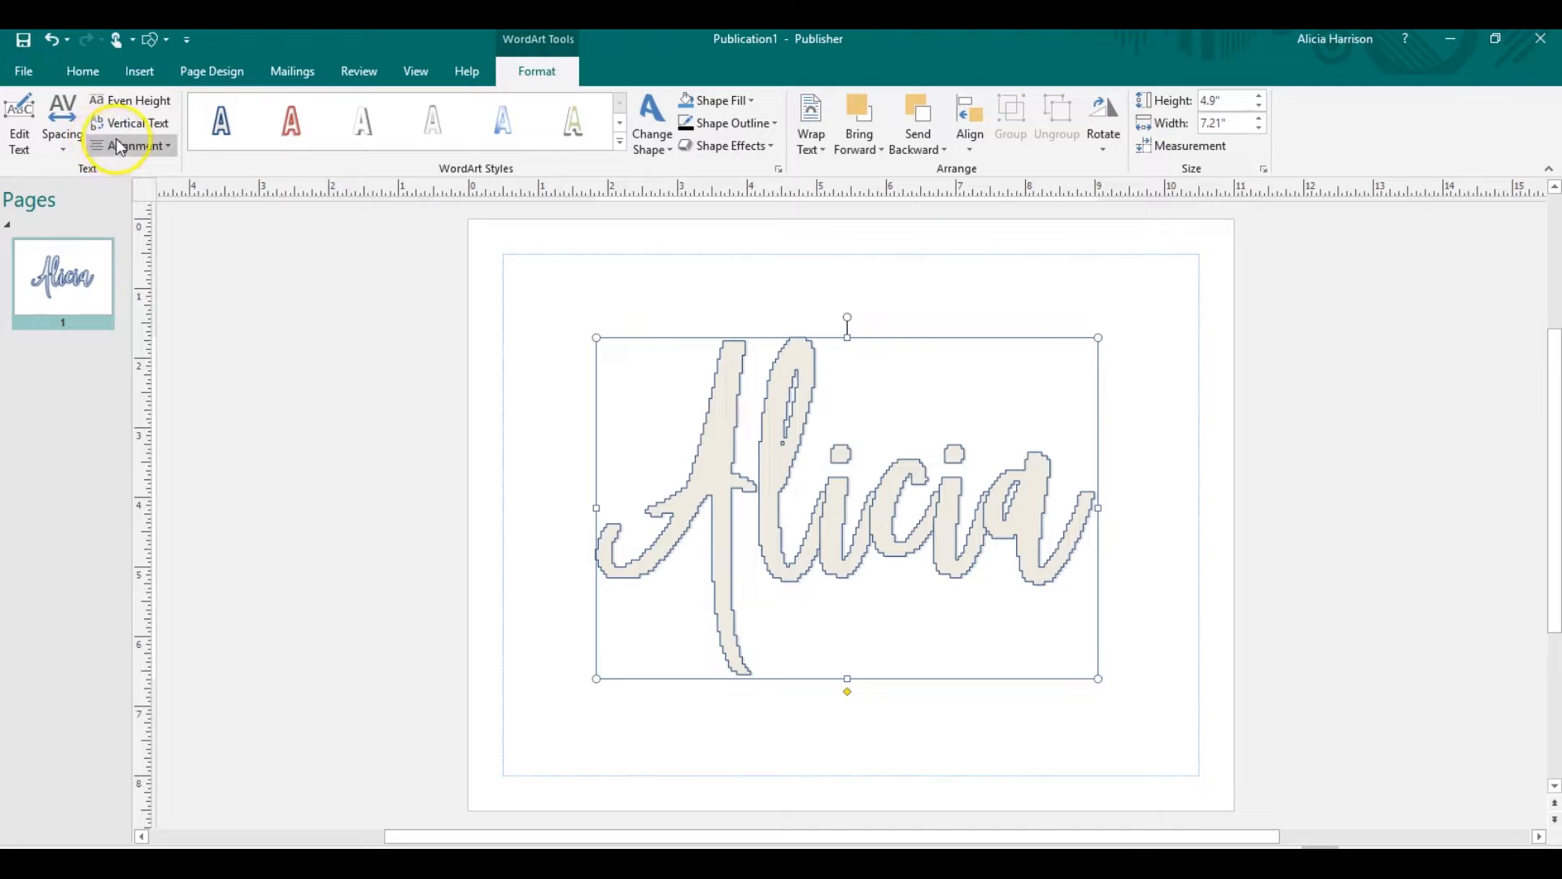
pyautogui.moveTo(817, 324)
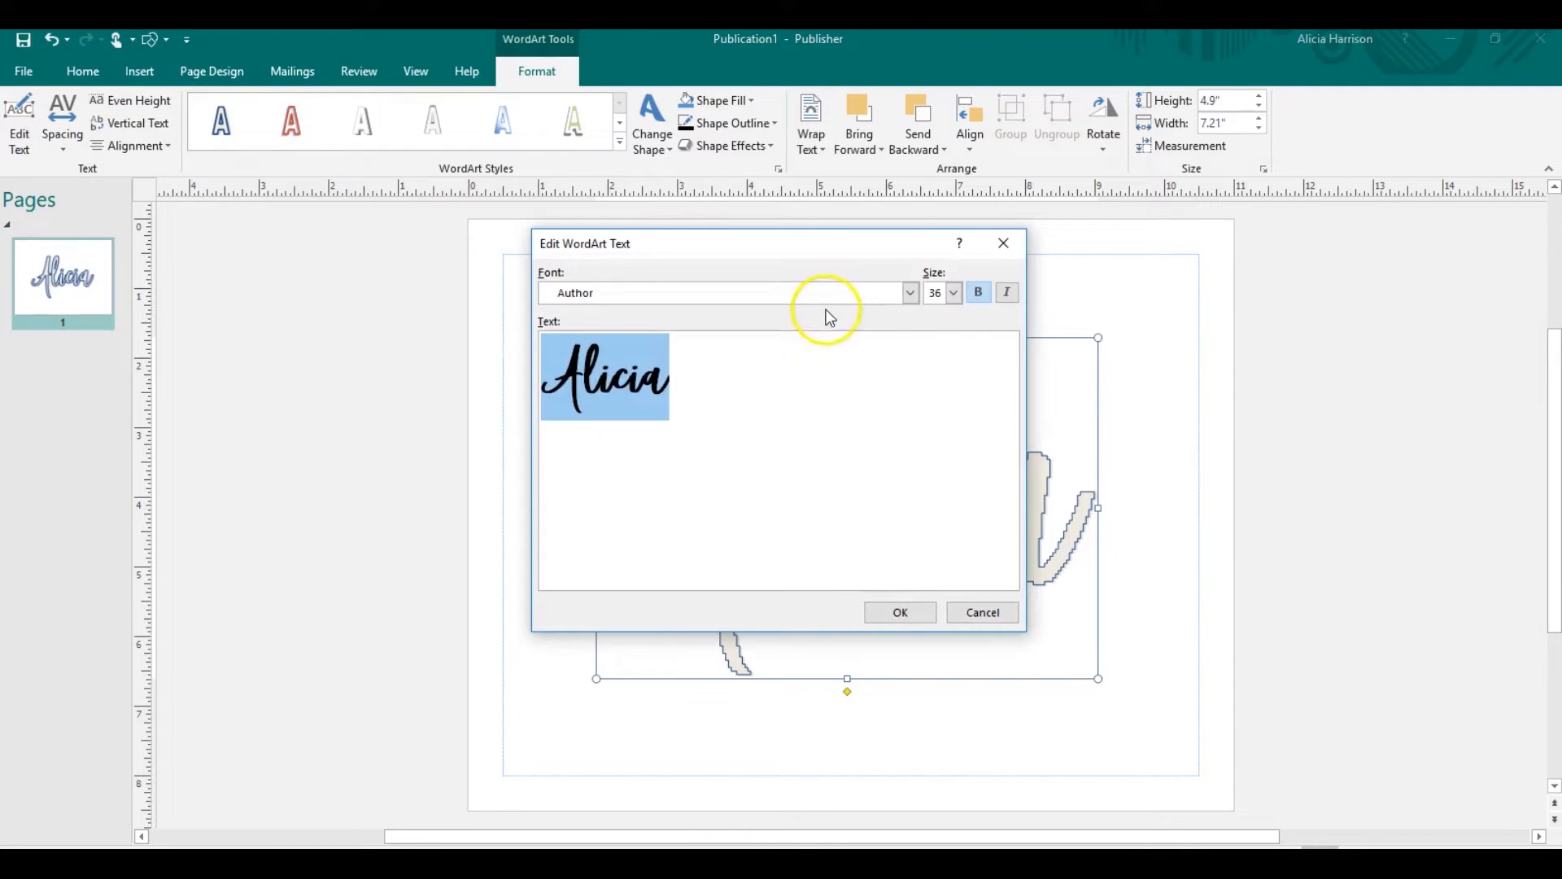
# - Switch the Alicia WordArt font to Chocolate Dulce
pyautogui.click(905, 292)
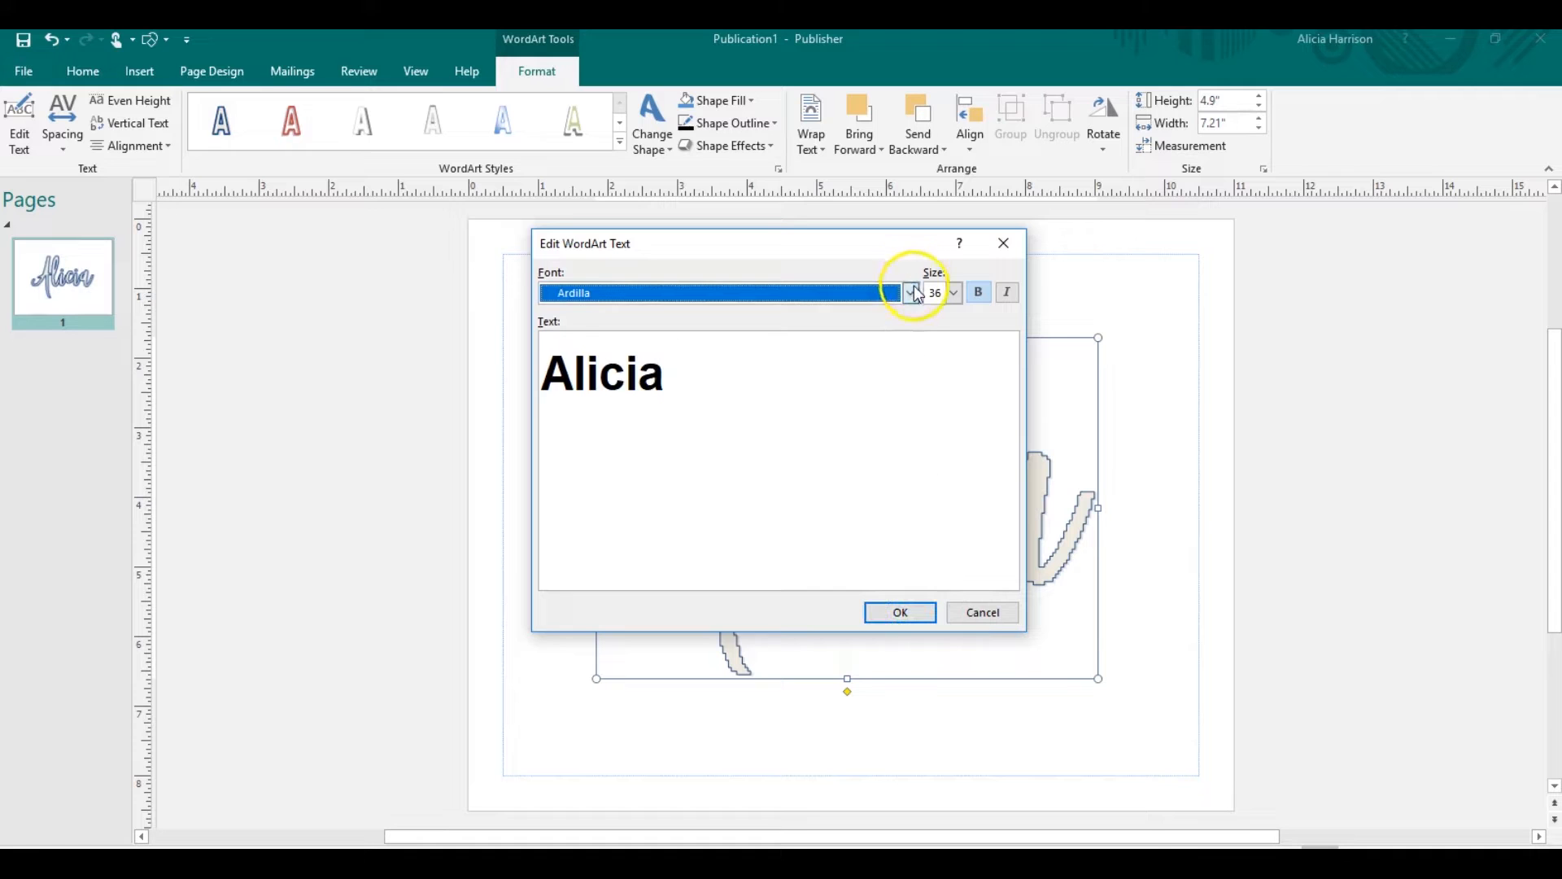
pyautogui.click(908, 292)
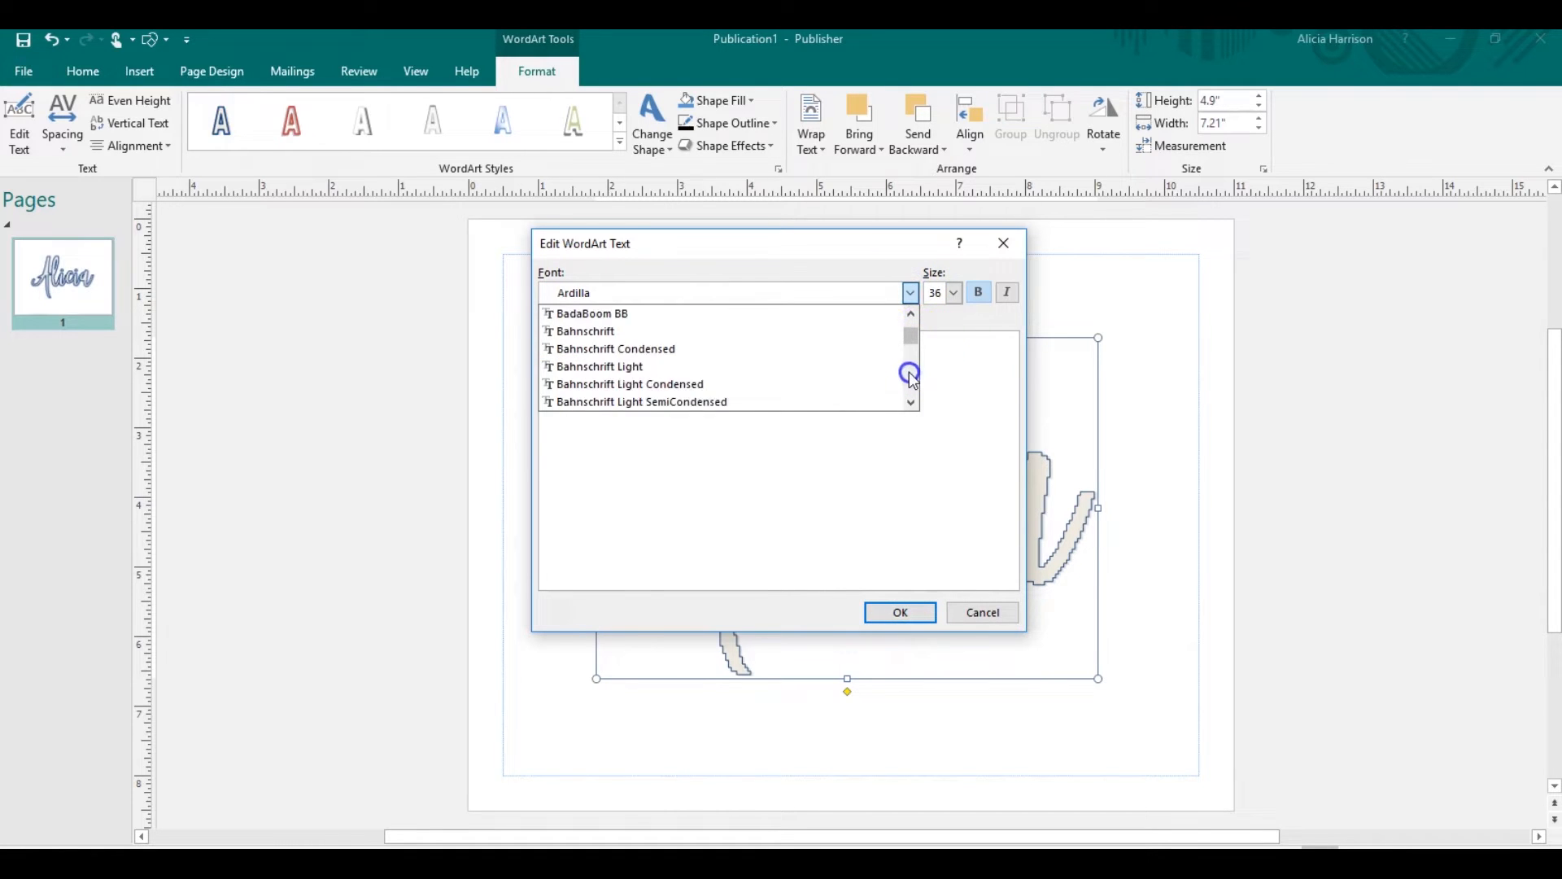
pyautogui.scroll(3)
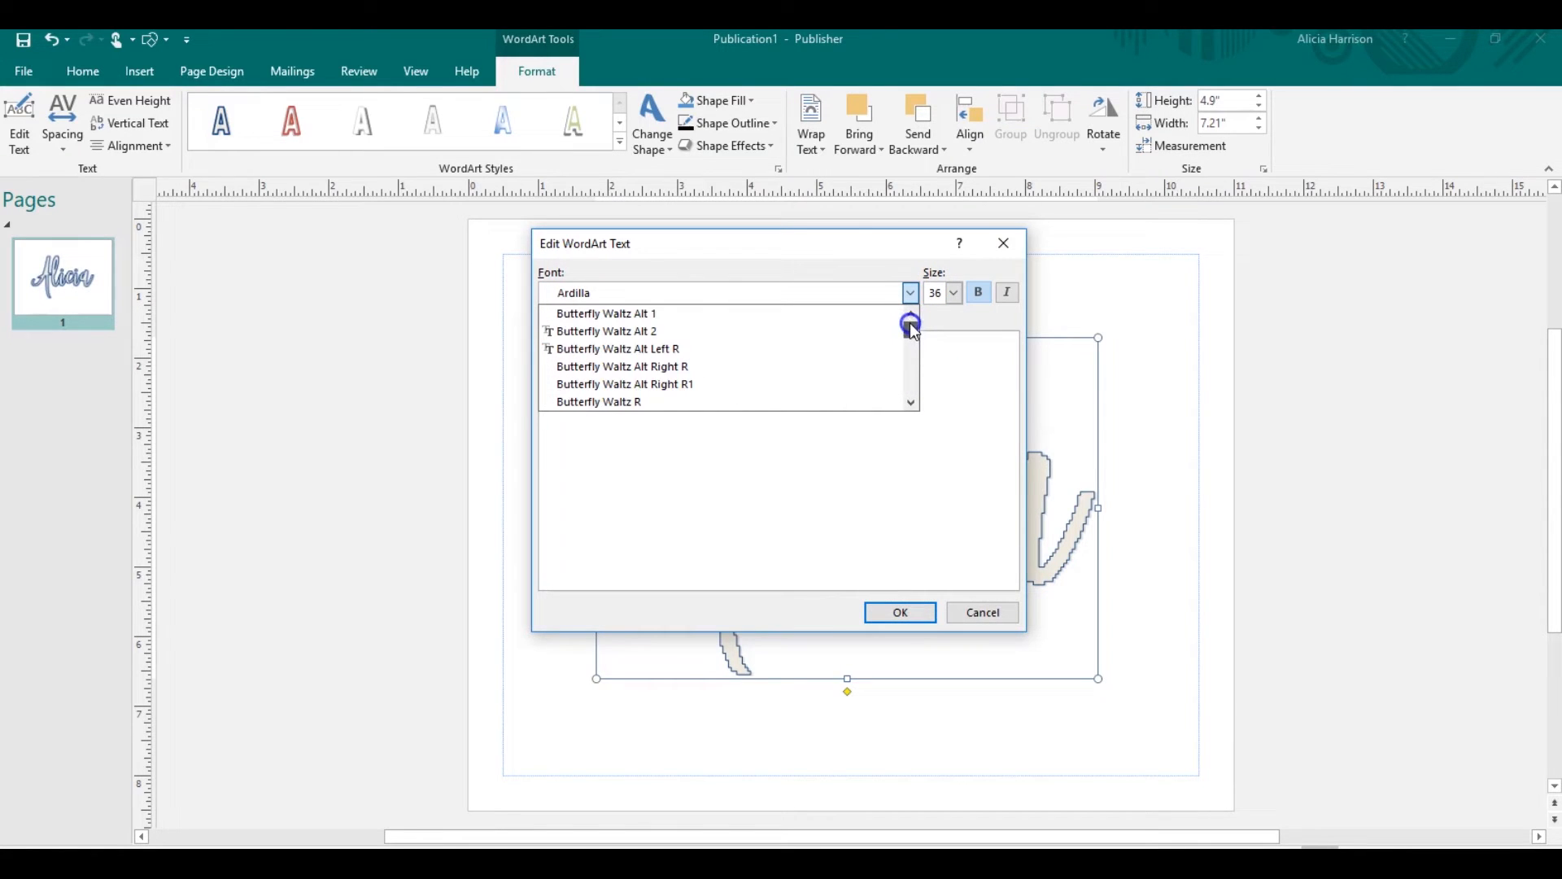
pyautogui.scroll(-3)
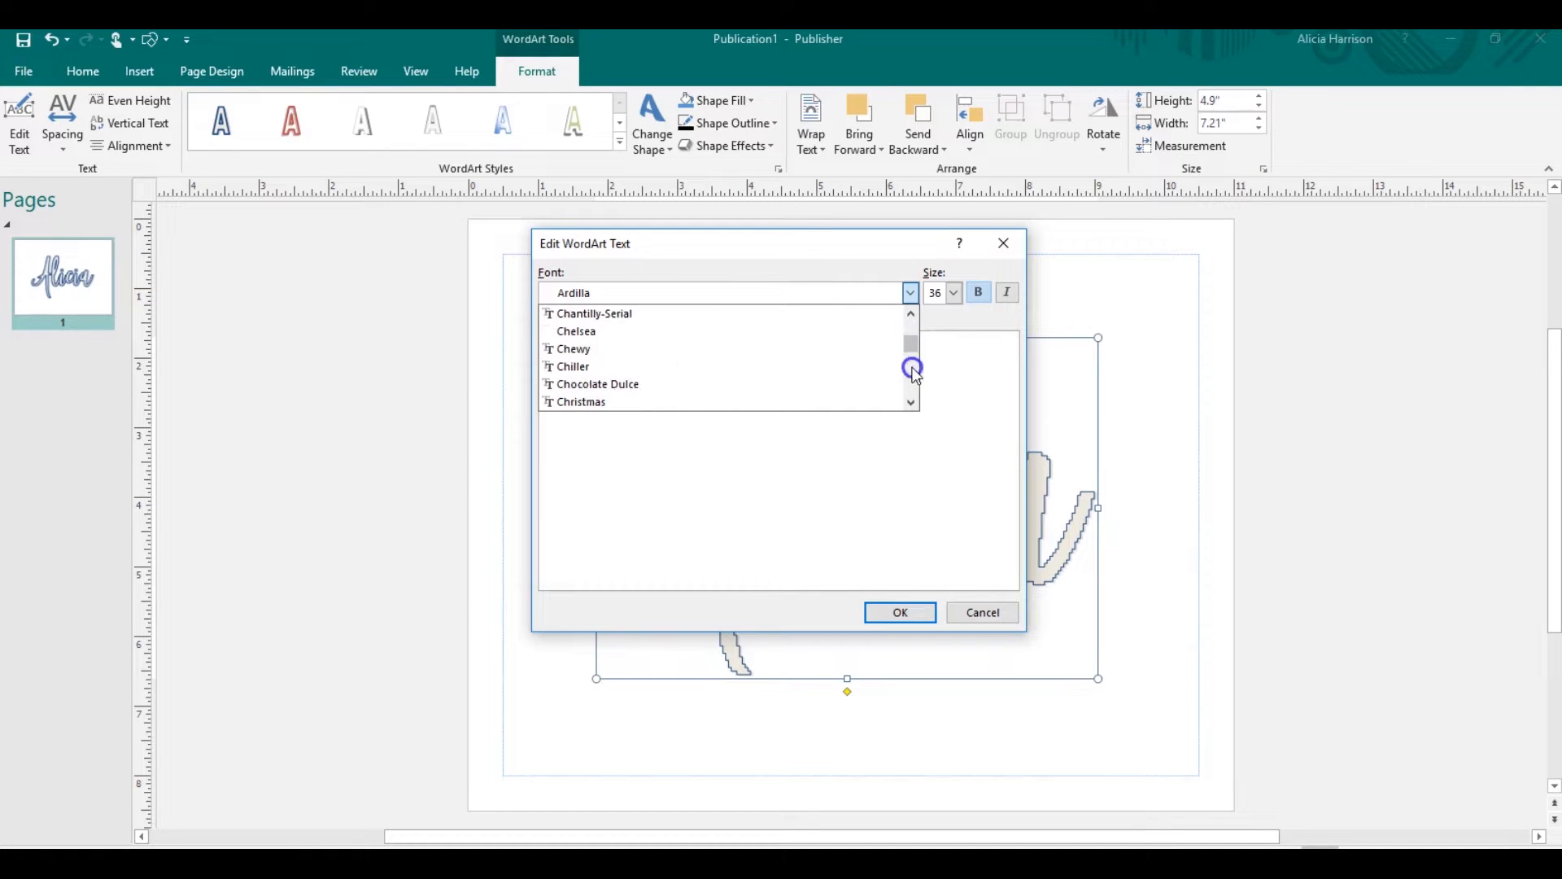
pyautogui.scroll(-3)
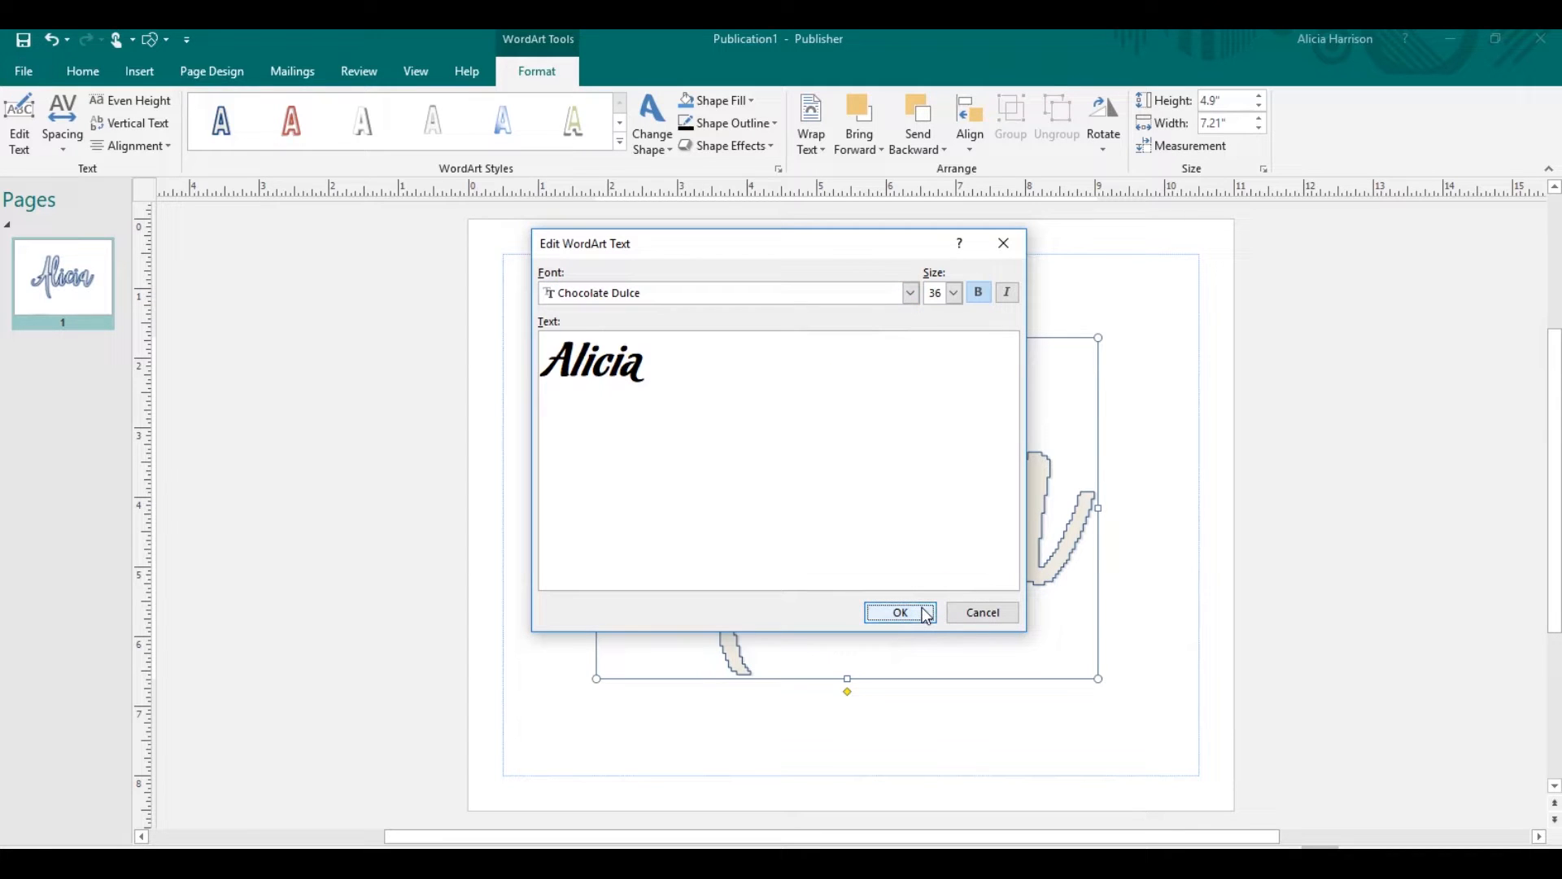
pyautogui.click(900, 612)
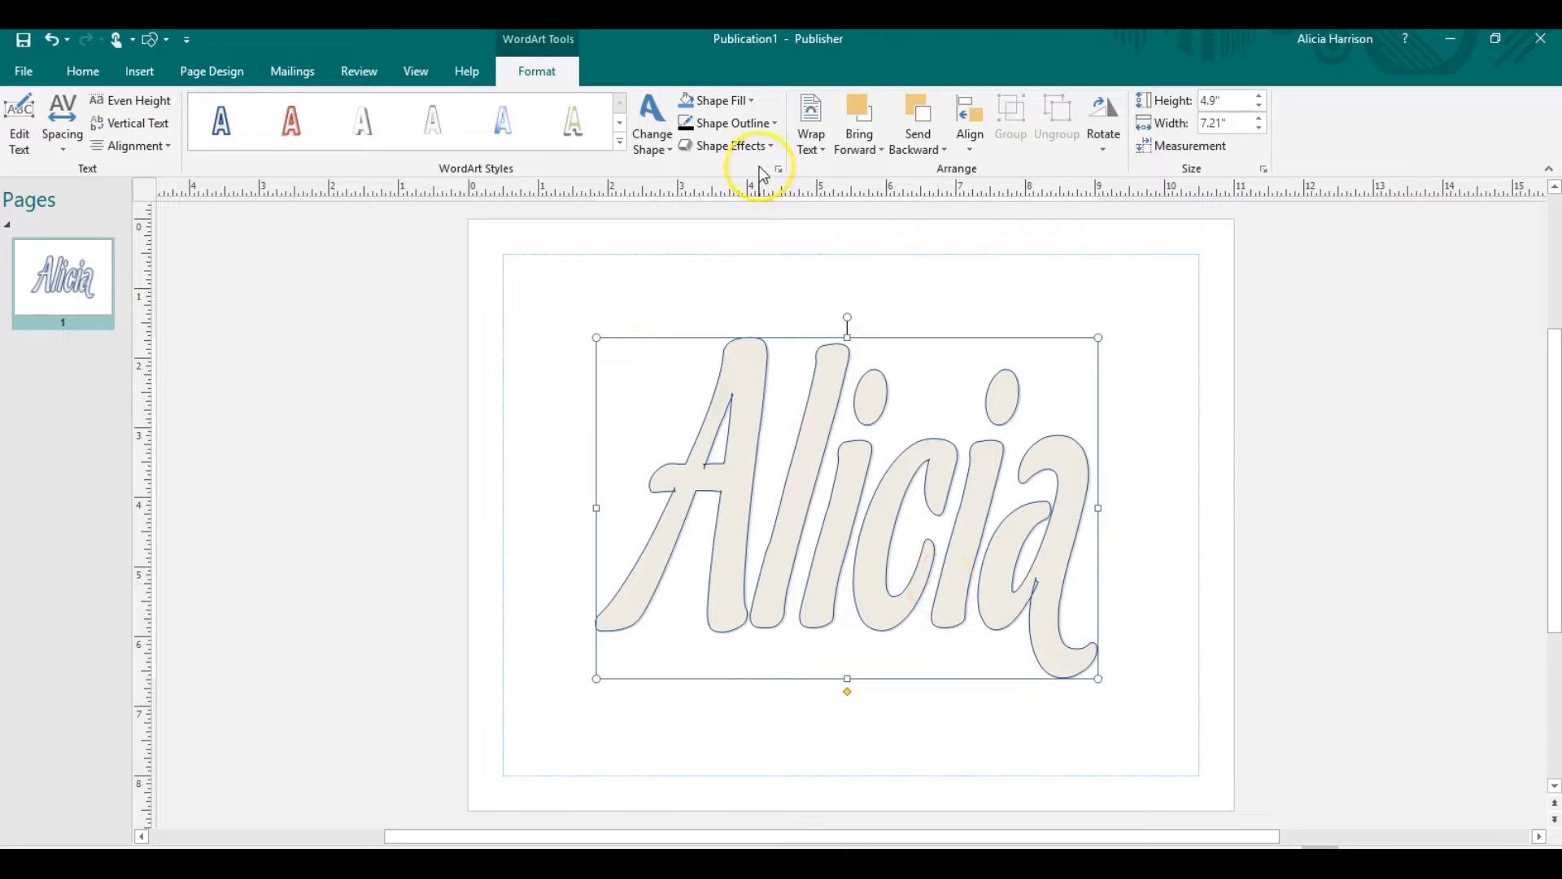
pyautogui.moveTo(651, 130)
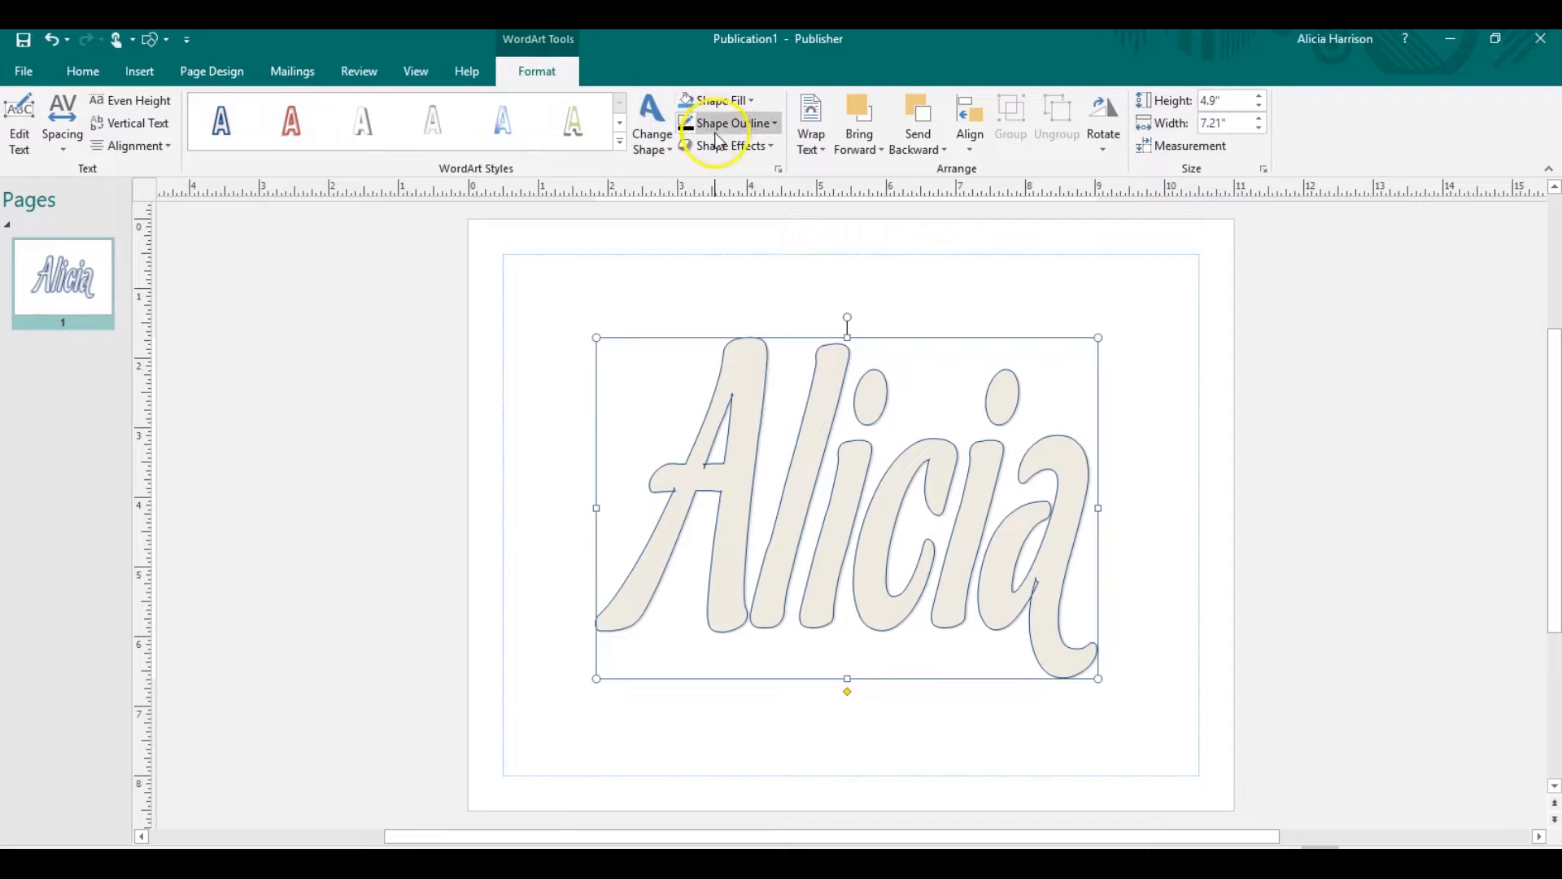
# - Set the Alicia letters' shape outline to No Outline
pyautogui.click(732, 146)
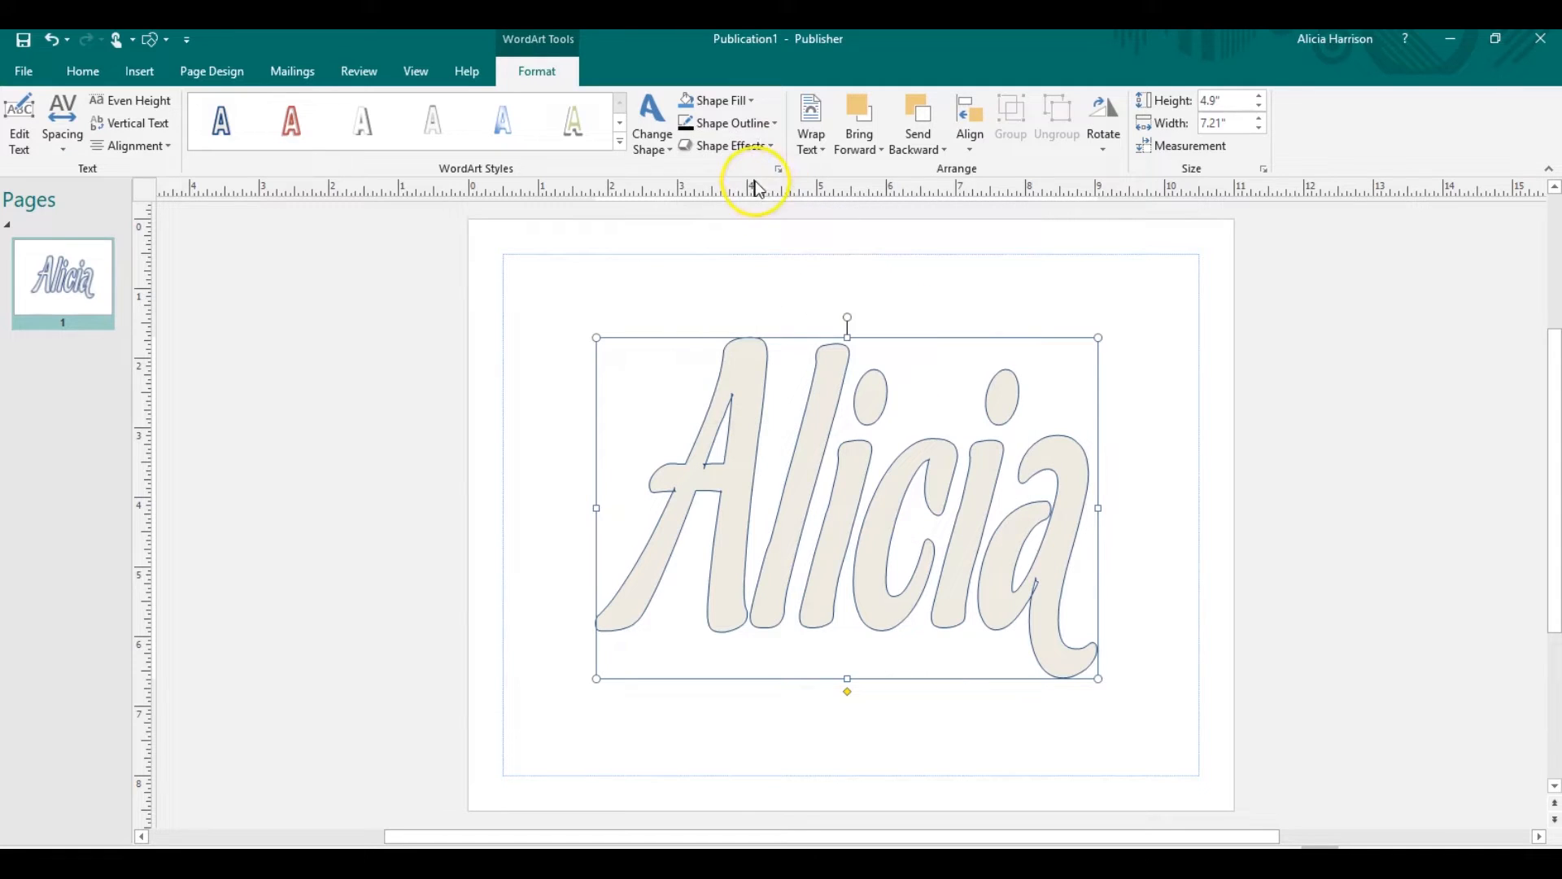
pyautogui.click(733, 145)
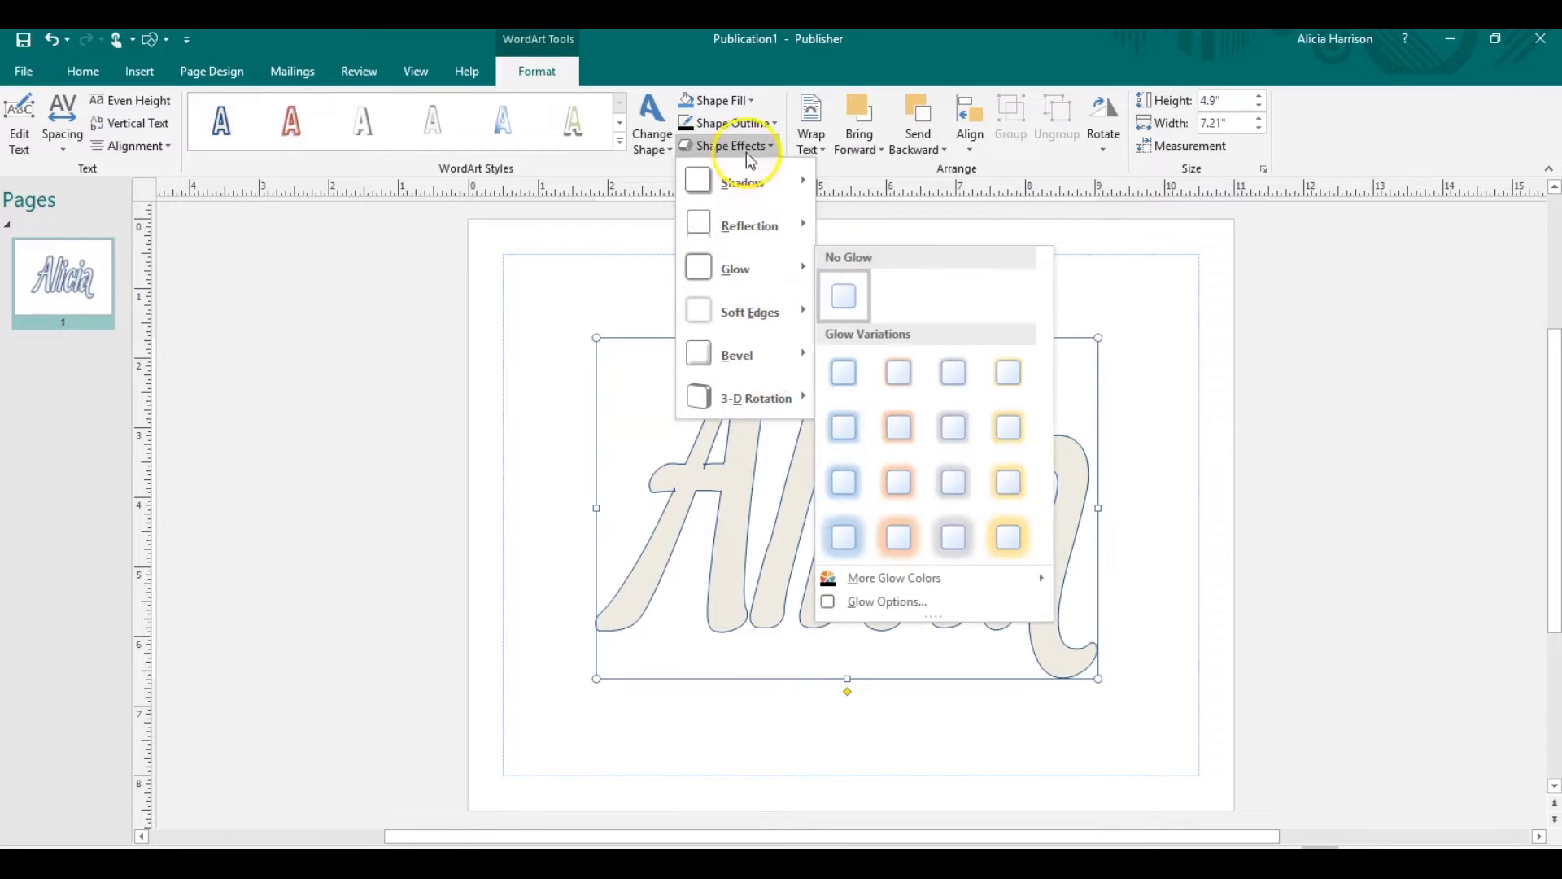
pyautogui.click(728, 123)
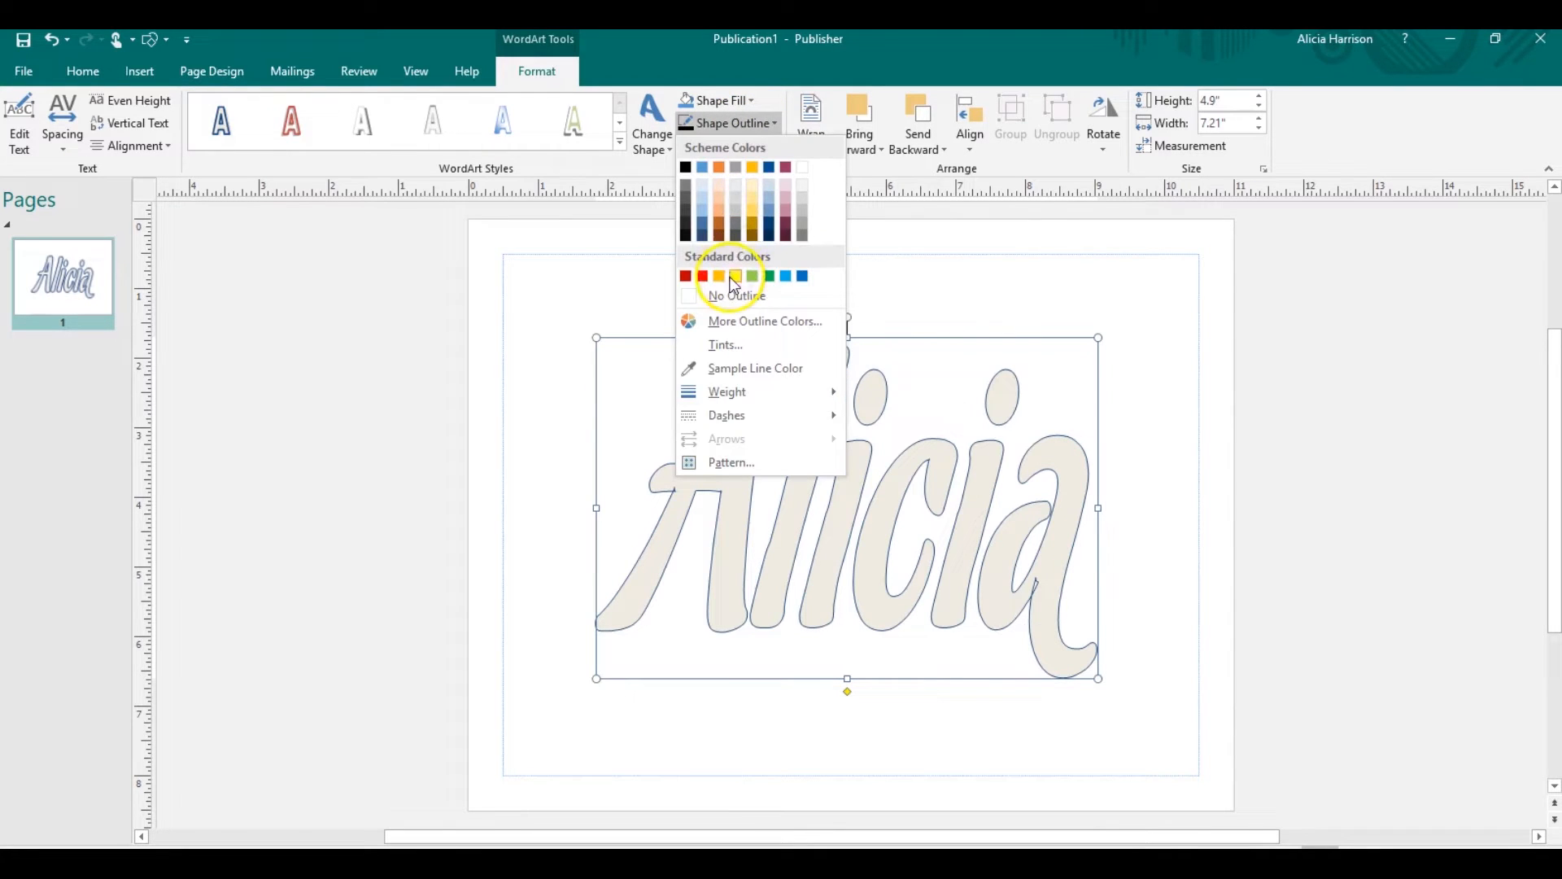
pyautogui.click(734, 295)
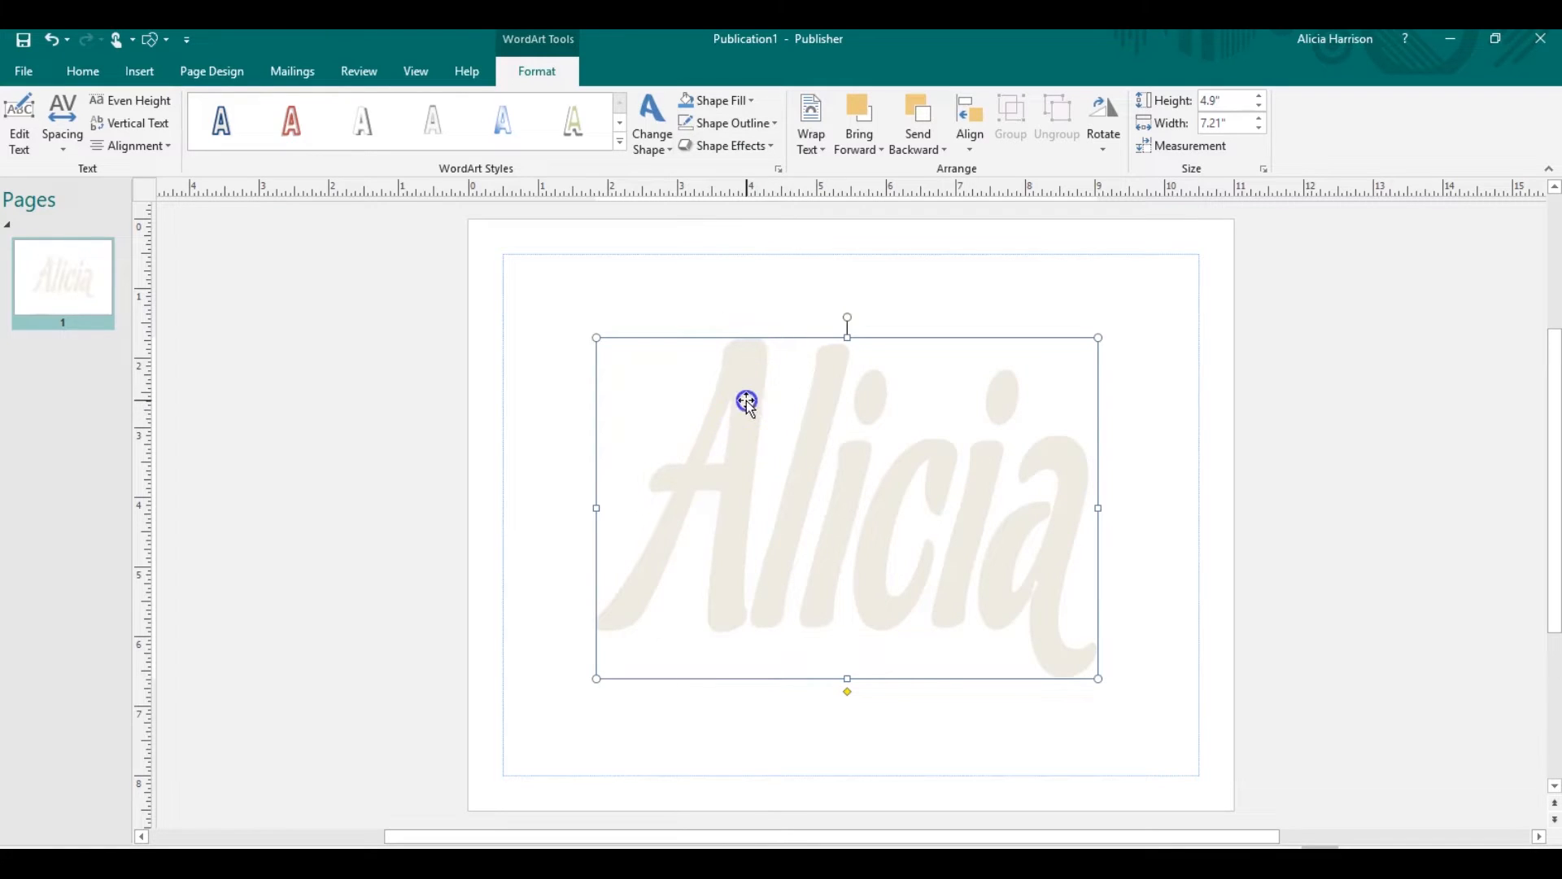
pyautogui.moveTo(727, 90)
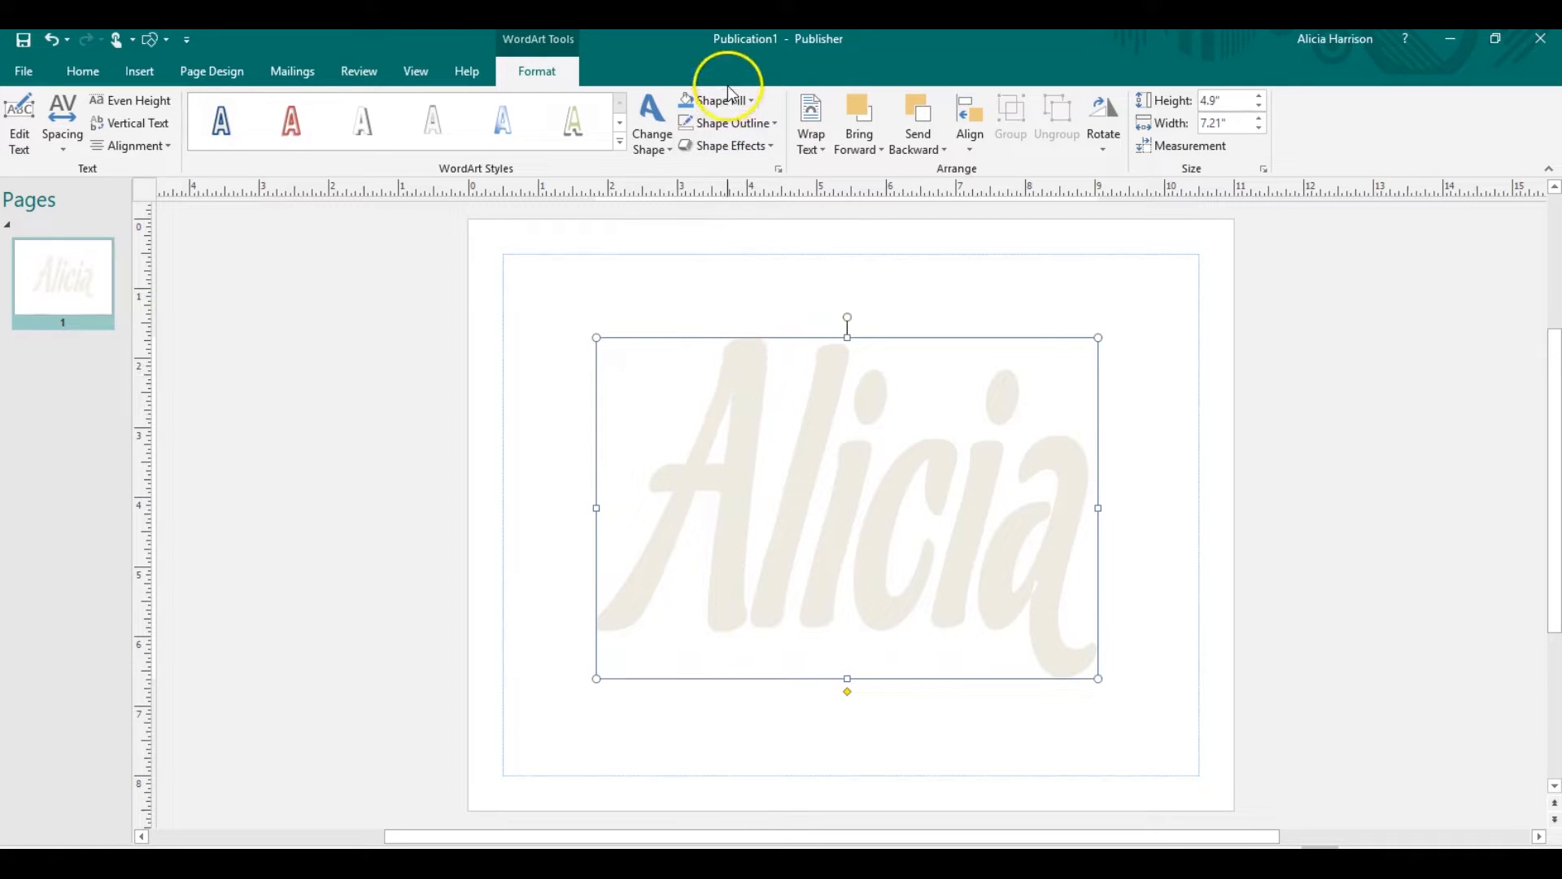
# - Start a picture fill for the Alicia letters, choosing an image from a file
pyautogui.click(719, 99)
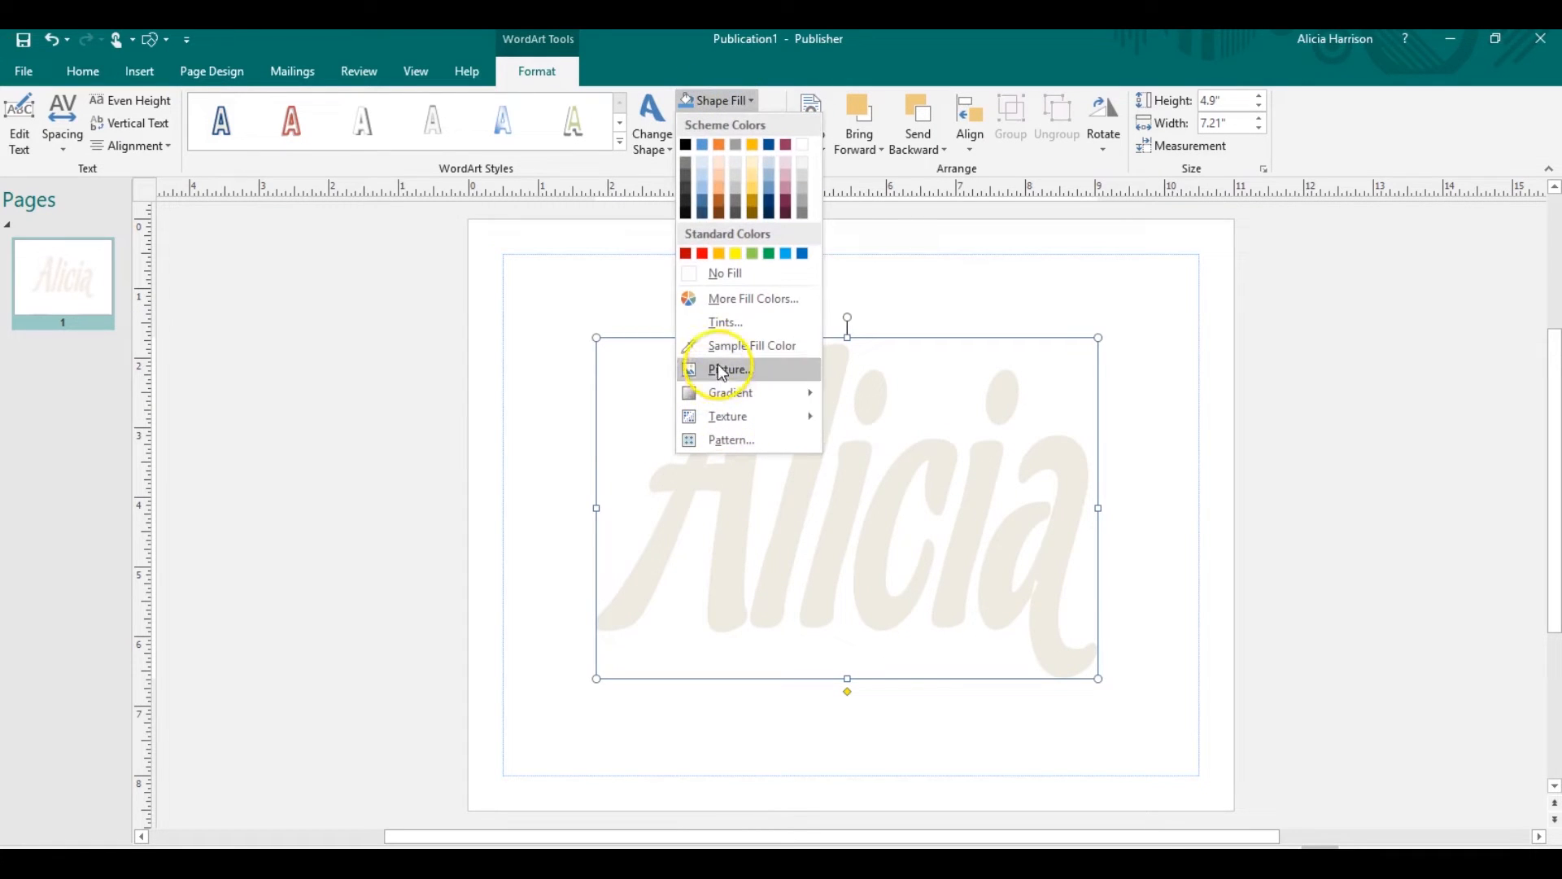
pyautogui.click(729, 369)
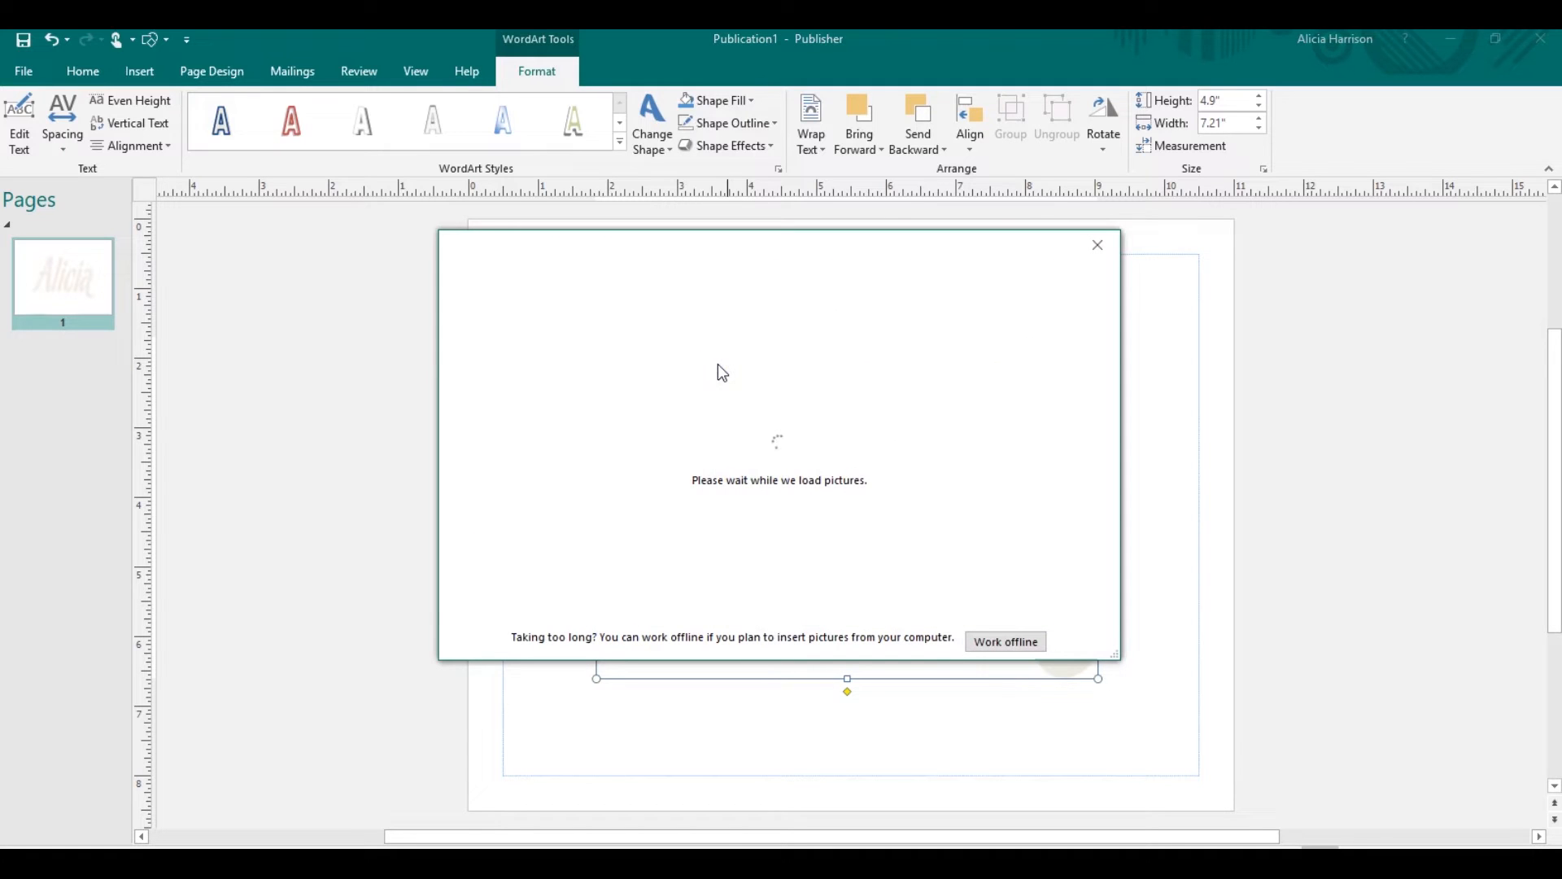
pyautogui.moveTo(728, 365)
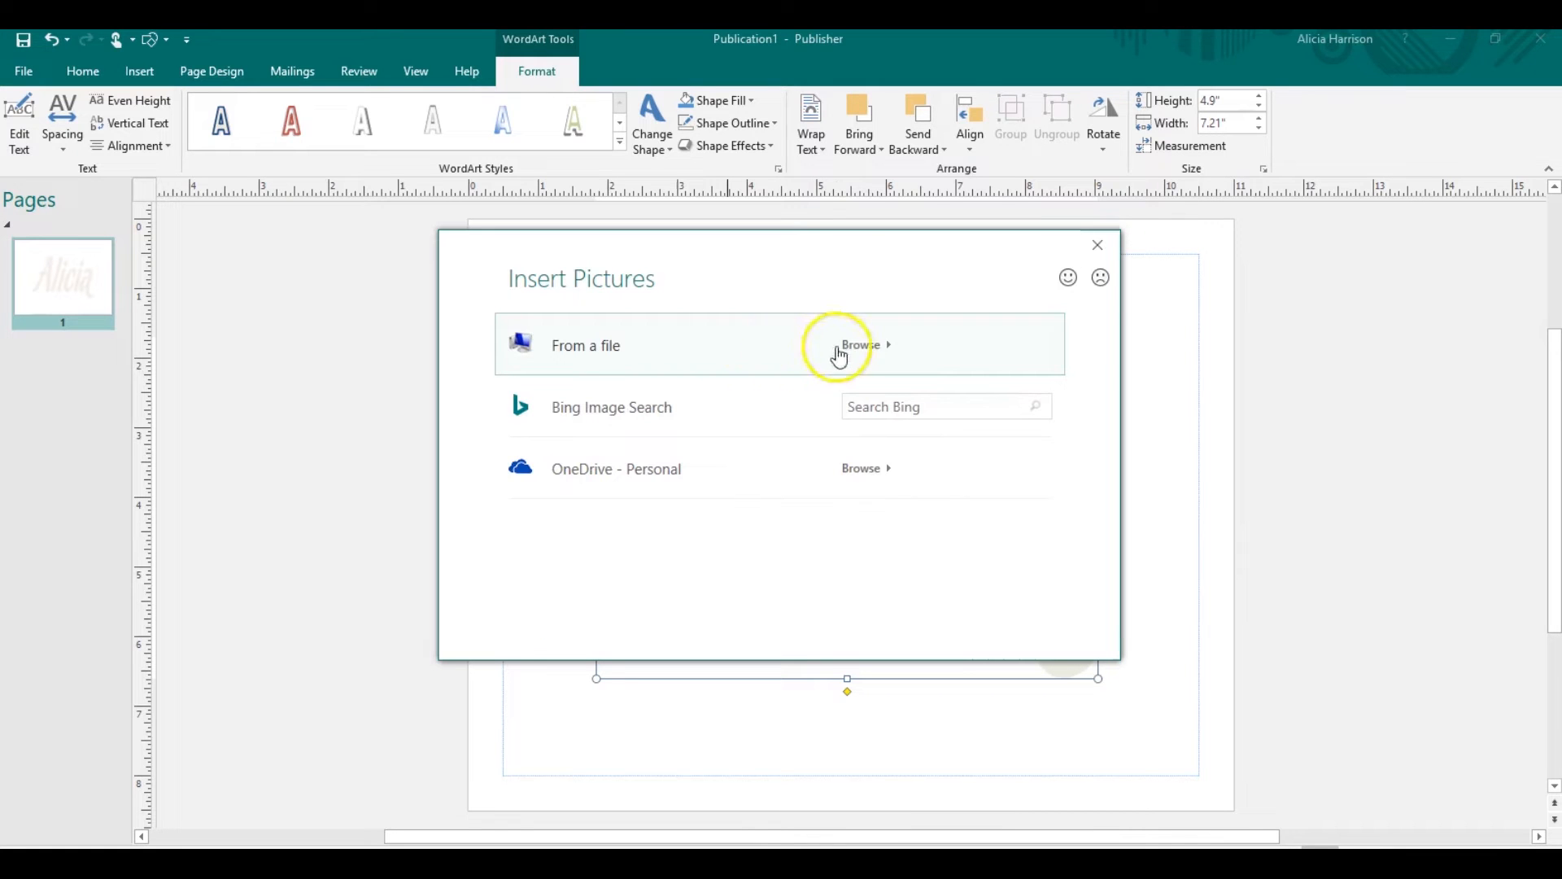
pyautogui.click(862, 345)
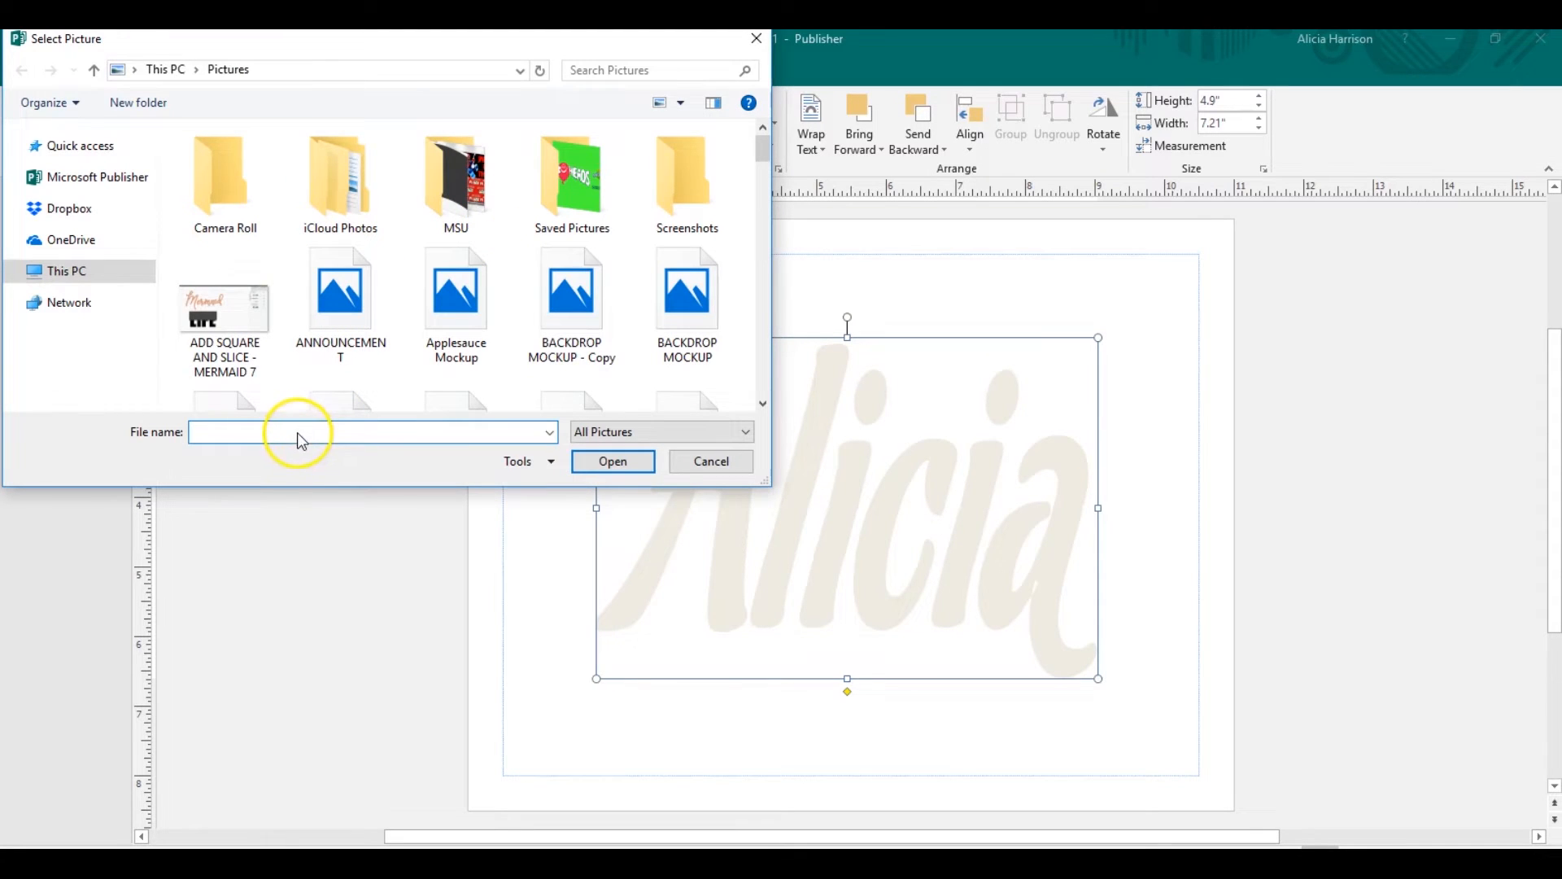
# - Search the Select Picture dialog by file name for the gold glitter image
pyautogui.write('a')
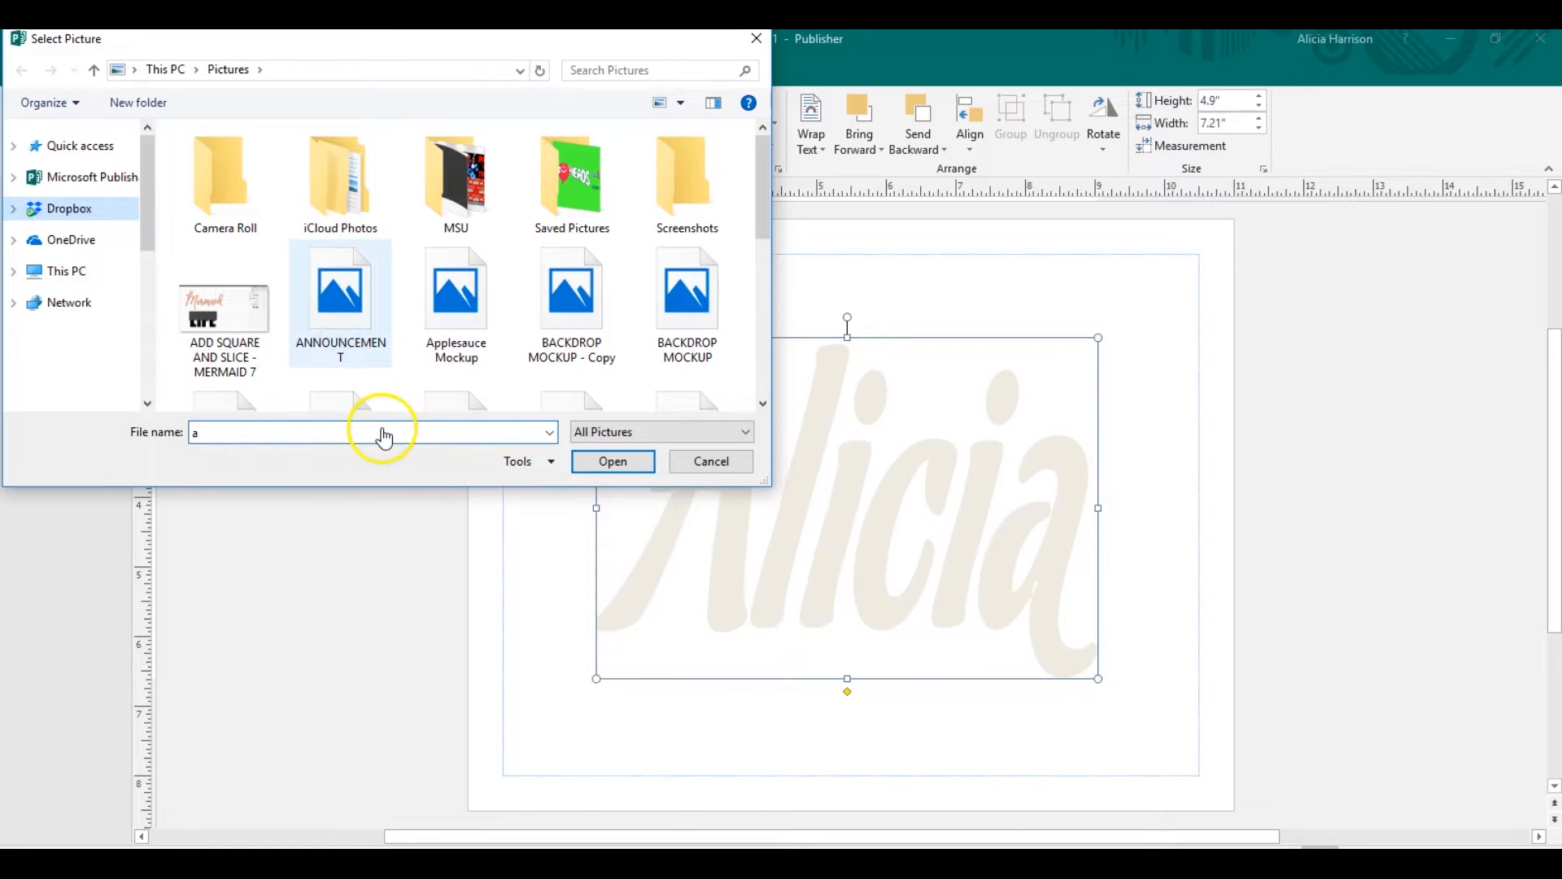
pyautogui.click(68, 208)
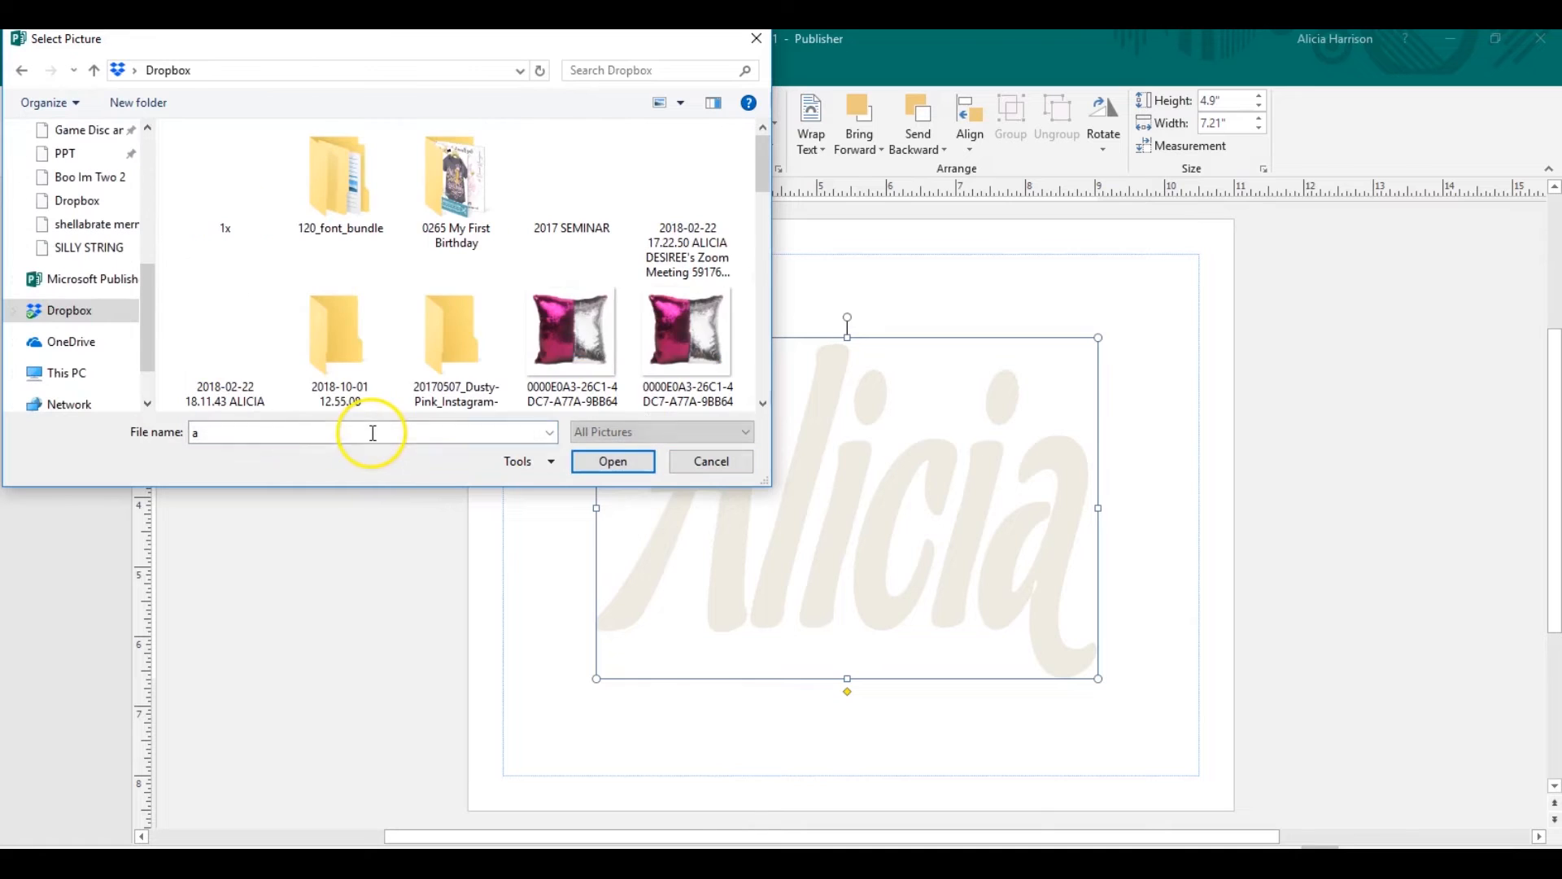
pyautogui.write('lle')
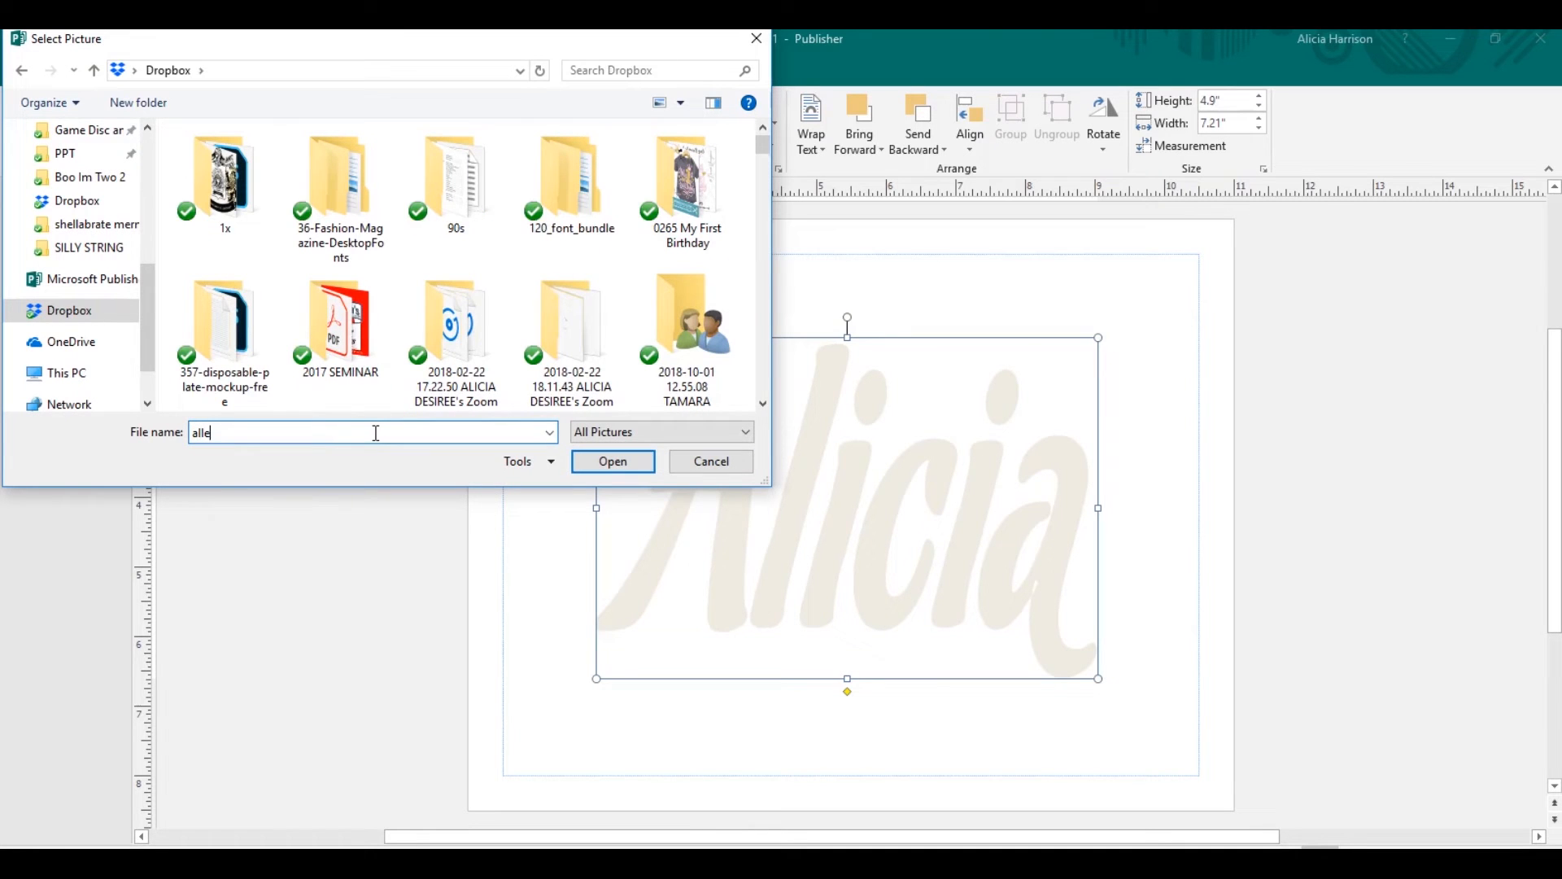
pyautogui.click(340, 321)
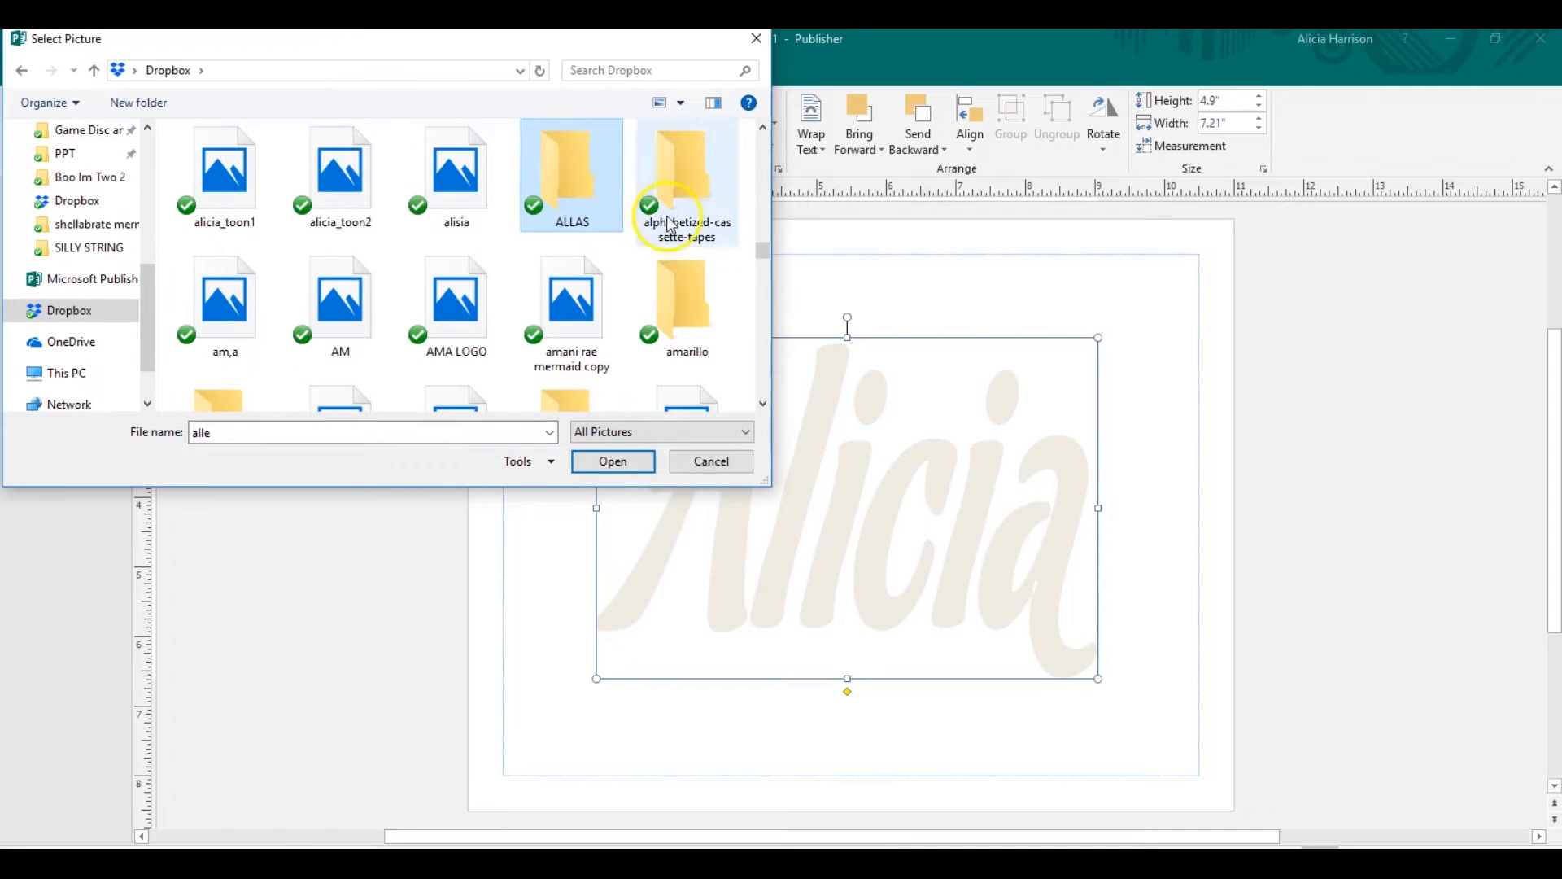
pyautogui.scroll(-3)
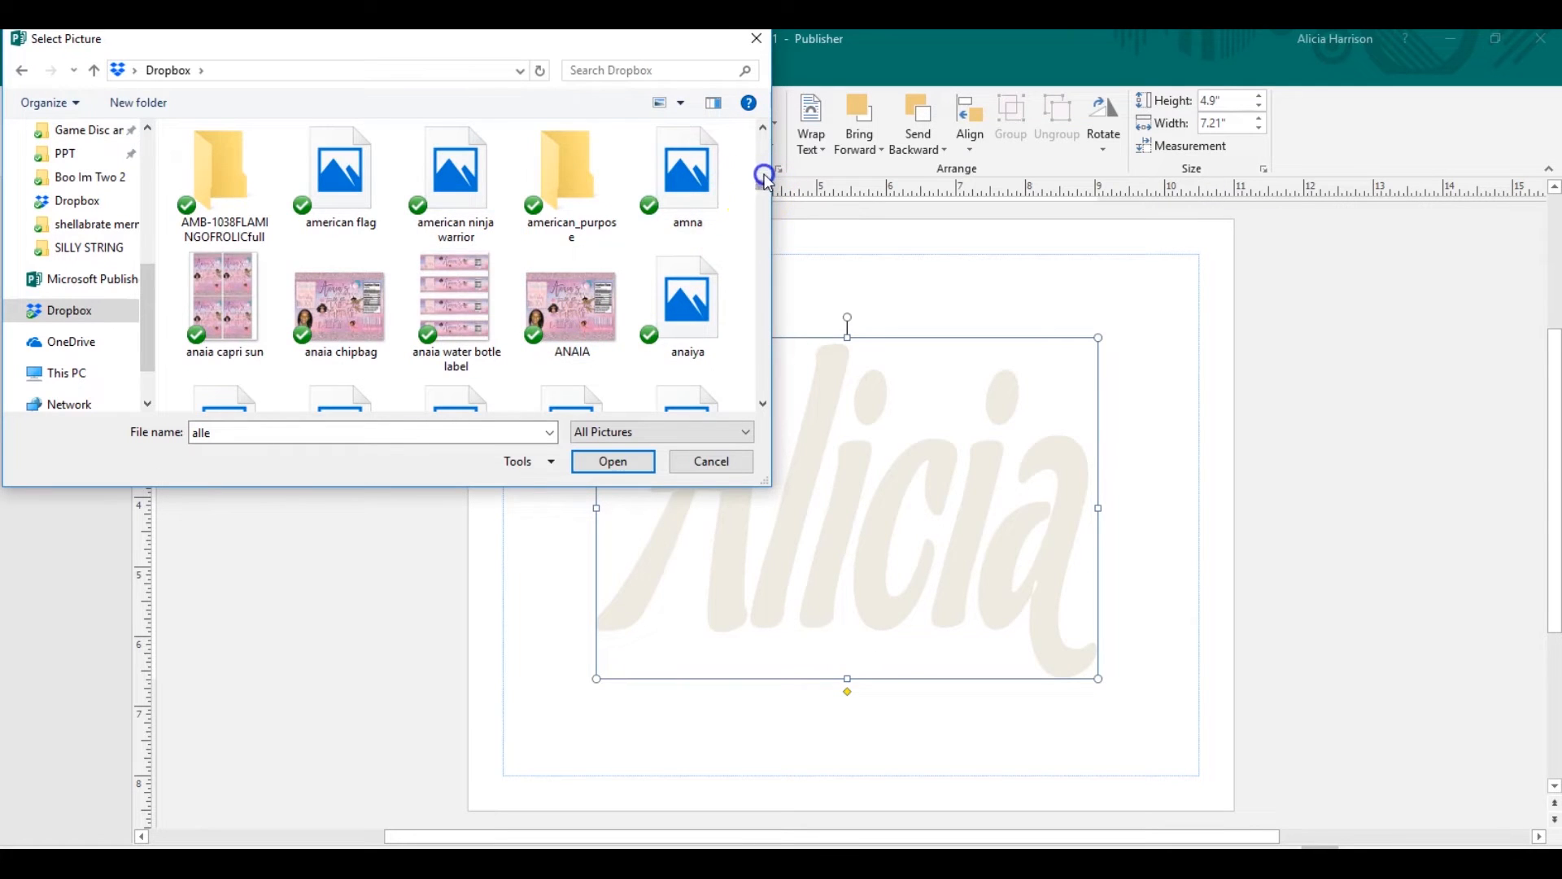
pyautogui.scroll(-3)
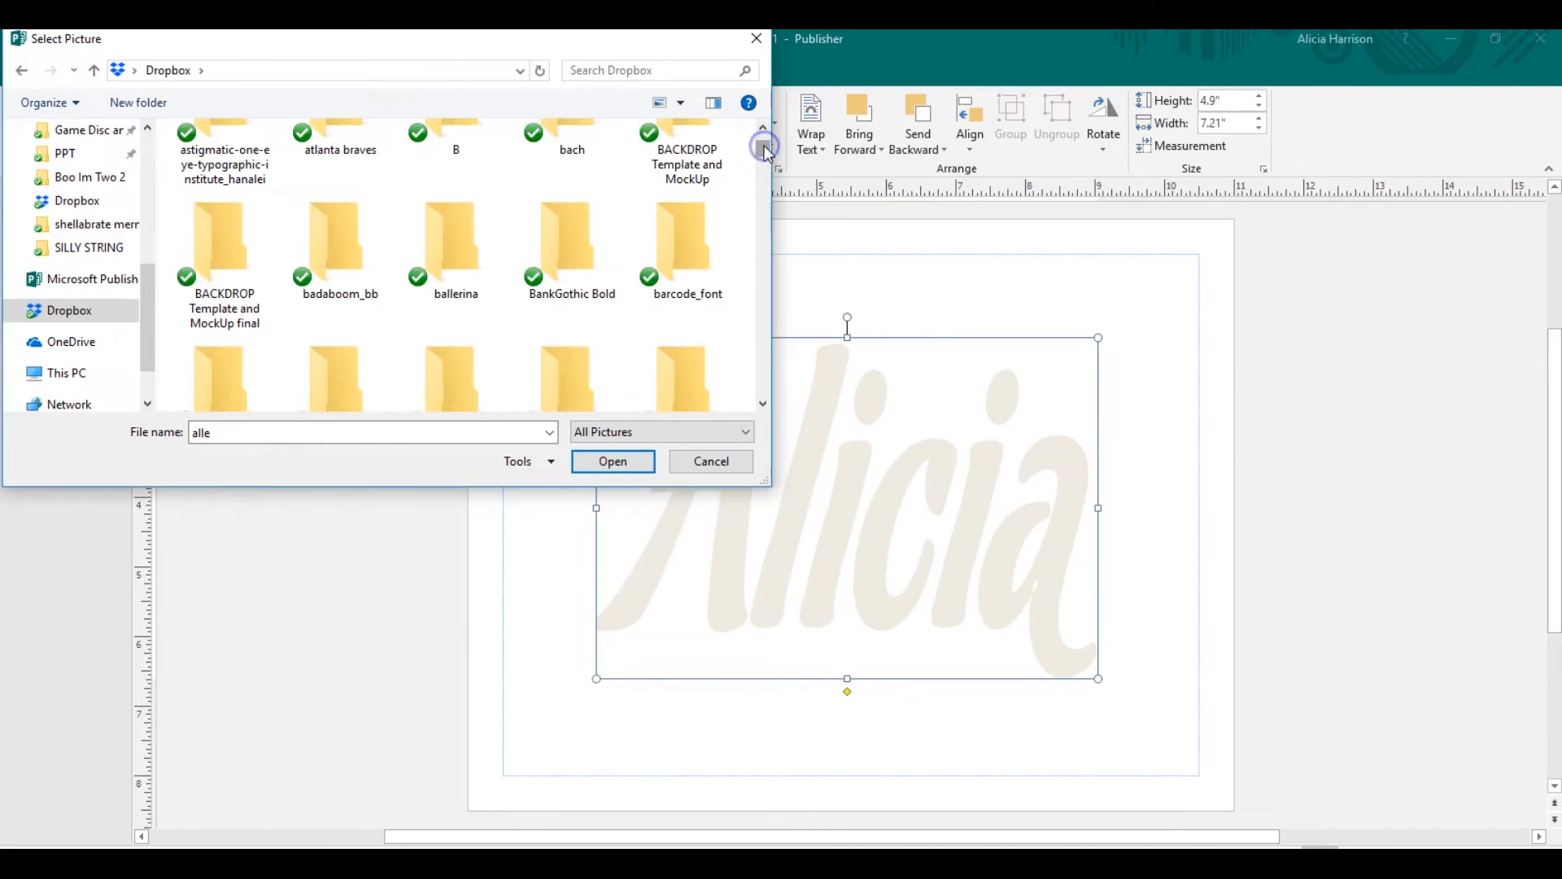
pyautogui.click(688, 239)
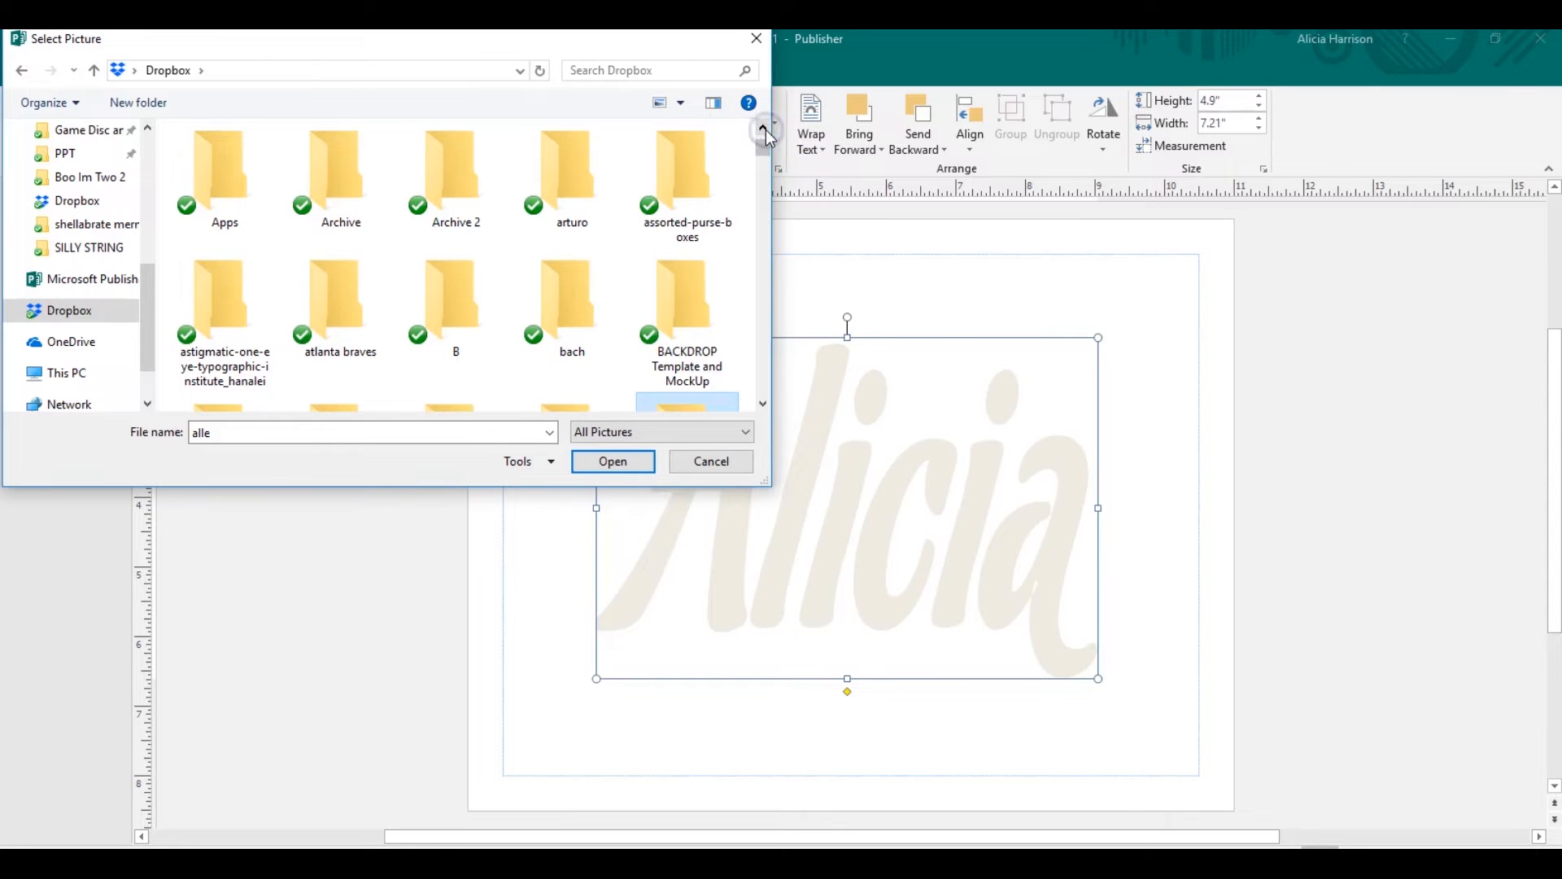
# - Browse the frequently used folders to find and insert the gold glitter picture
pyautogui.scroll(3)
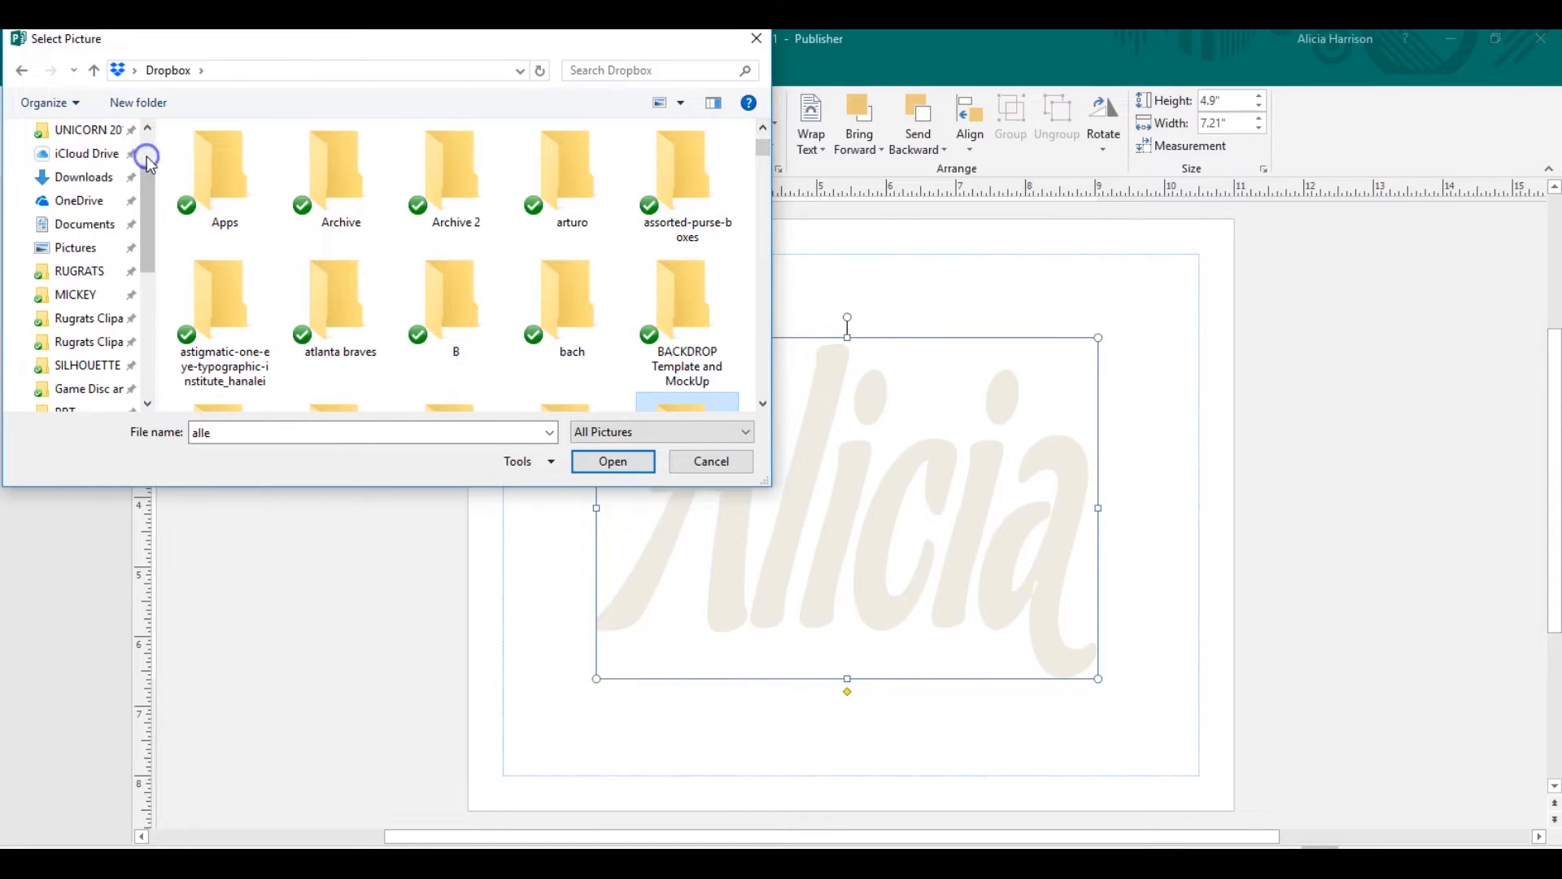
pyautogui.scroll(3)
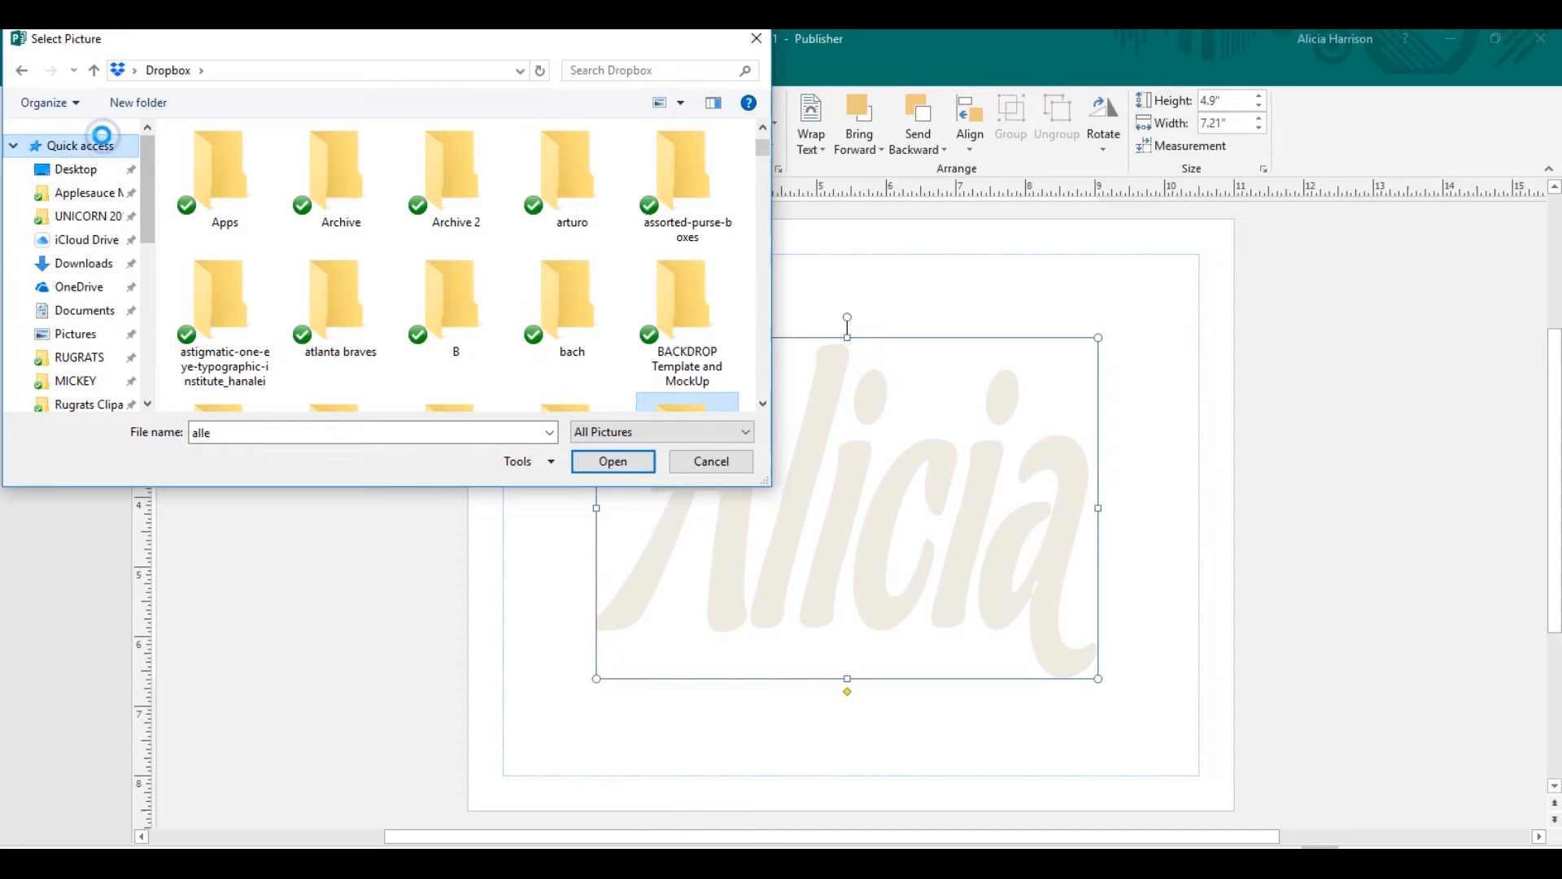
pyautogui.moveTo(191, 179)
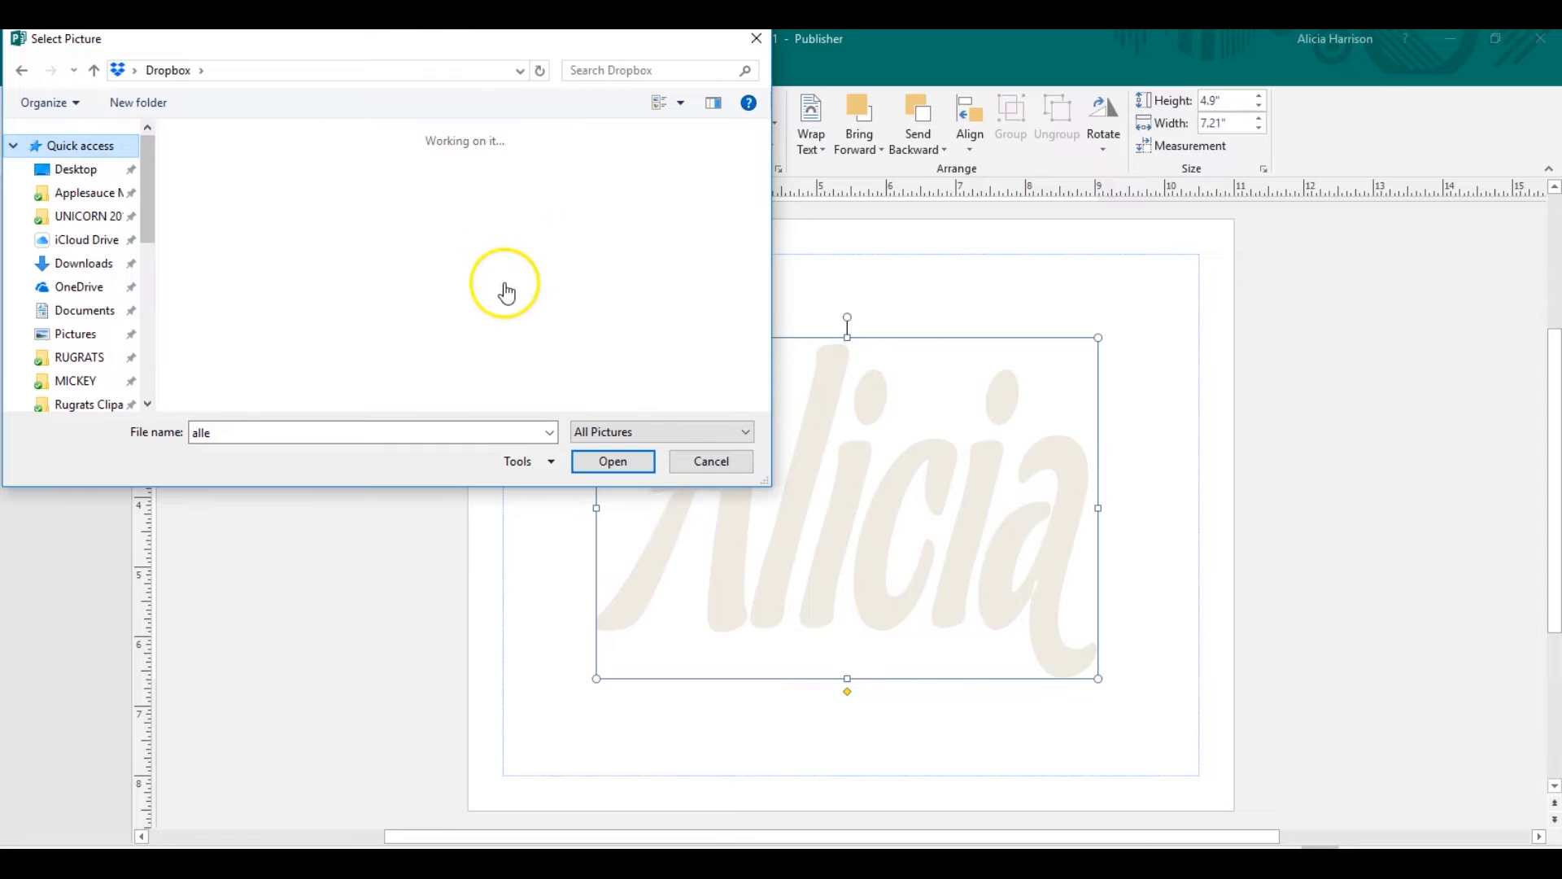
pyautogui.click(80, 146)
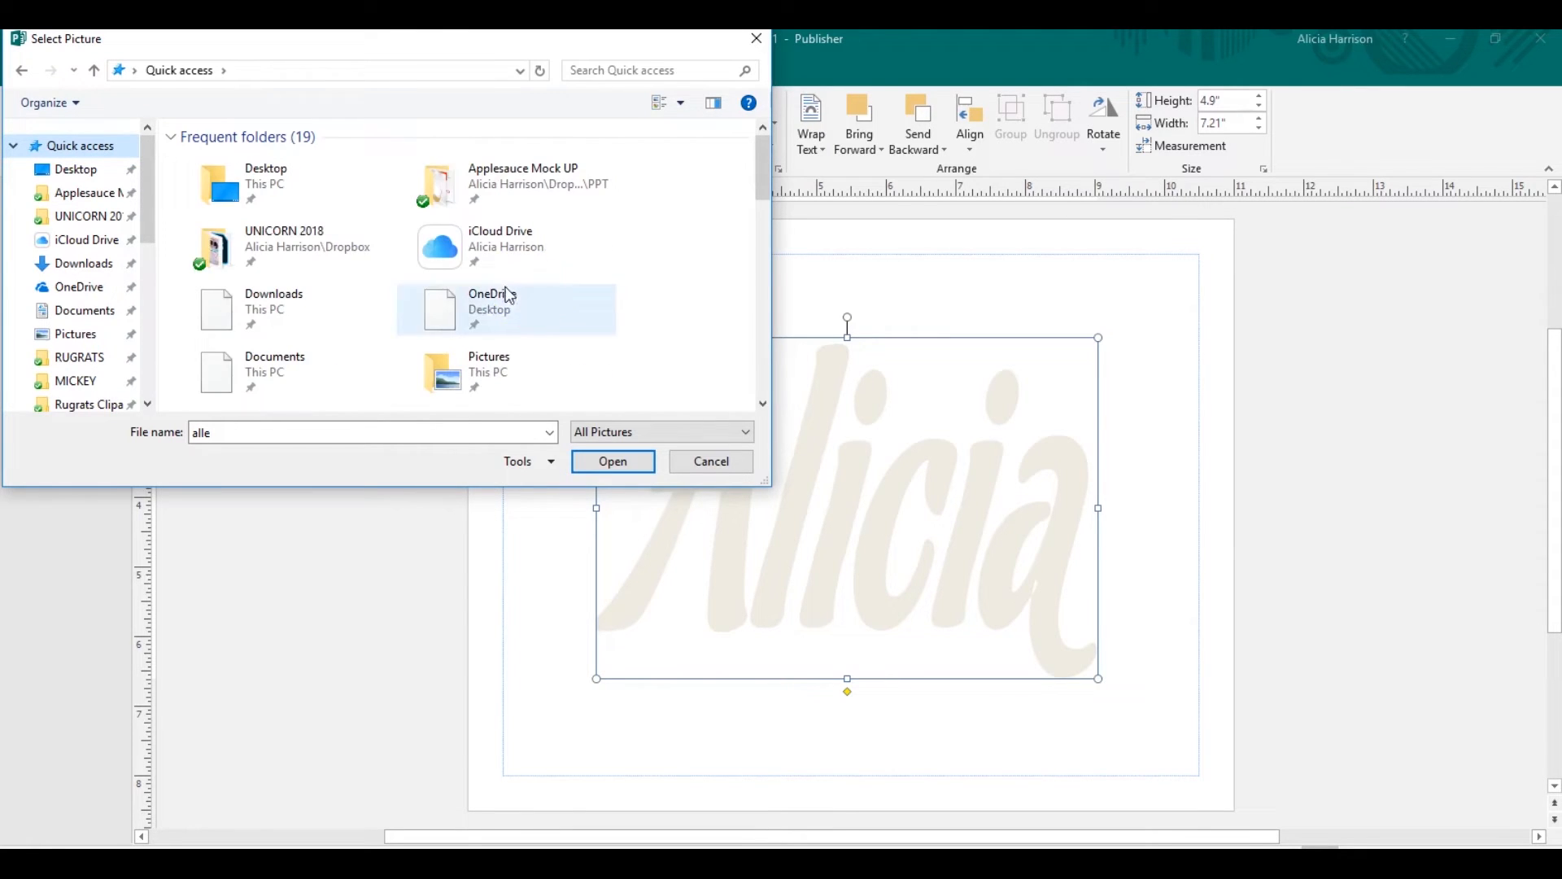
pyautogui.scroll(-3)
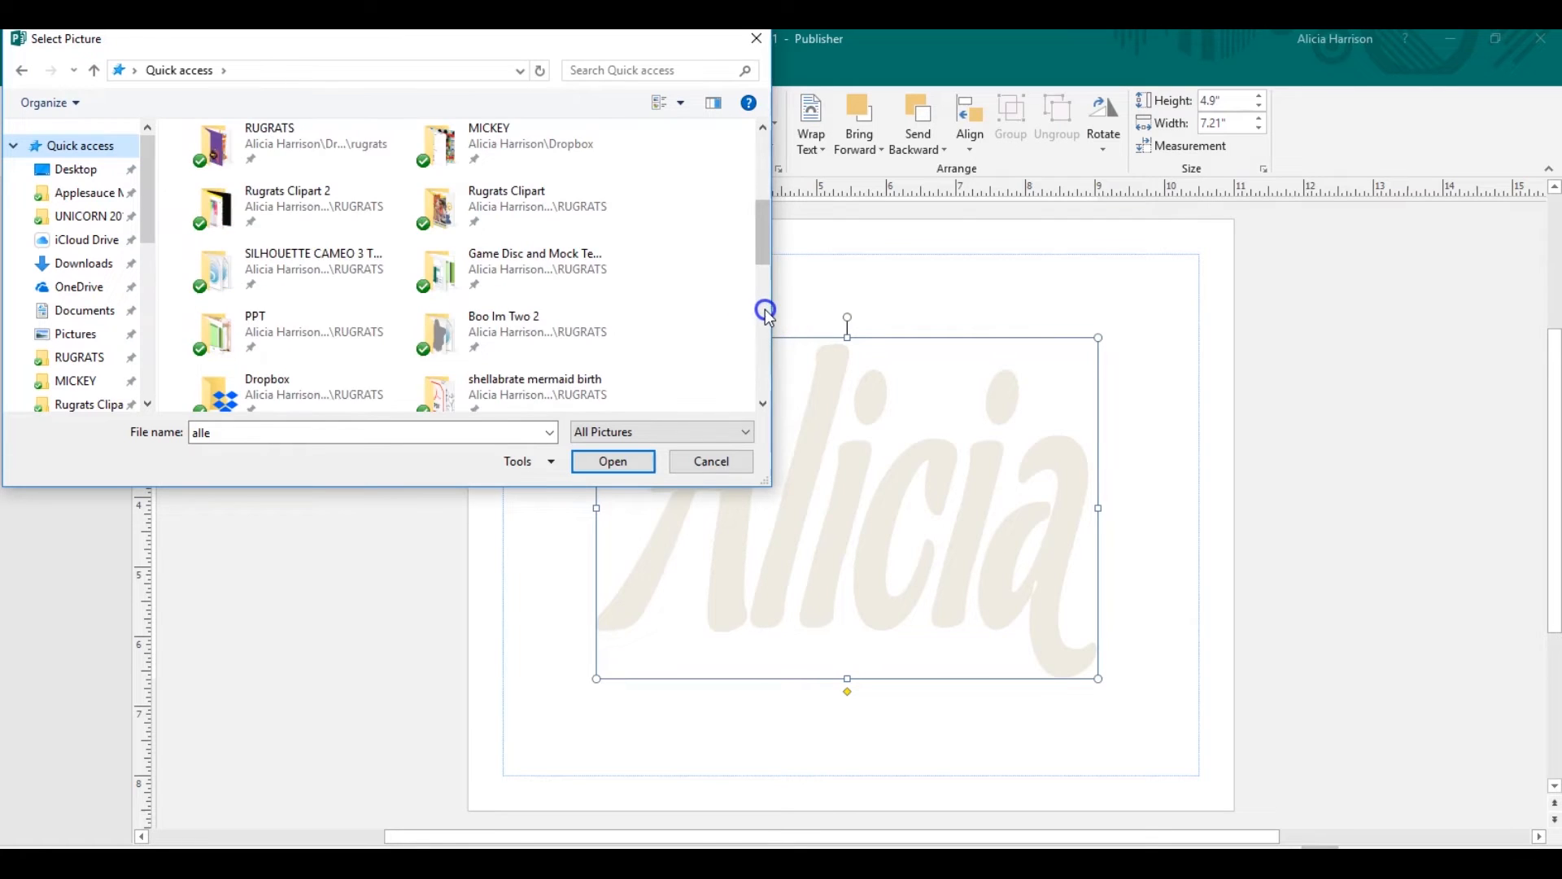
pyautogui.scroll(-3)
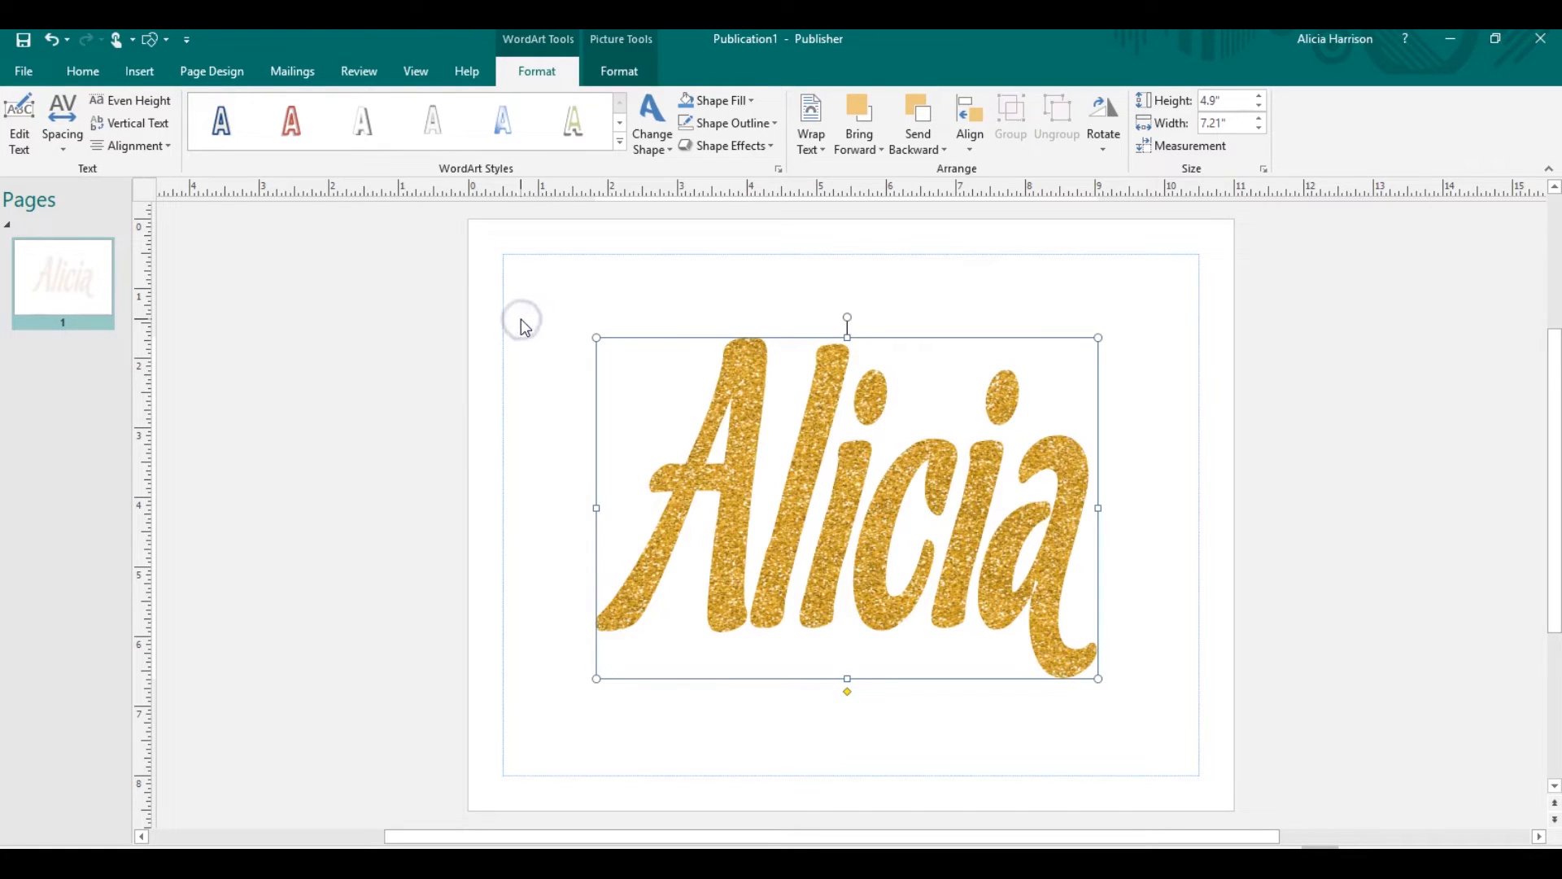
pyautogui.moveTo(525, 327)
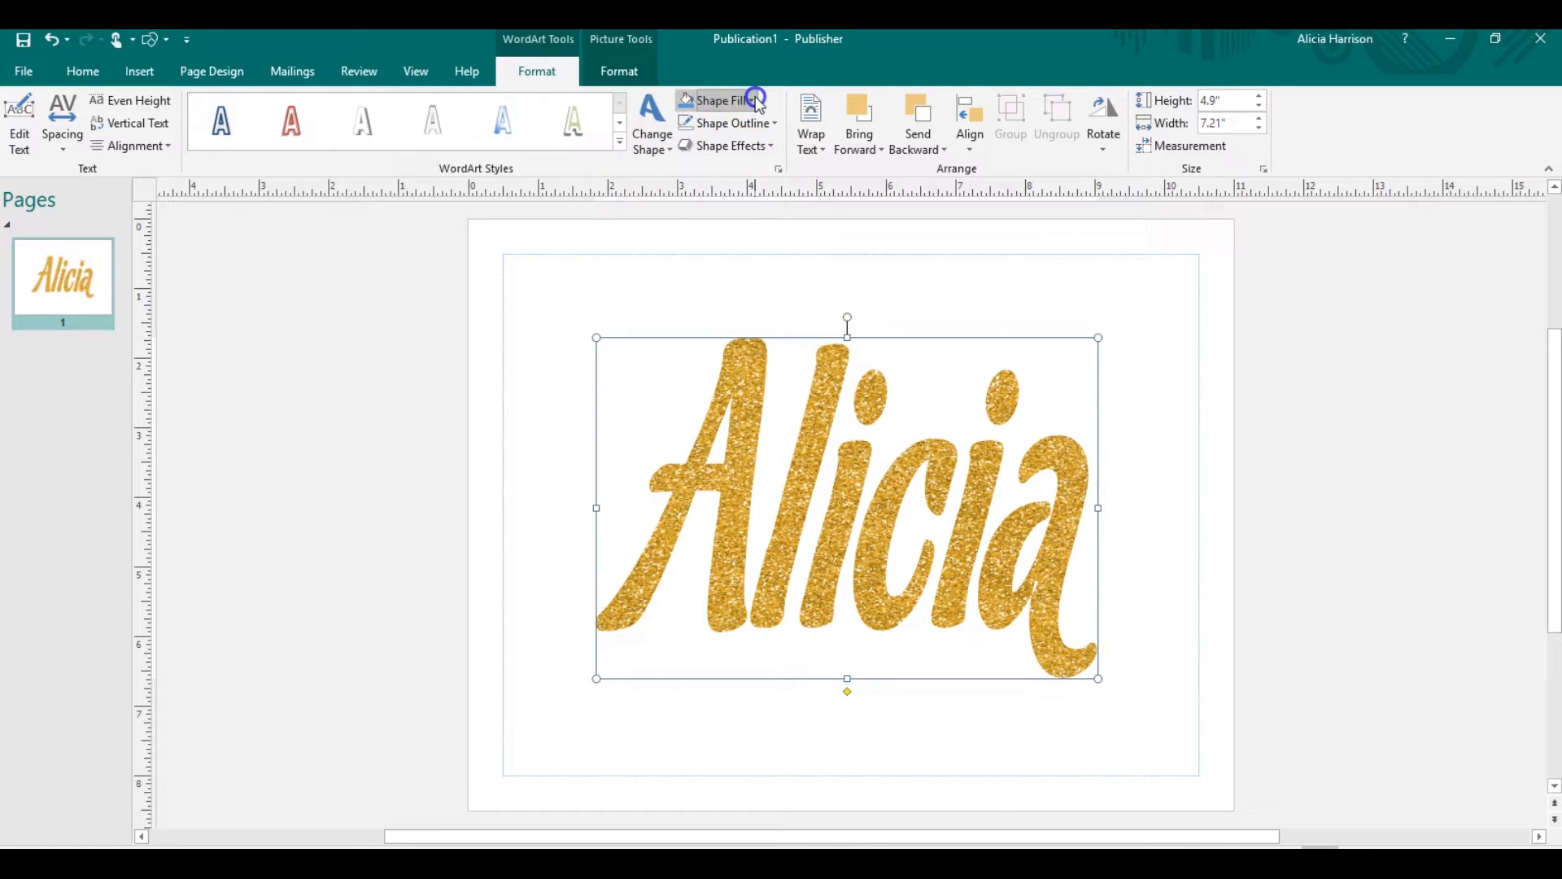
# - Fill the lettering with the first Bing result for 'gold glitter background'
pyautogui.click(724, 99)
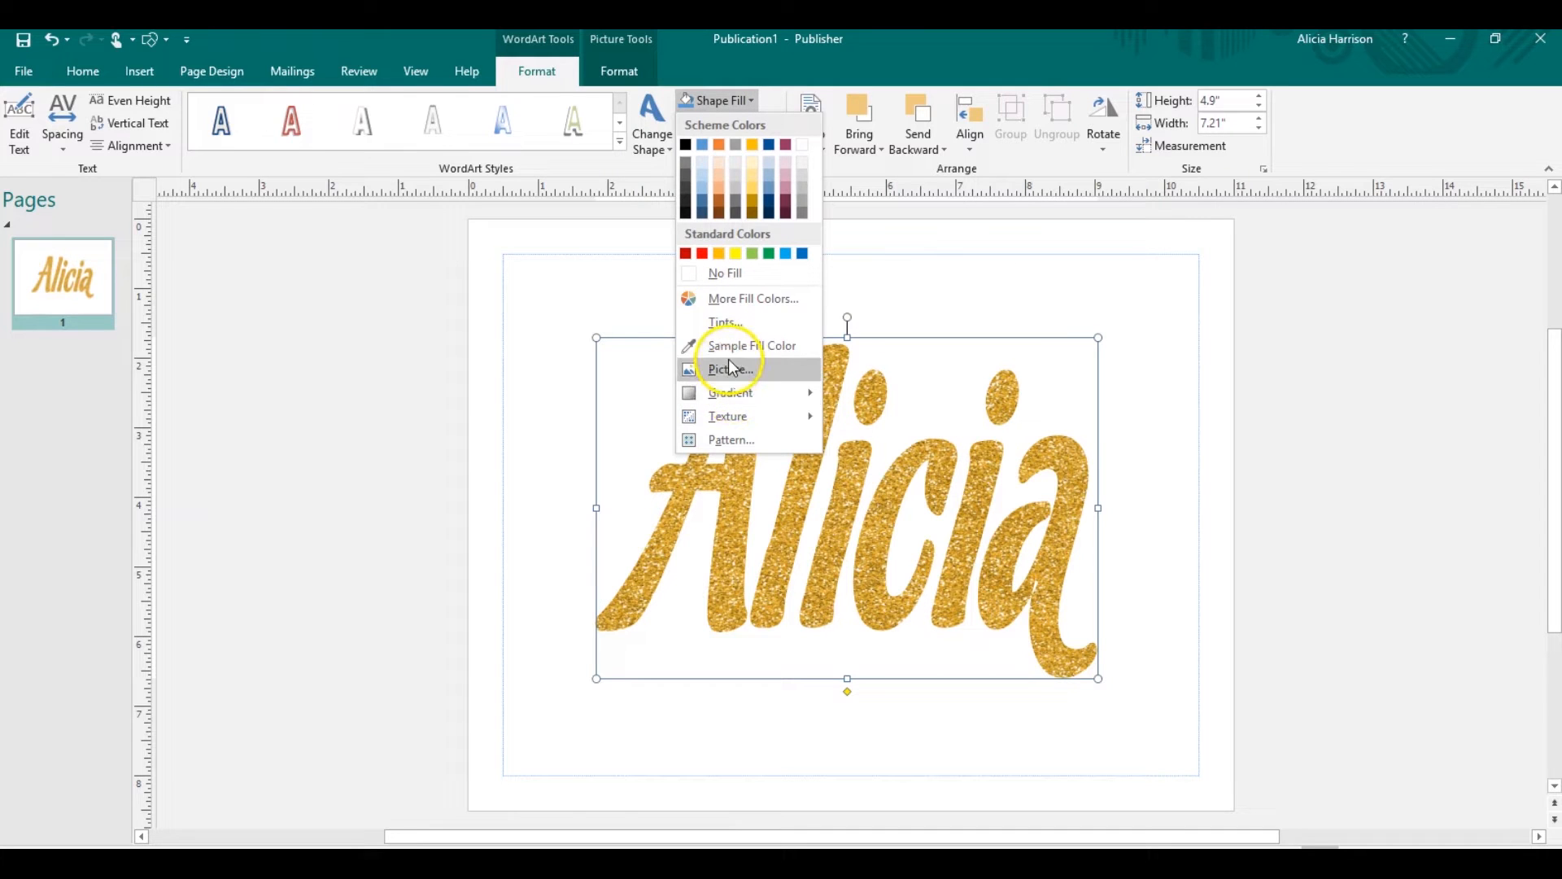
pyautogui.click(731, 369)
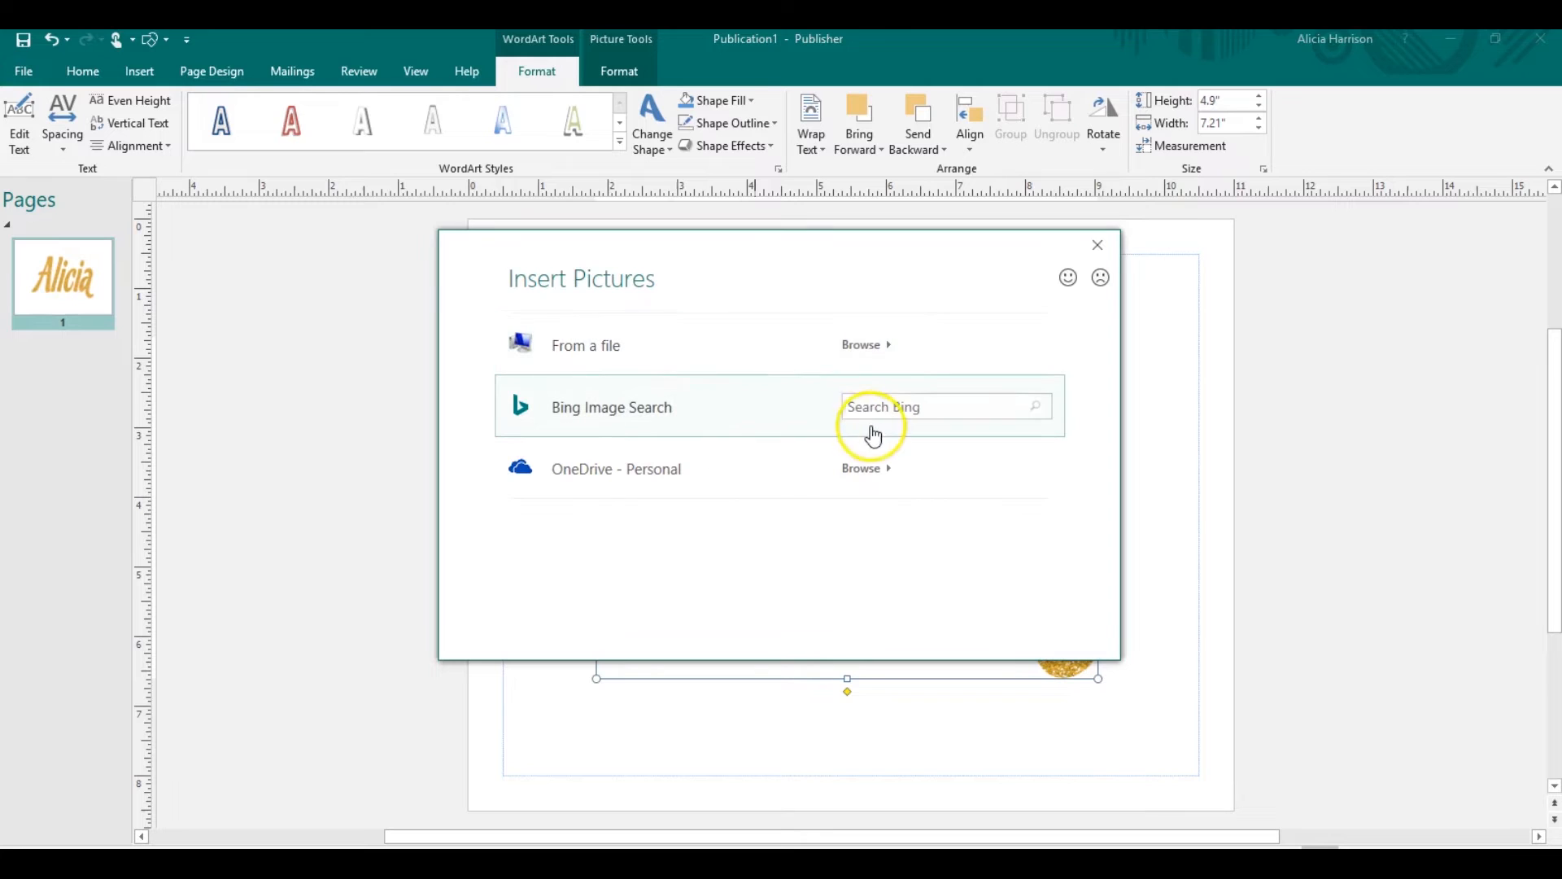
pyautogui.write('gold')
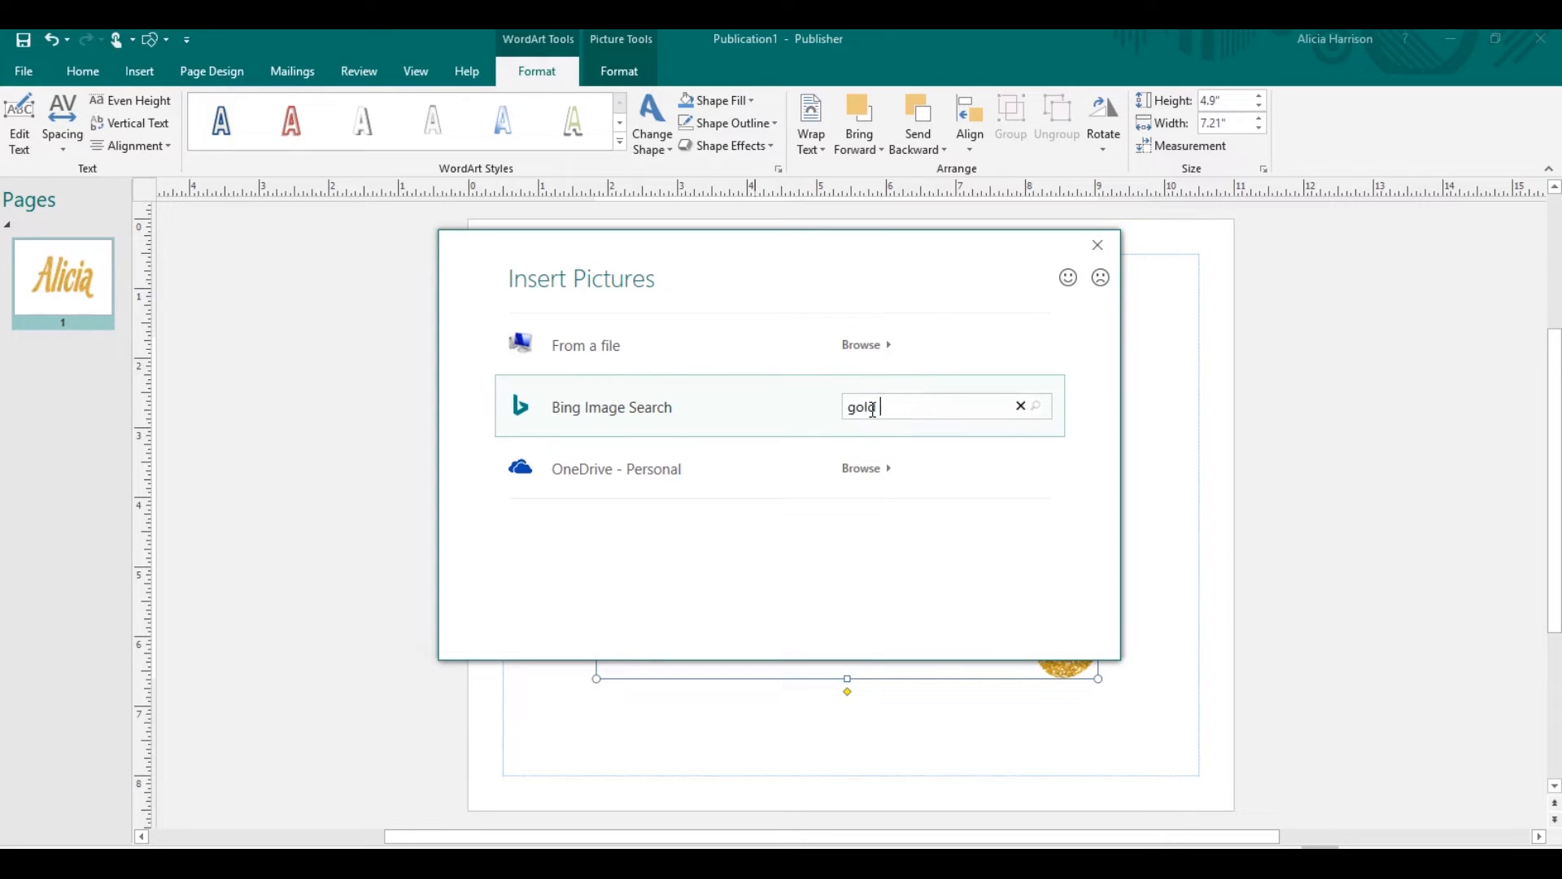
pyautogui.write('gliktter ba')
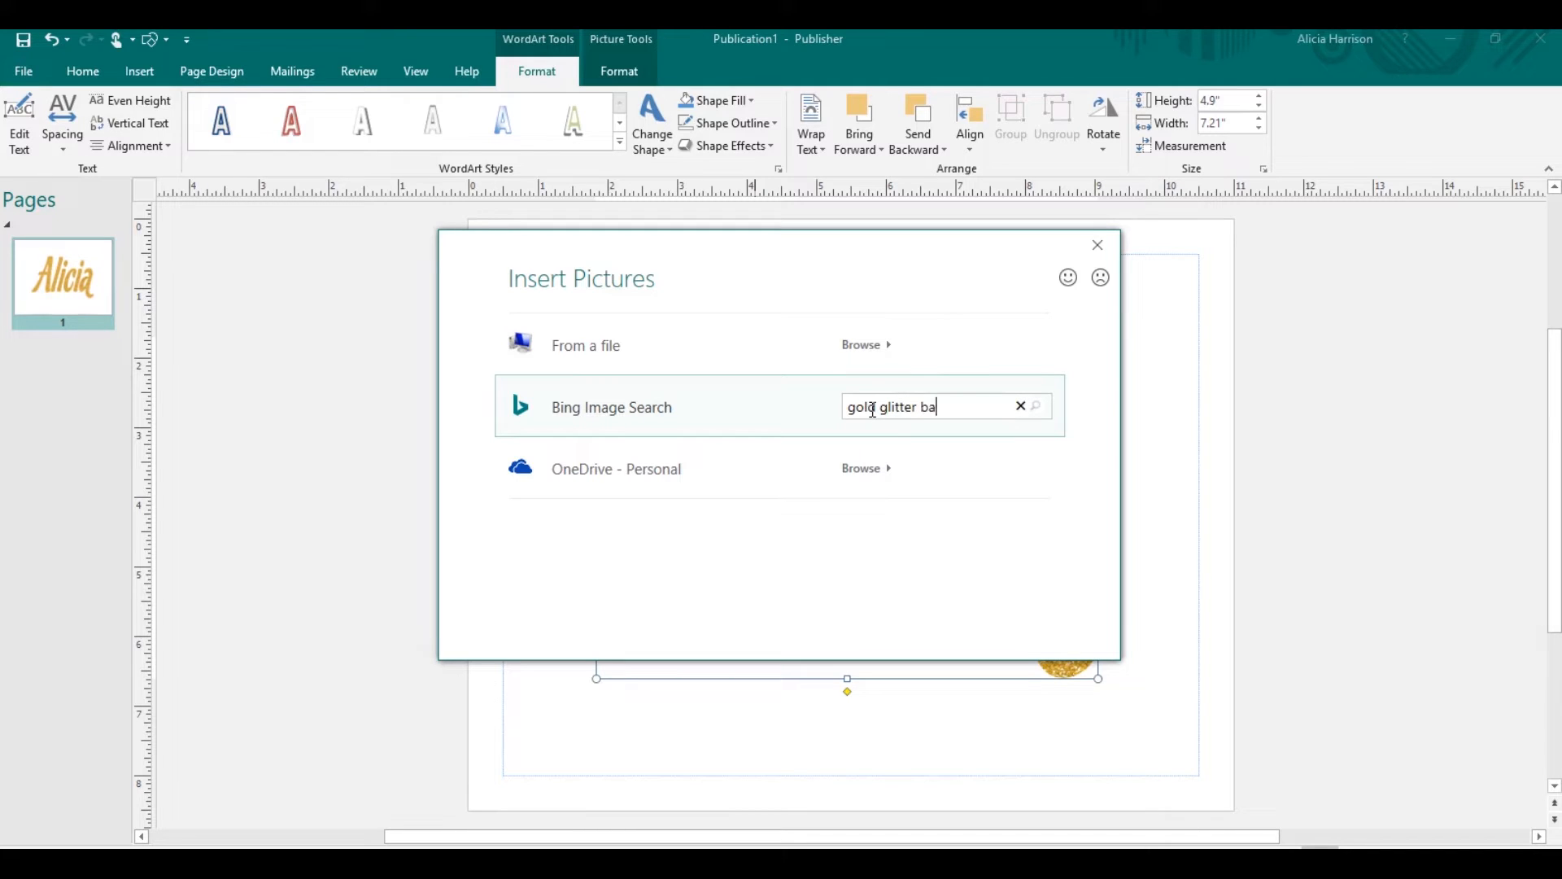
pyautogui.write('ckground')
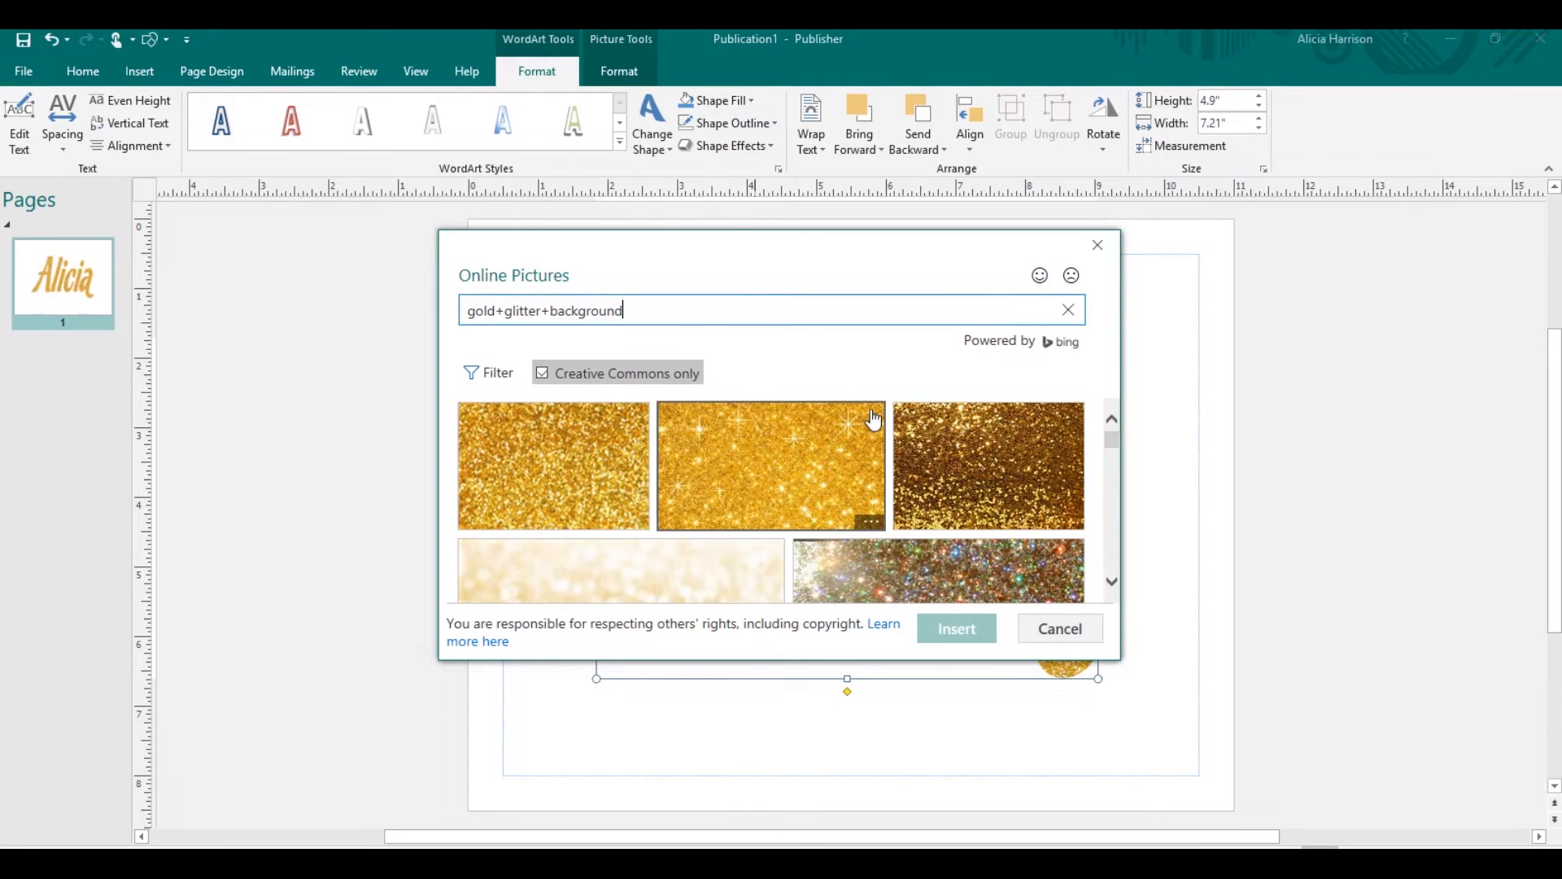
pyautogui.click(553, 465)
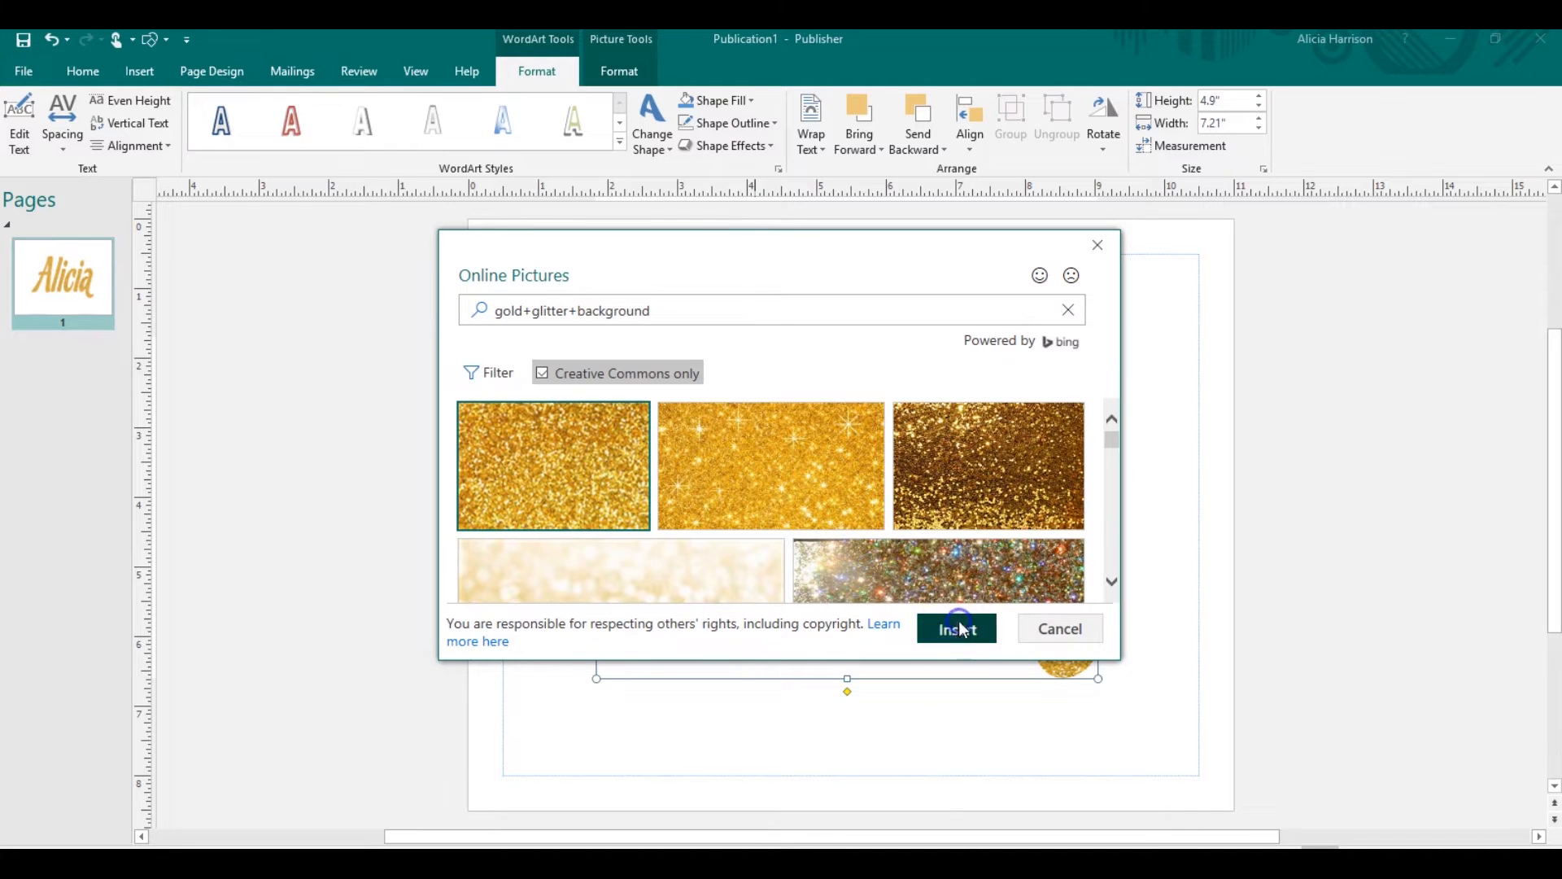
pyautogui.click(954, 629)
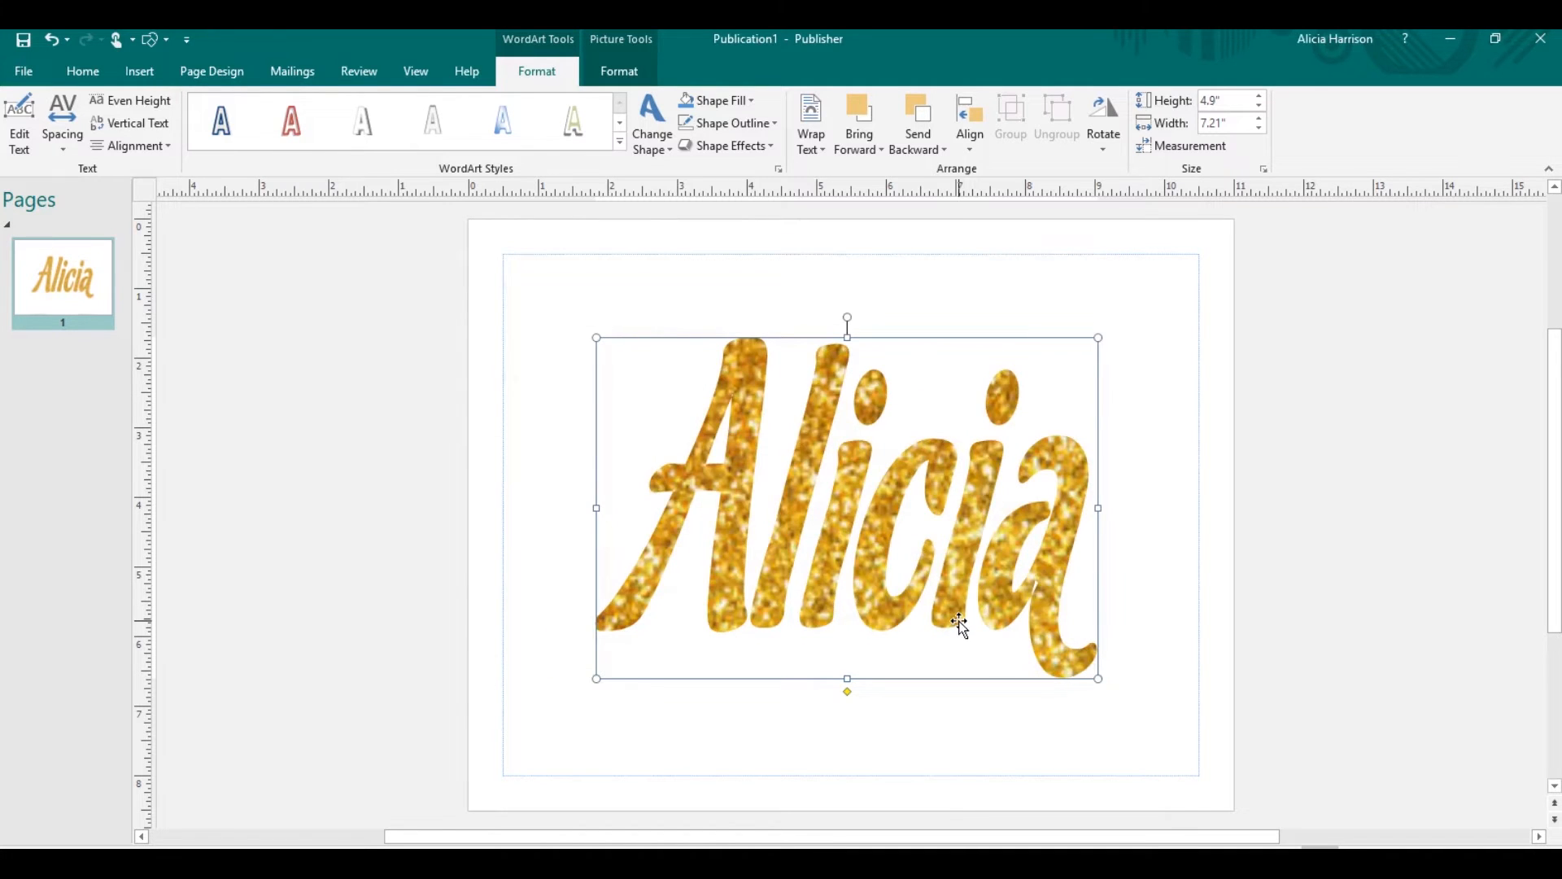
pyautogui.moveTo(847, 678)
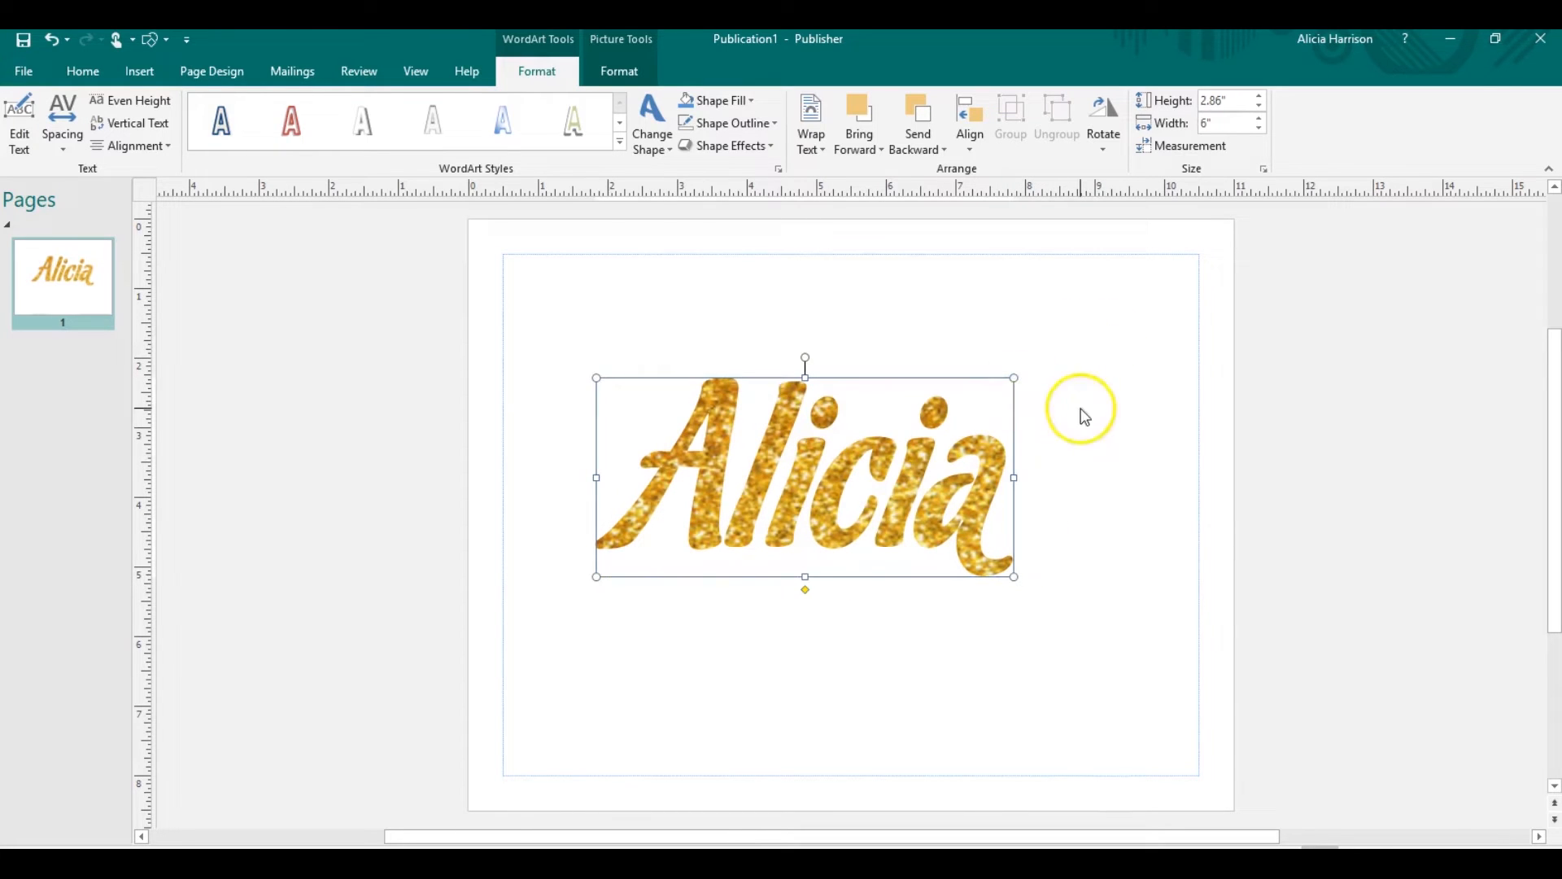
# - Resize the gold lettering to about 2.86 by 6 inches and deselect it
pyautogui.click(81, 70)
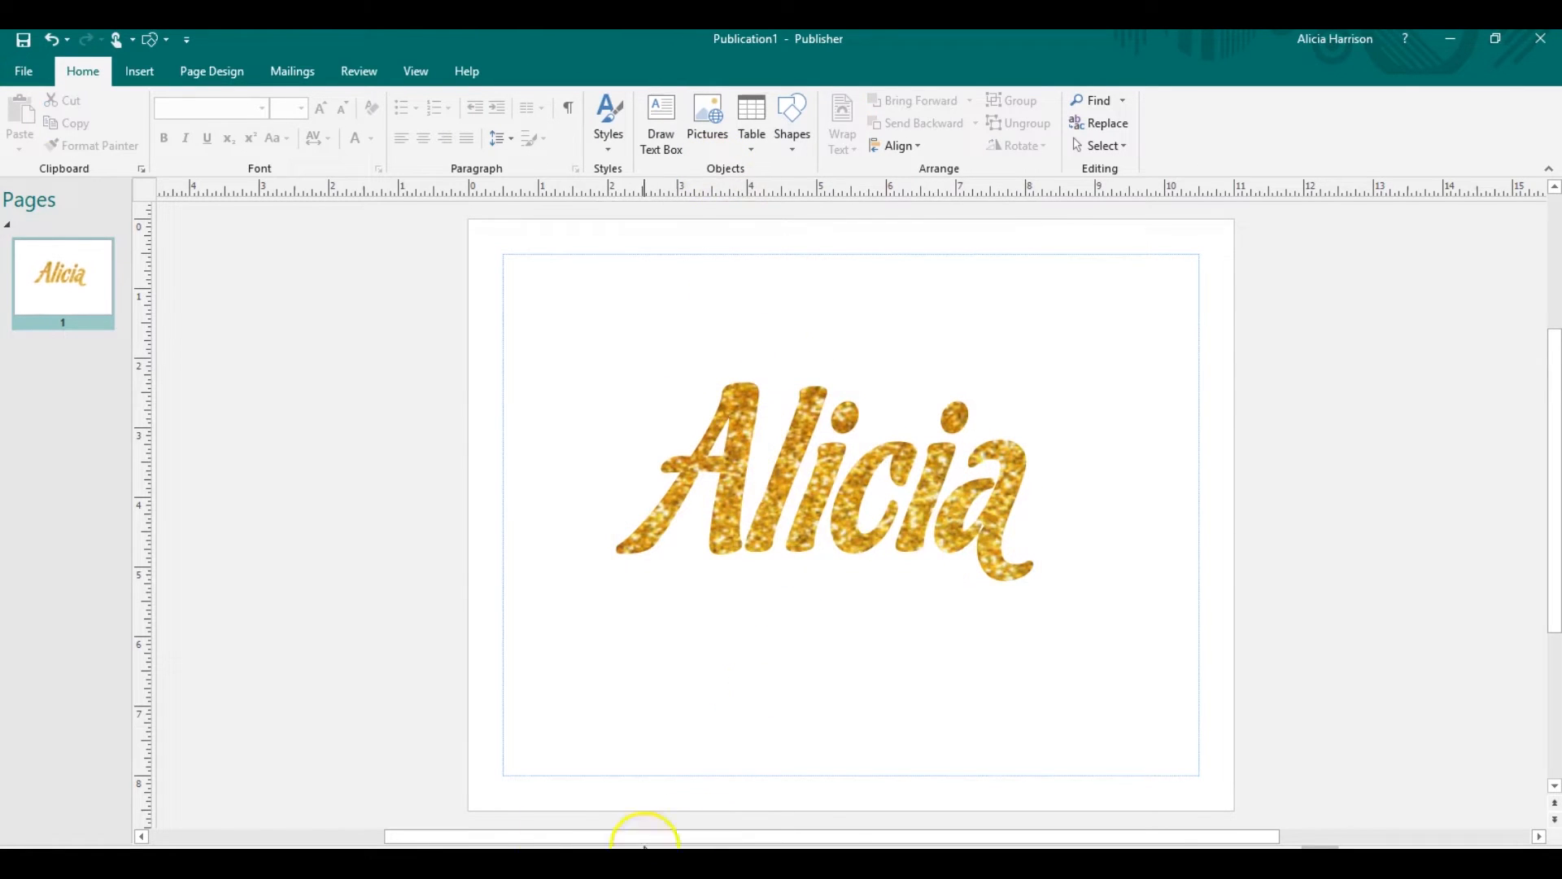
pyautogui.moveTo(355, 701)
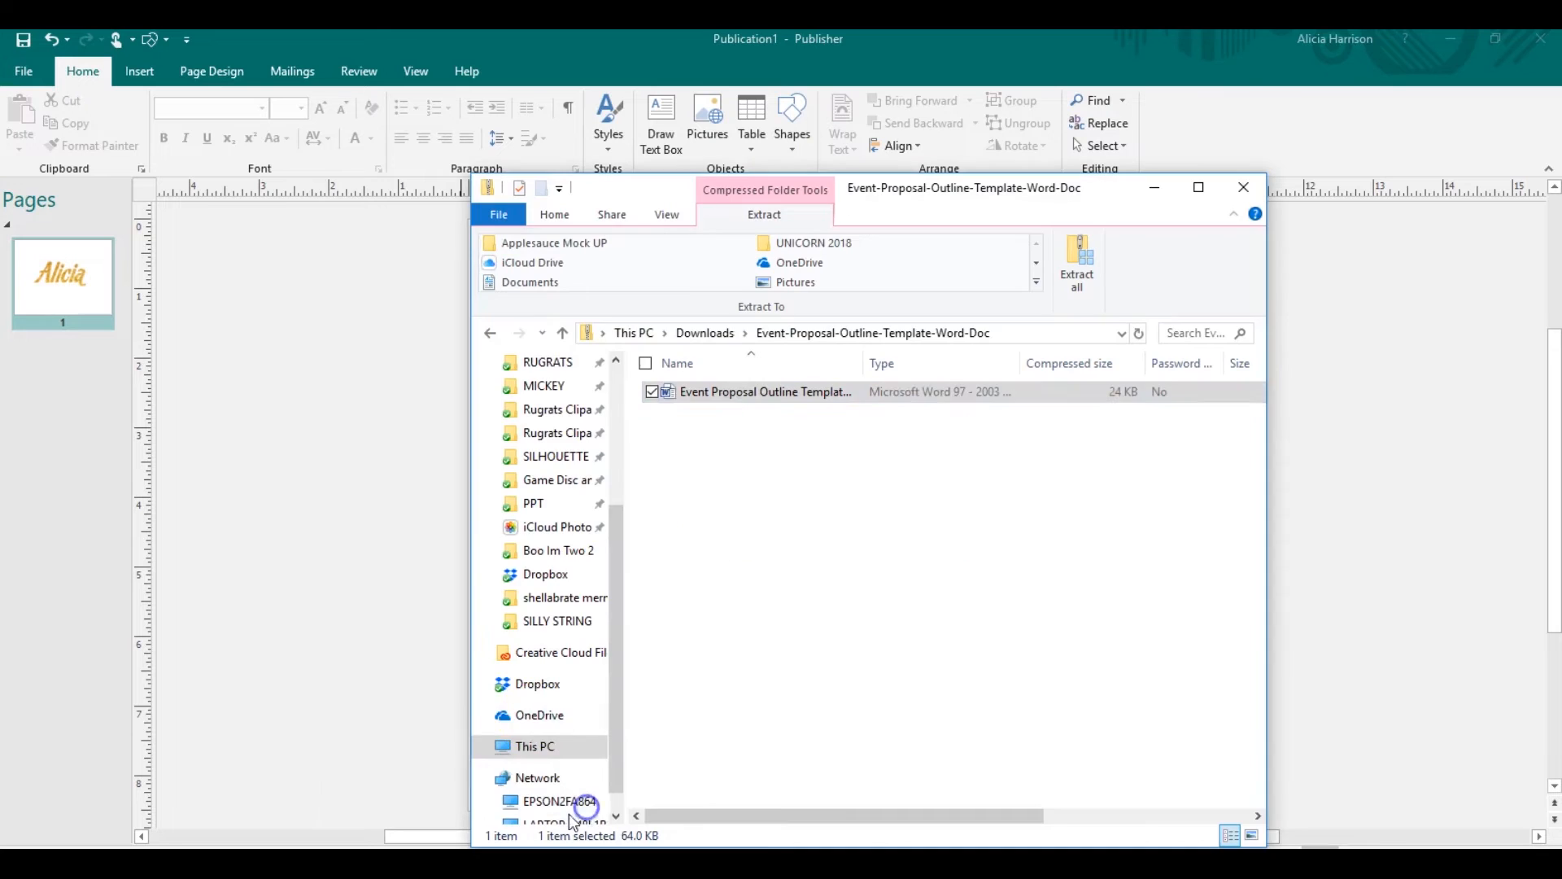
# - Drag the gold glitter image from the Dropbox folder onto the page
pyautogui.click(1243, 187)
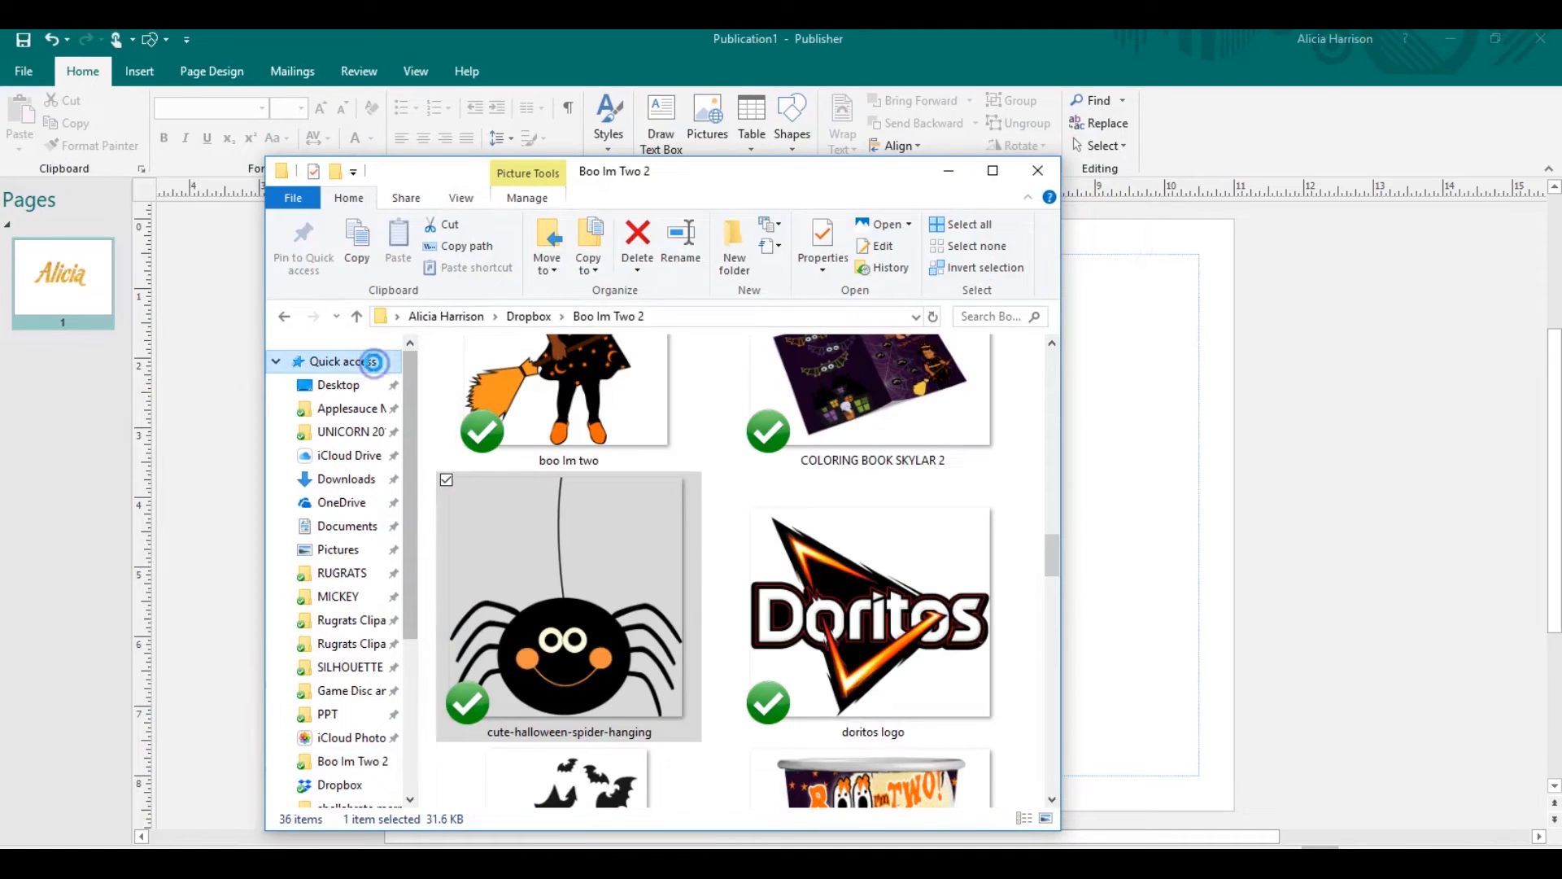
pyautogui.click(342, 361)
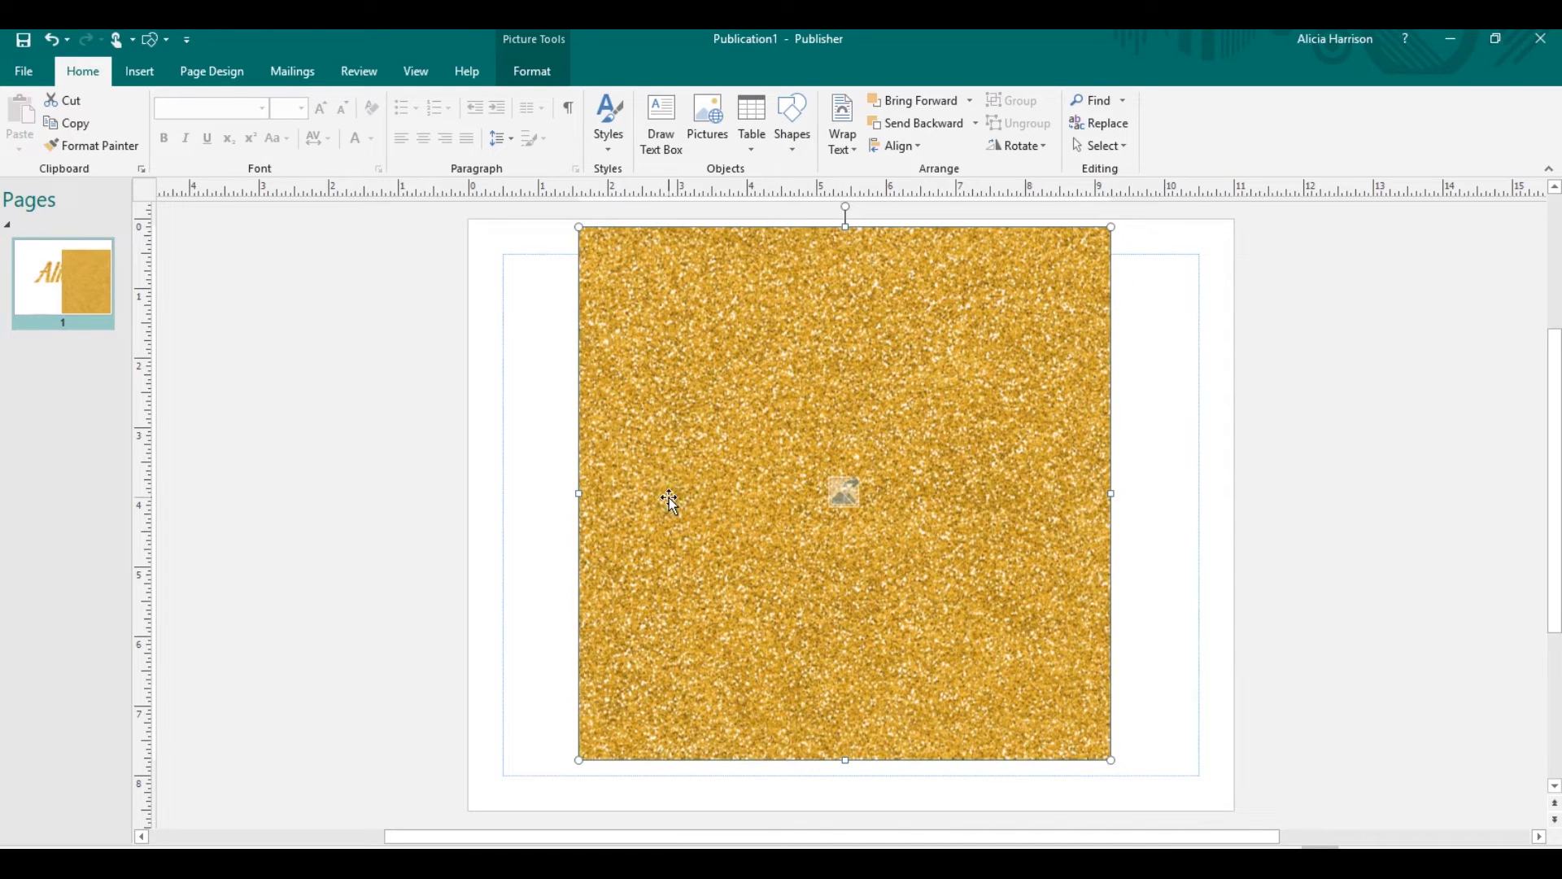
# - Browse recent publications for Cup Template Final 9oz, then deselect the WordArt
pyautogui.click(922, 123)
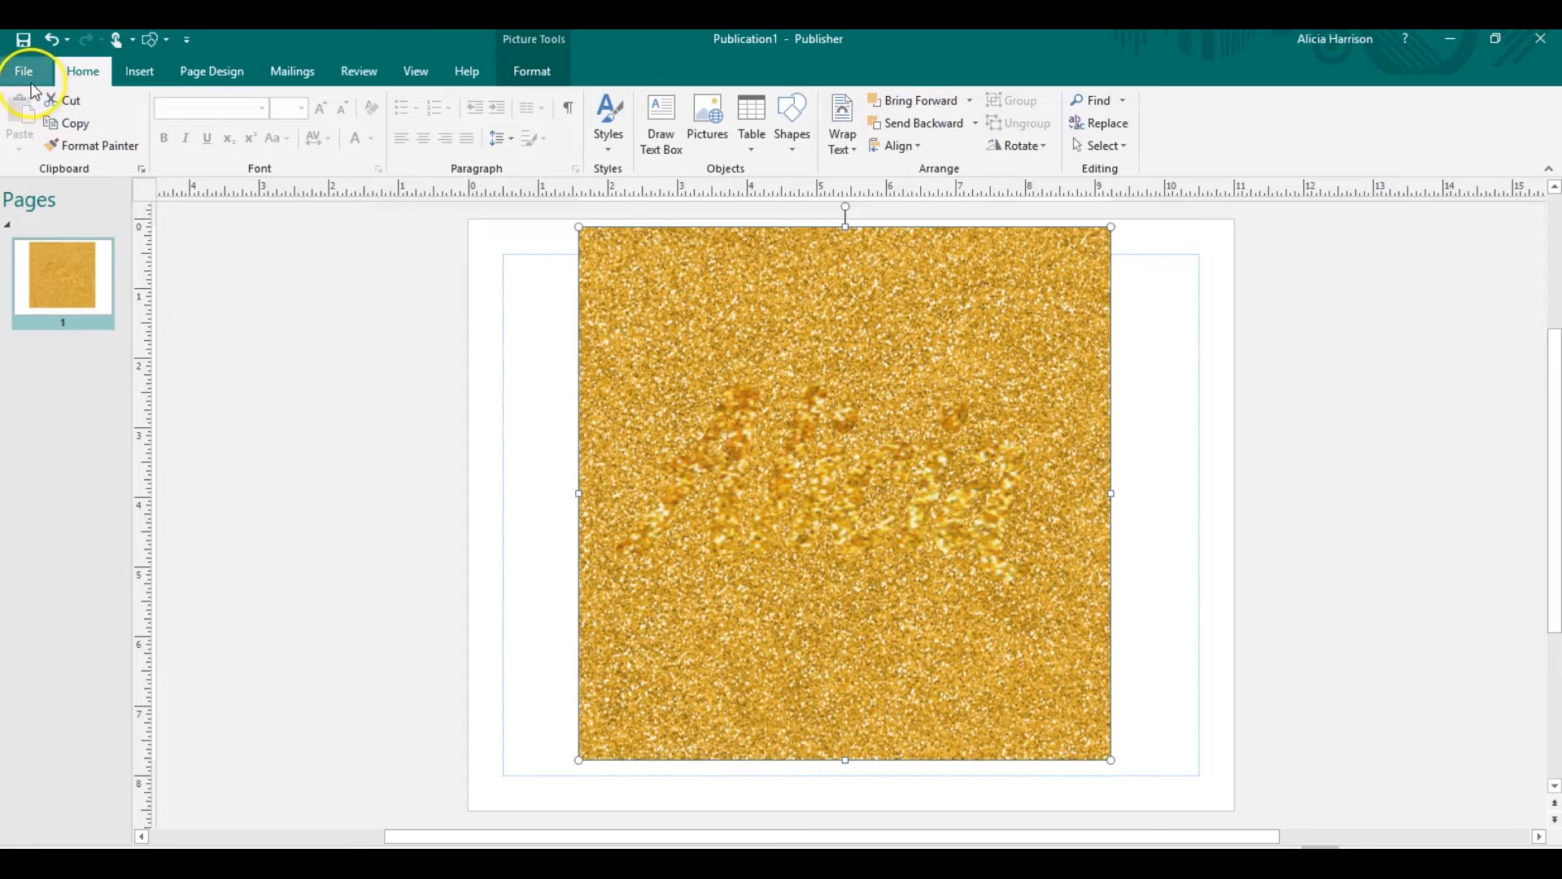
pyautogui.click(22, 70)
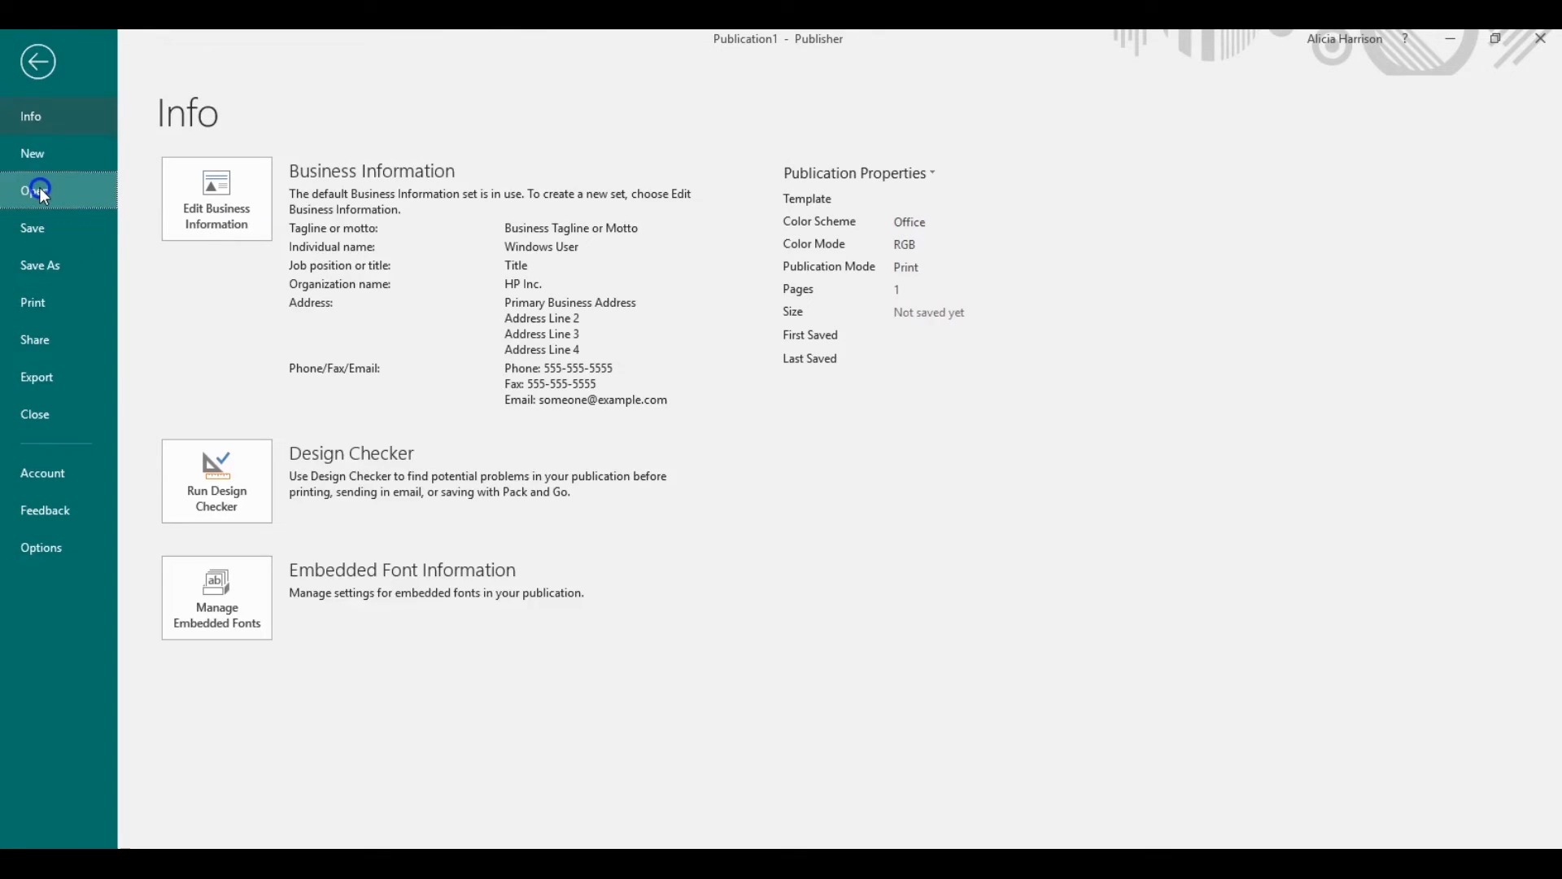
pyautogui.click(37, 190)
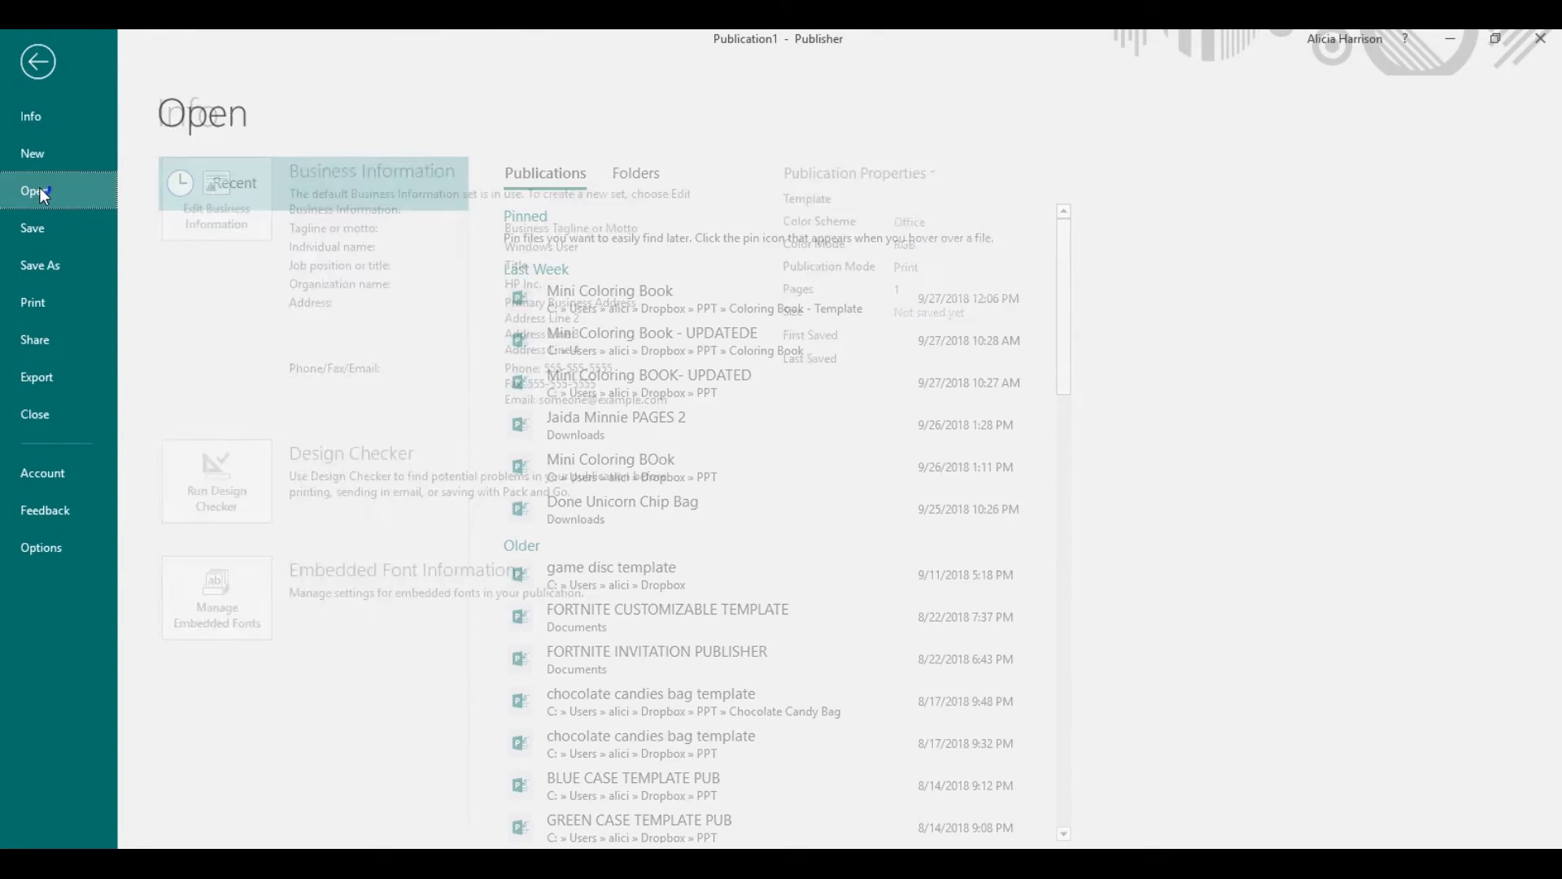
pyautogui.click(34, 190)
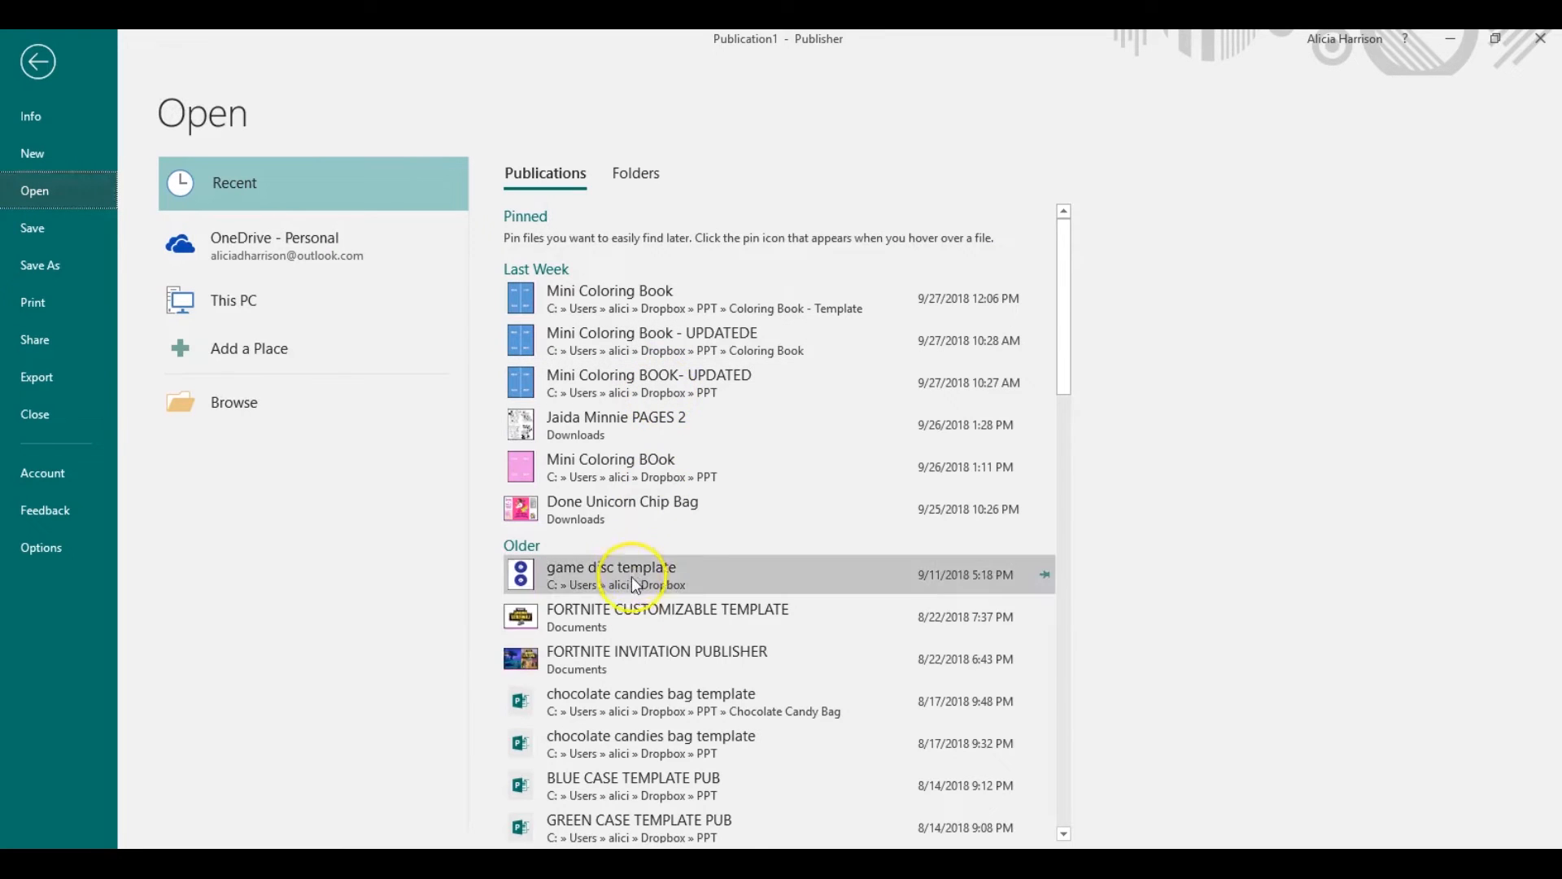
pyautogui.moveTo(1065, 376)
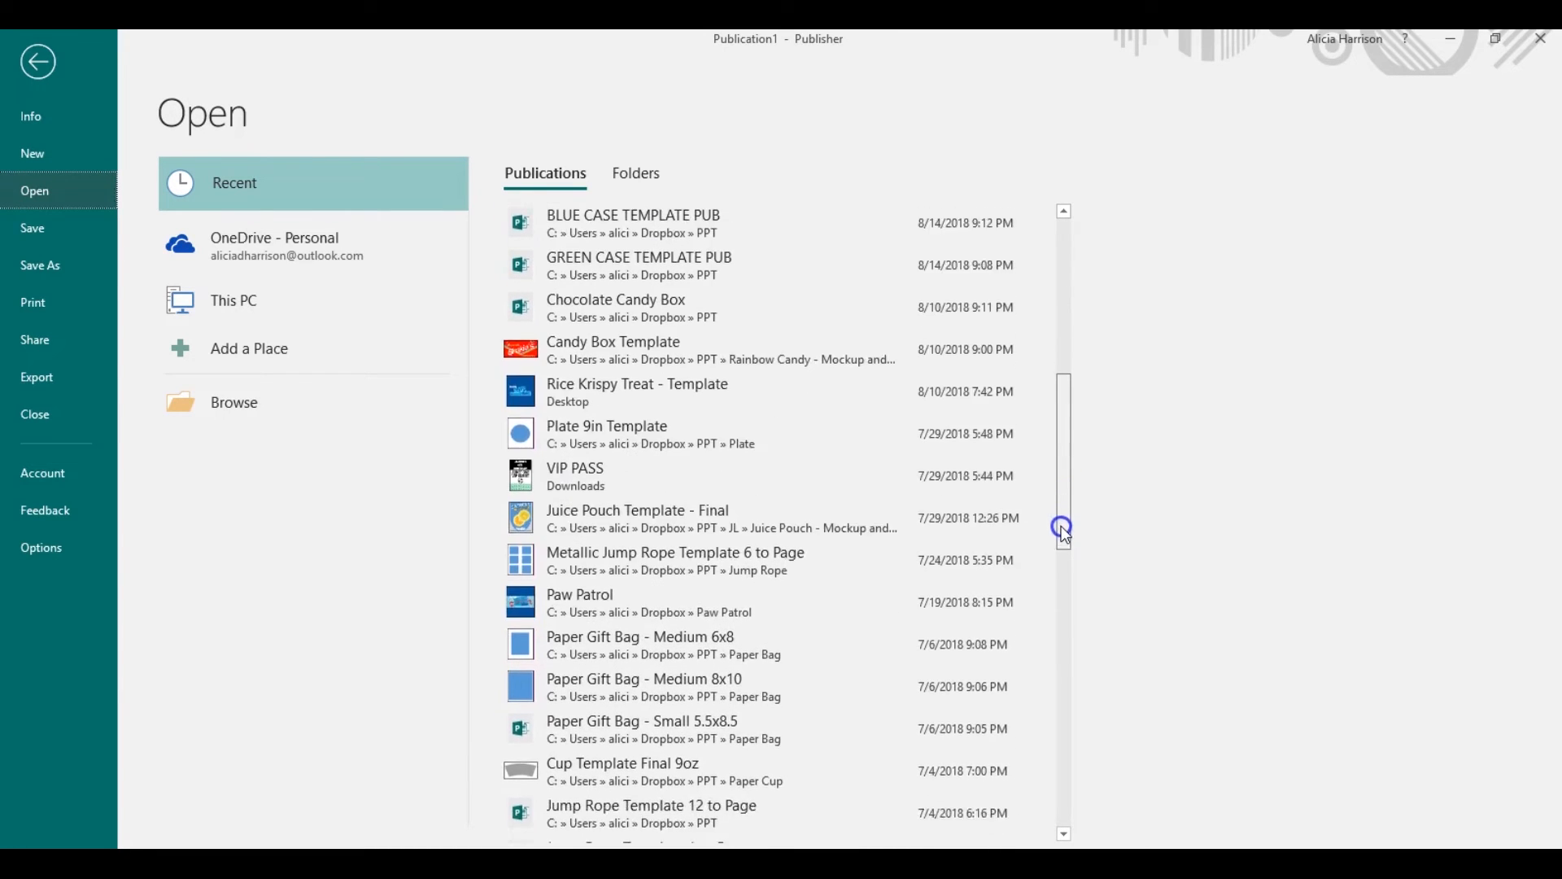
pyautogui.scroll(-3)
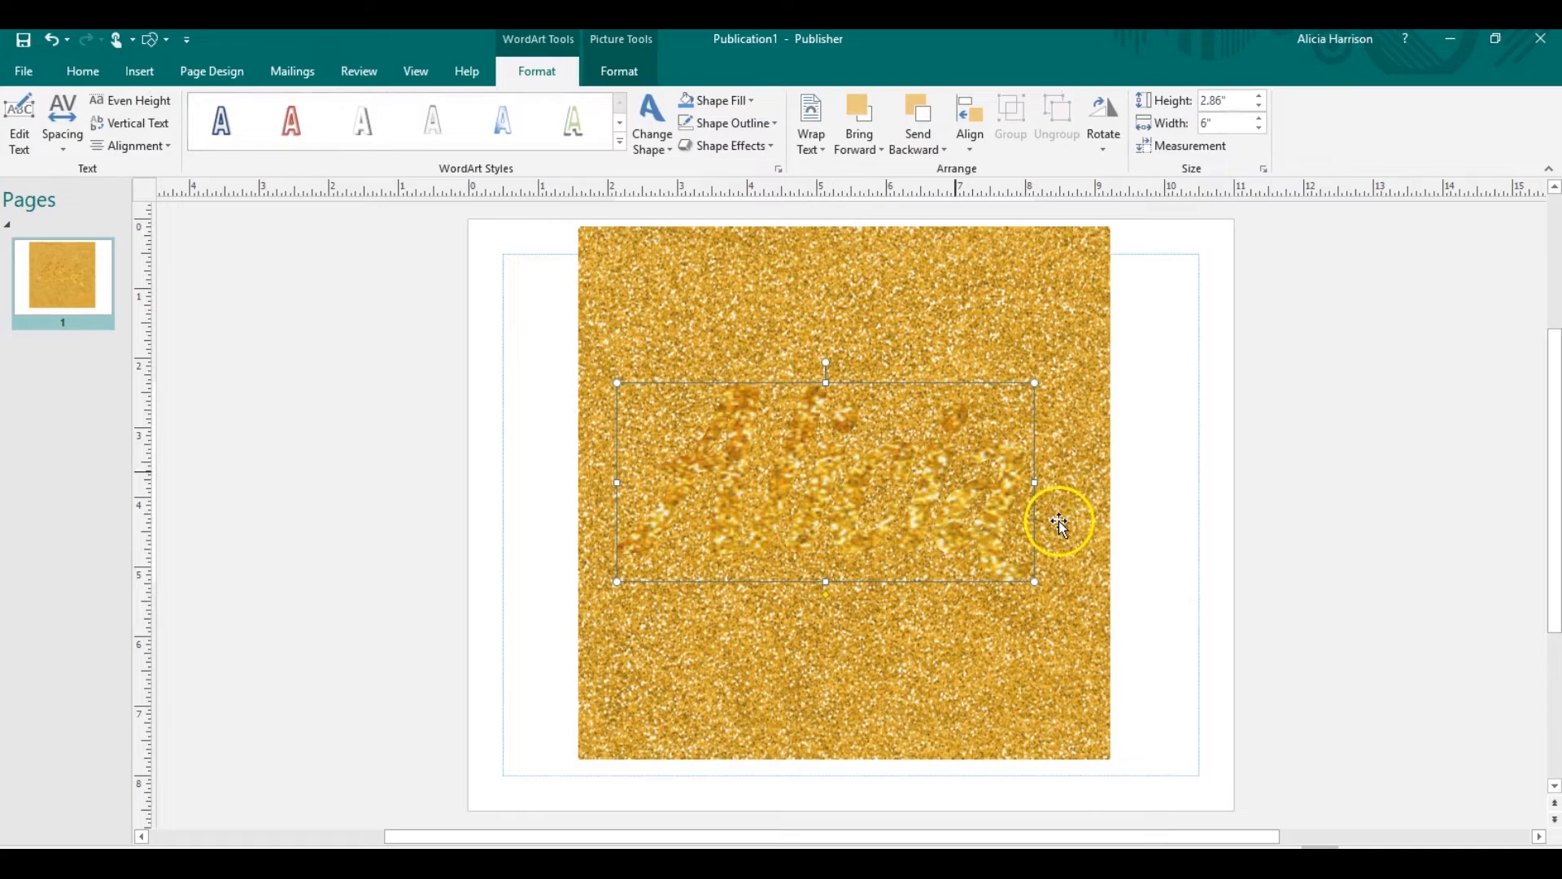
pyautogui.click(1026, 423)
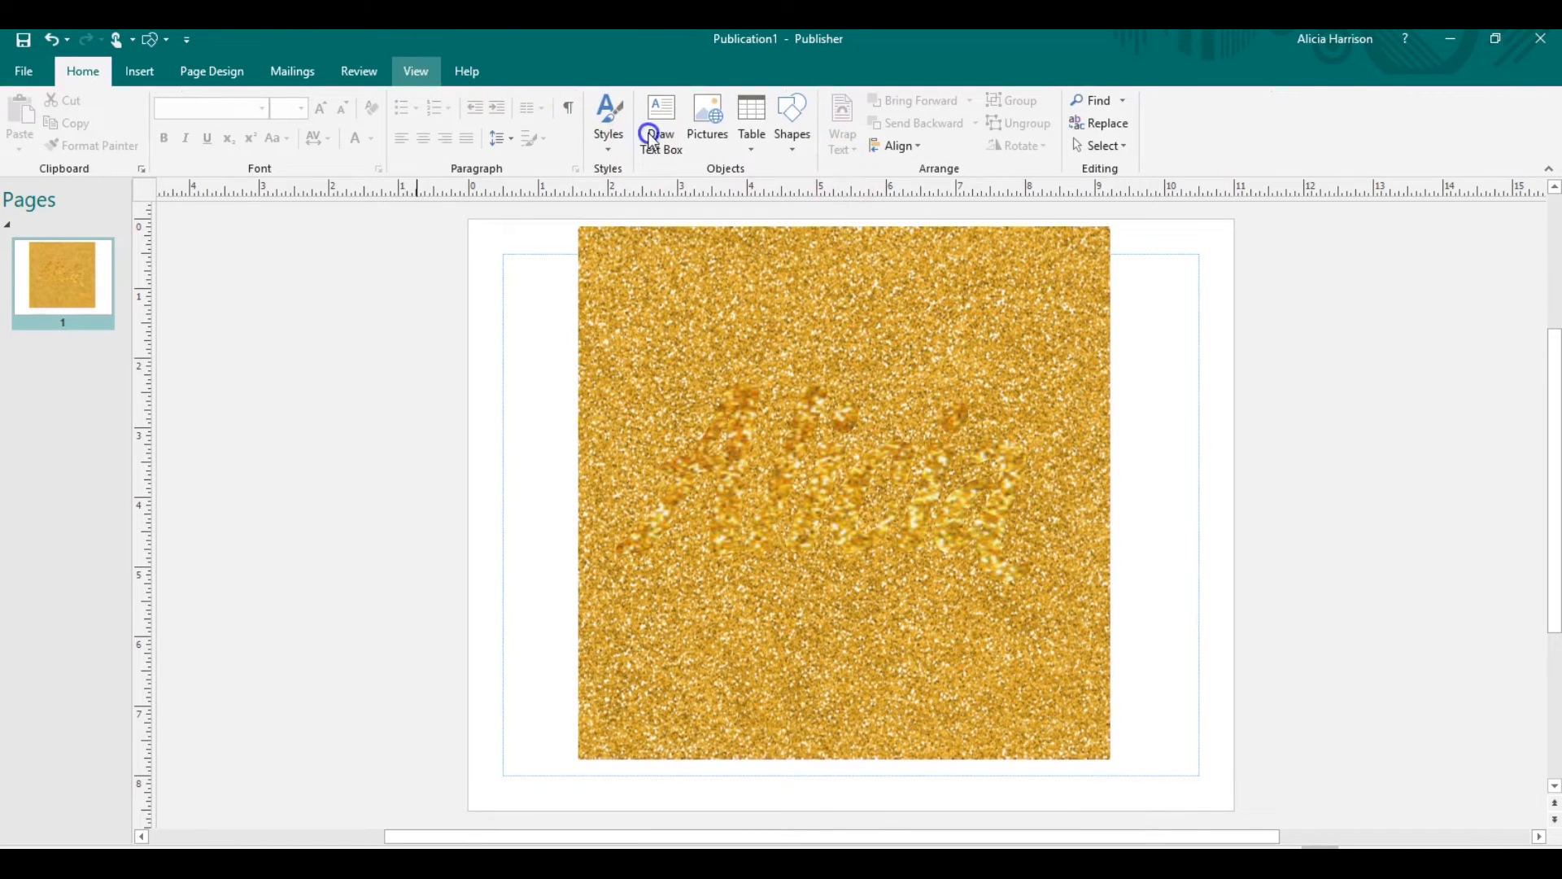
pyautogui.click(415, 71)
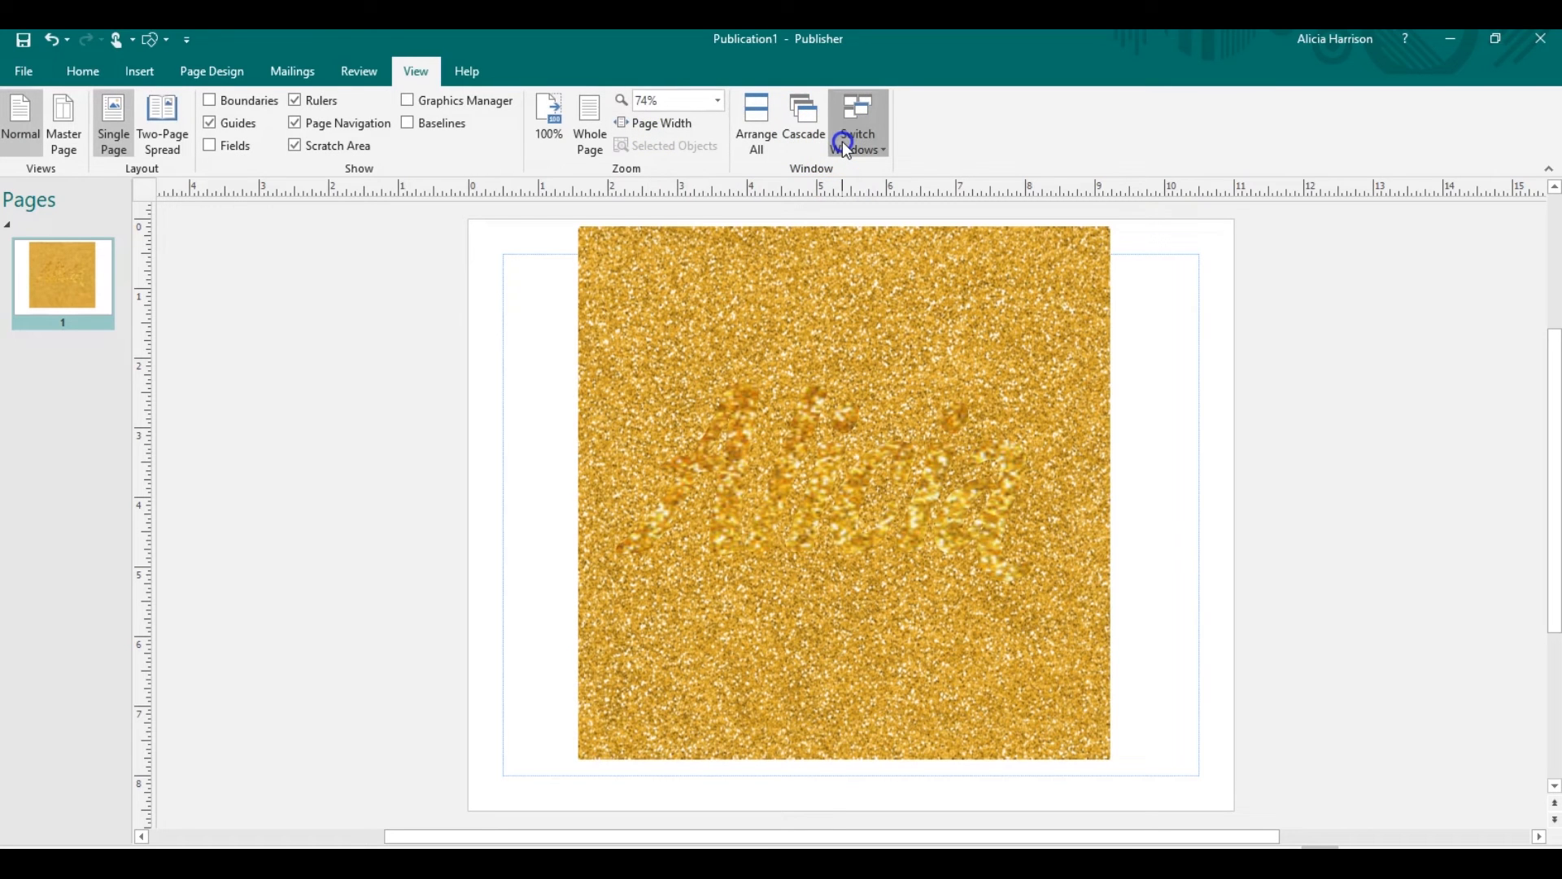
pyautogui.moveTo(867, 203)
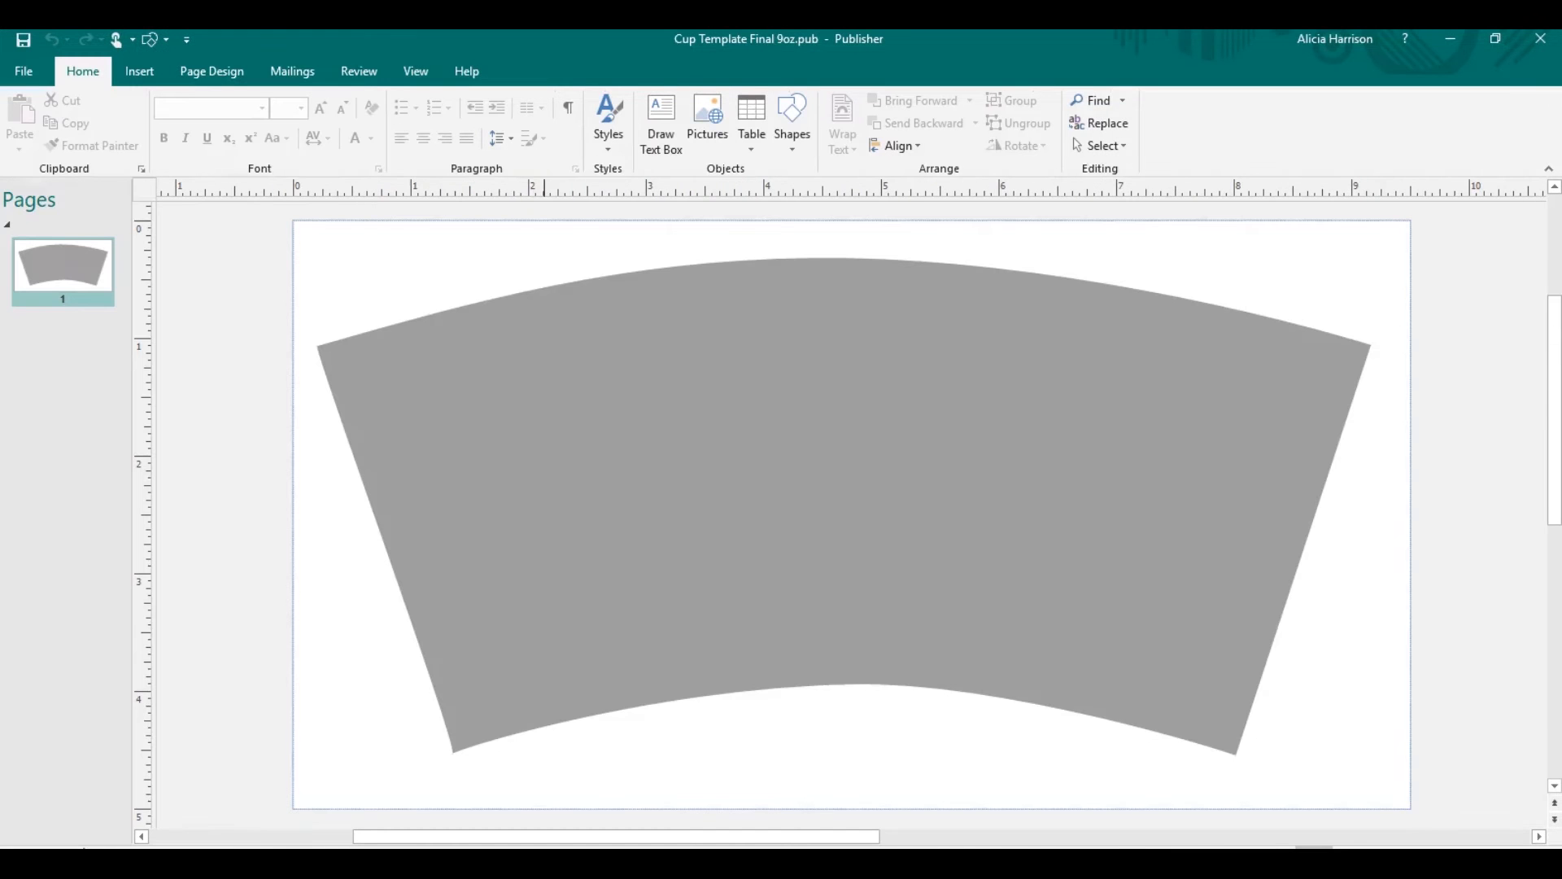
pyautogui.click(476, 582)
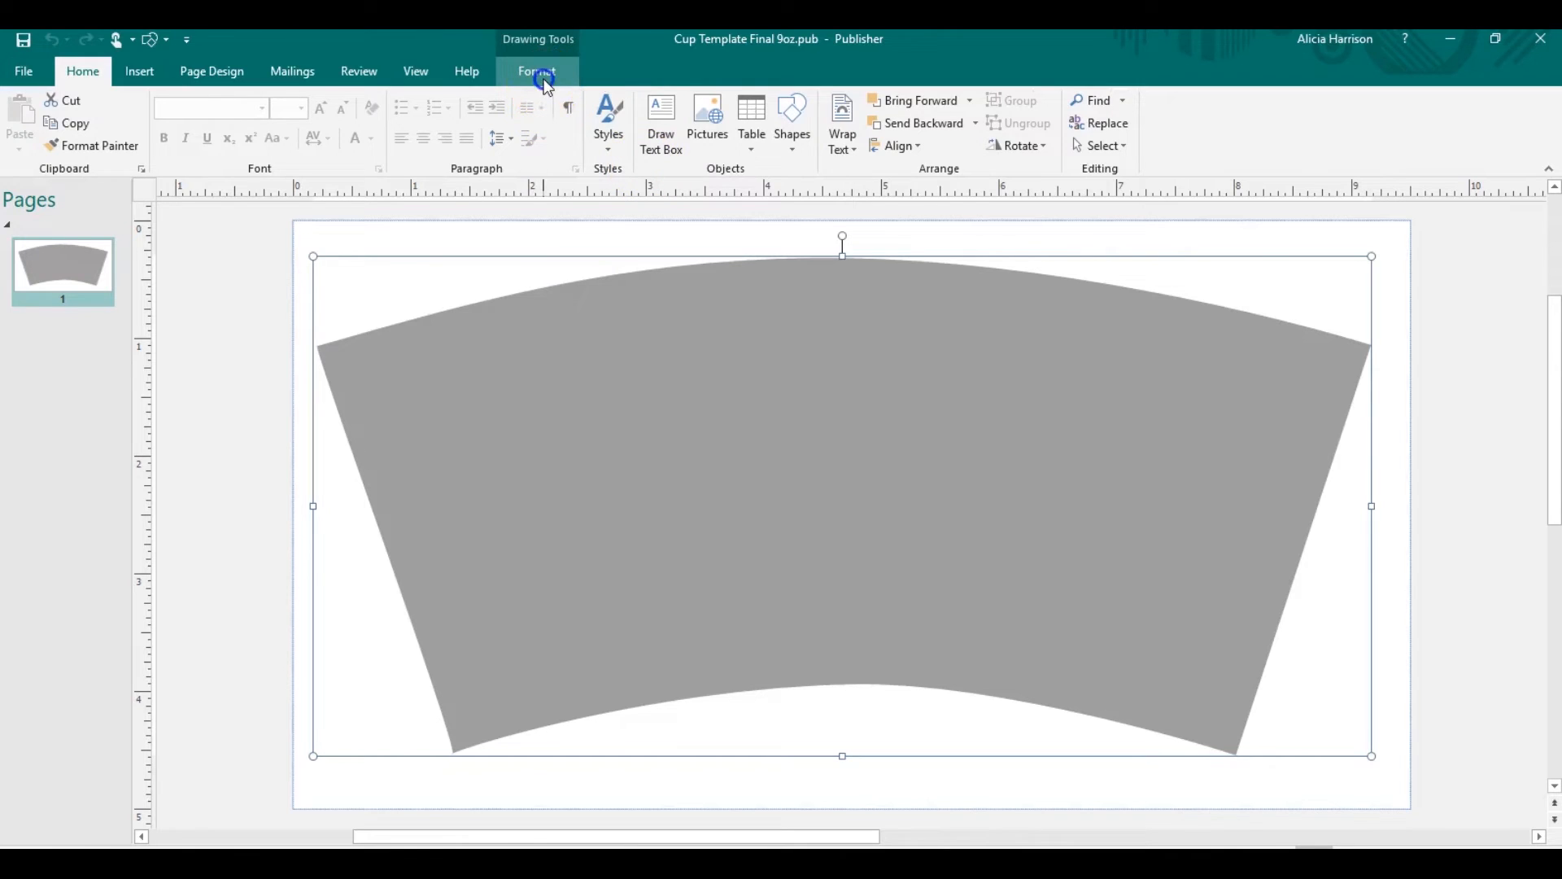
pyautogui.click(536, 71)
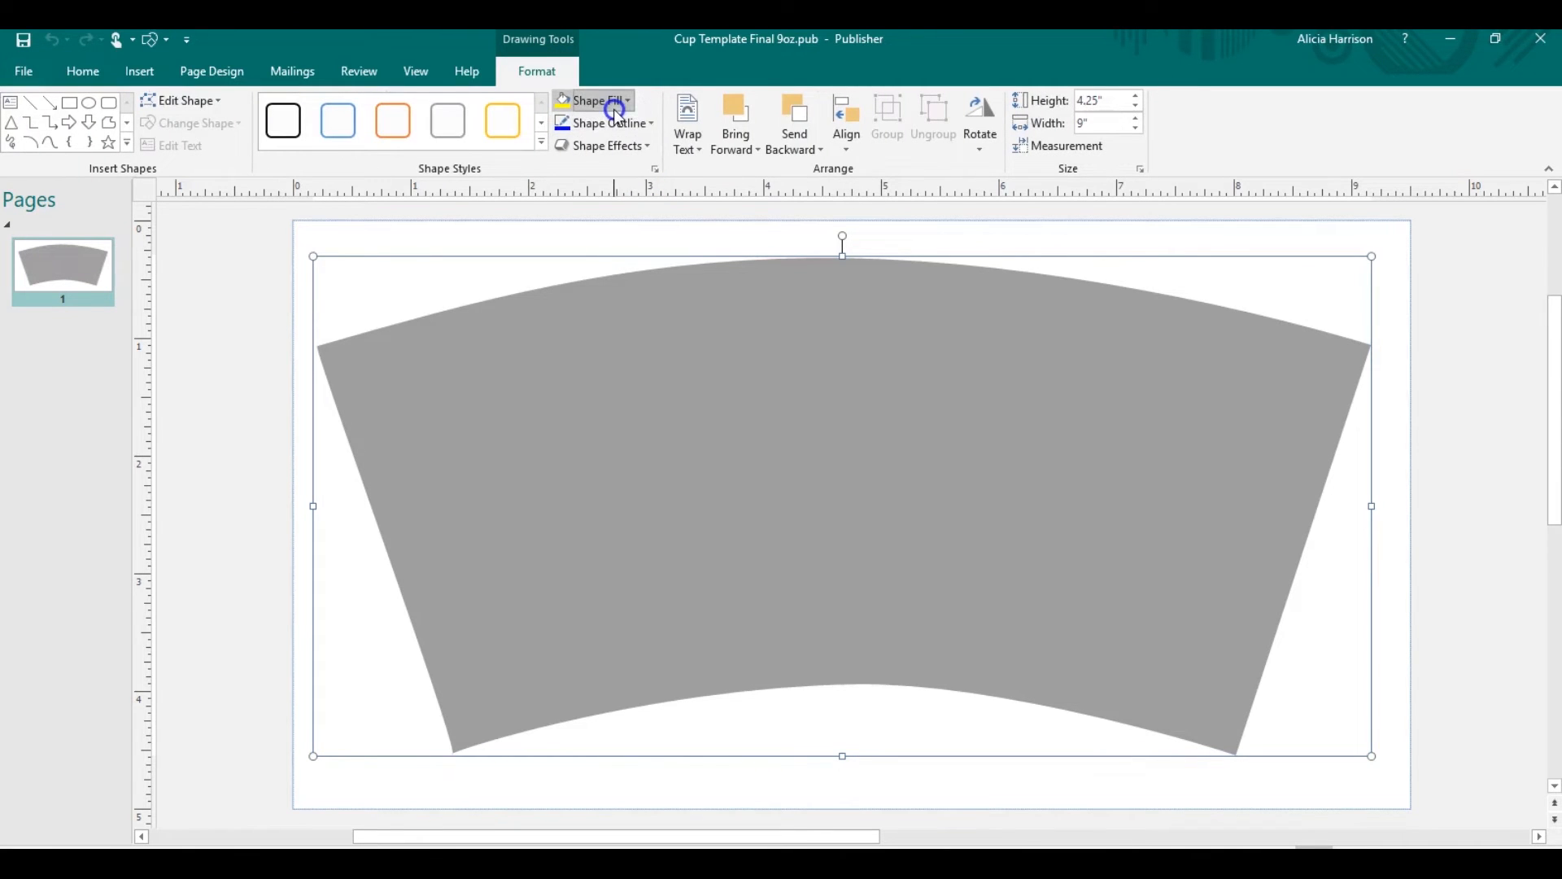
pyautogui.moveTo(606, 401)
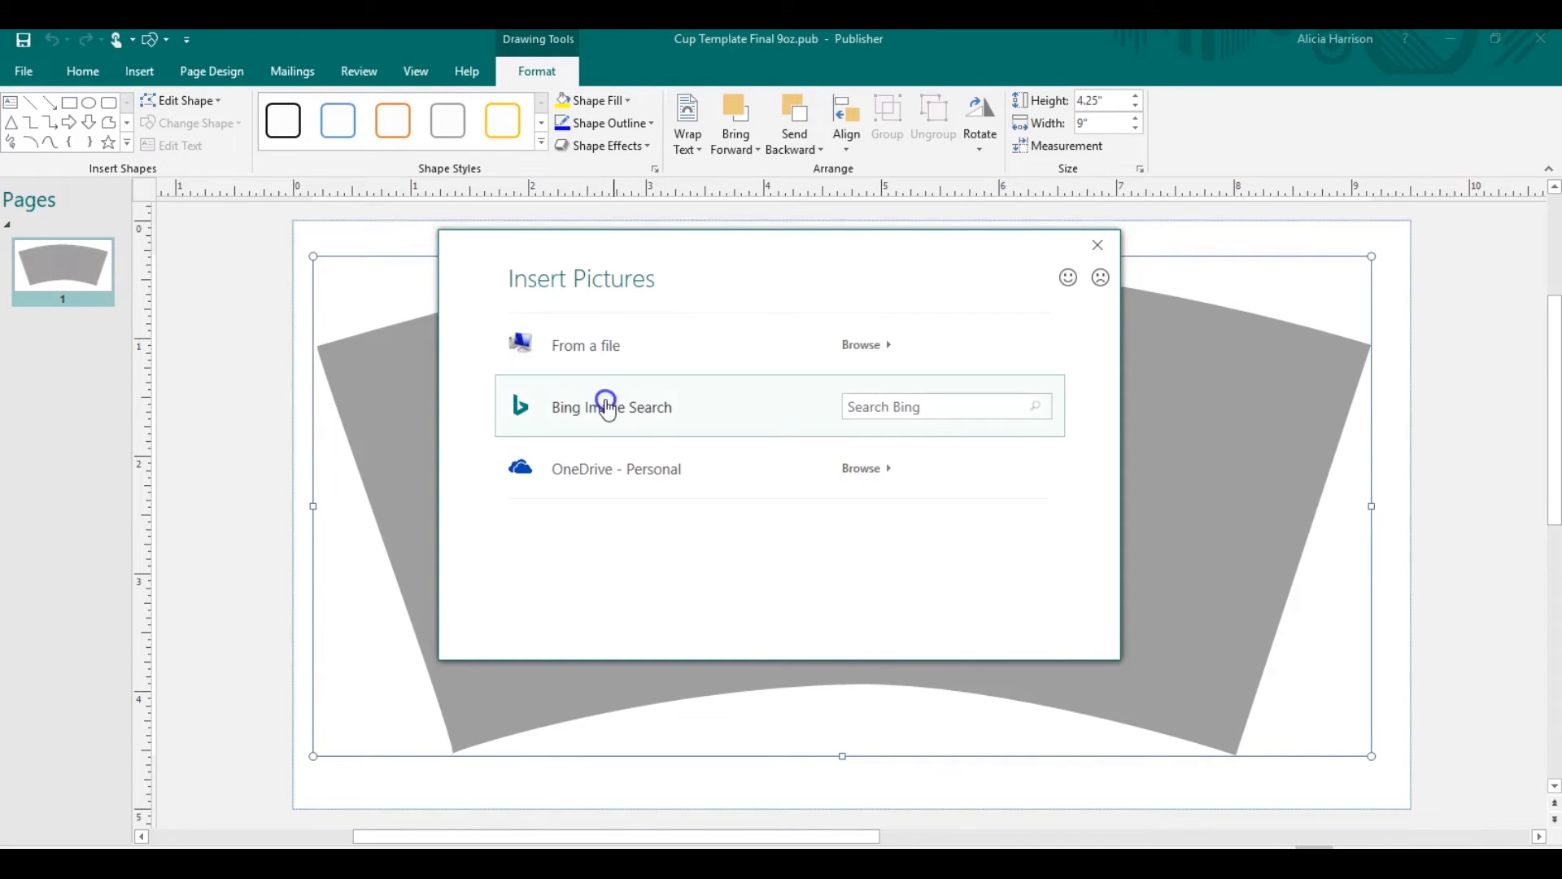
pyautogui.moveTo(804, 373)
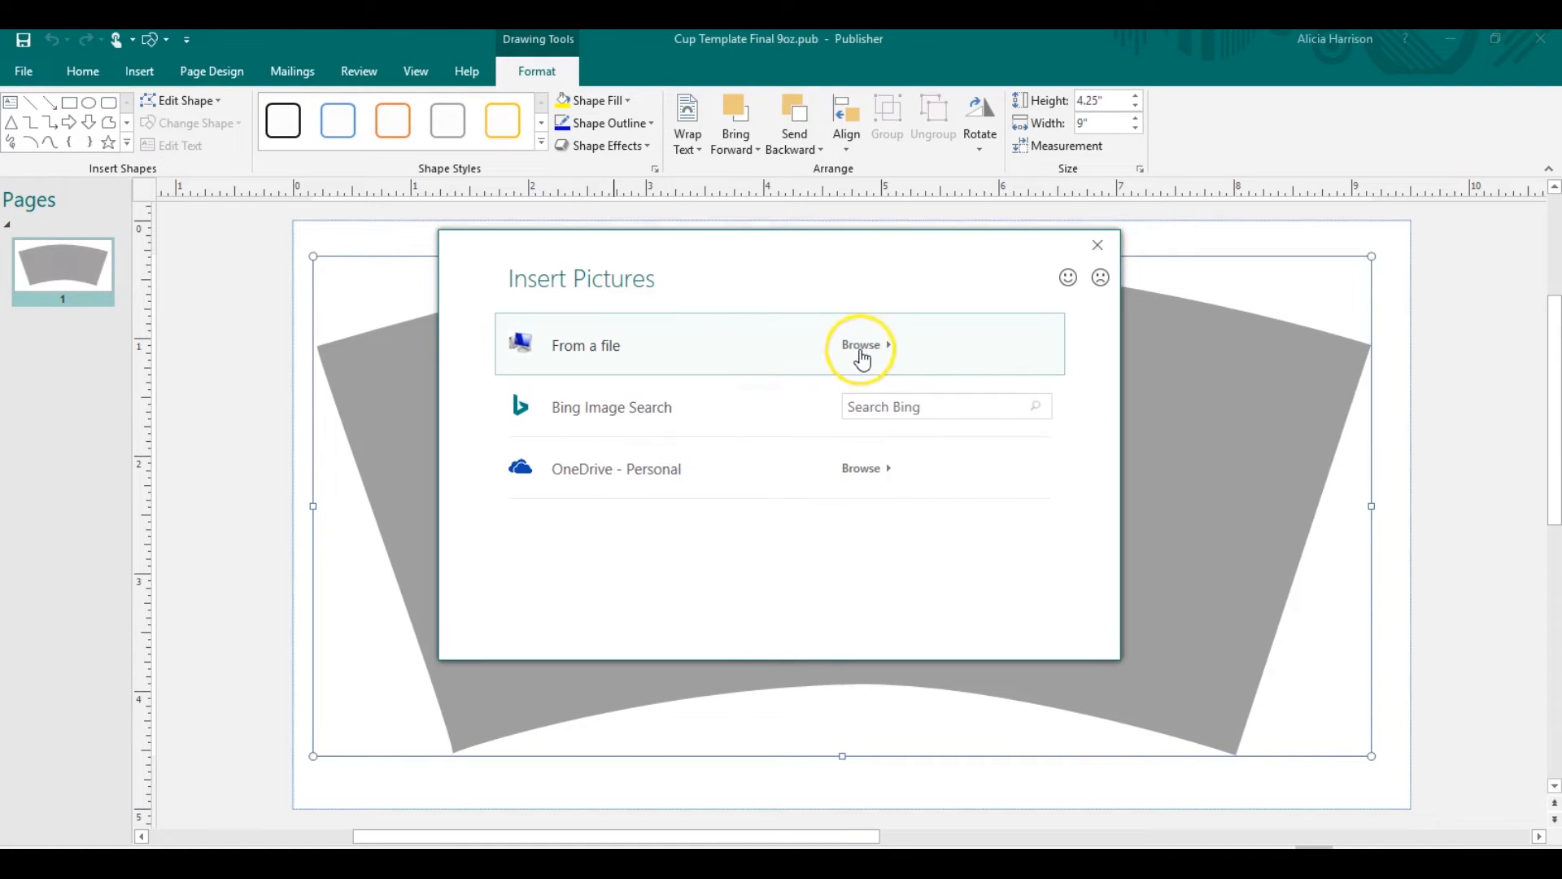
pyautogui.click(860, 345)
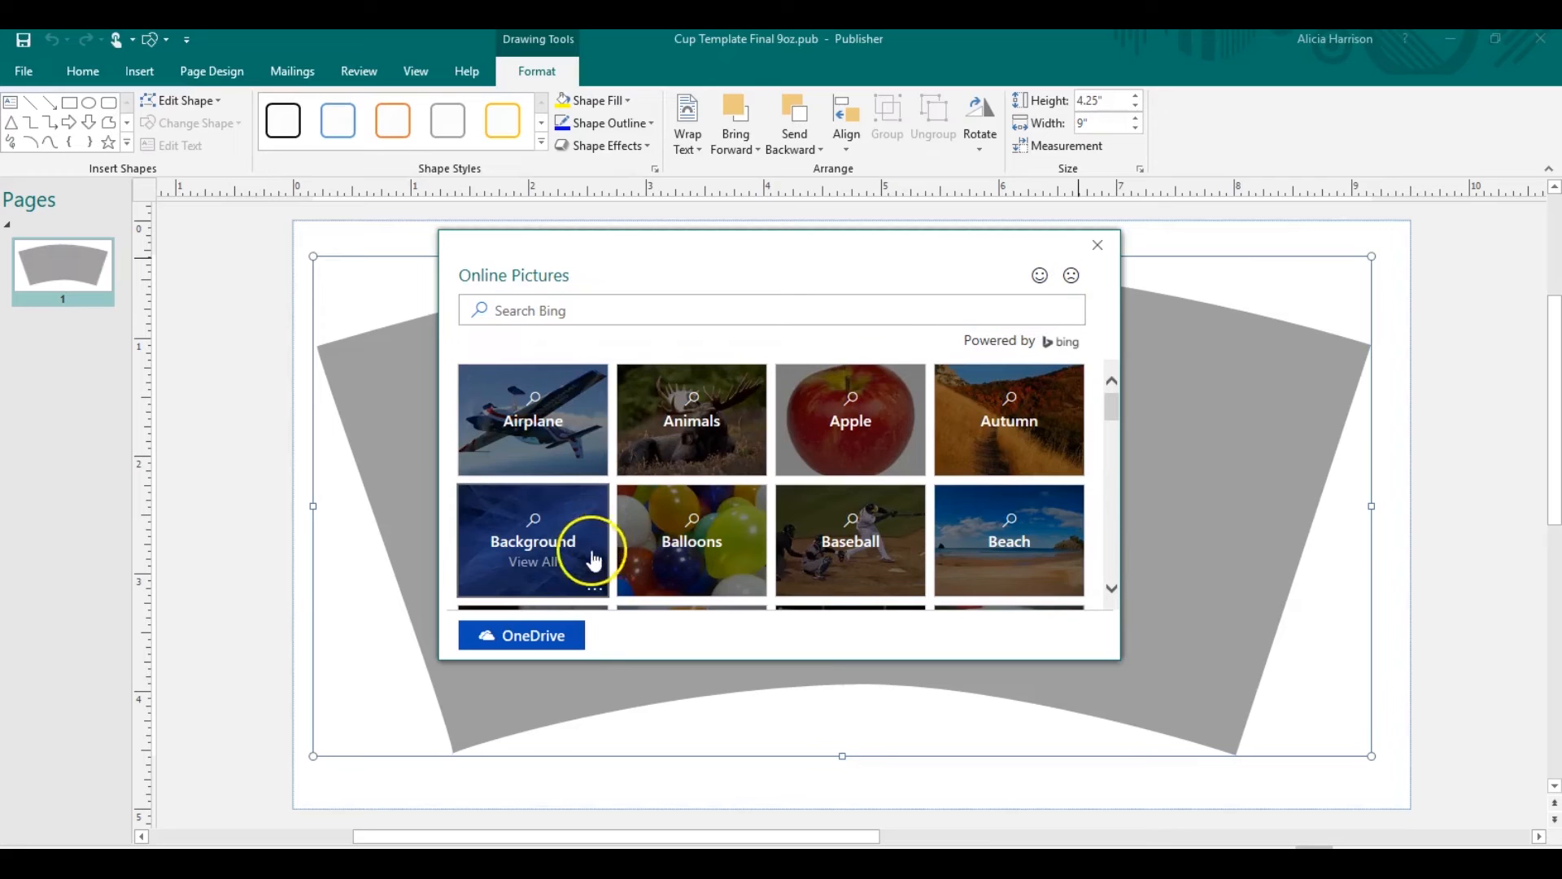
pyautogui.click(1097, 244)
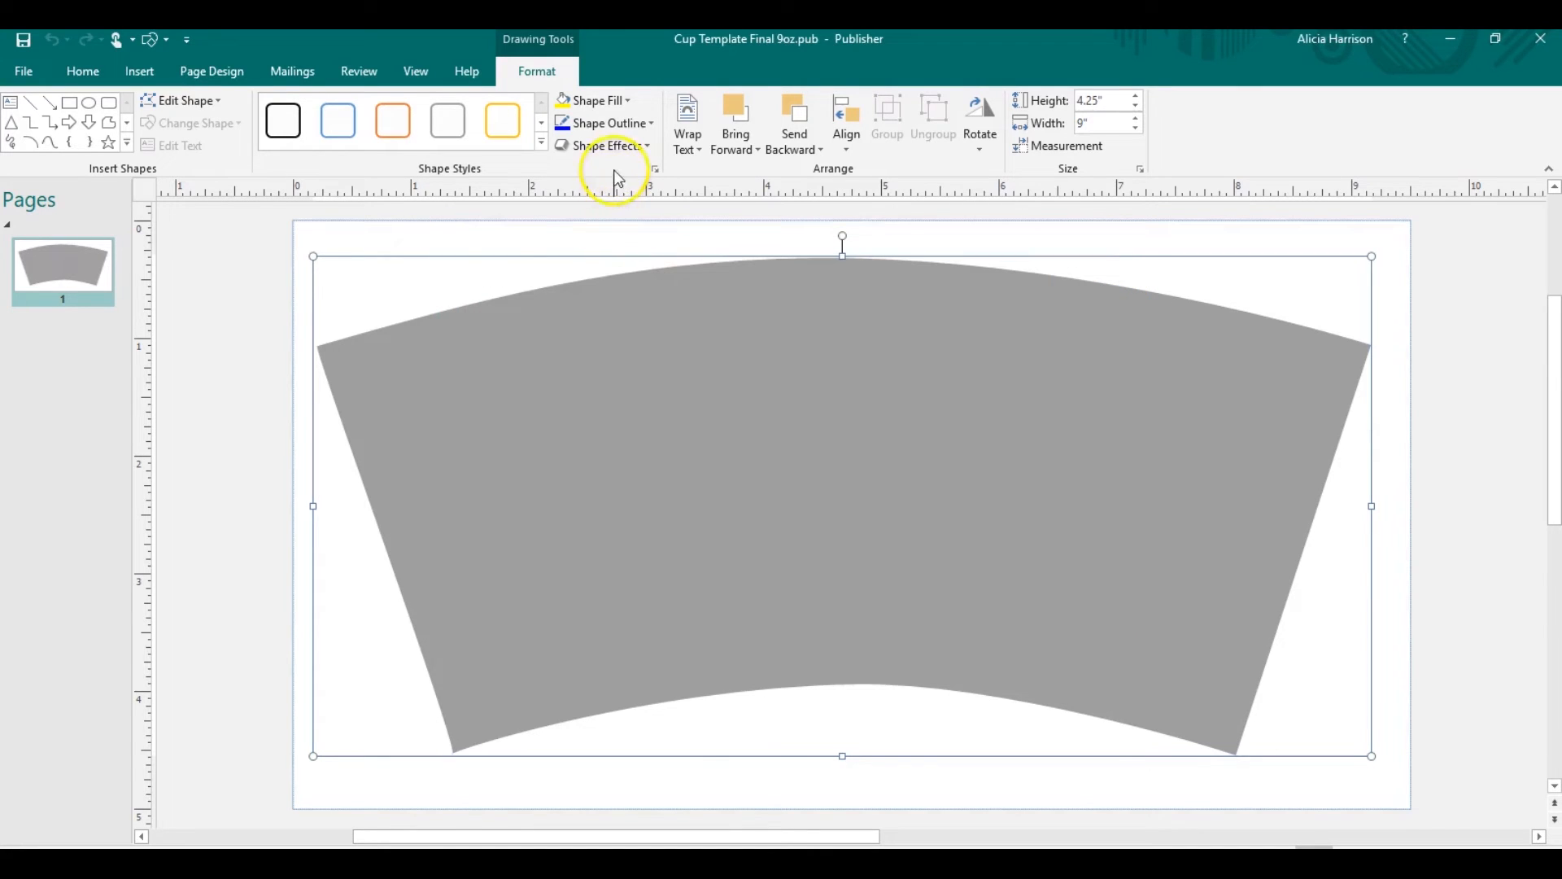
pyautogui.moveTo(598, 99)
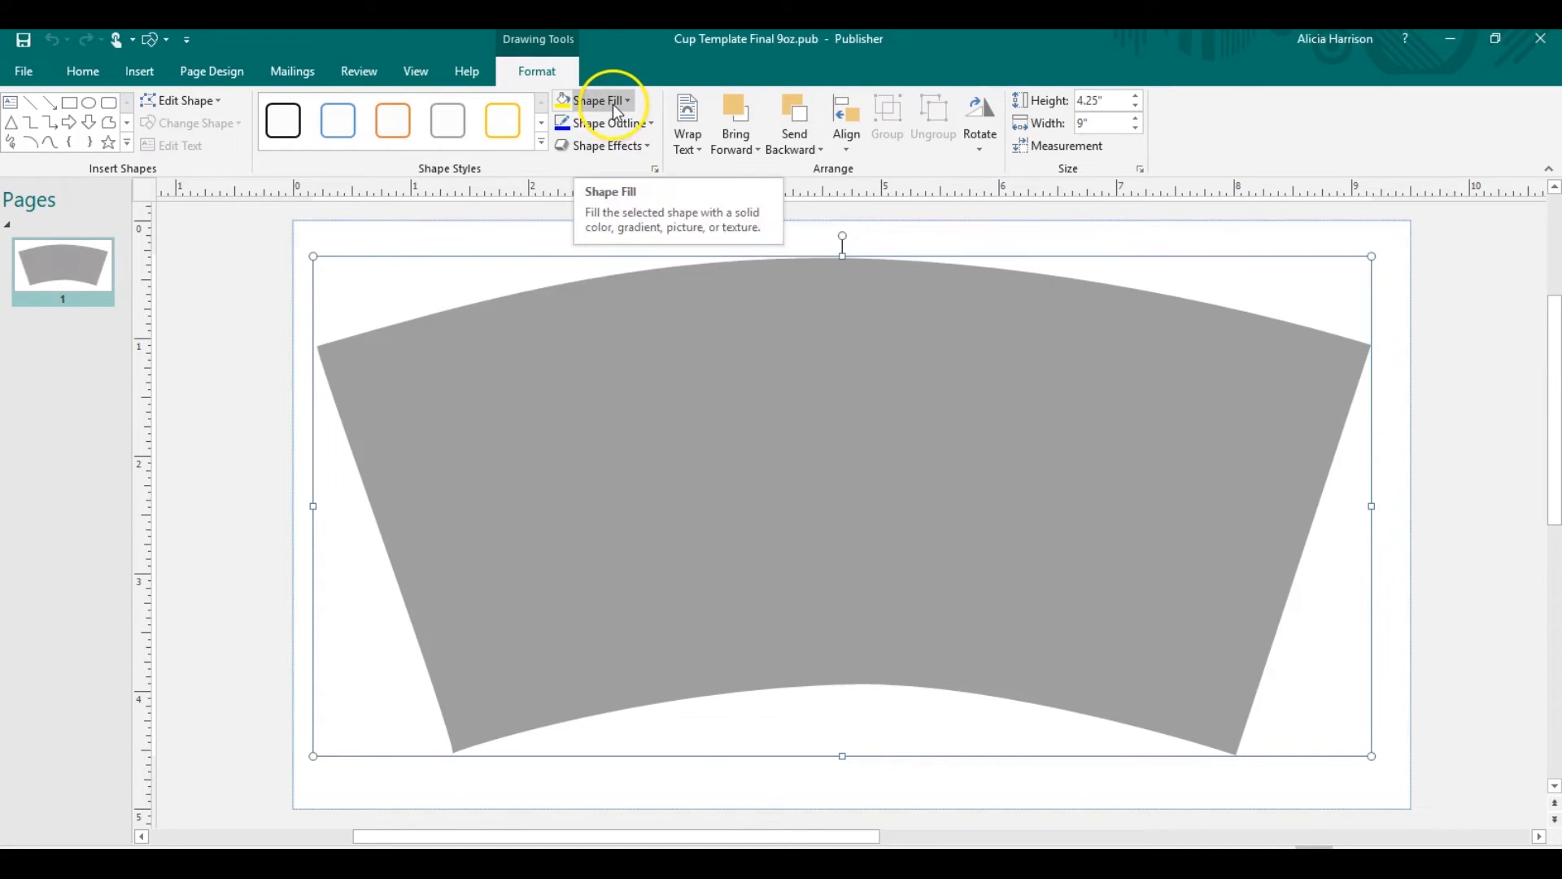
# - Fill the cup shape with the AlegraCreatives gold glitter texture picture from recent files
pyautogui.click(596, 99)
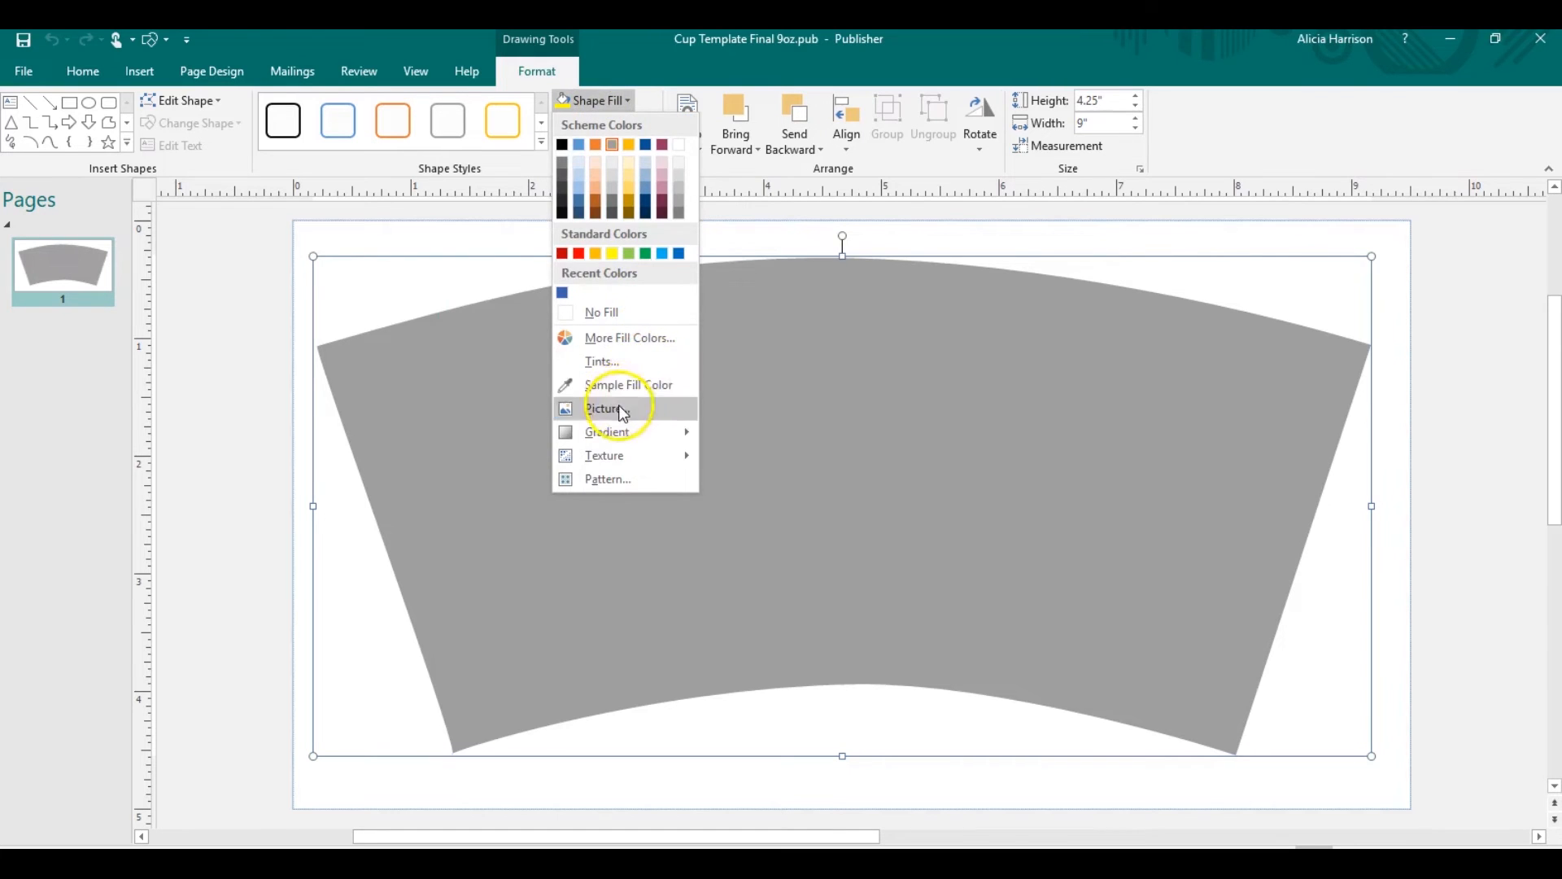
pyautogui.click(605, 408)
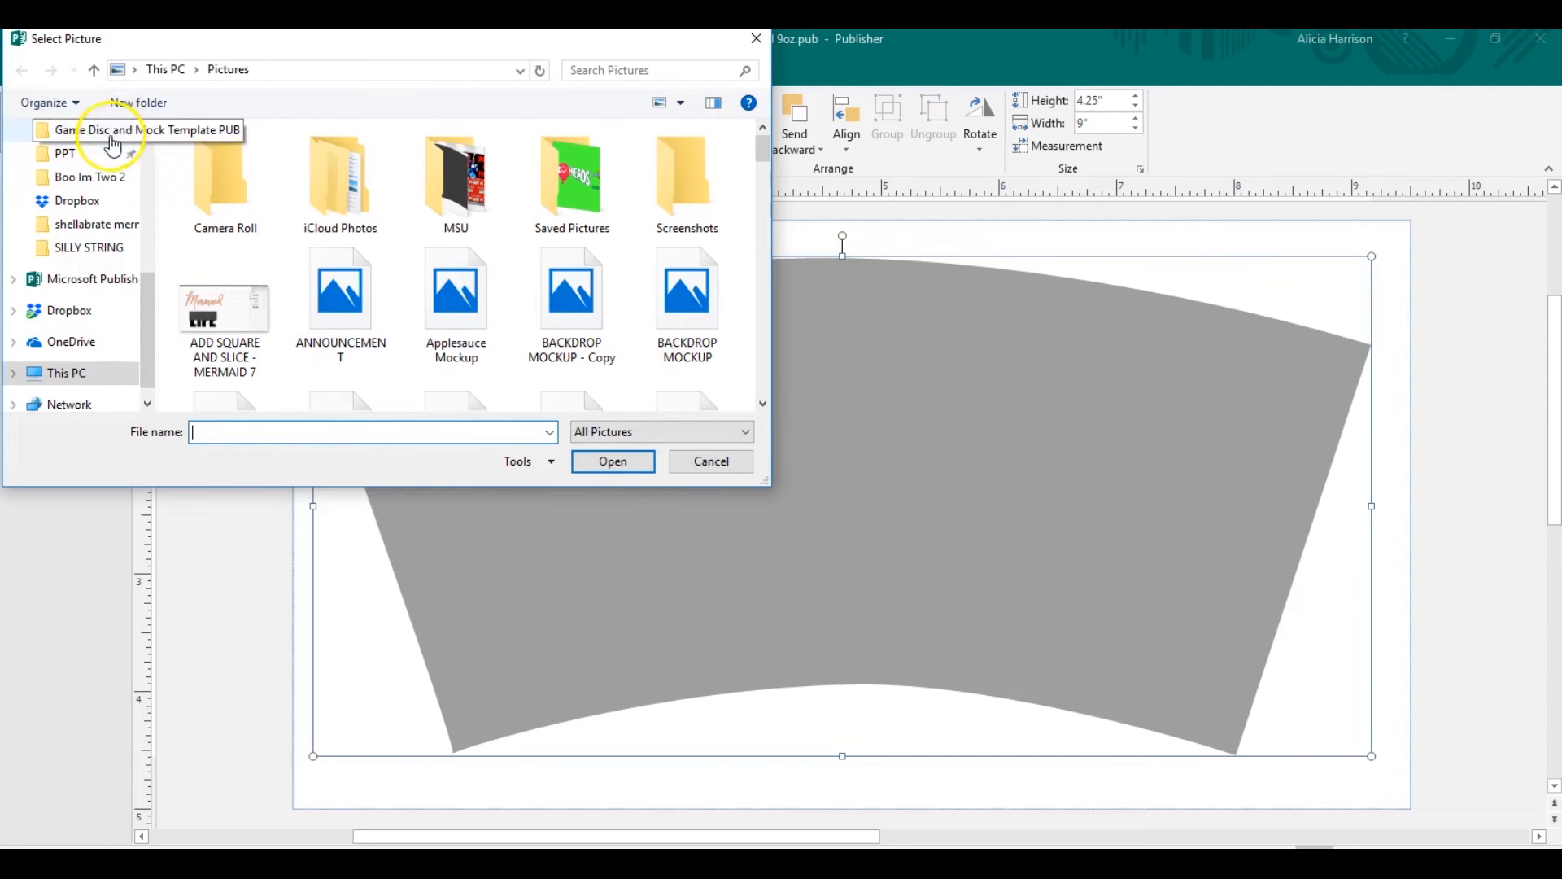
pyautogui.scroll(3)
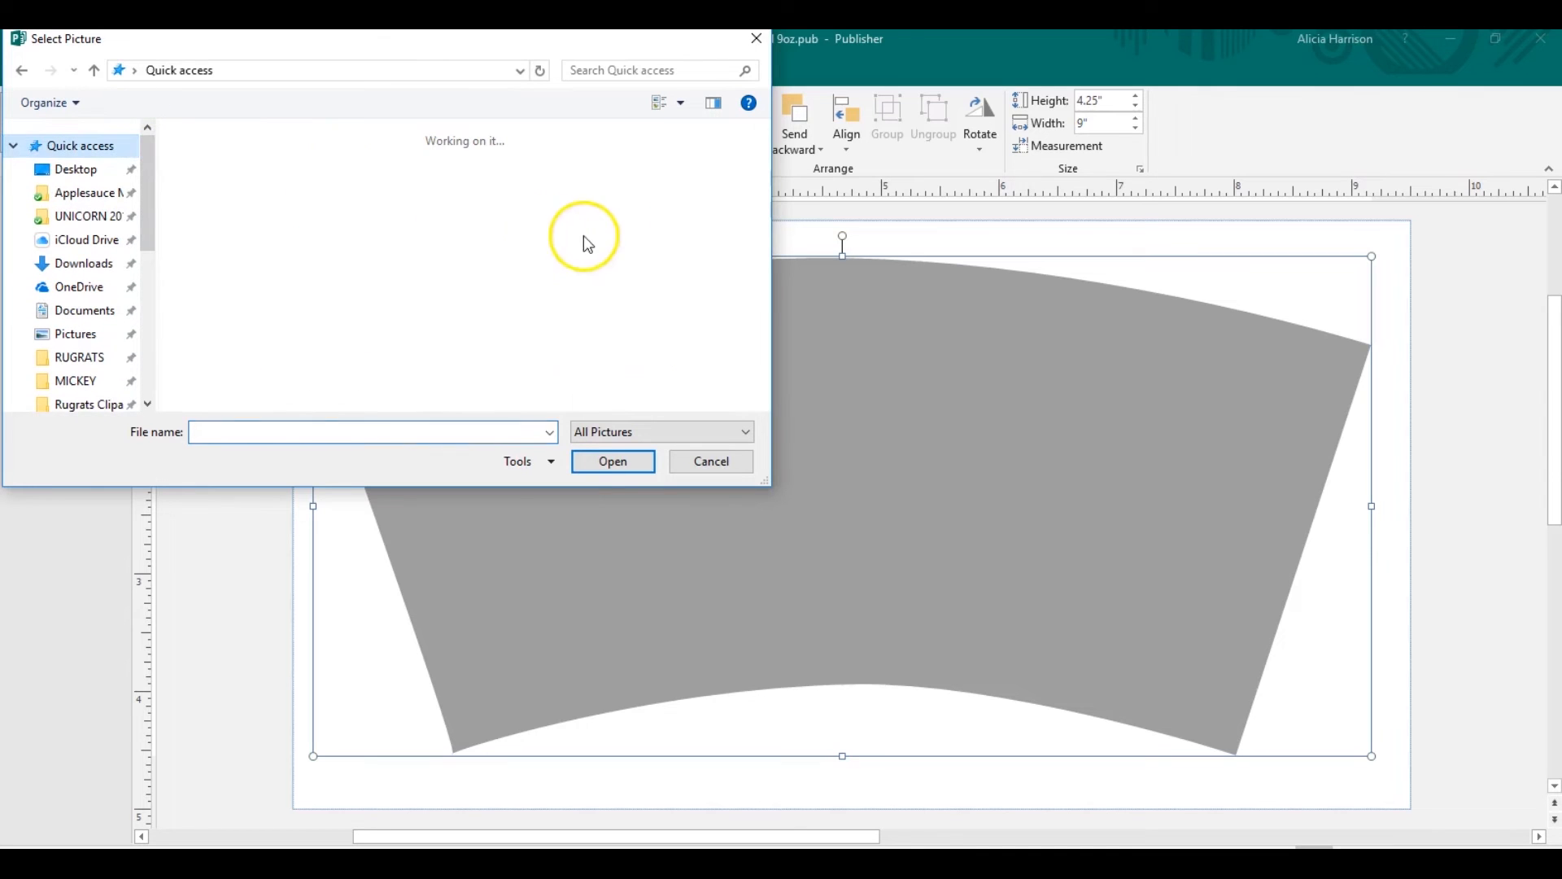
pyautogui.moveTo(772, 275)
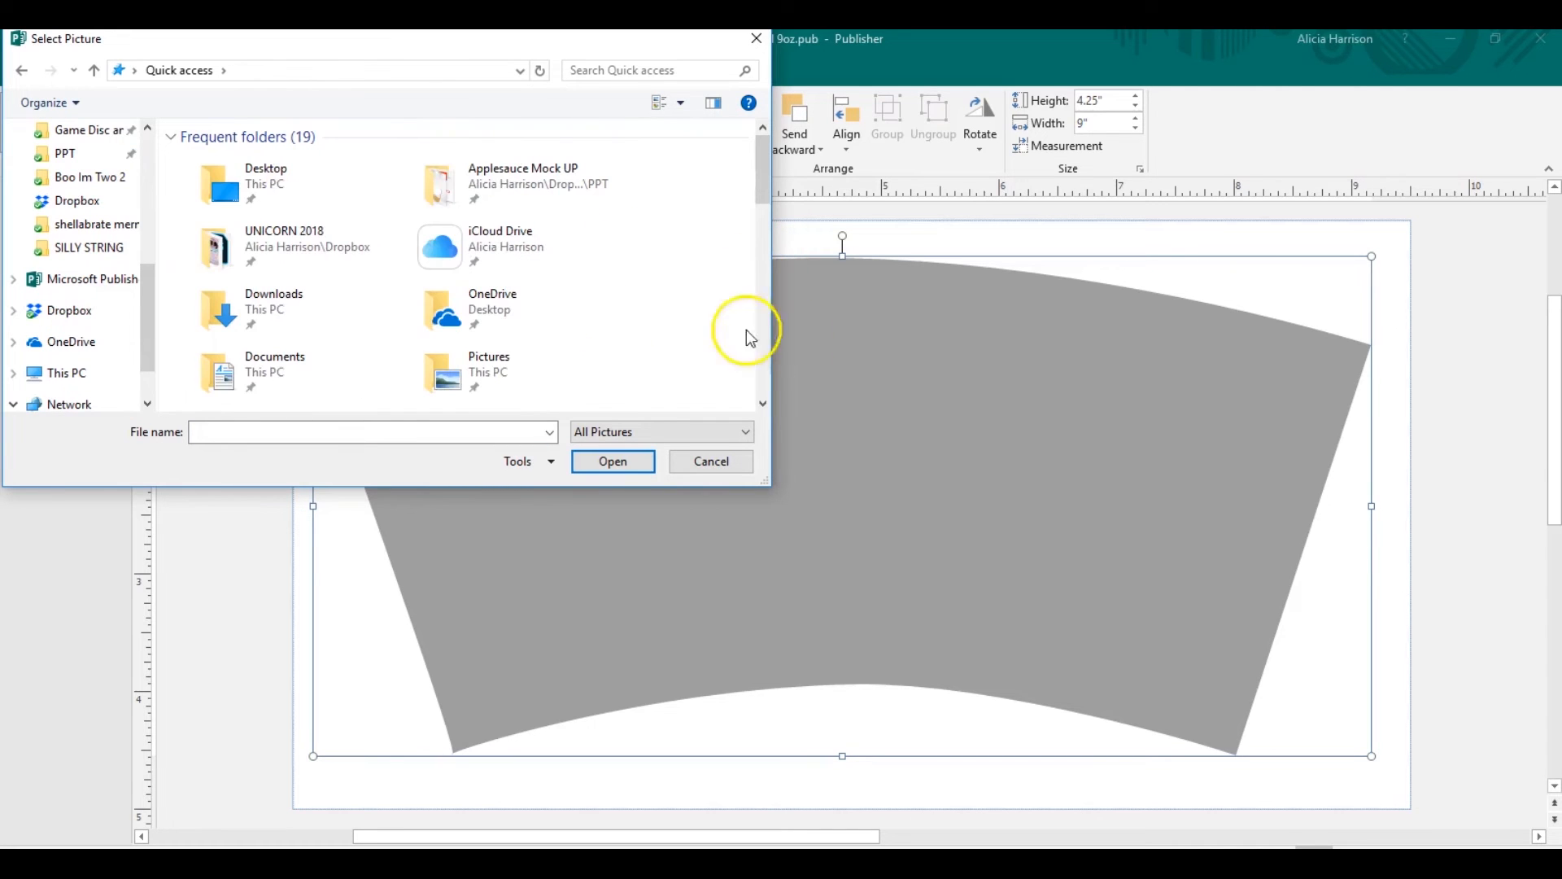
pyautogui.scroll(-3)
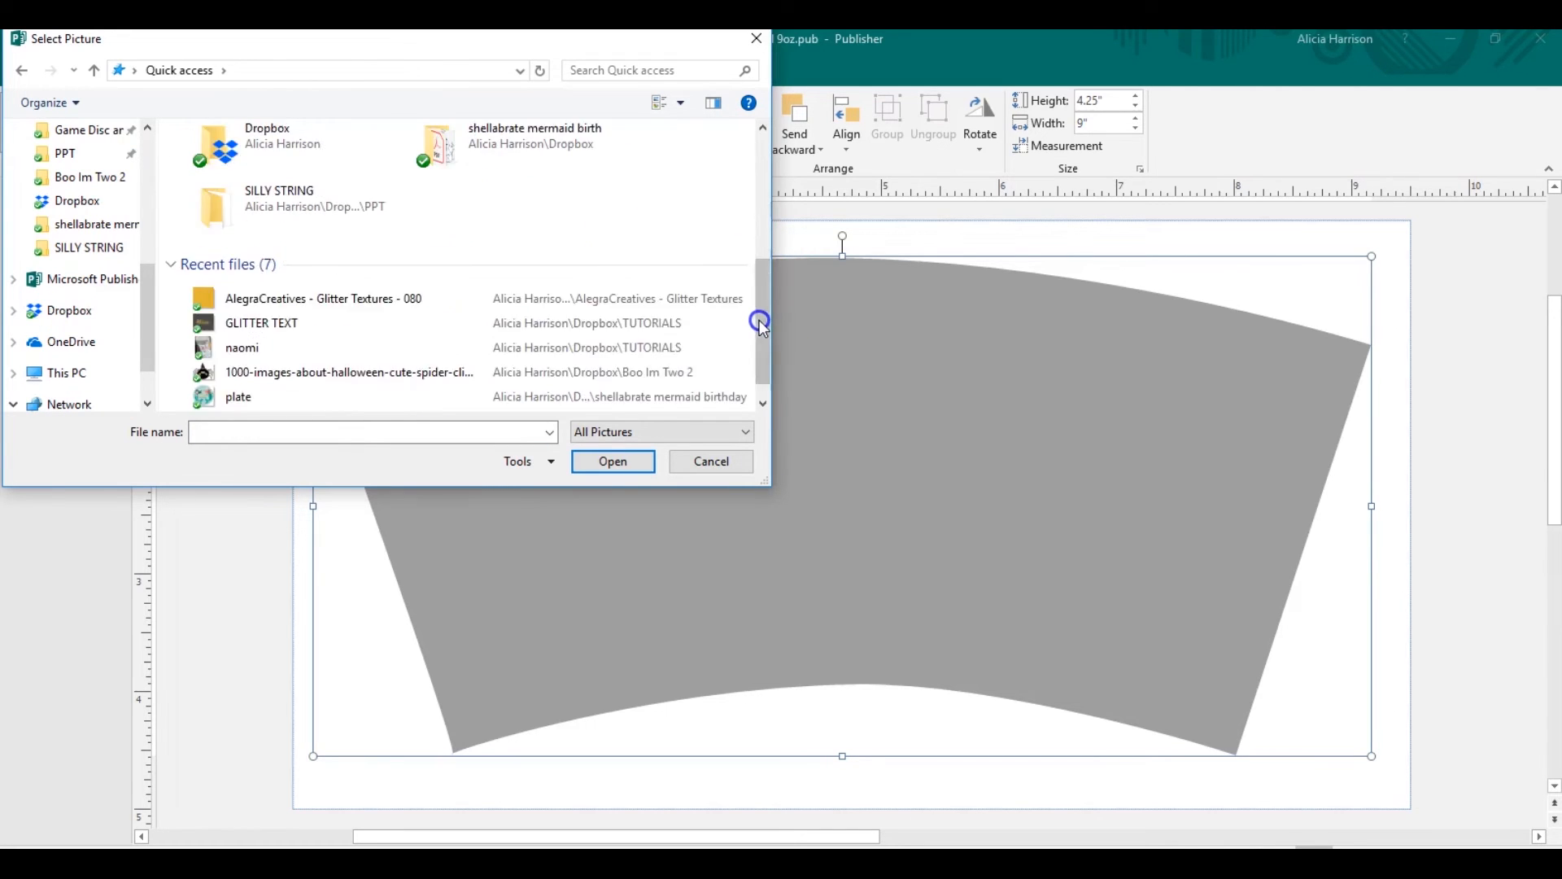
pyautogui.click(710, 461)
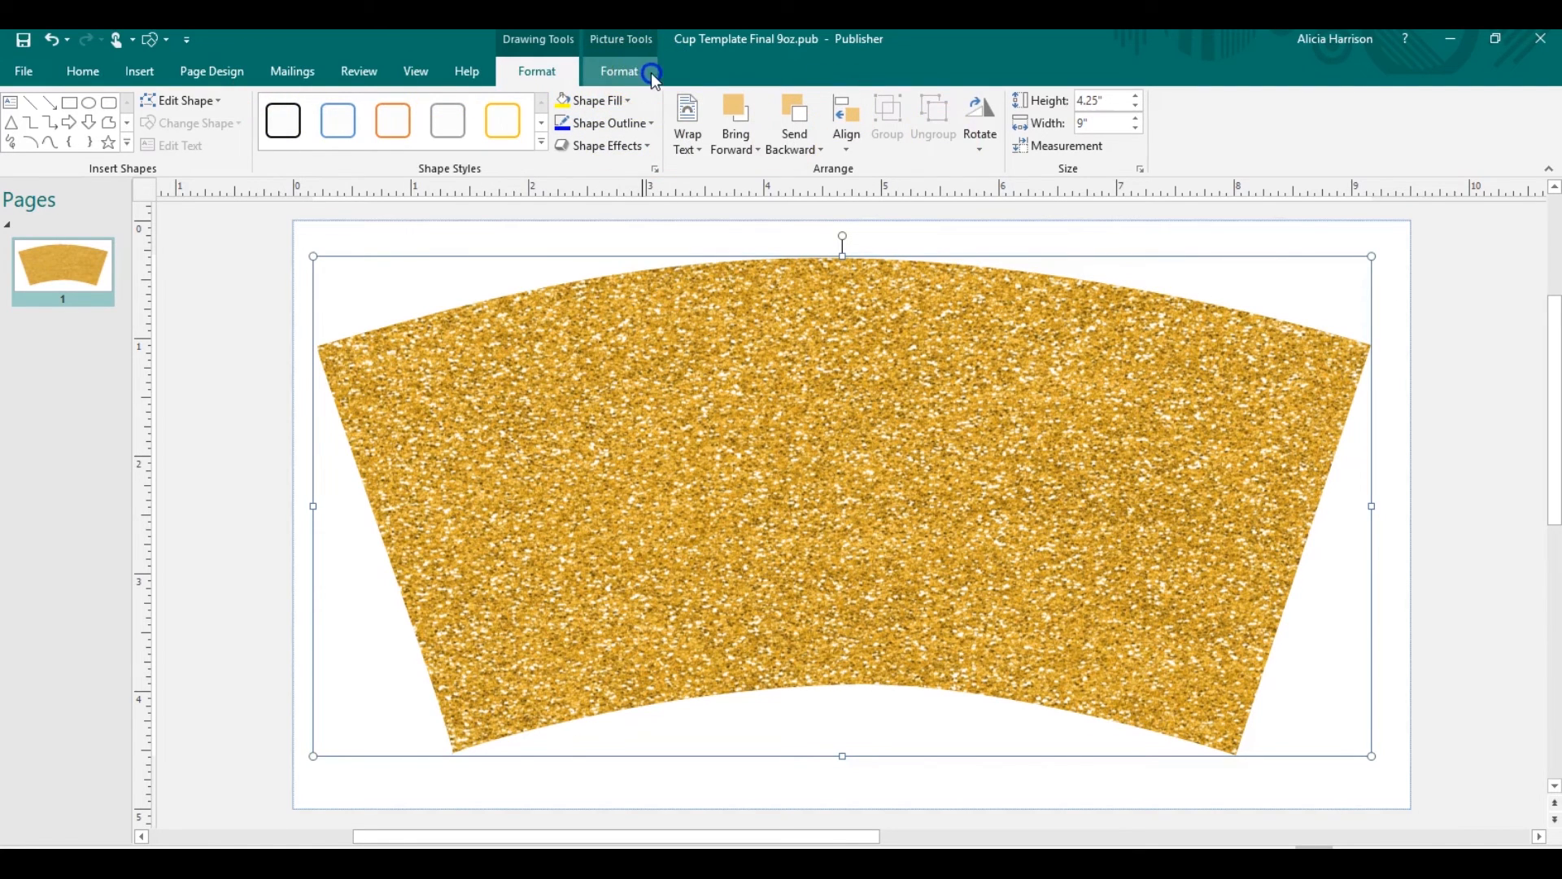
# - Switch to Publication1, which holds the glitter Alicia WordArt
pyautogui.click(416, 71)
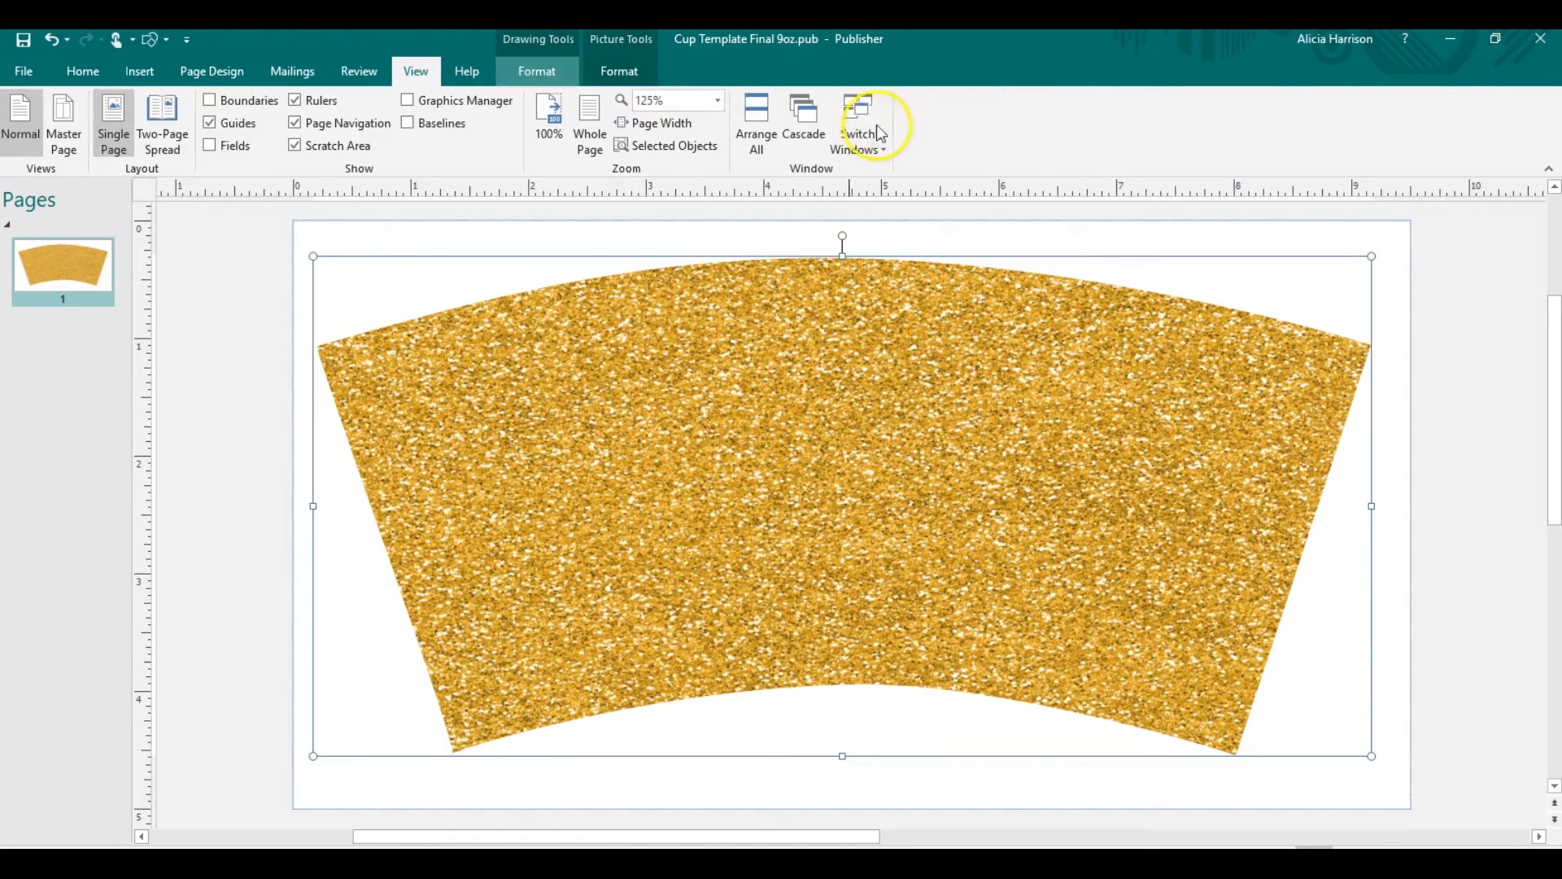
pyautogui.click(857, 119)
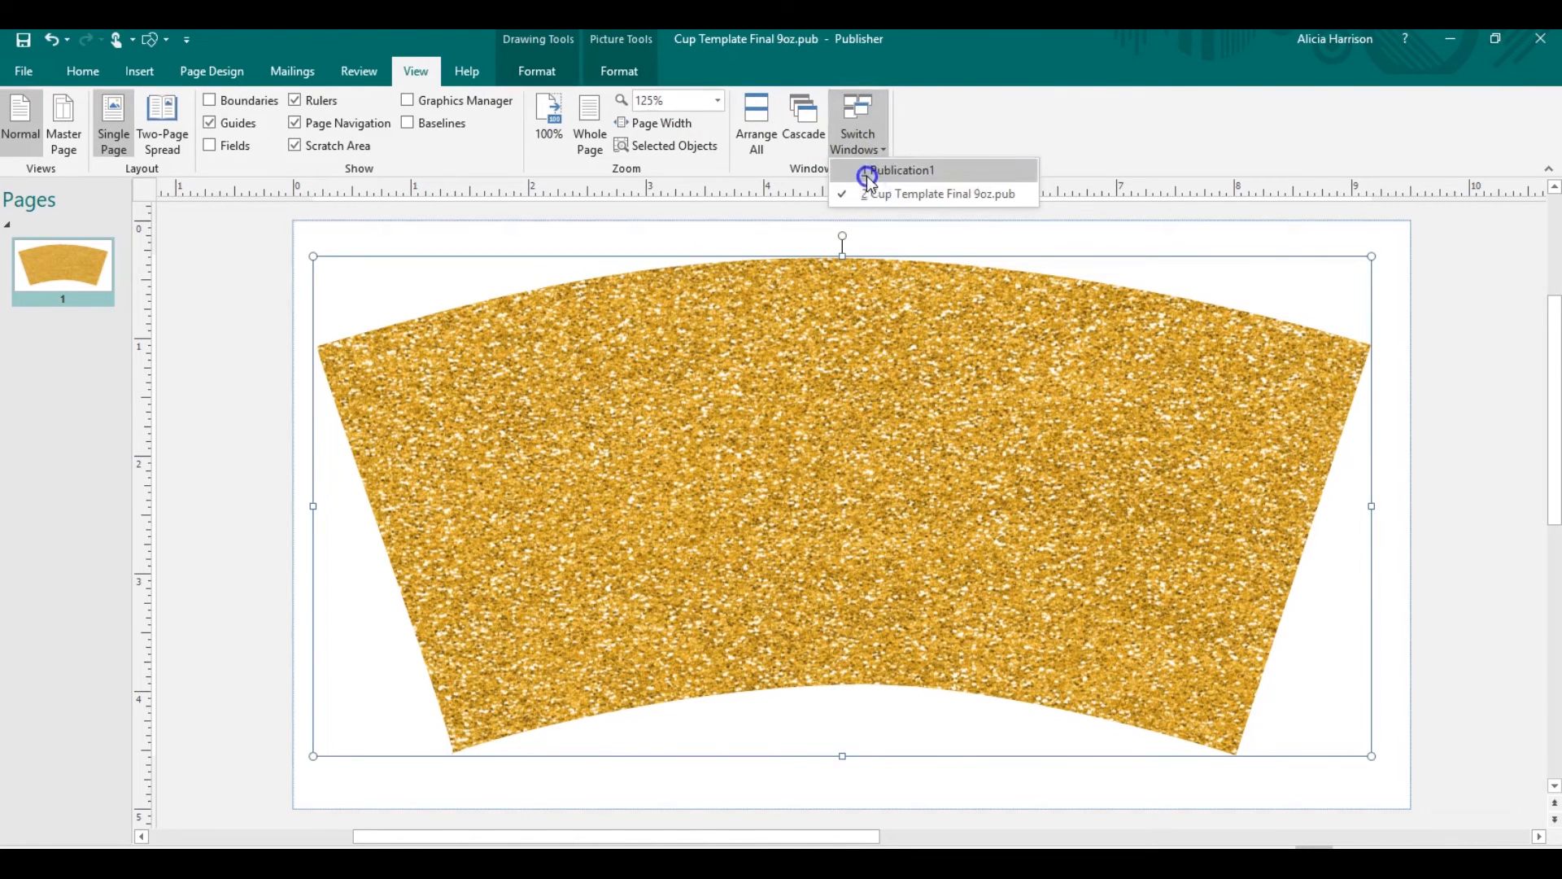
pyautogui.click(900, 170)
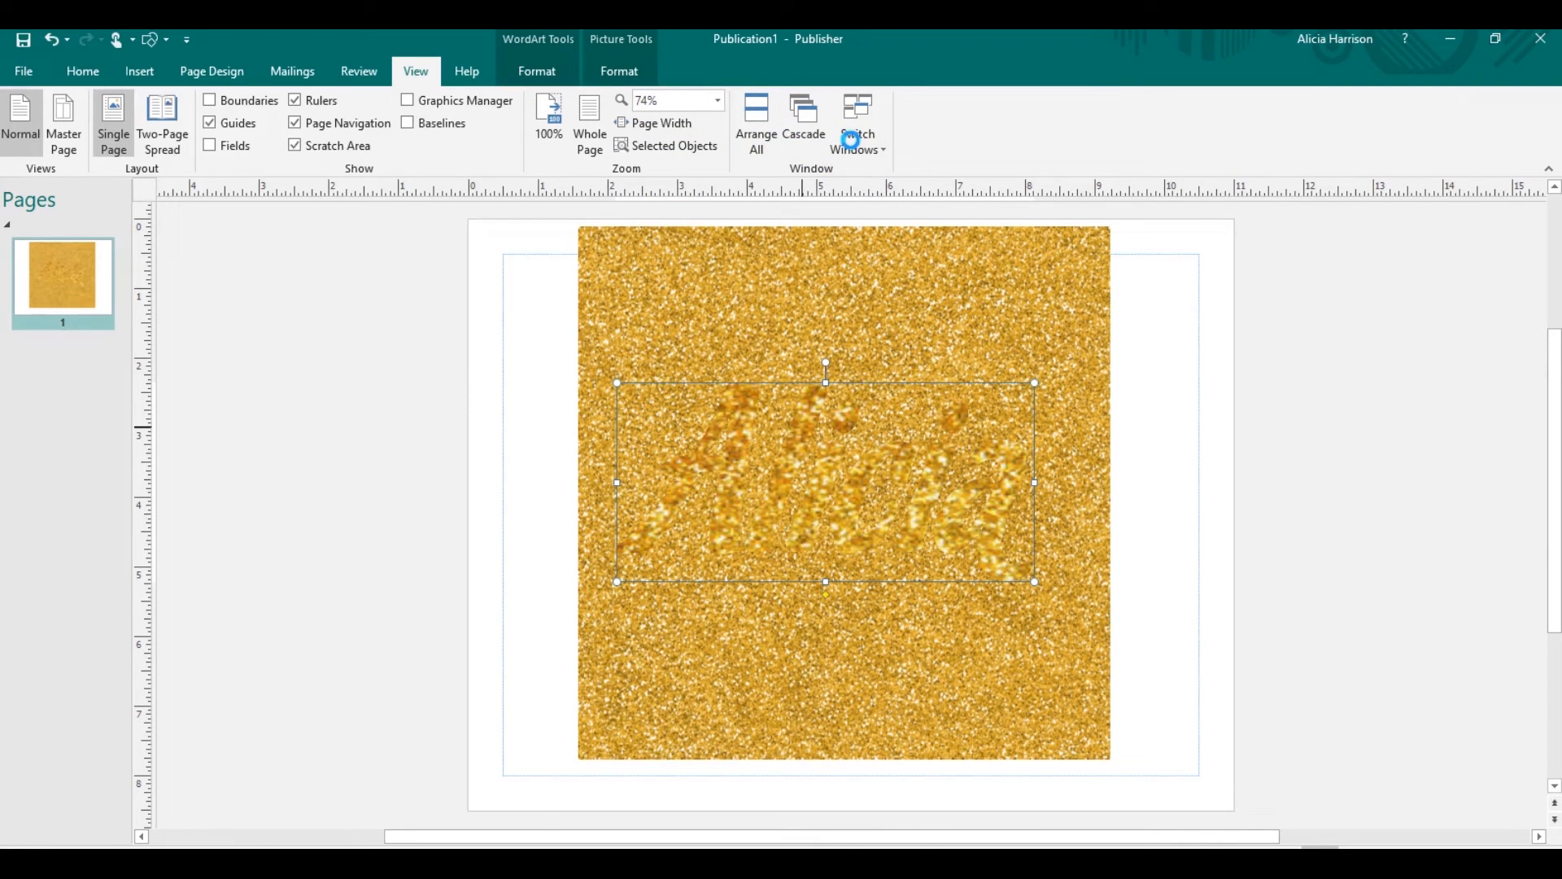
pyautogui.click(82, 71)
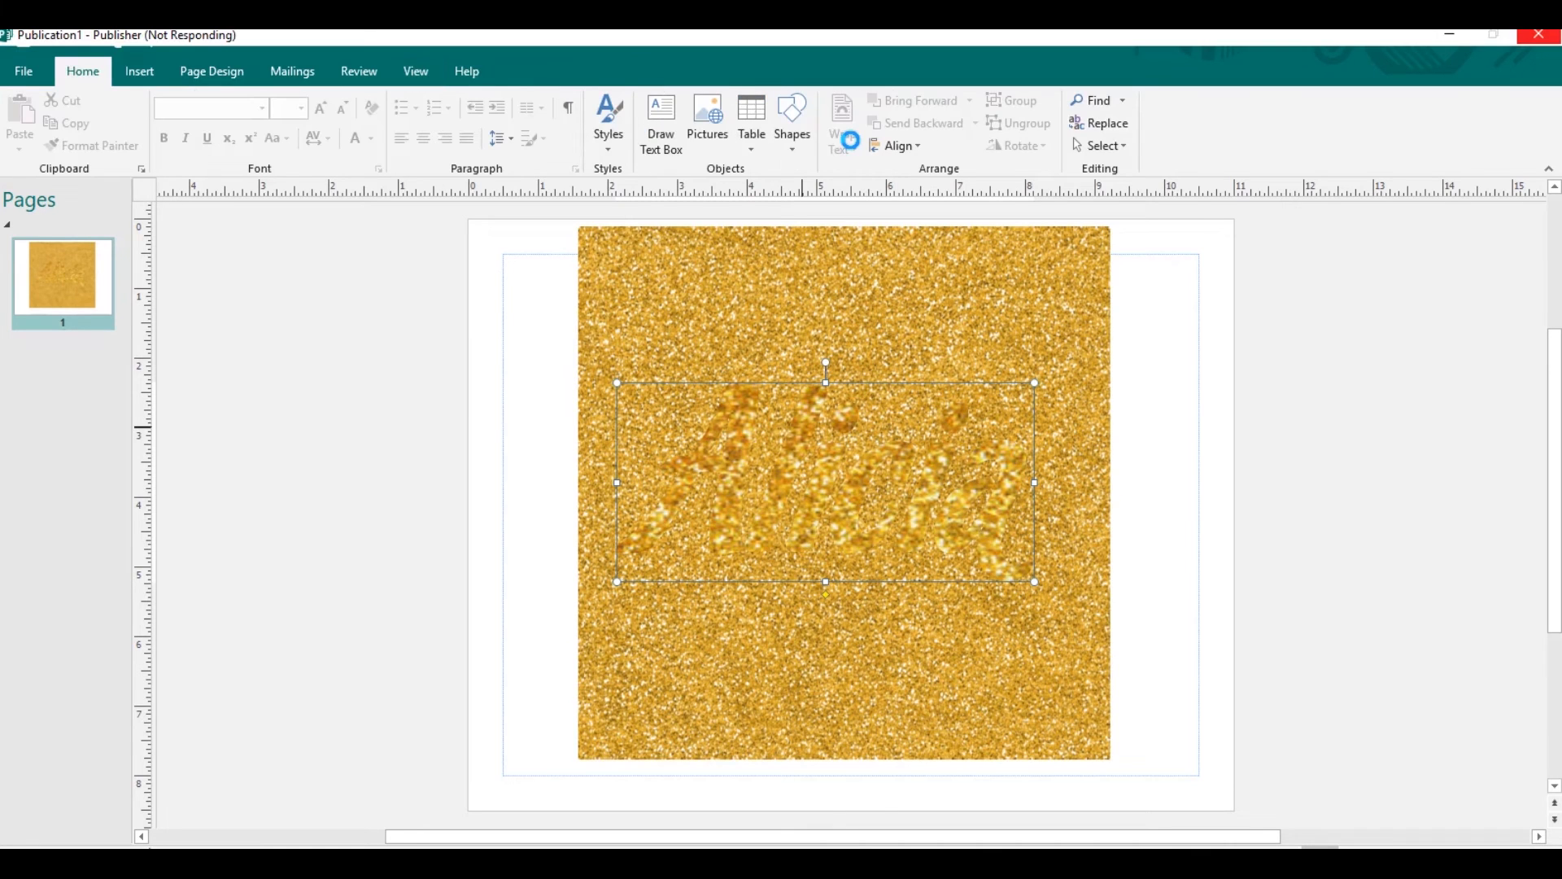
# - Switch to Cup Template Final 9oz.pub and paste the Alicia WordArt onto the cup
pyautogui.click(416, 70)
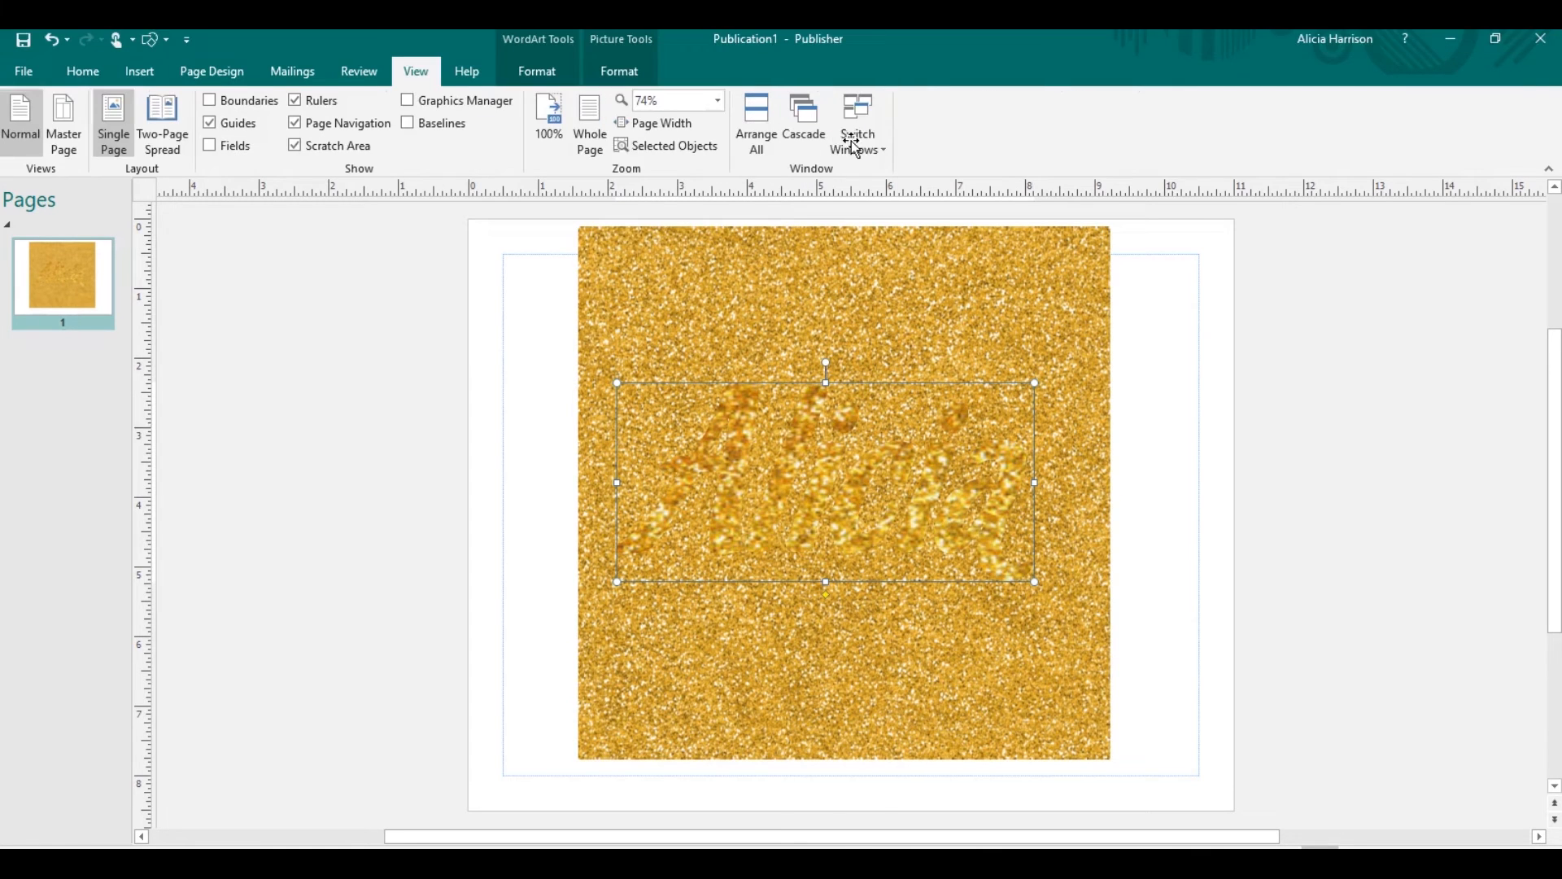
pyautogui.click(856, 120)
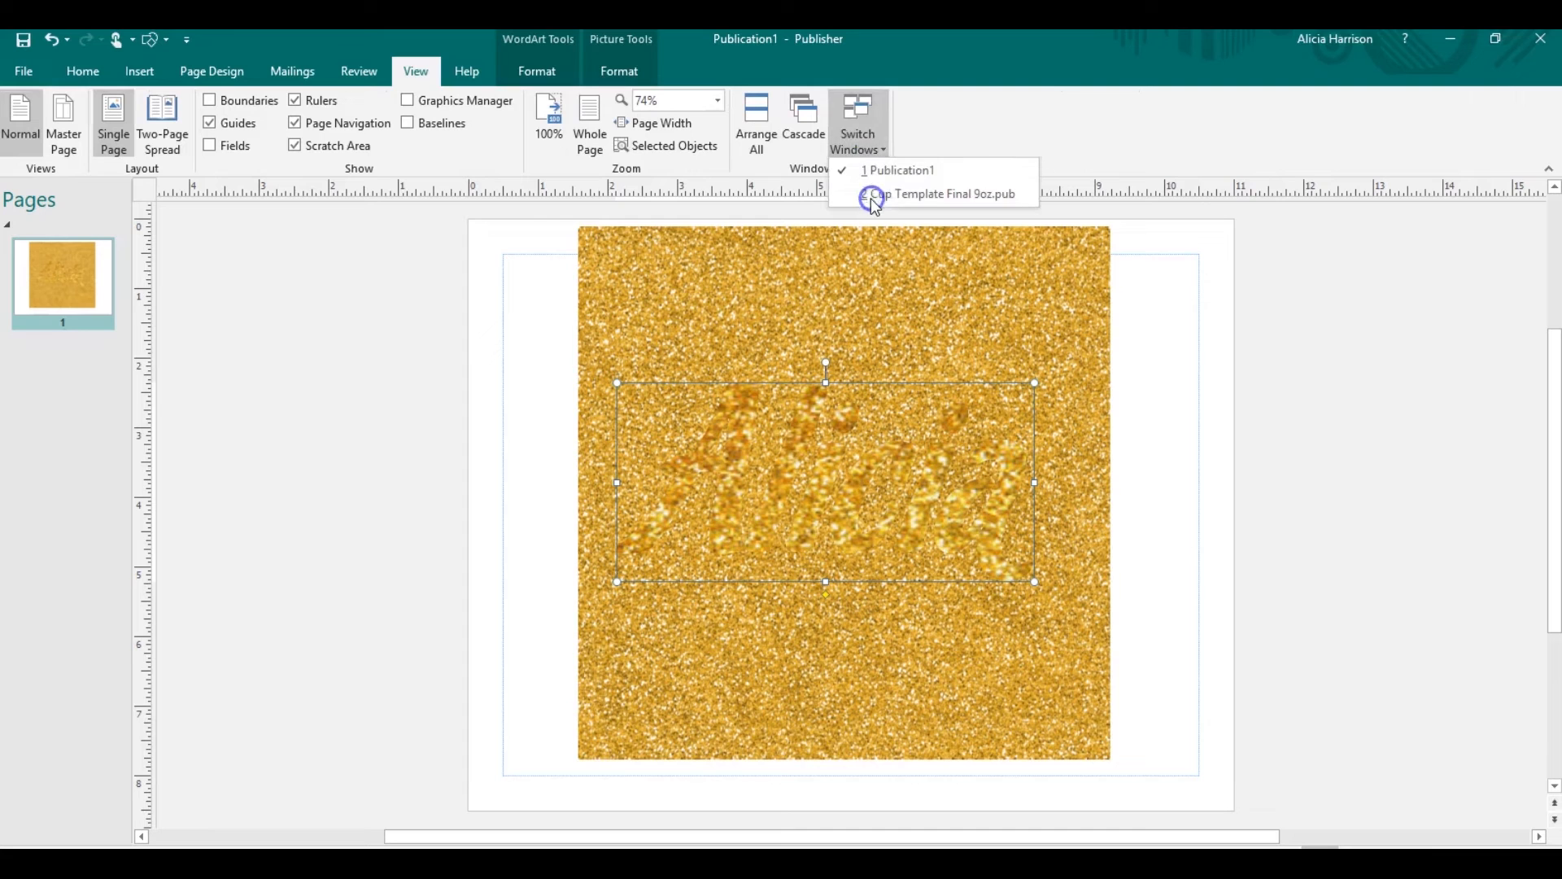
pyautogui.click(947, 193)
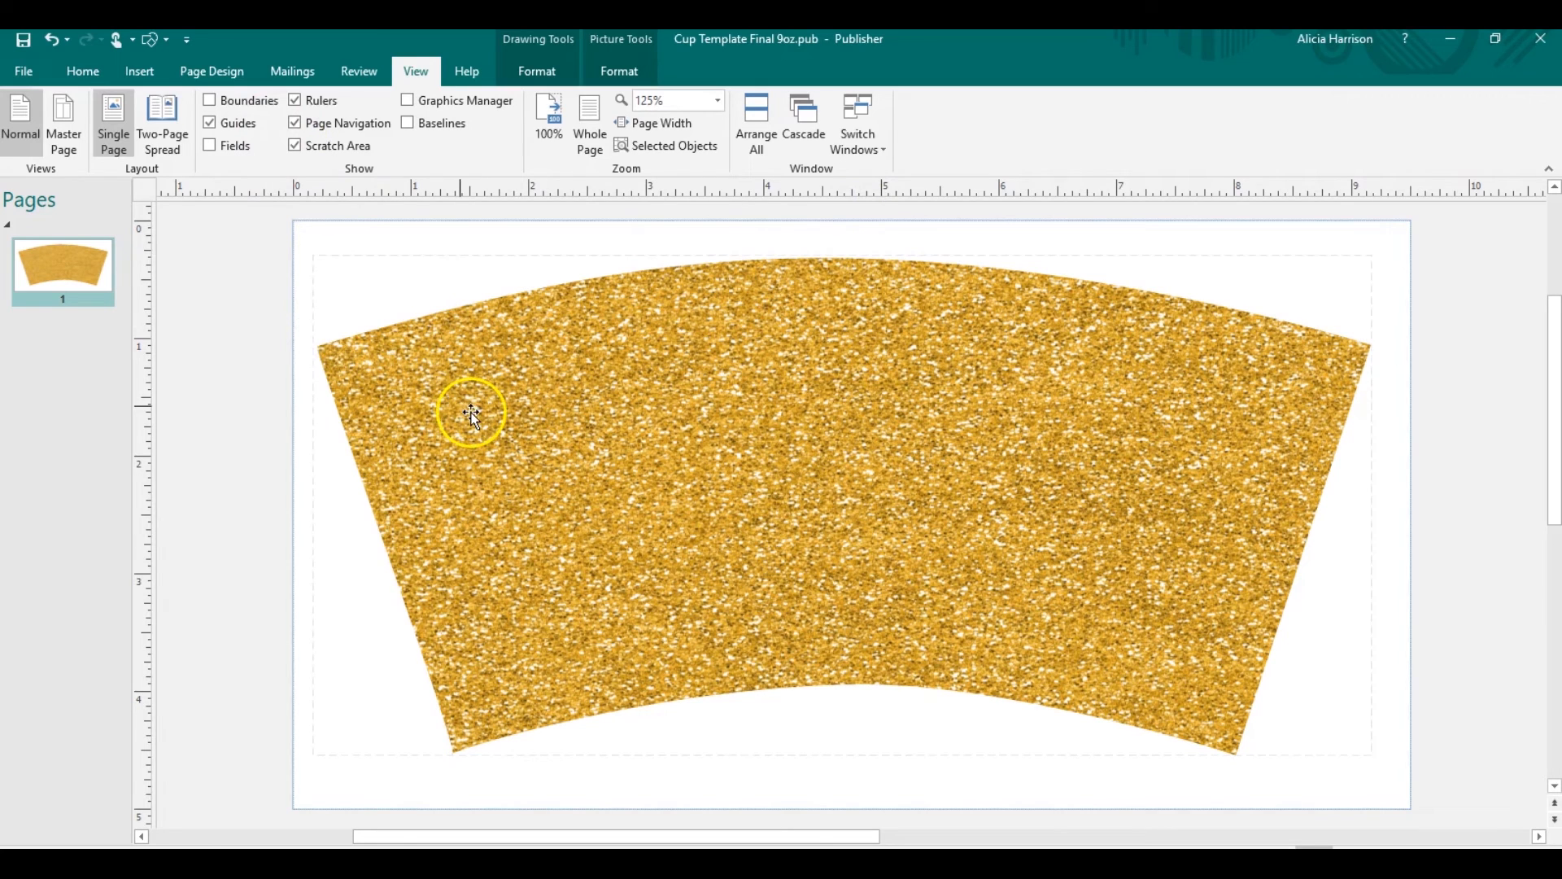
pyautogui.click(470, 413)
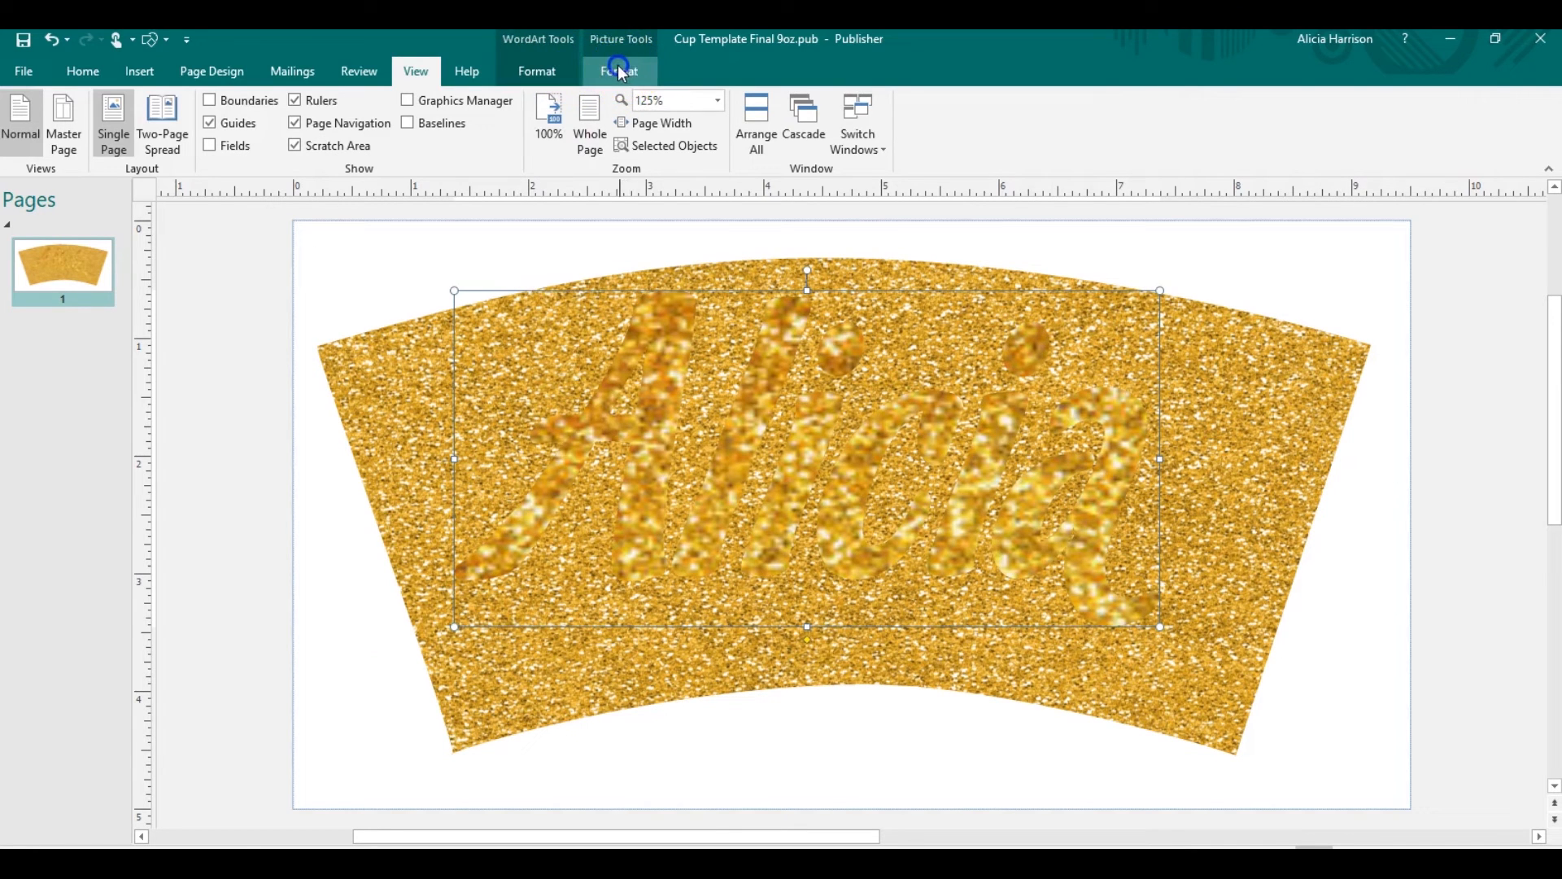
# - Open the Alicia WordArt's Shape Fill picture options under WordArt Tools Format
pyautogui.click(617, 71)
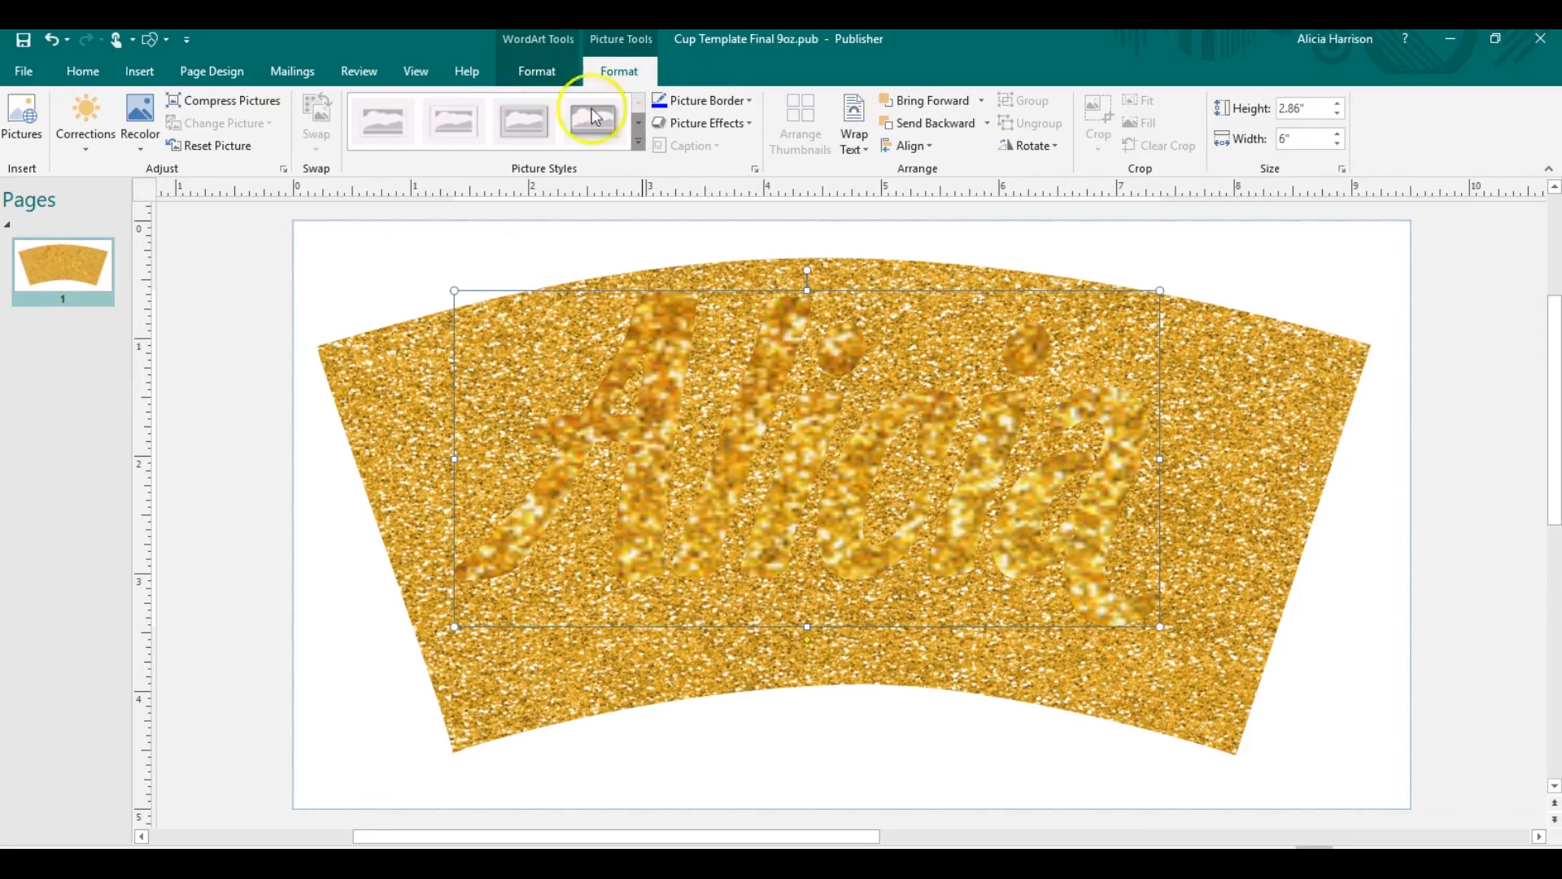
pyautogui.click(537, 71)
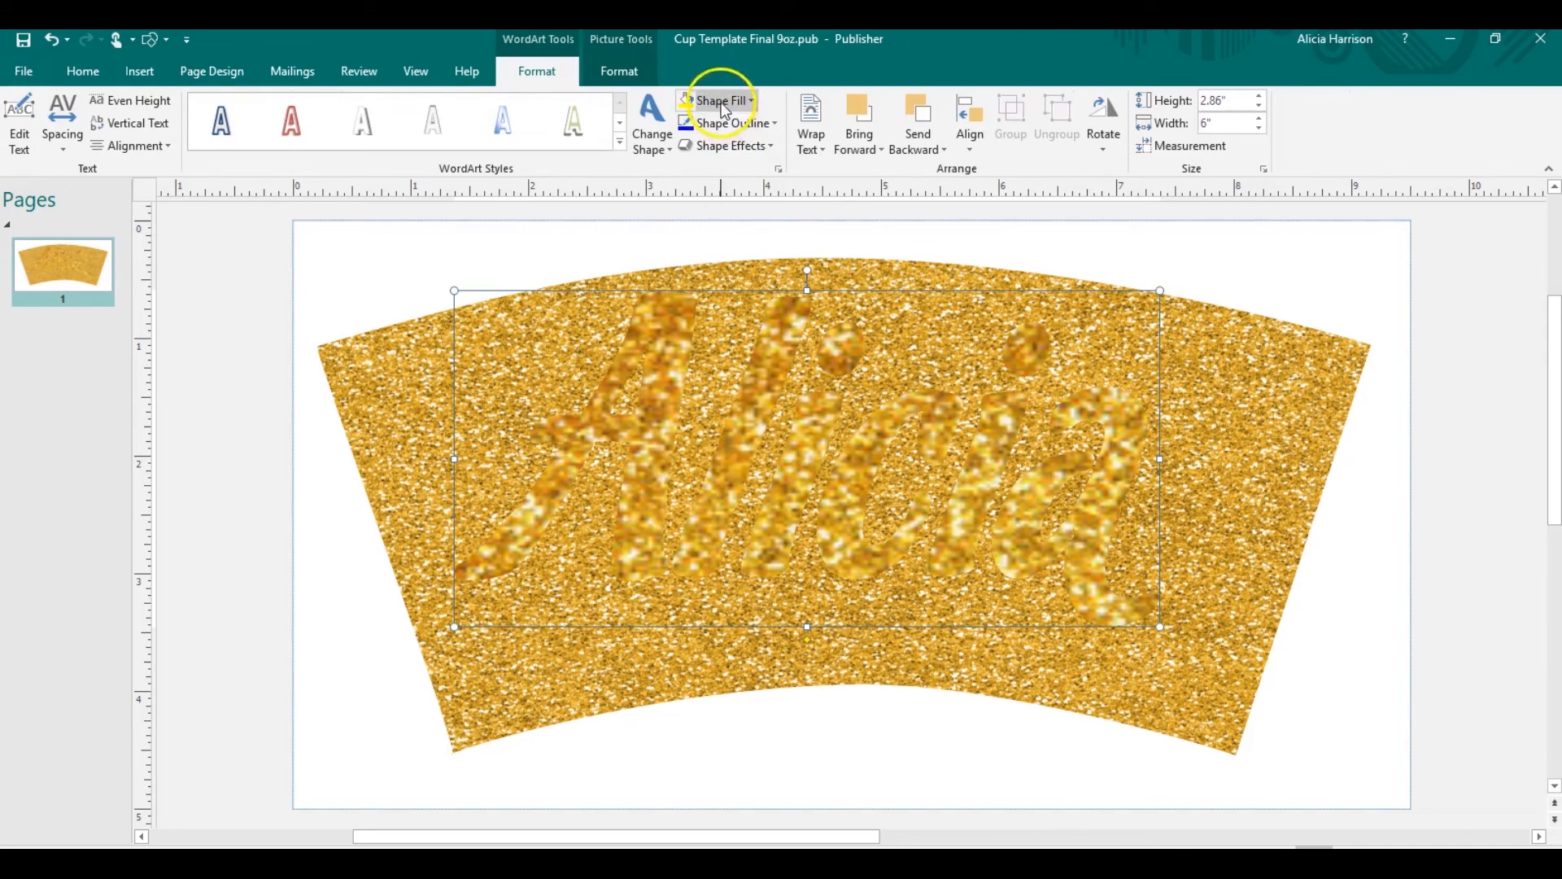
pyautogui.click(718, 101)
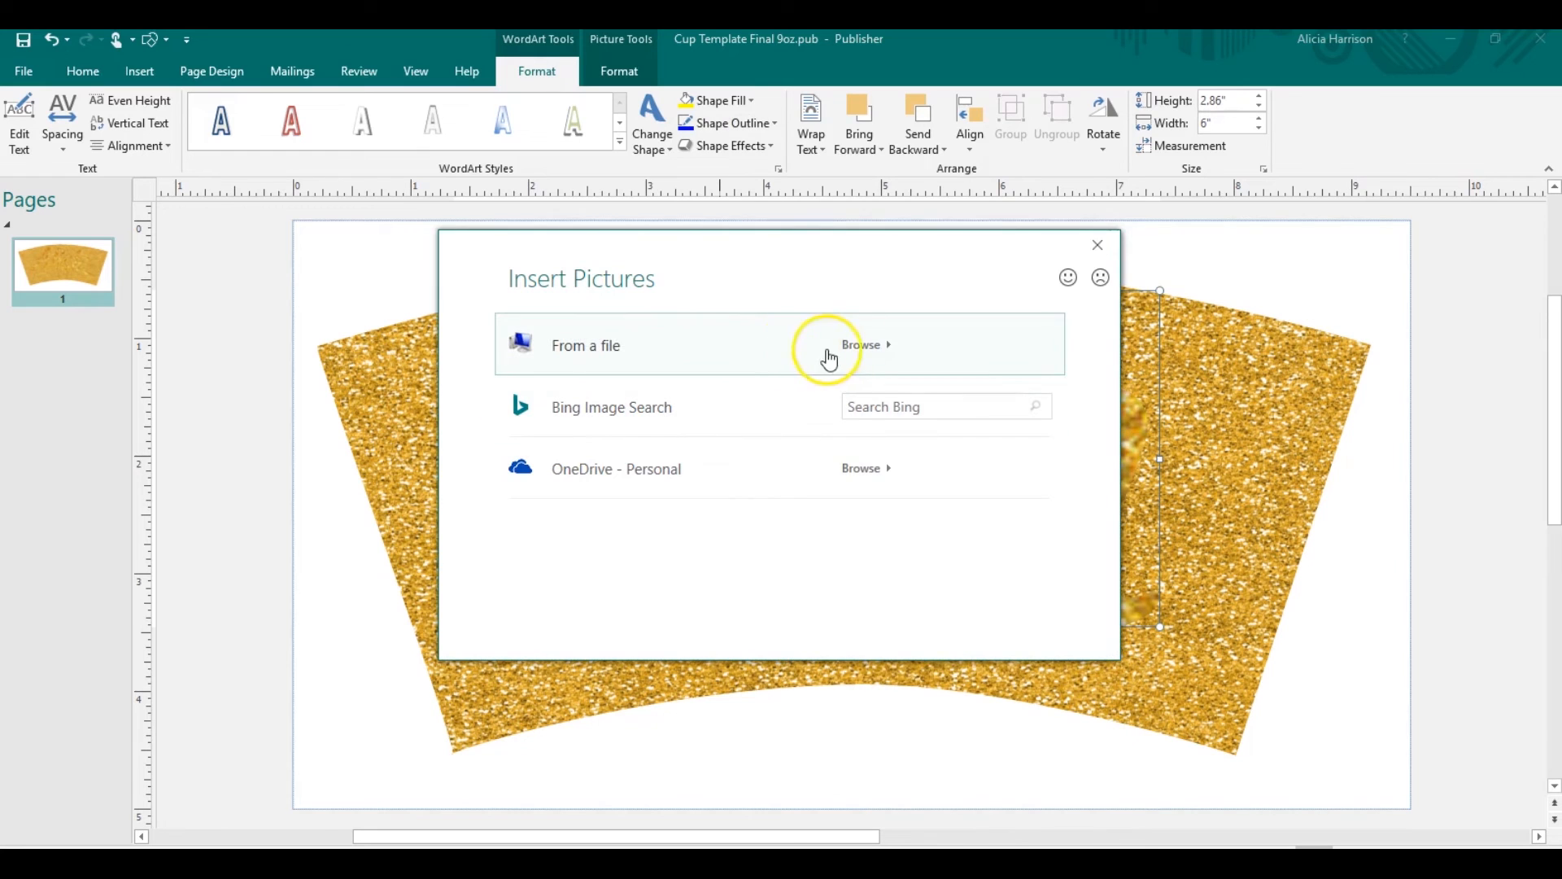
# - Look for the glitter texture in local files and Dropbox, dismissing file-not-found warnings
pyautogui.click(861, 345)
pyautogui.write('ale')
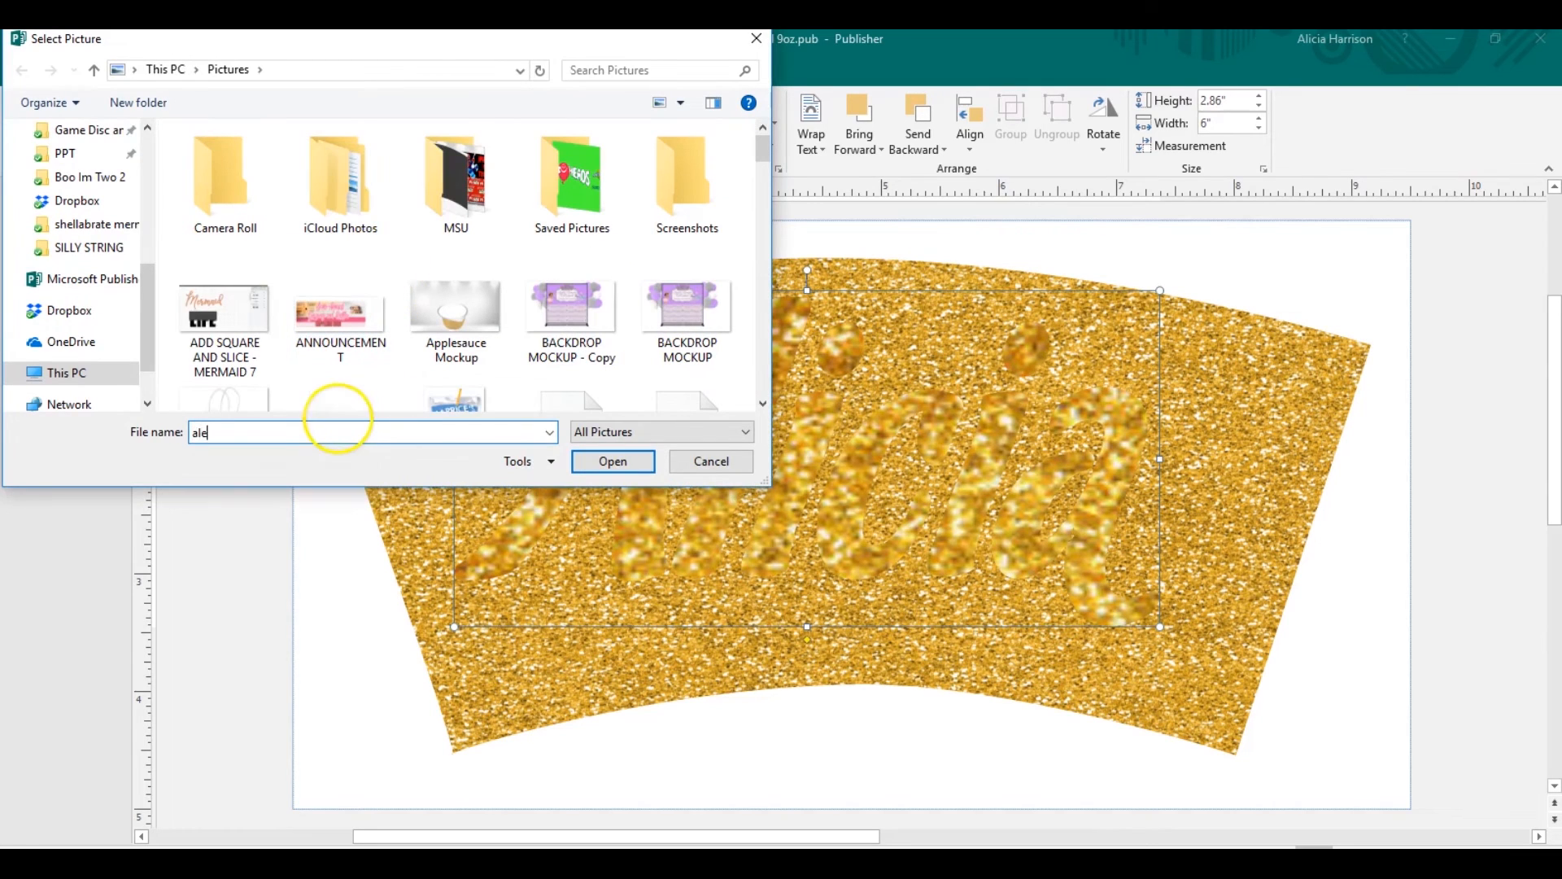
pyautogui.click(612, 461)
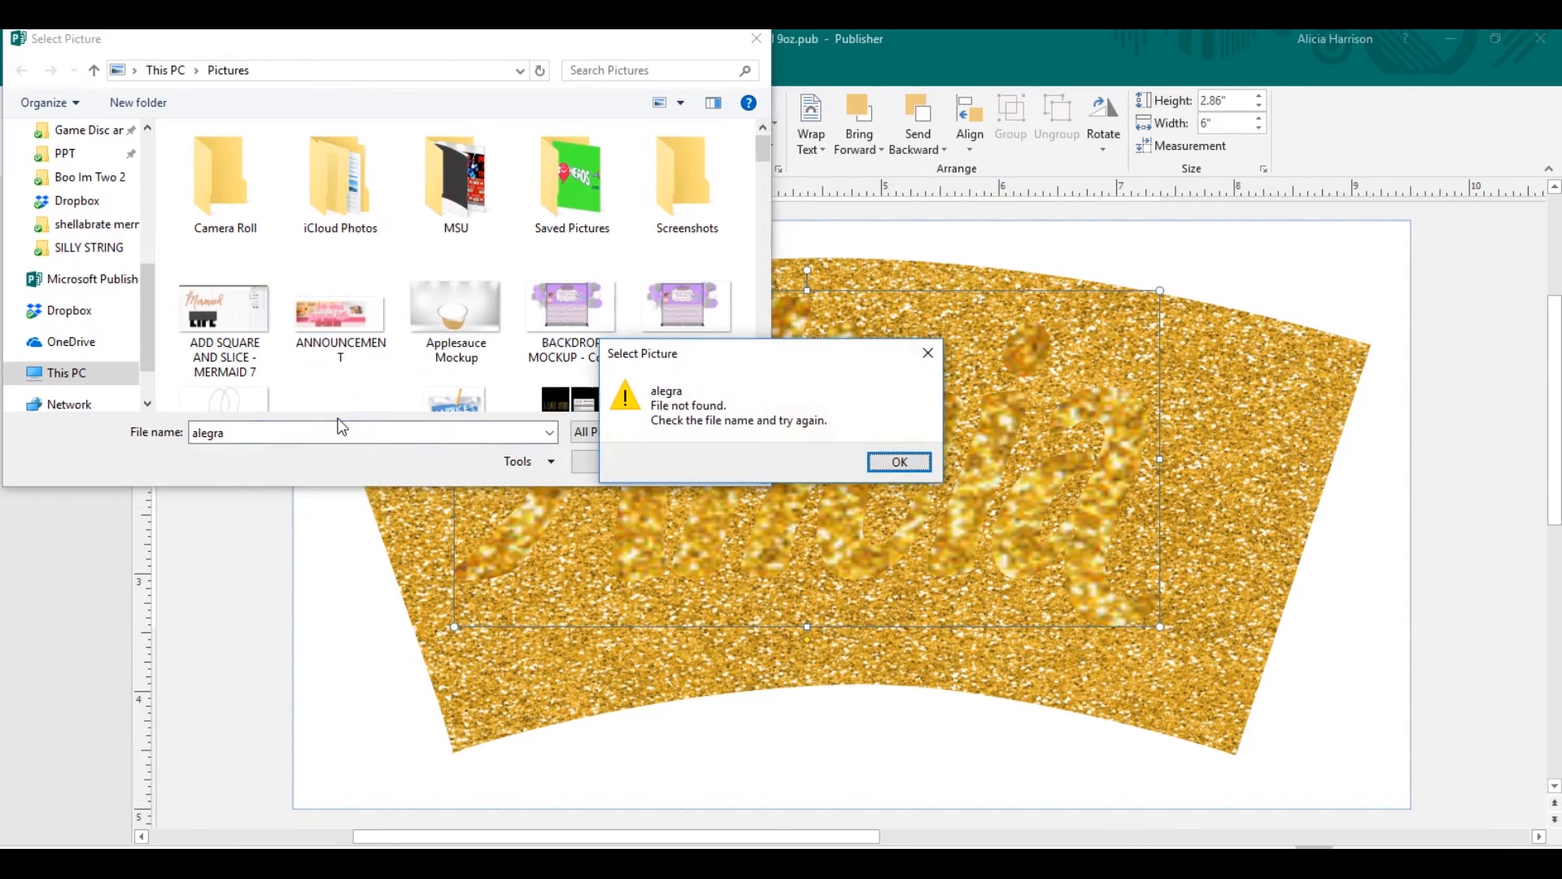
pyautogui.click(896, 462)
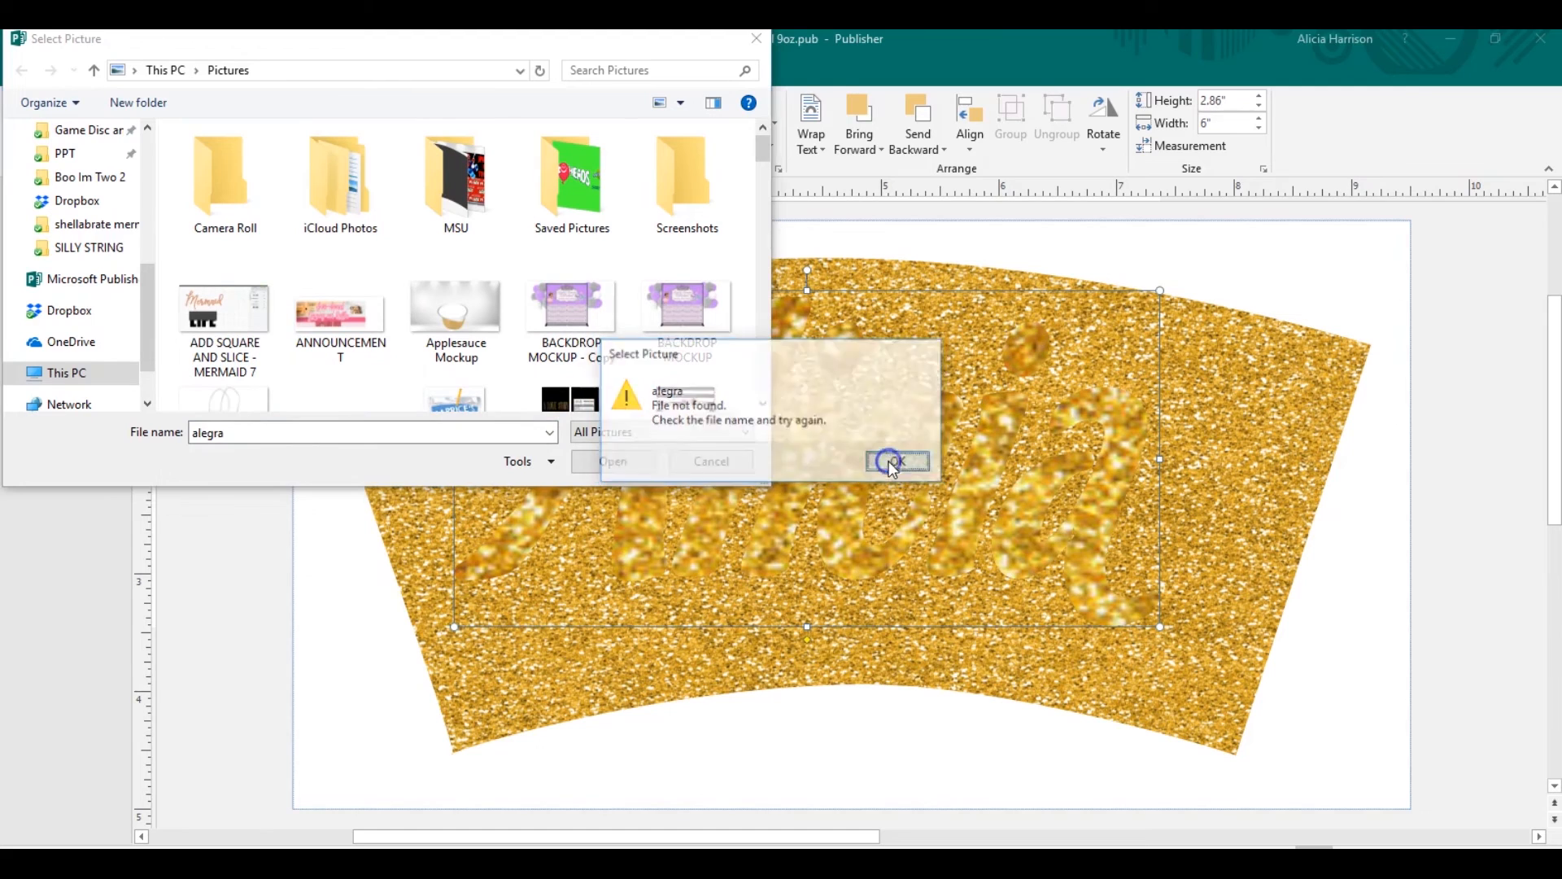
pyautogui.click(895, 461)
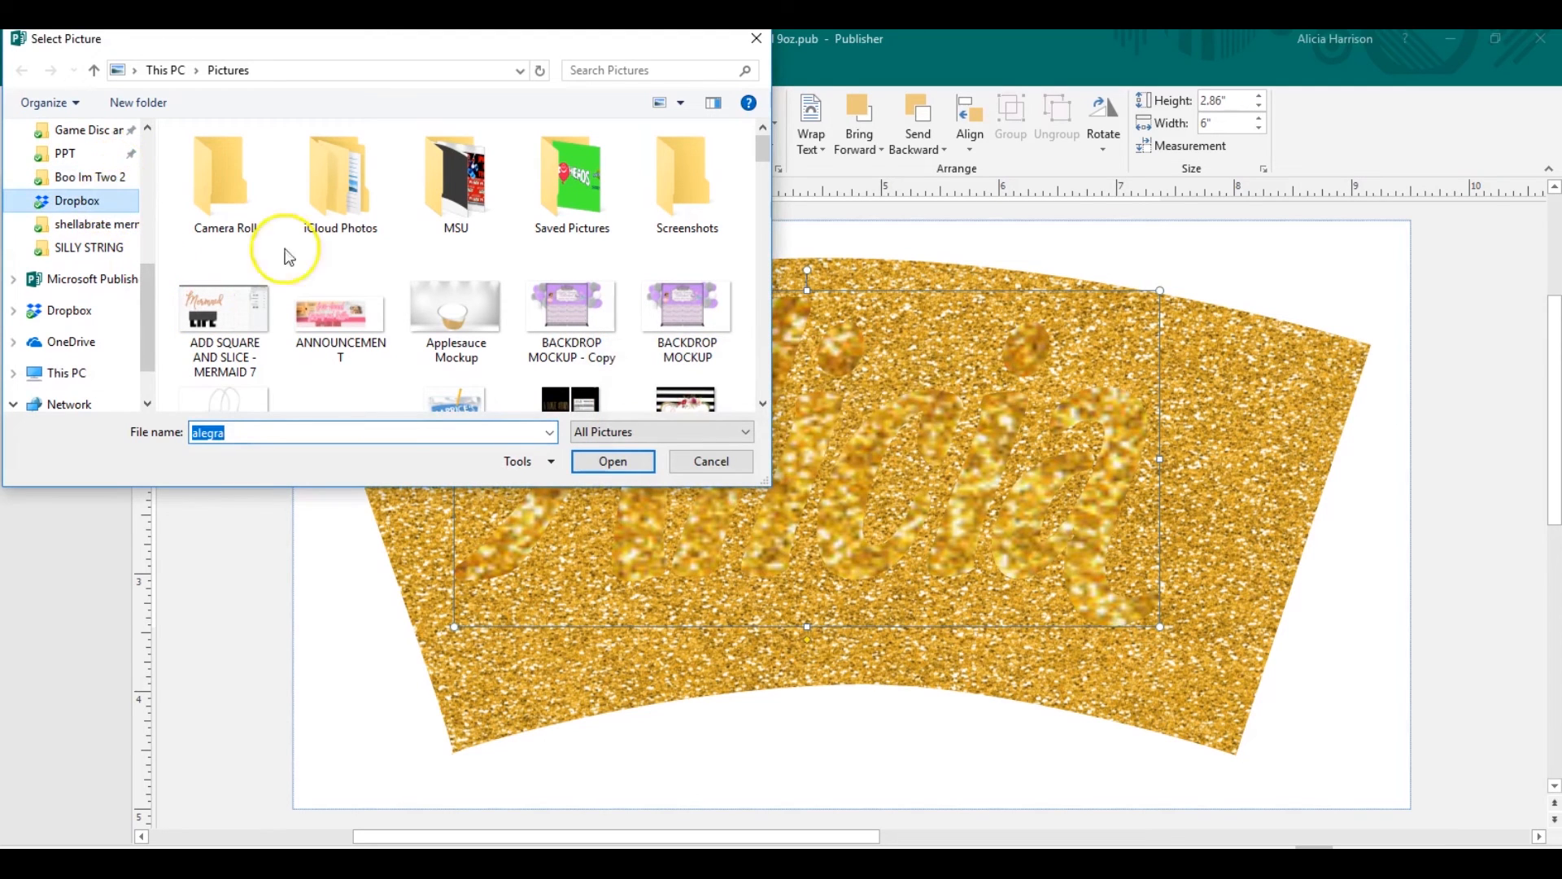
pyautogui.click(76, 200)
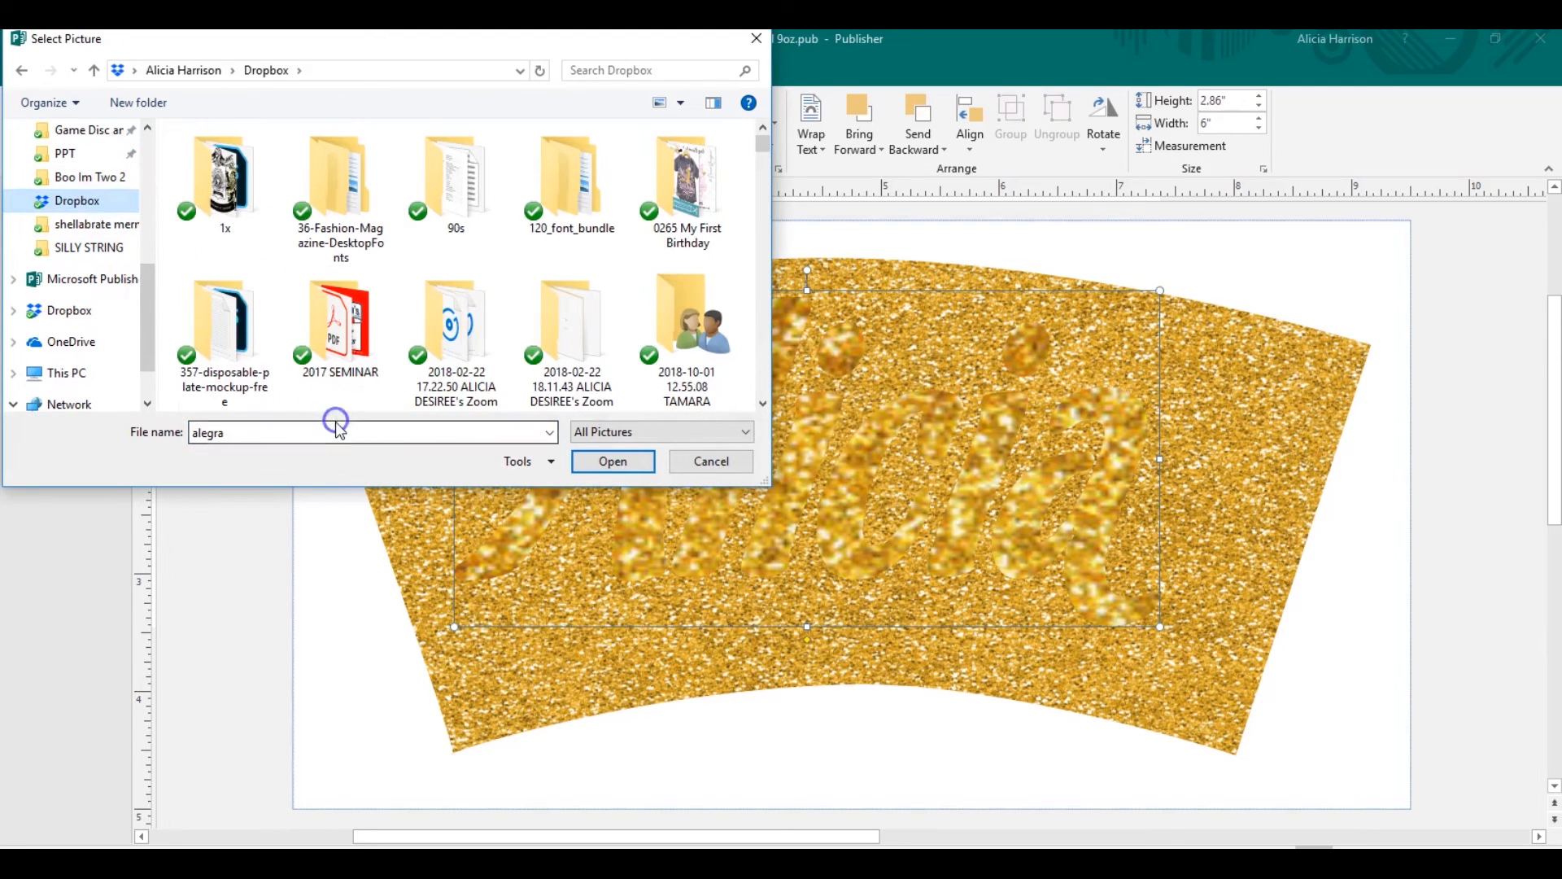
pyautogui.click(612, 462)
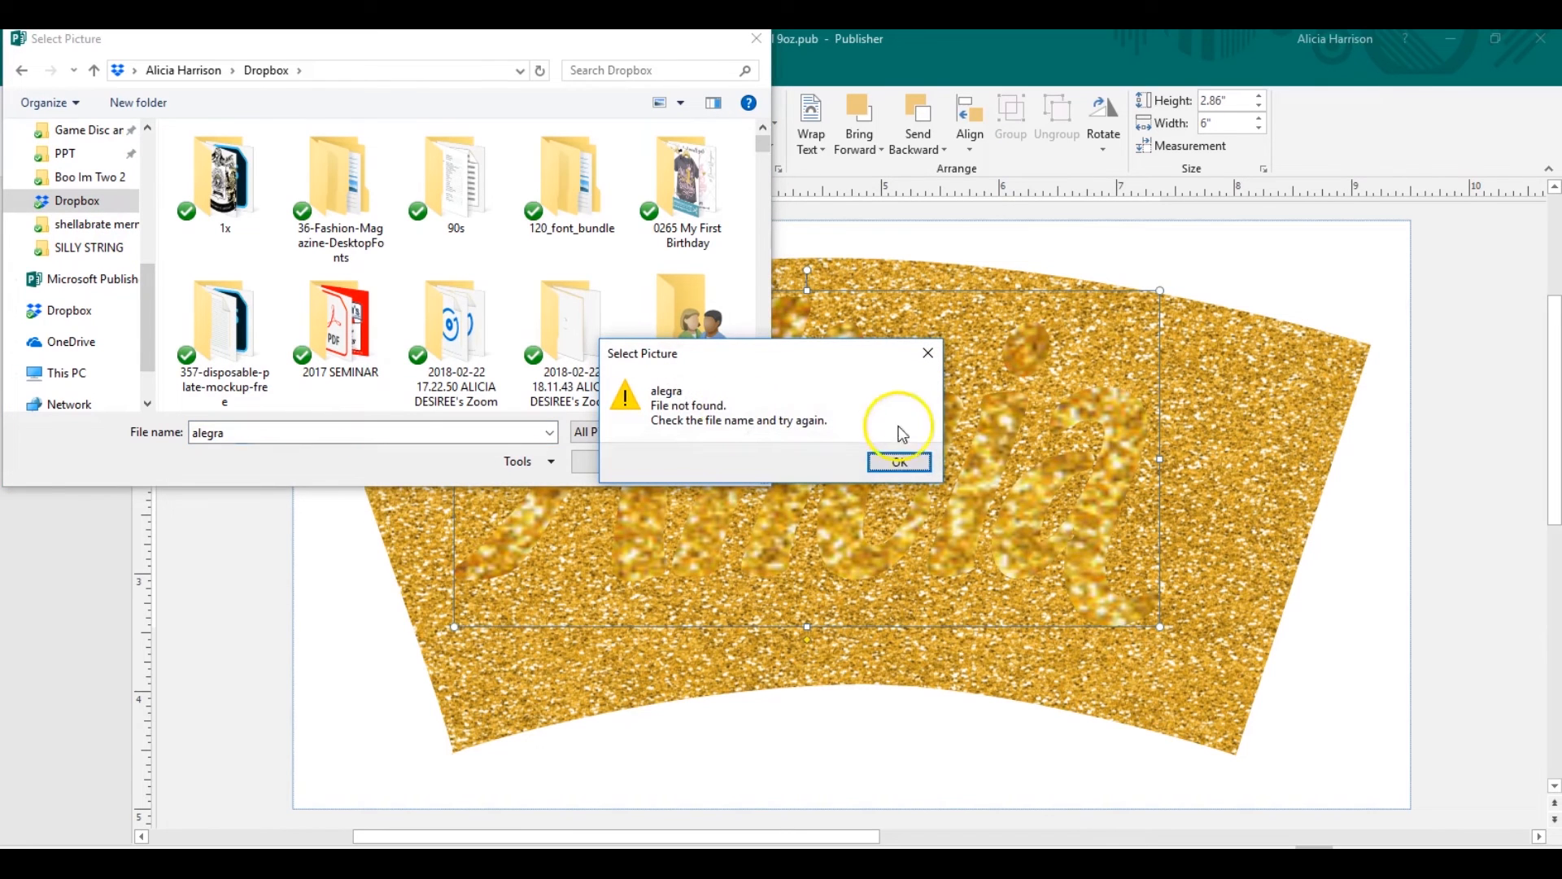
# - Search Dropbox for 'crat' and pick a purple AlegraCreatives glitter texture
pyautogui.click(898, 462)
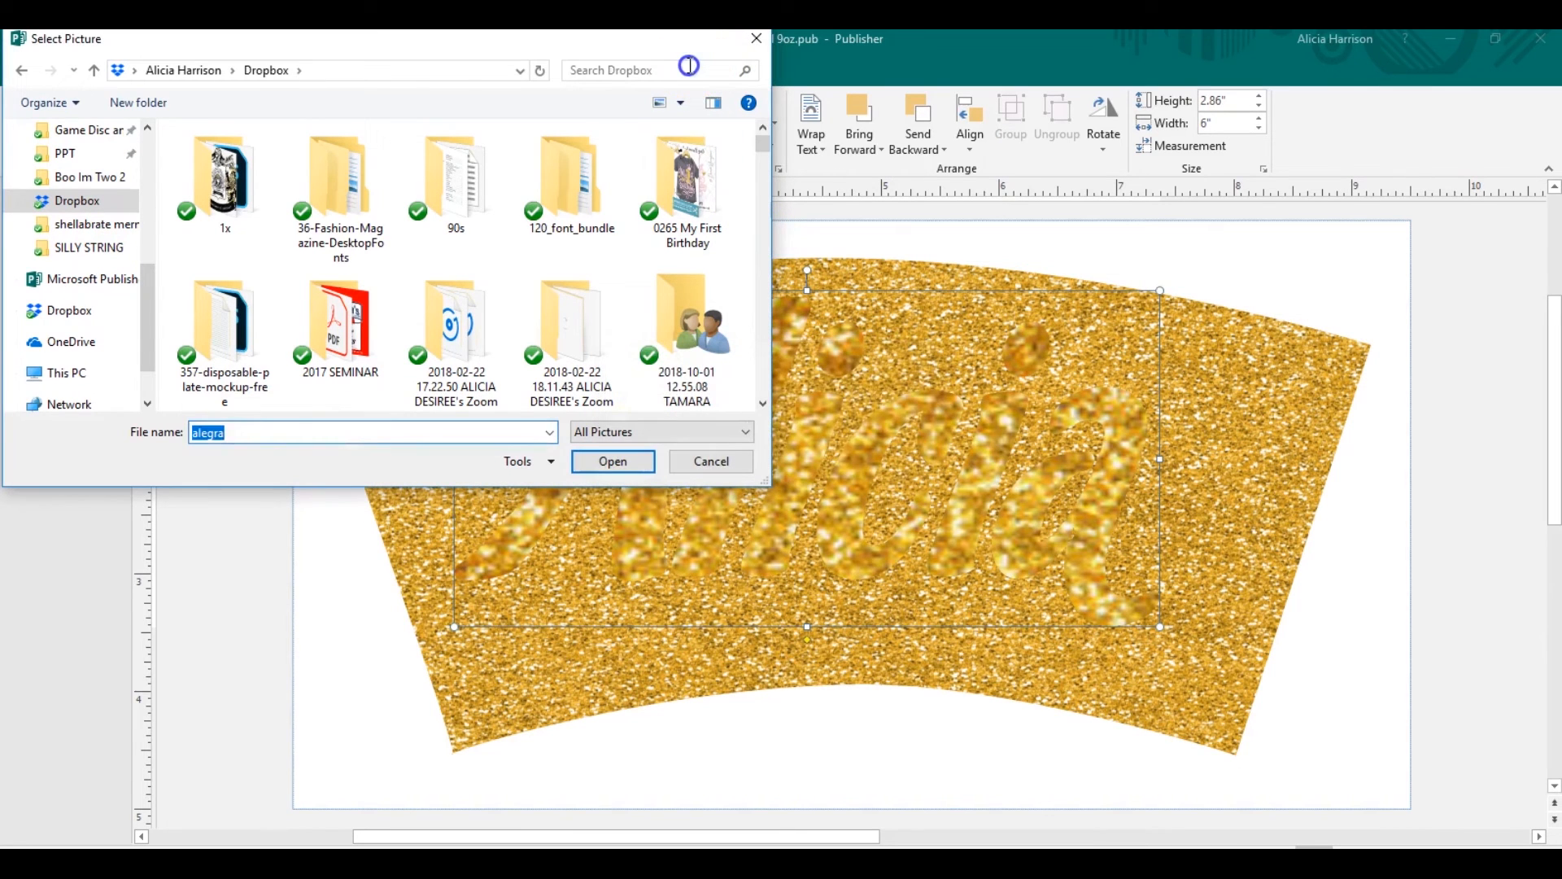
pyautogui.write('crat')
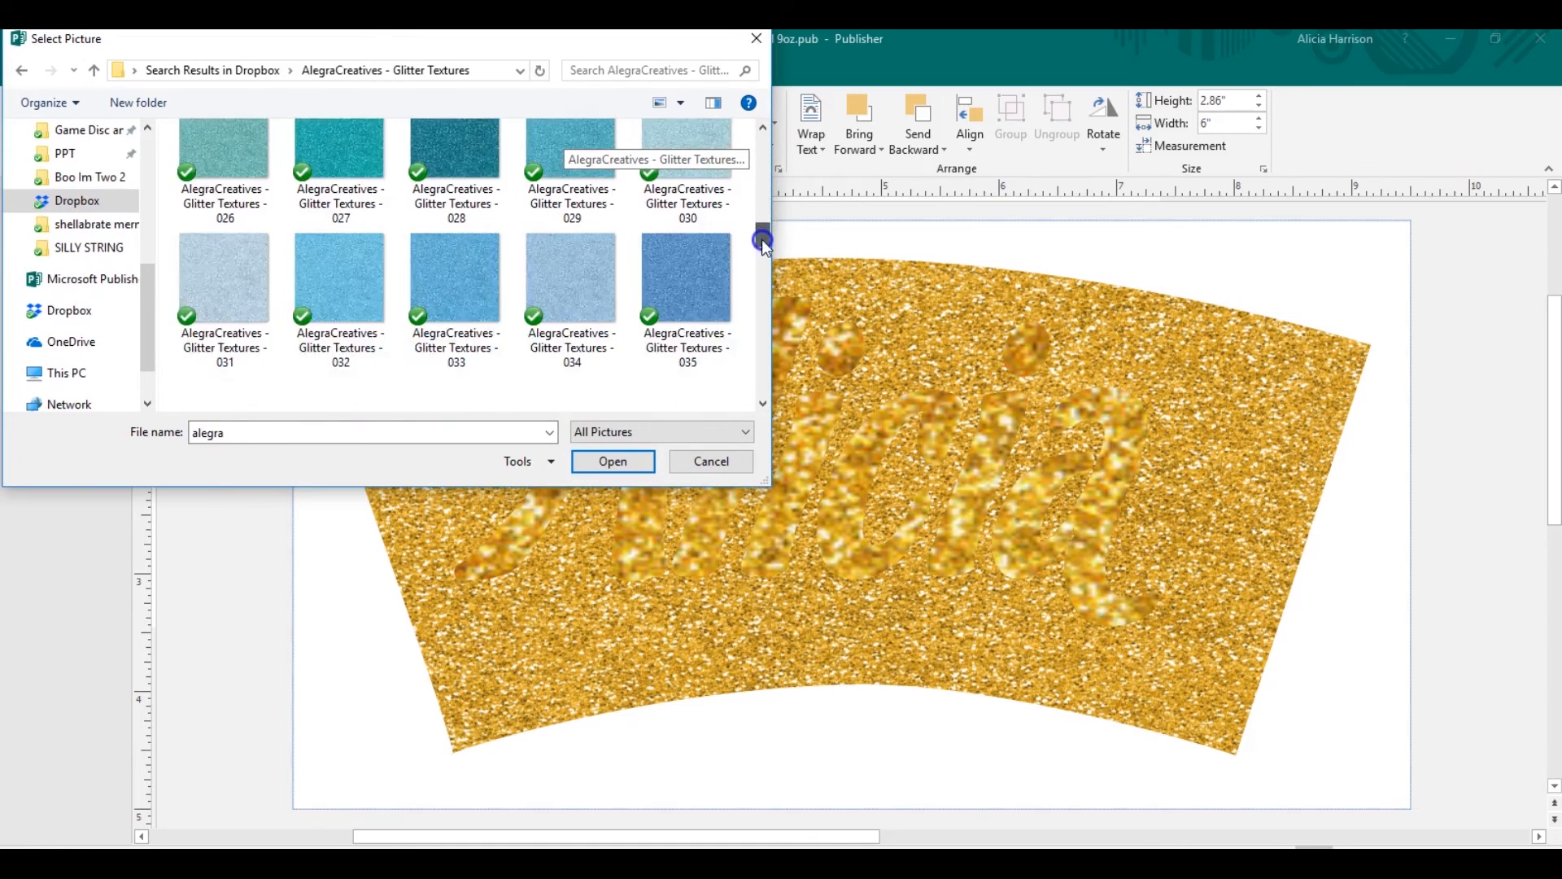
pyautogui.scroll(-3)
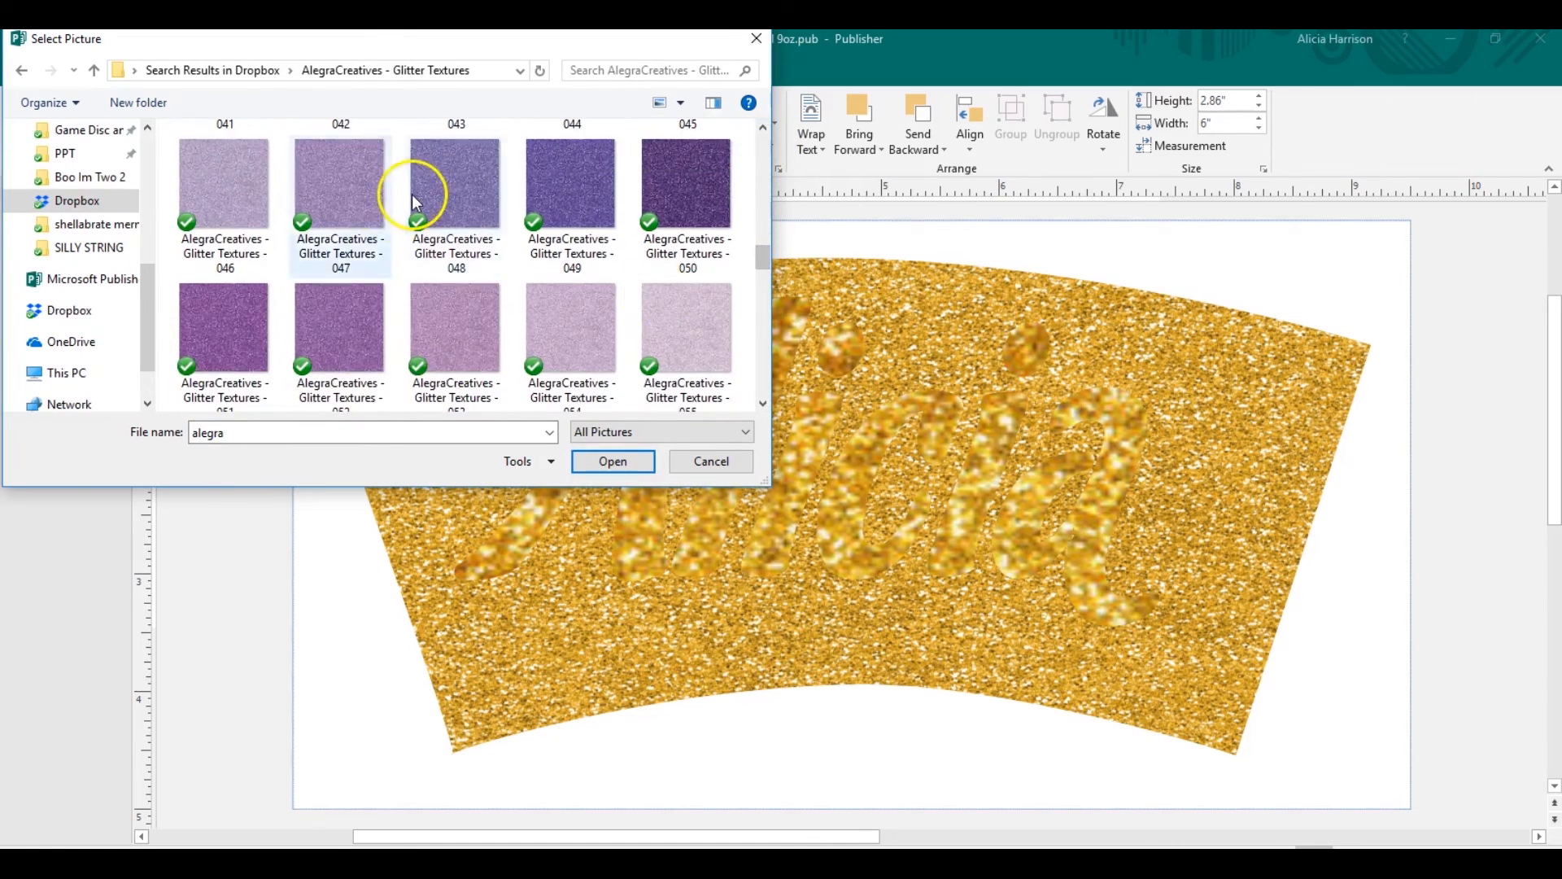
pyautogui.click(612, 460)
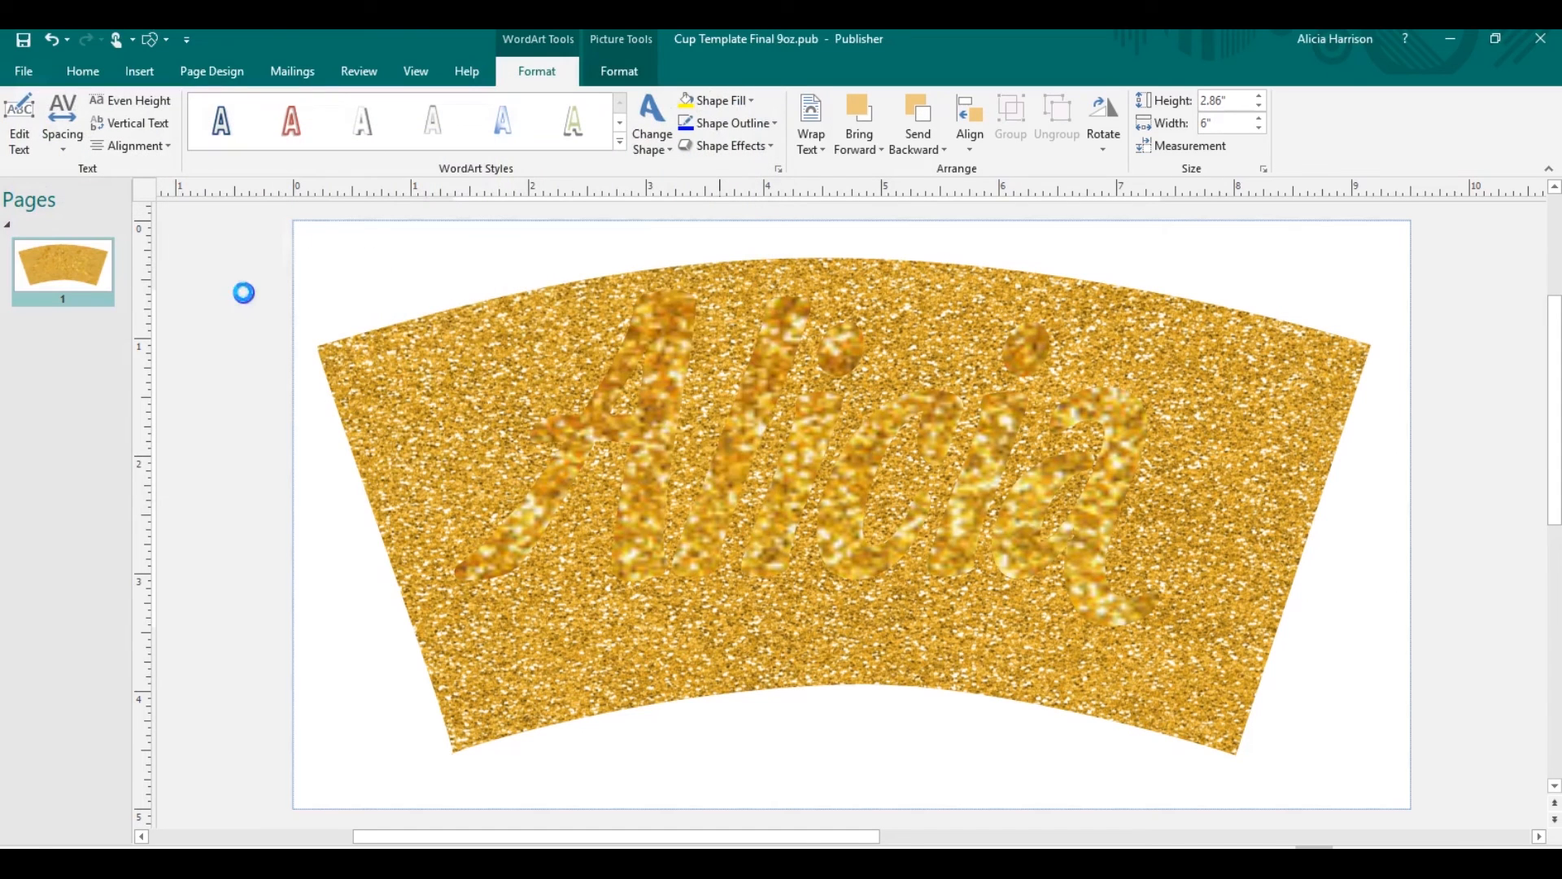
pyautogui.moveTo(247, 301)
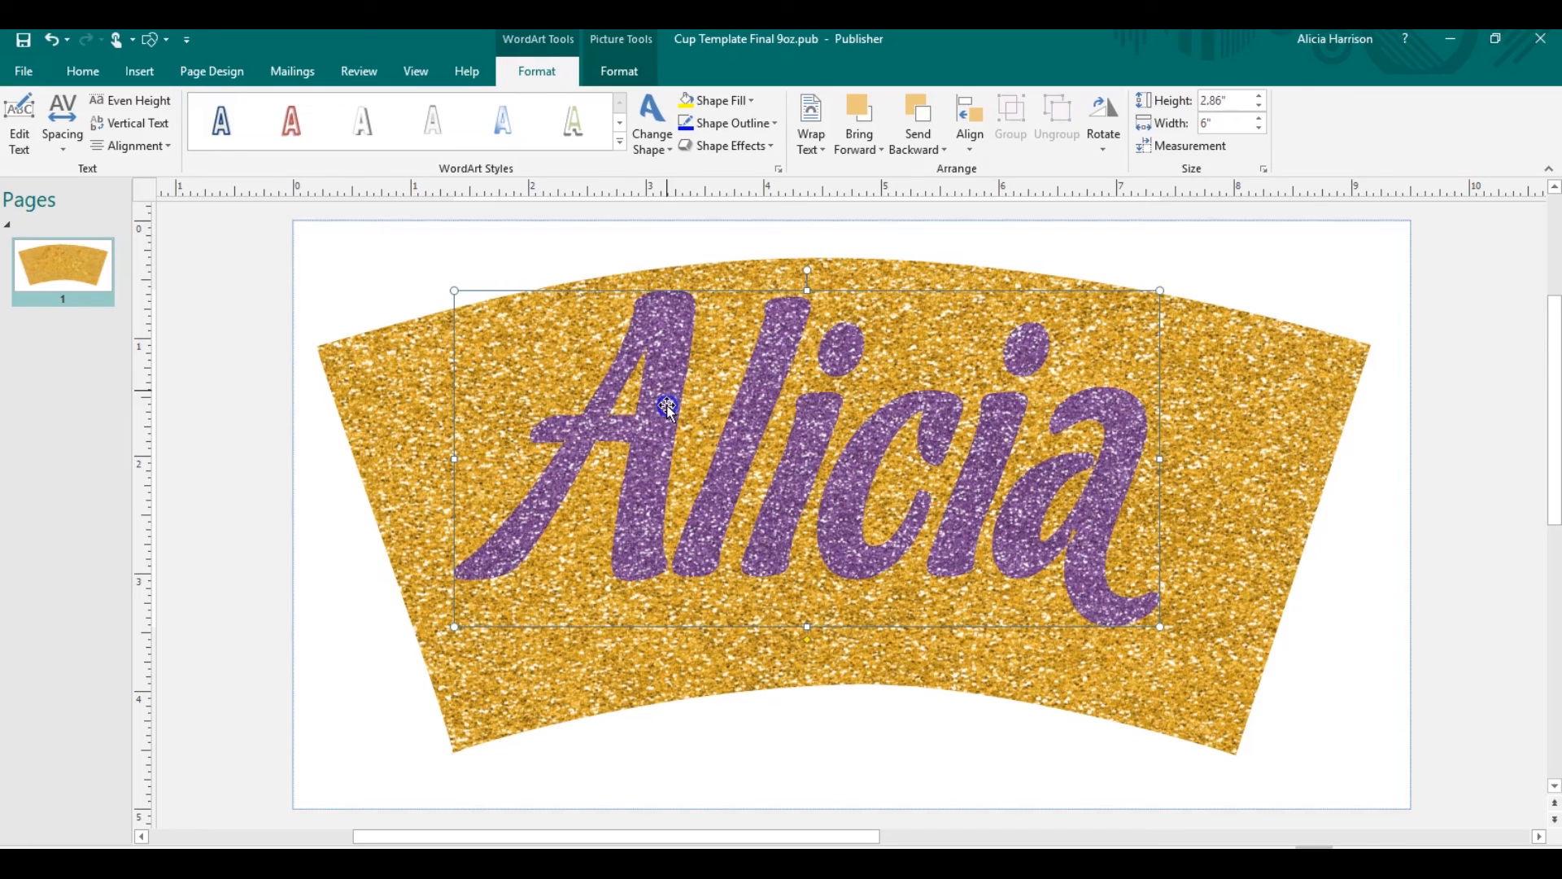
pyautogui.moveTo(667, 413)
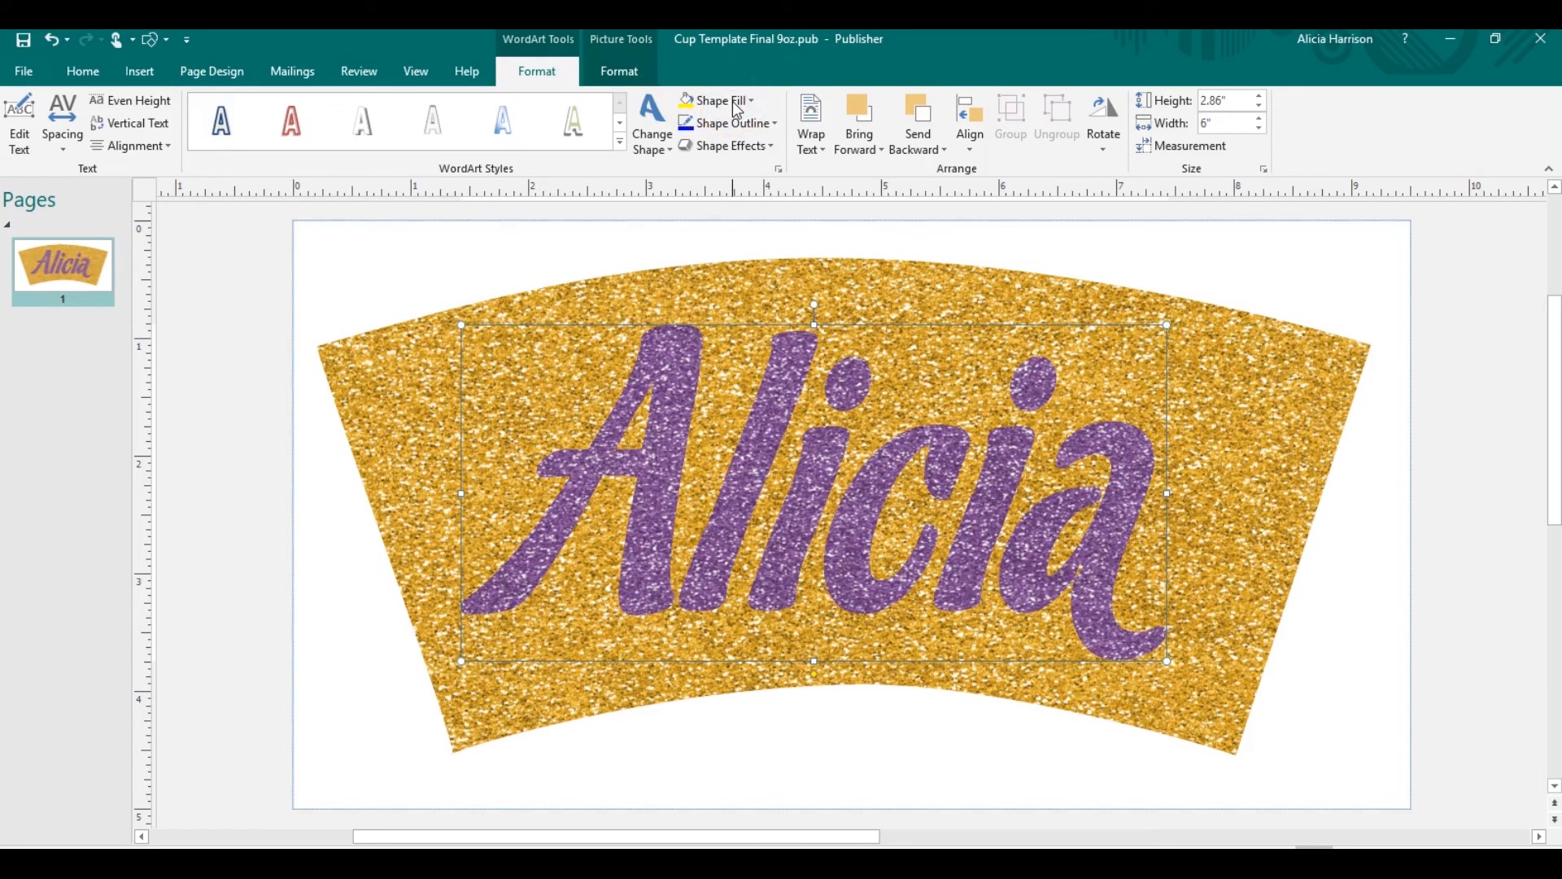
# - Apply the purple glitter fill to the Alicia lettering and nudge it lower
pyautogui.click(714, 100)
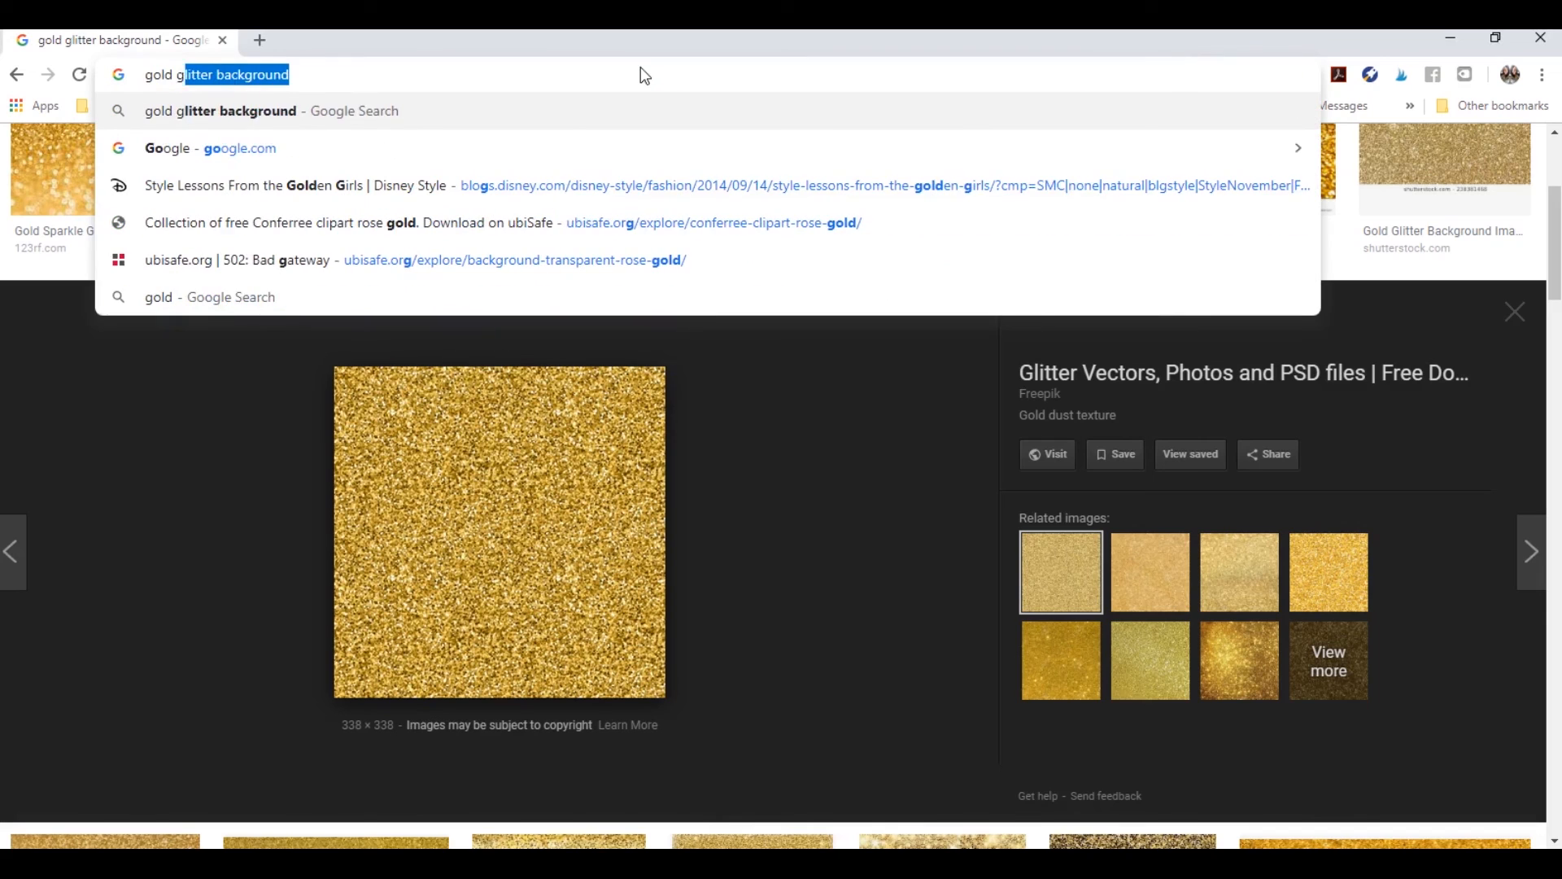
# - Search Google for 'gold glitter digital paper' and show the Images results
pyautogui.write('gold glitter digita')
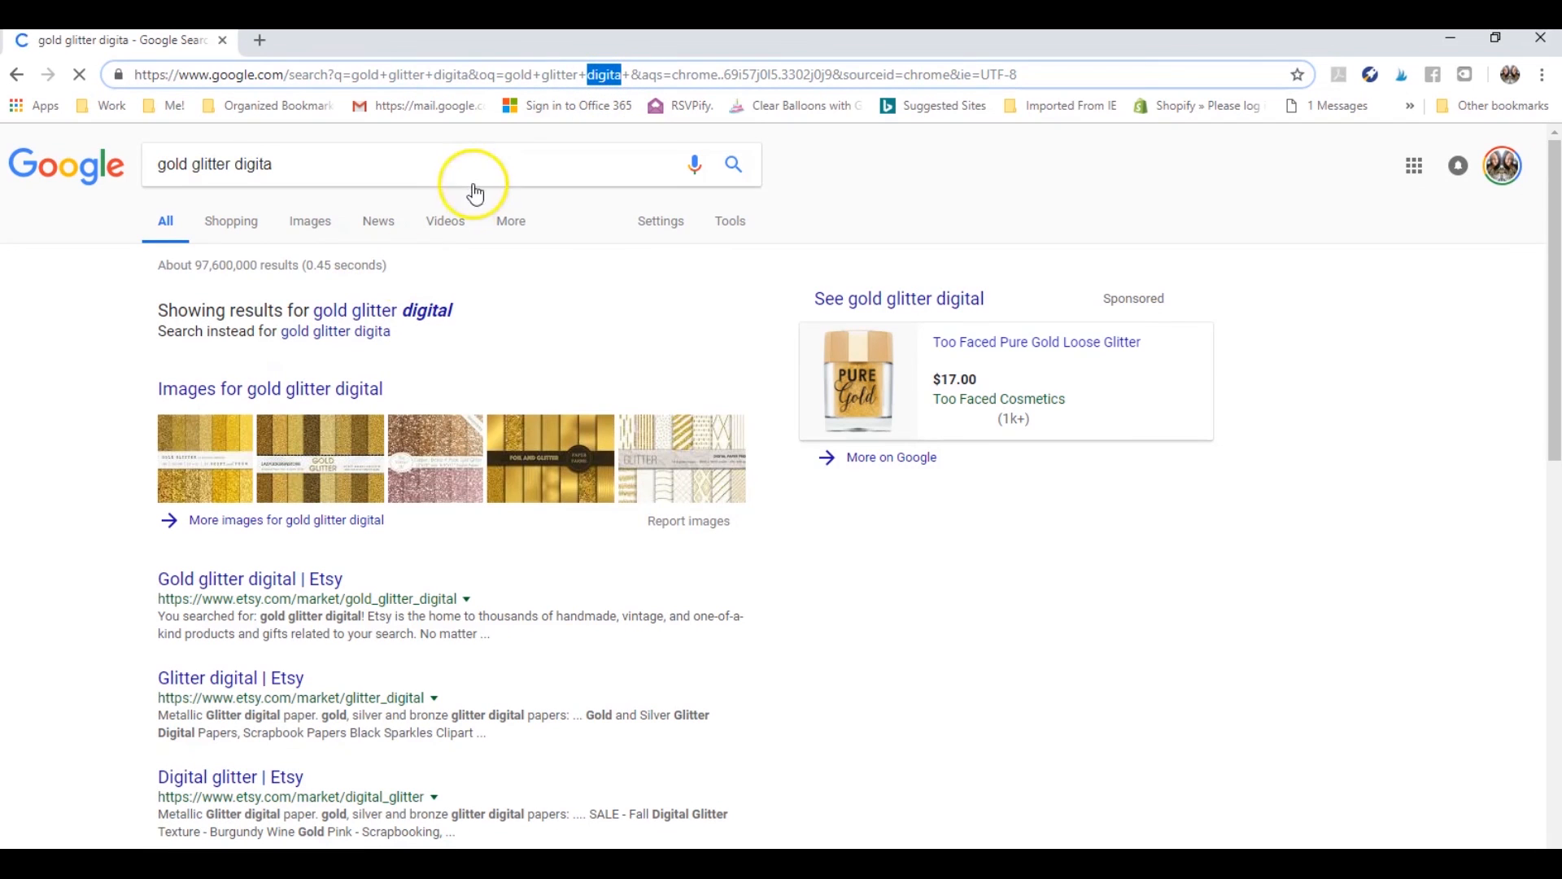
pyautogui.moveTo(339, 161)
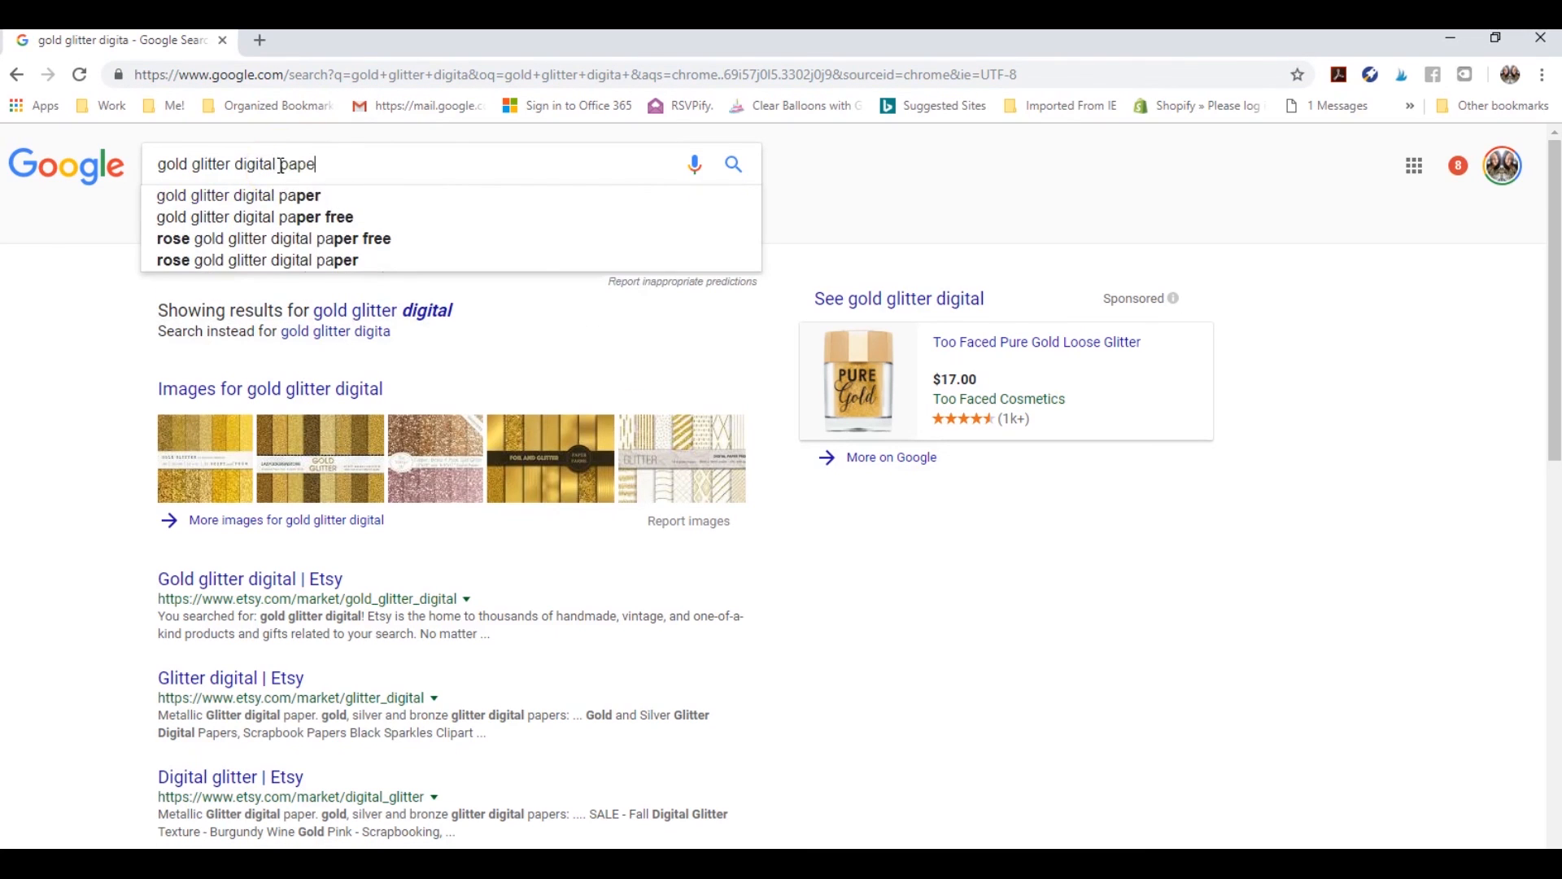
pyautogui.click(237, 196)
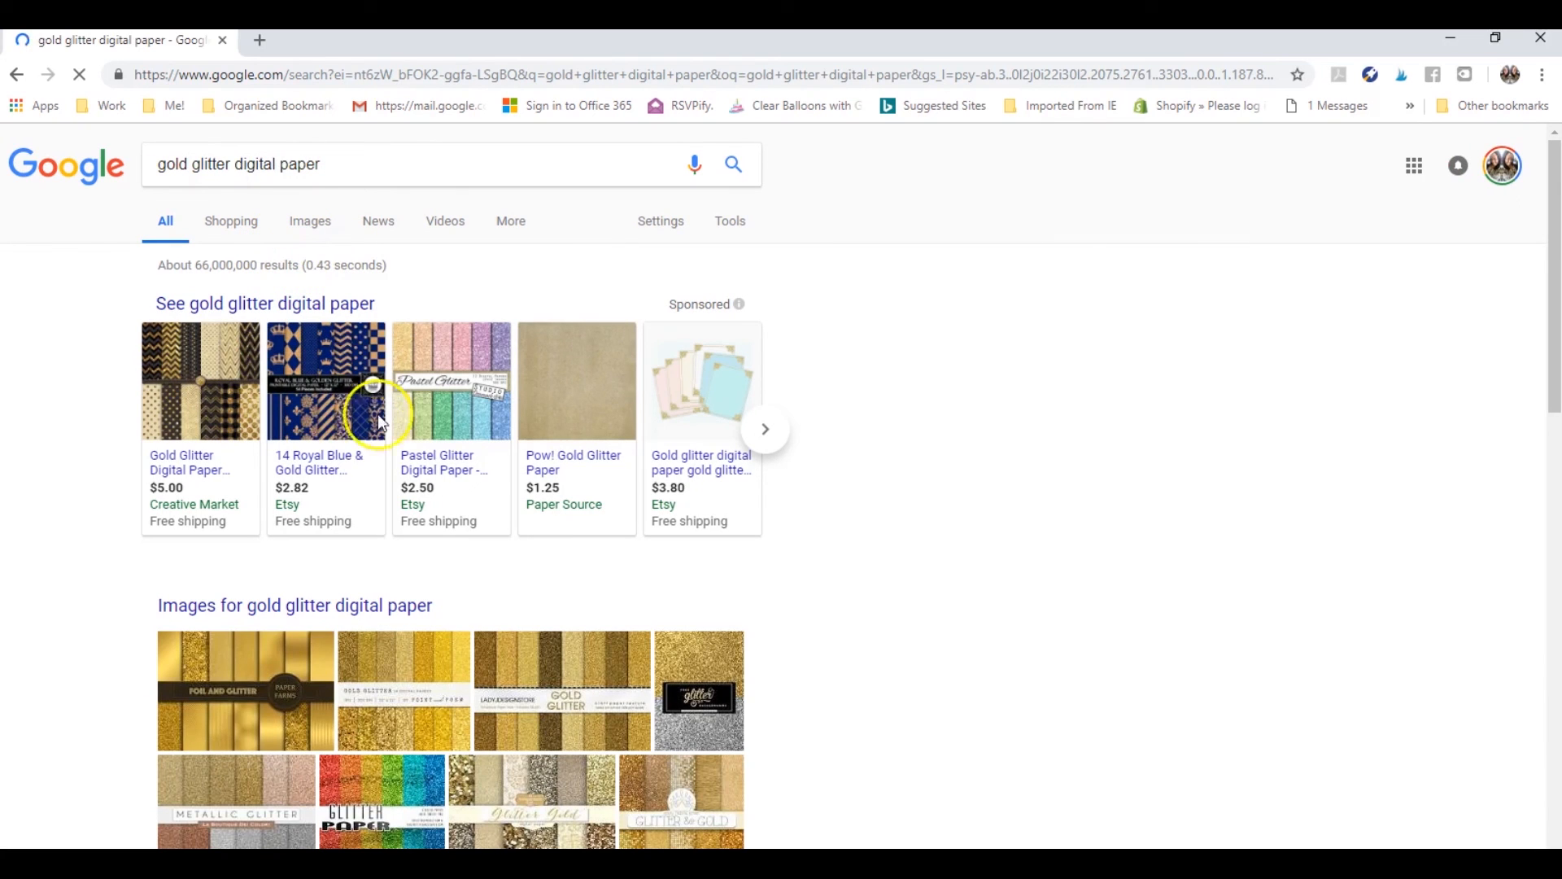
pyautogui.moveTo(350, 727)
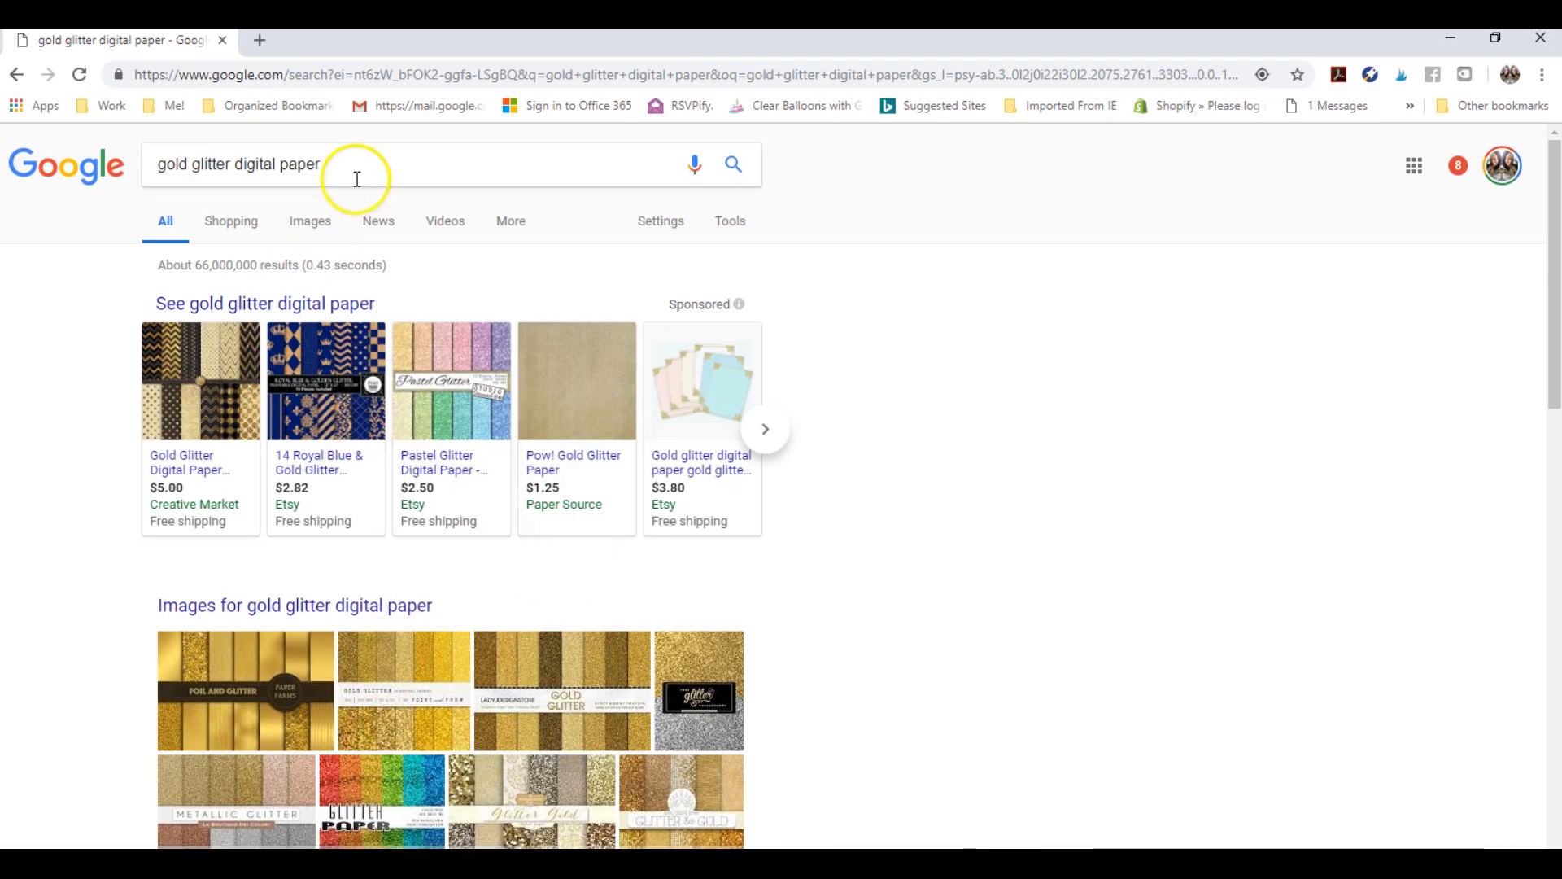
pyautogui.click(310, 220)
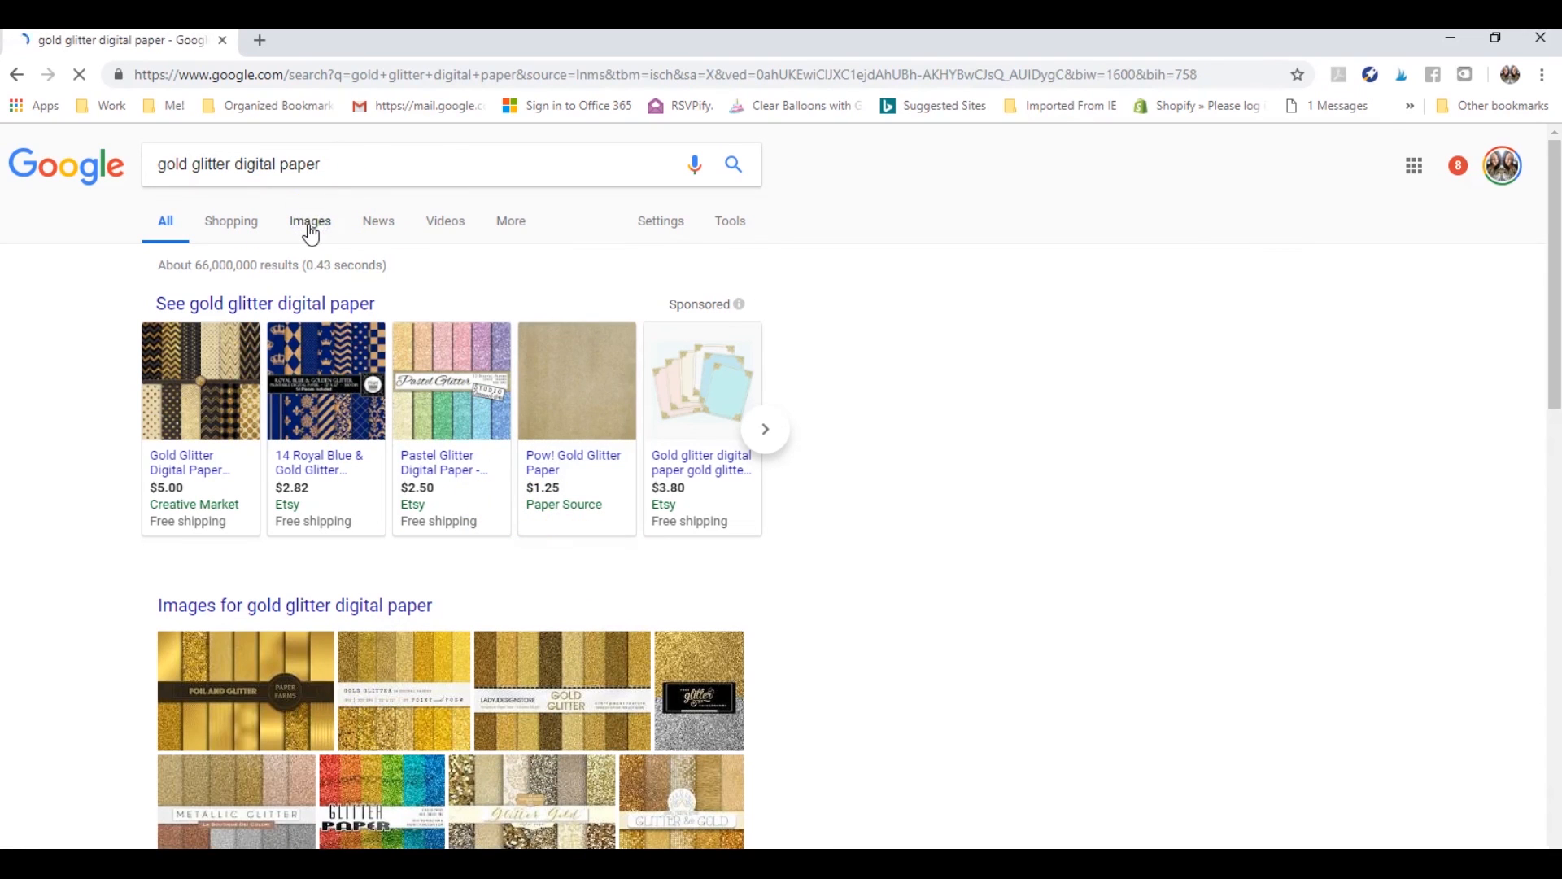
pyautogui.click(309, 221)
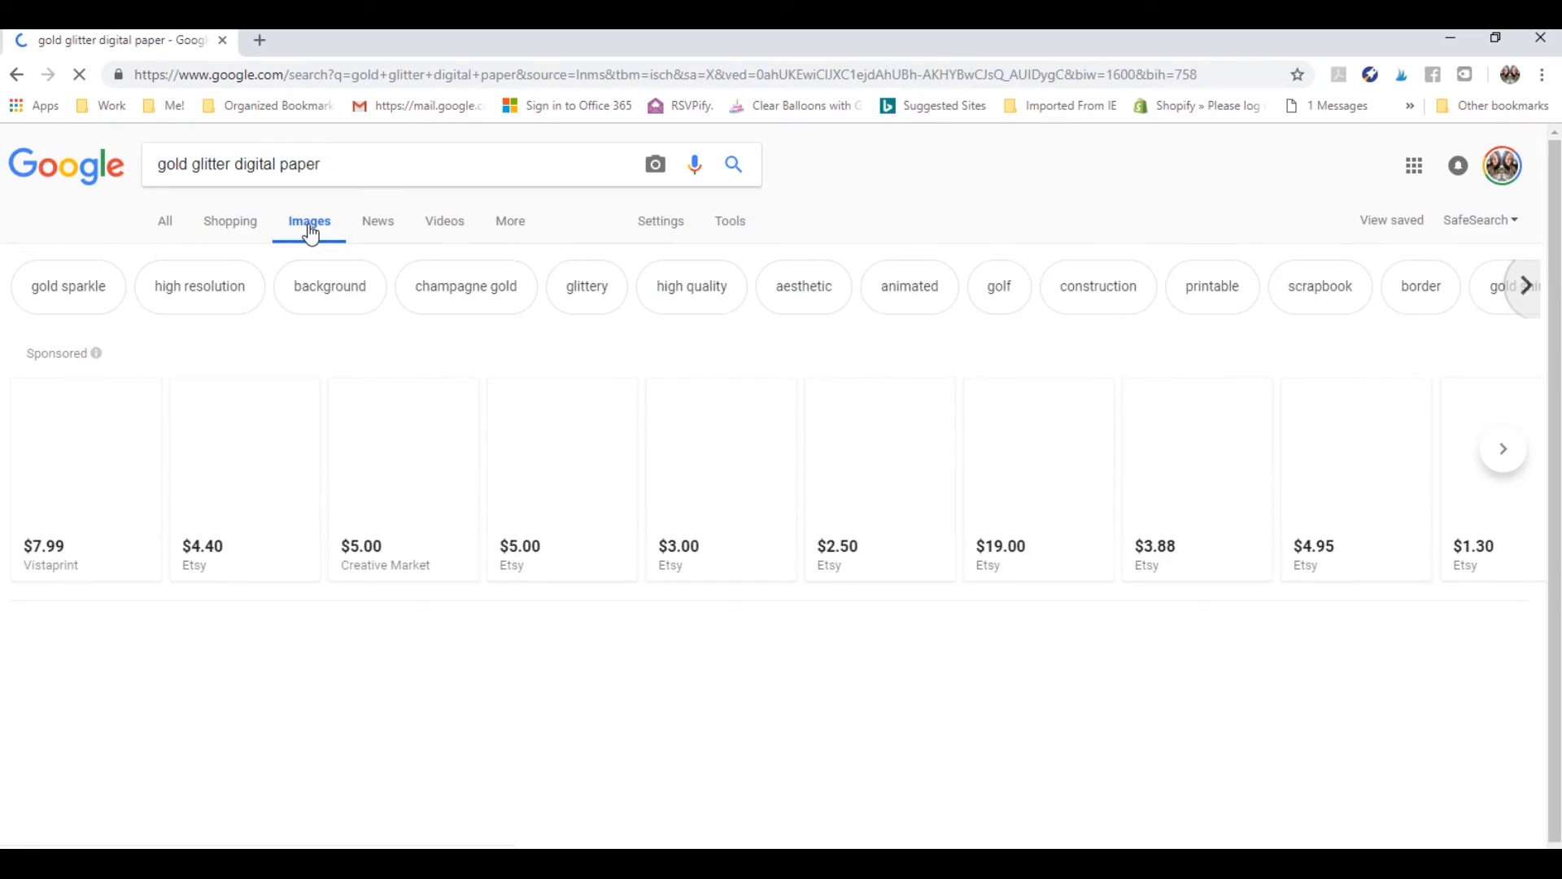